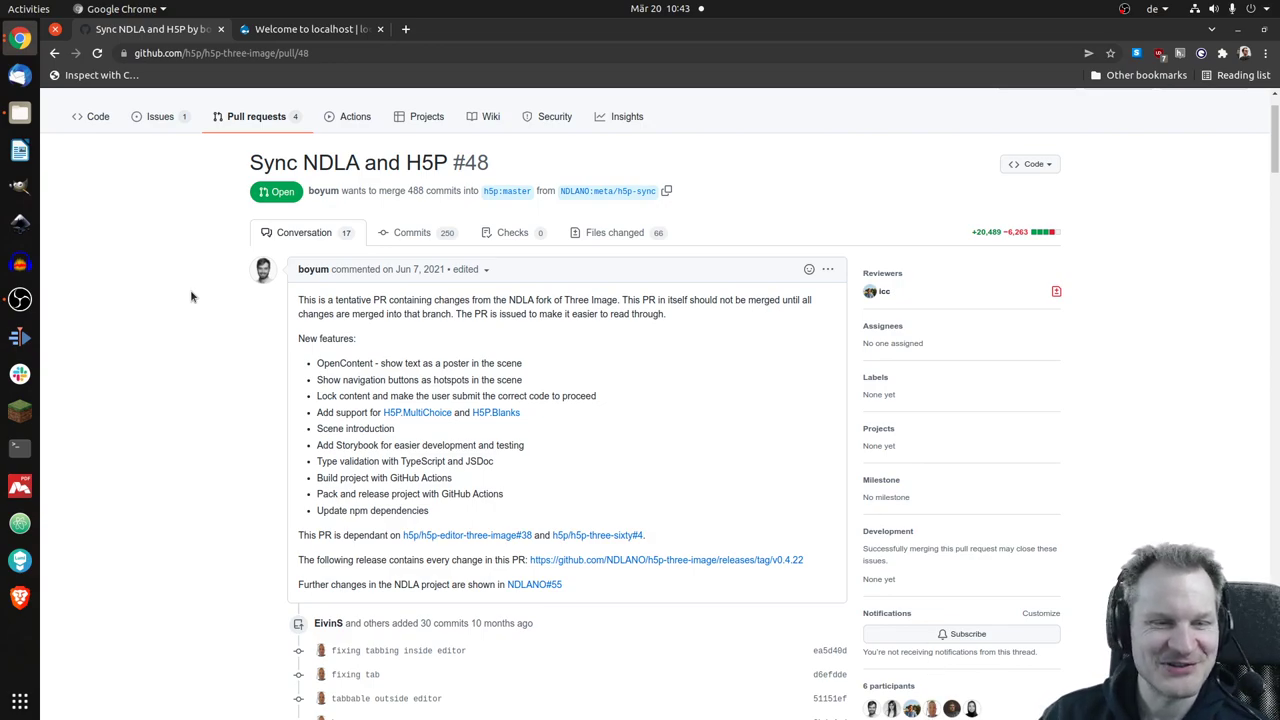
{"action": "mouse_move", "coordinate": [211, 281]}
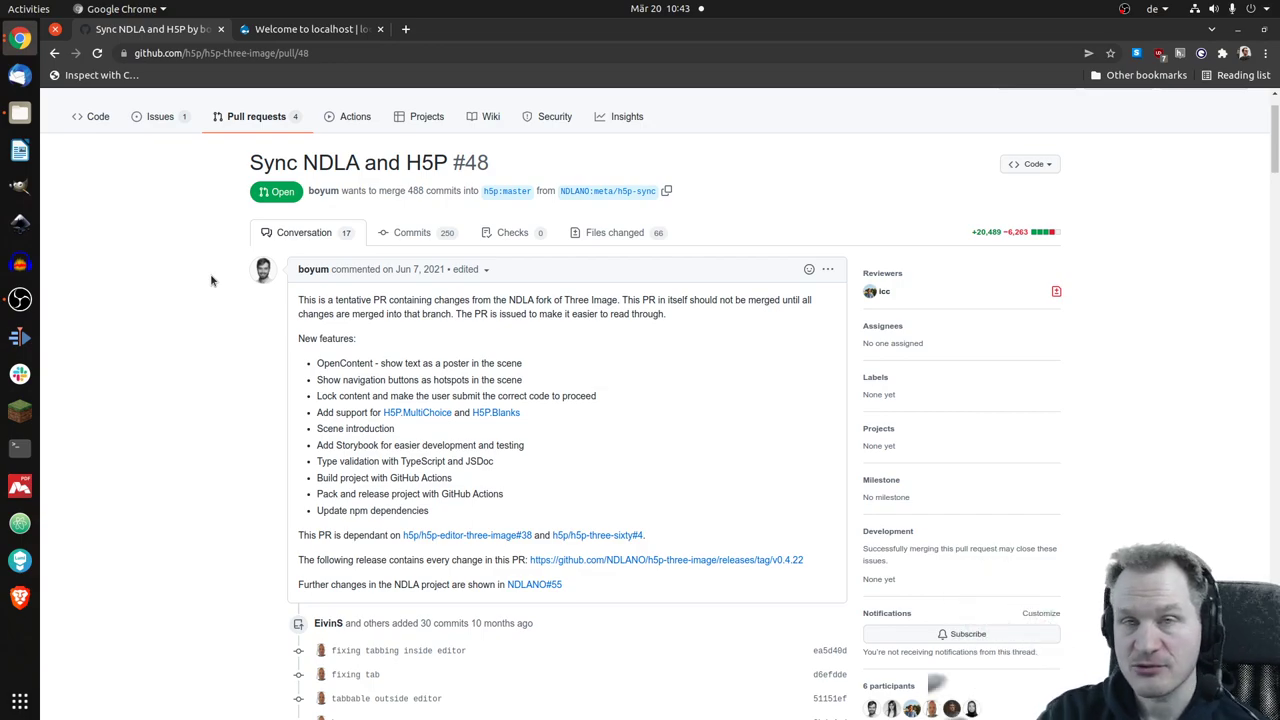
{"action": "mouse_move", "coordinate": [173, 266]}
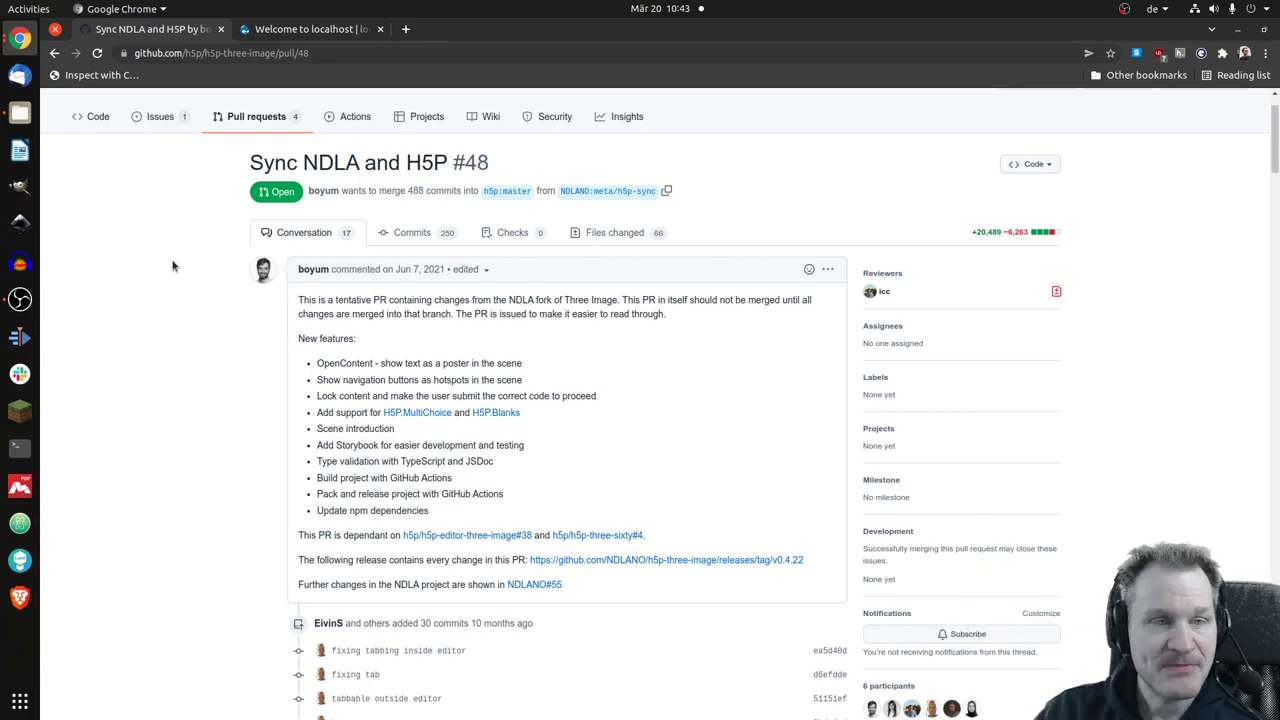
{"action": "mouse_move", "coordinate": [158, 217]}
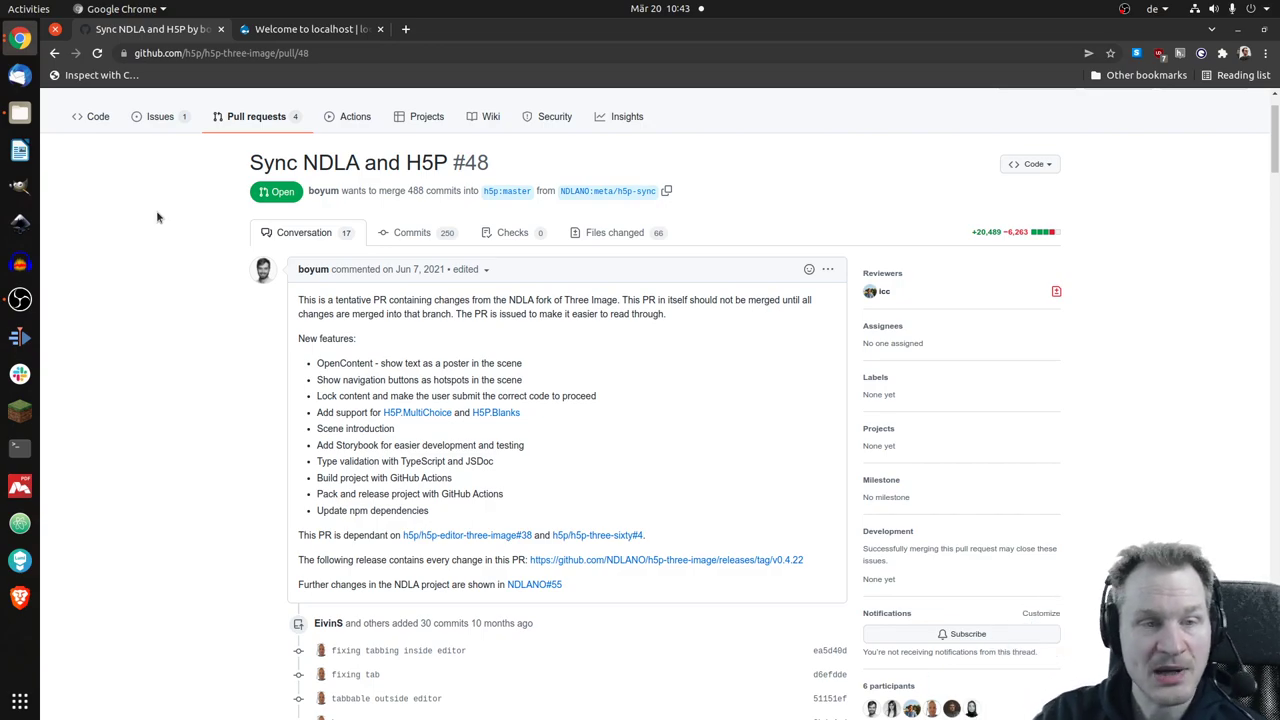
{"action": "mouse_move", "coordinate": [150, 213]}
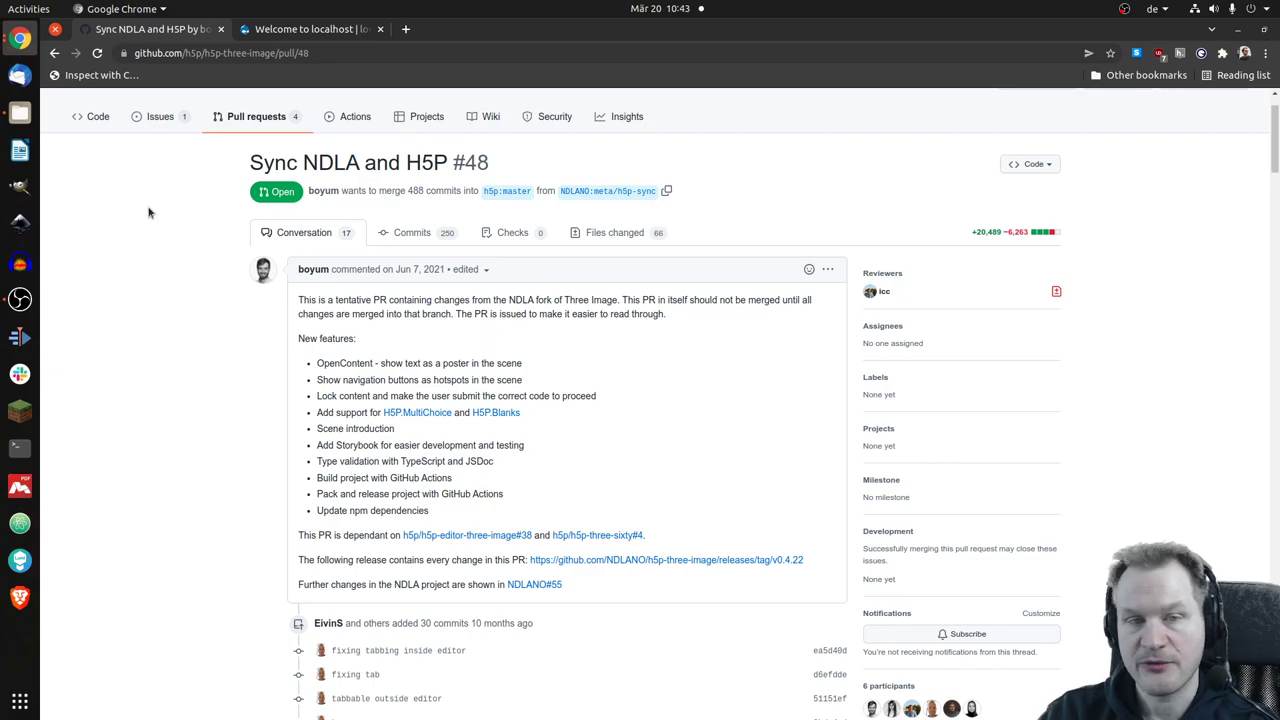
{"action": "mouse_move", "coordinate": [328, 363]}
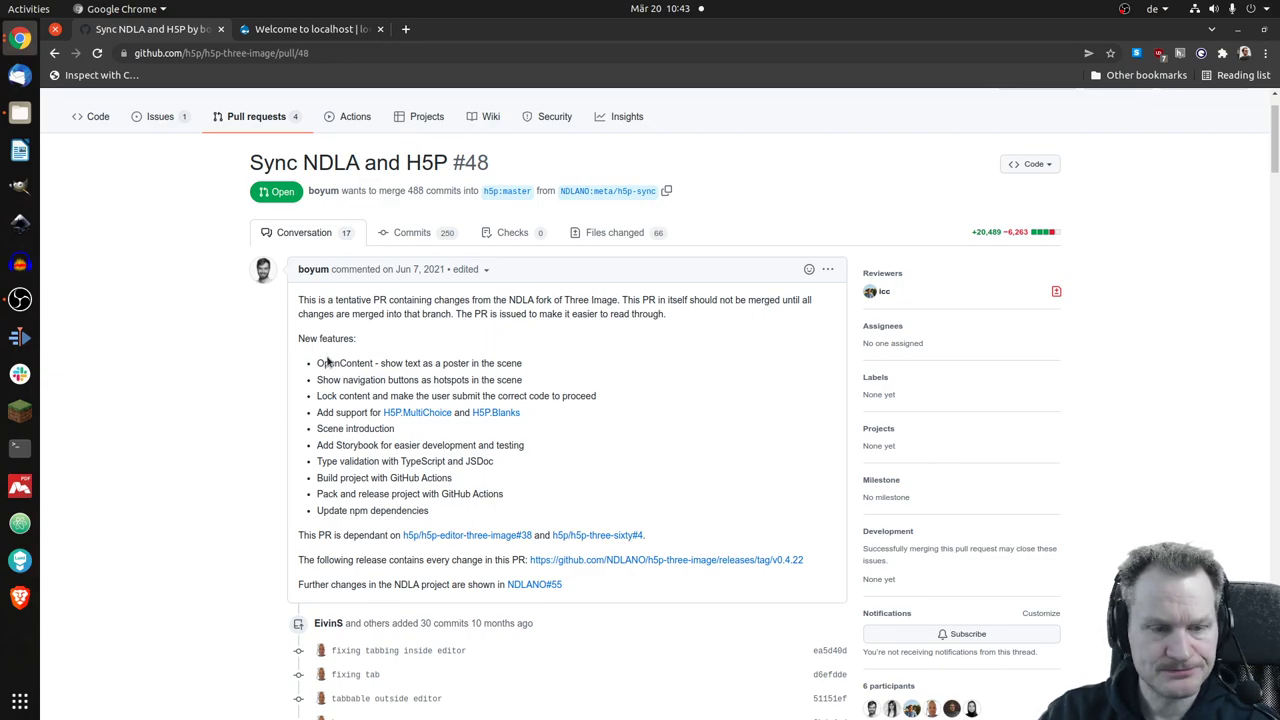
{"action": "mouse_move", "coordinate": [439, 342]}
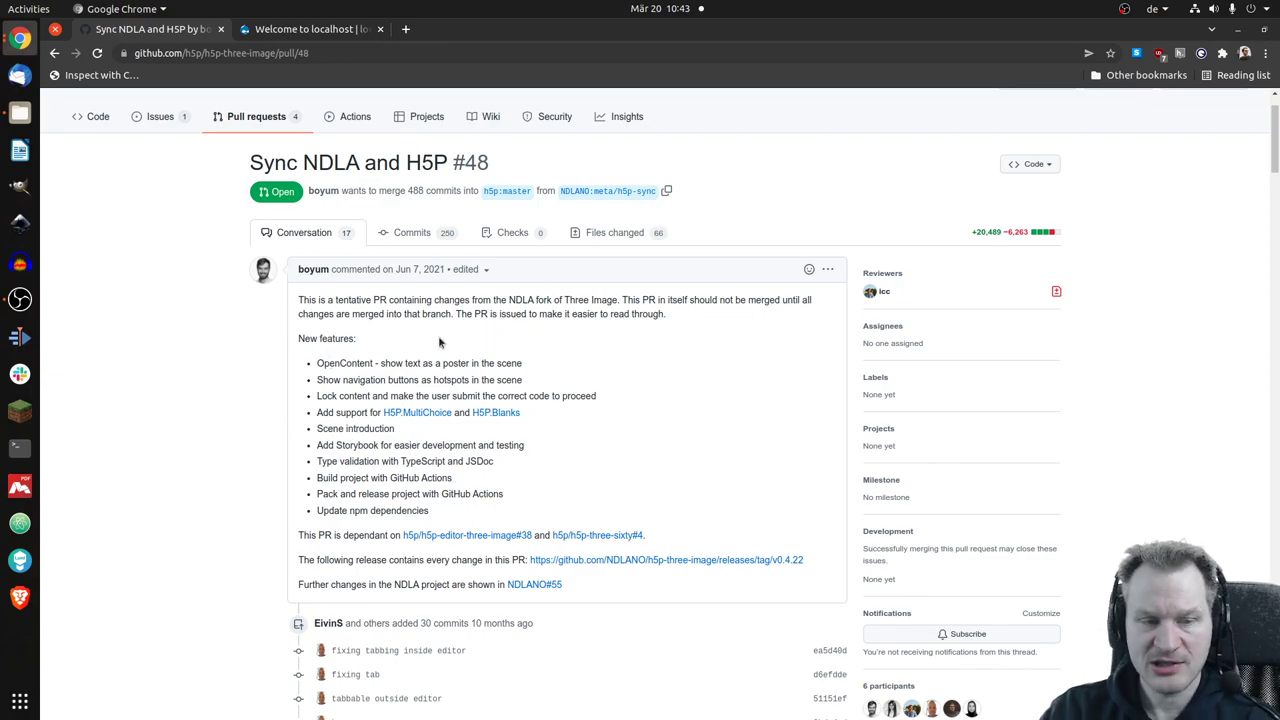
{"action": "mouse_move", "coordinate": [375, 75]}
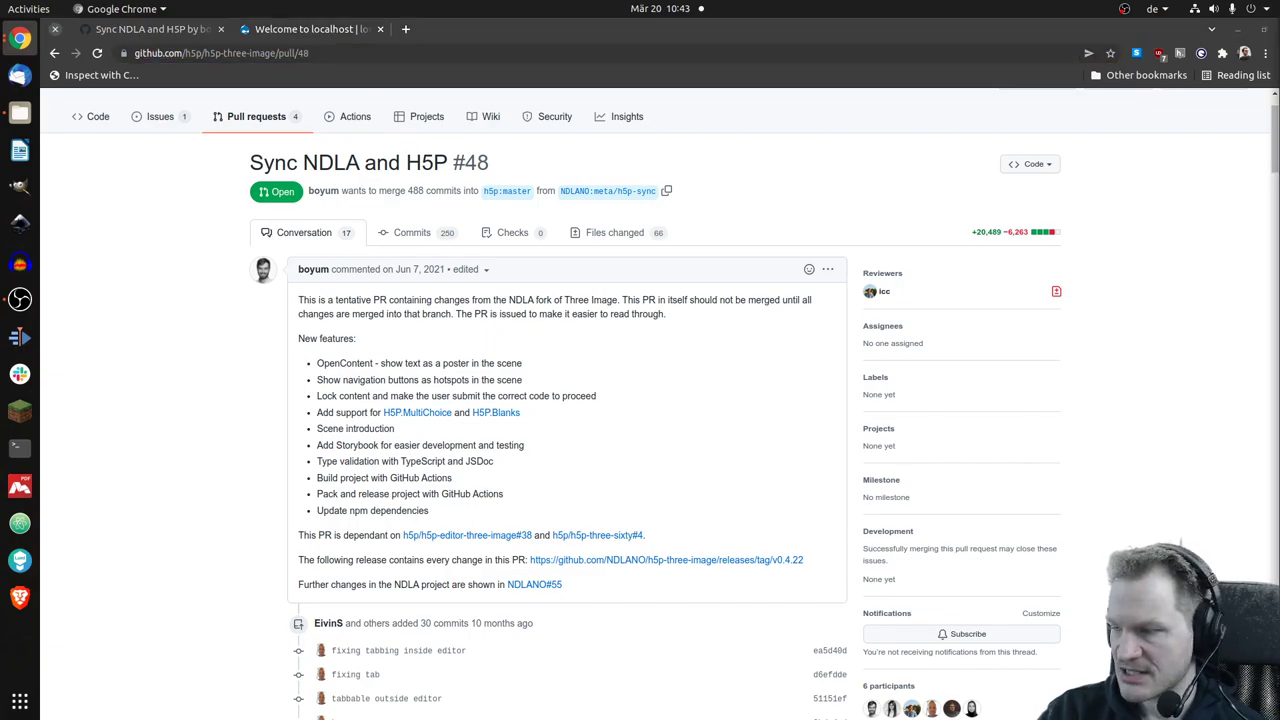
{"action": "mouse_move", "coordinate": [798, 270]}
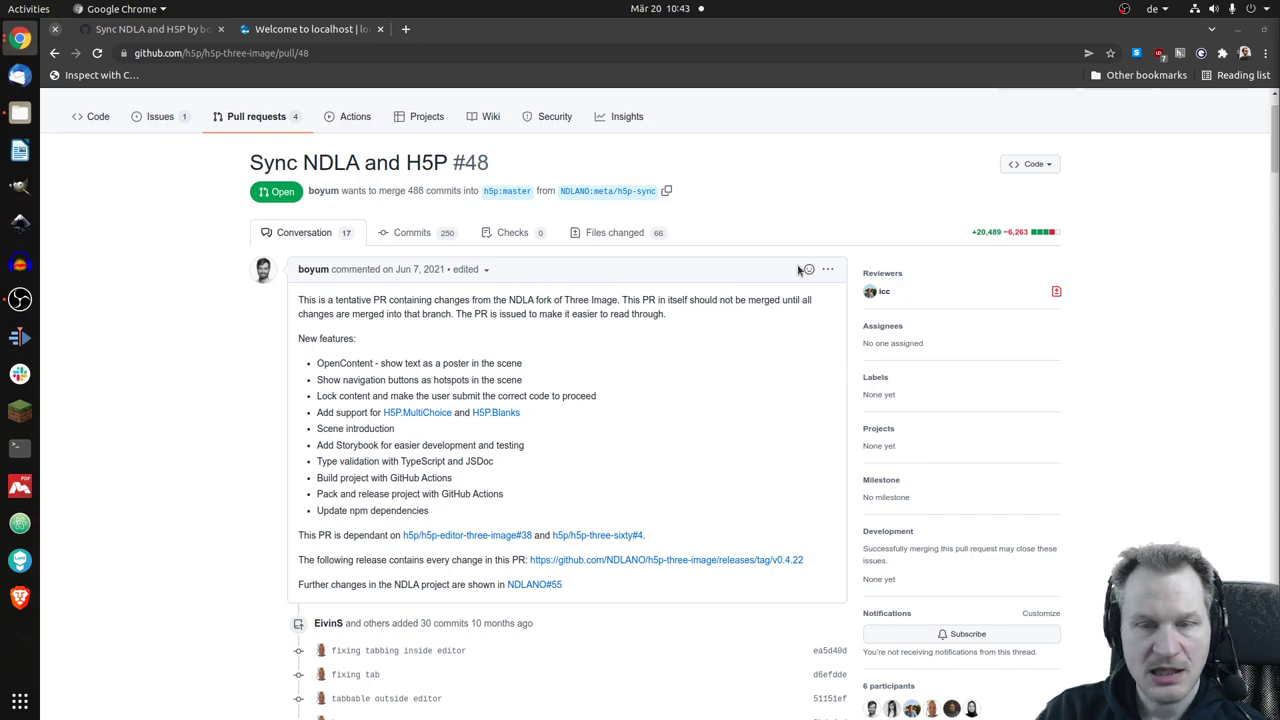
{"action": "mouse_move", "coordinate": [803, 196]}
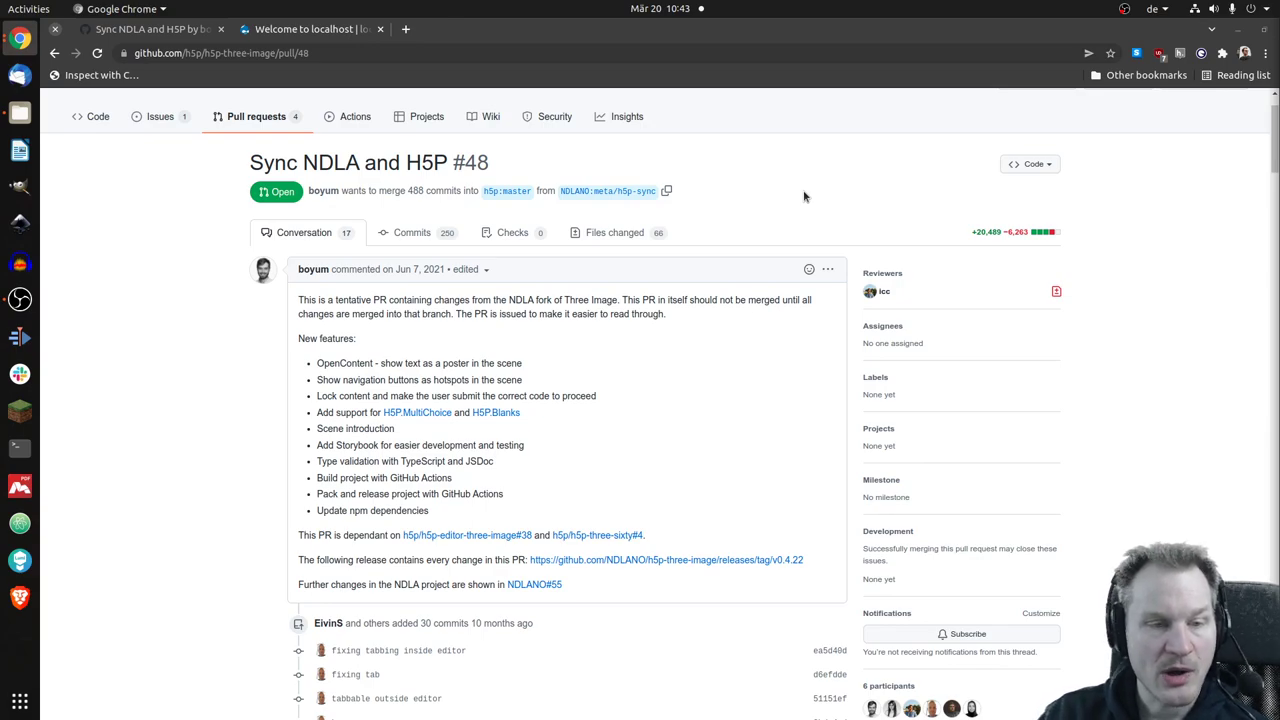
{"action": "mouse_move", "coordinate": [547, 351]}
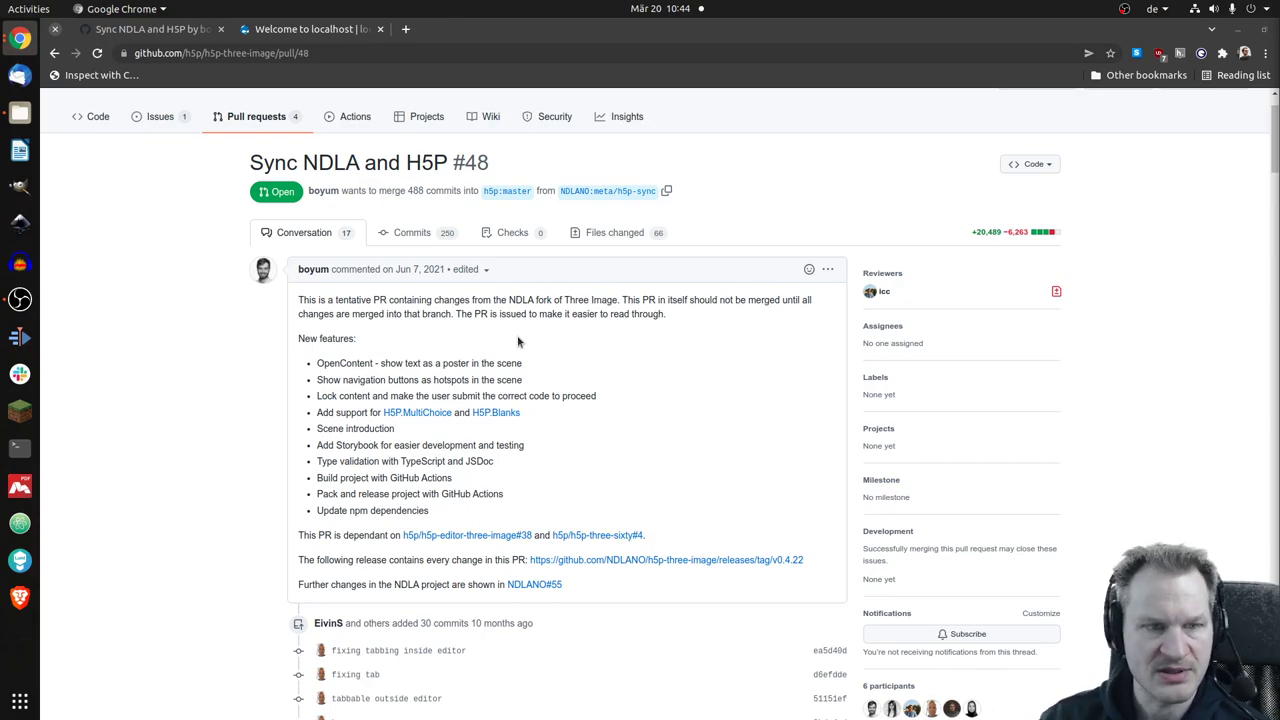
{"action": "mouse_move", "coordinate": [412, 347]}
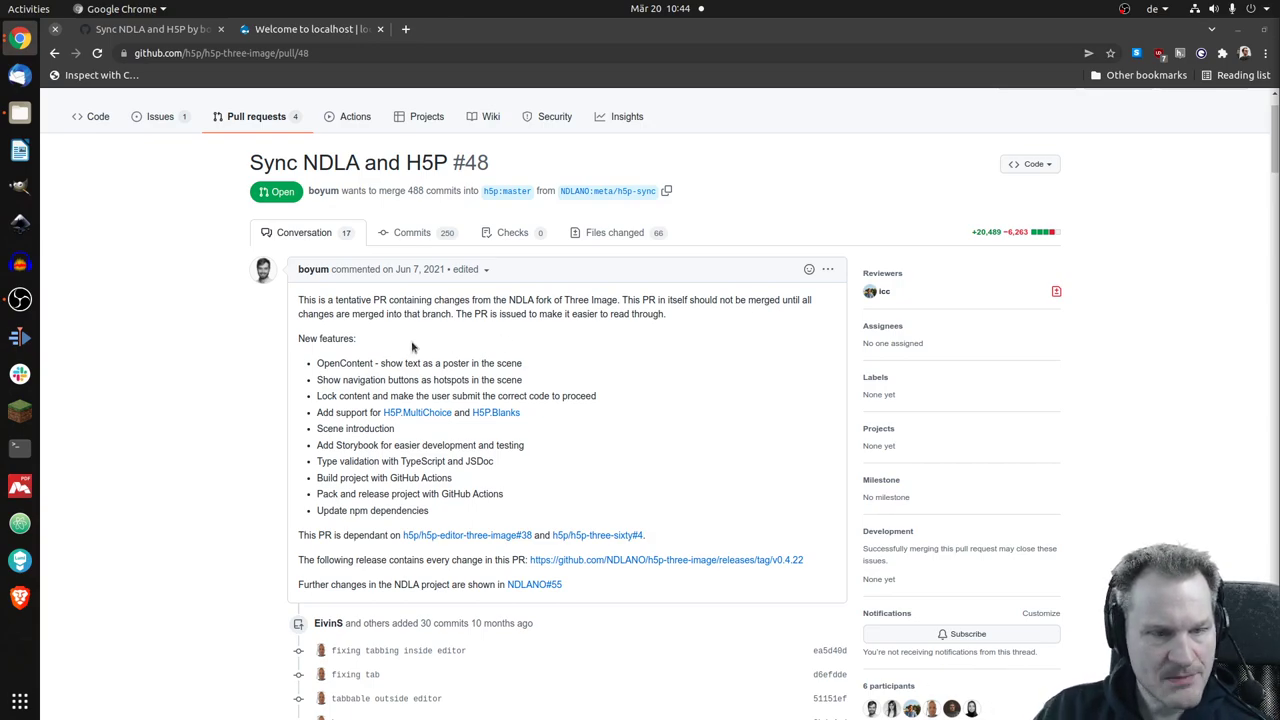
{"action": "mouse_move", "coordinate": [285, 369]}
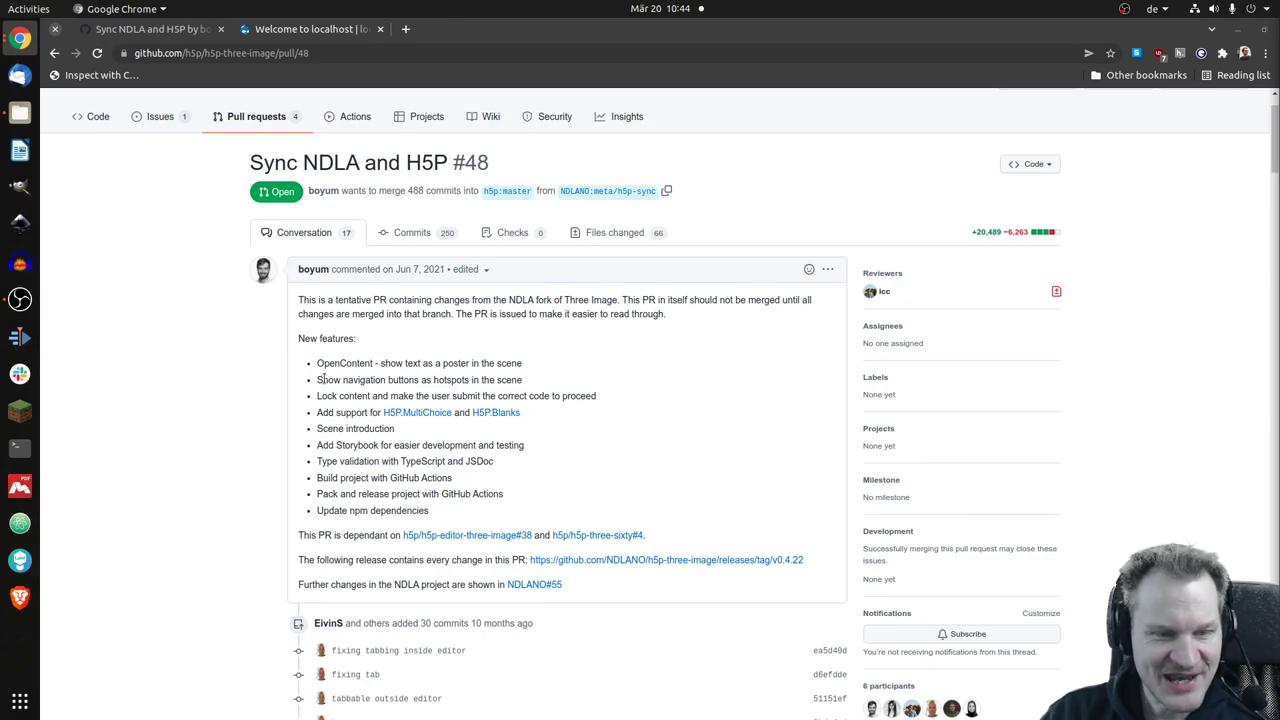
{"action": "mouse_move", "coordinate": [400, 338]}
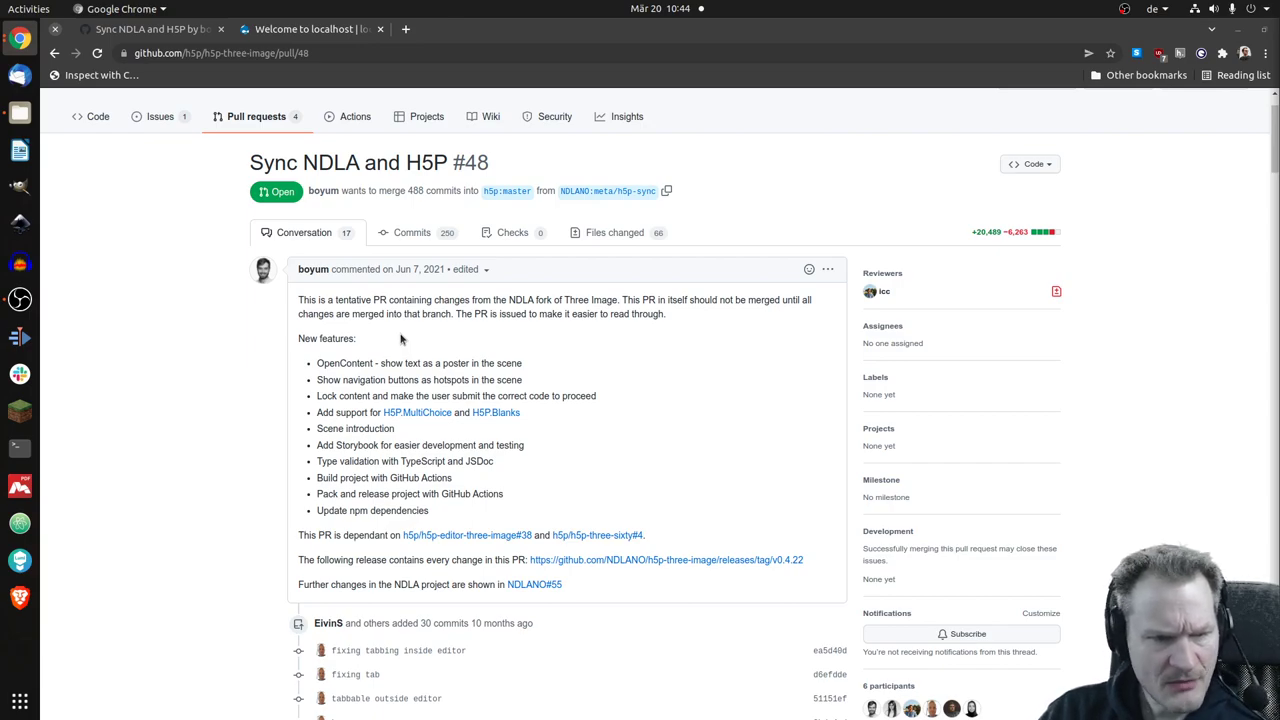
{"action": "mouse_move", "coordinate": [318, 405]}
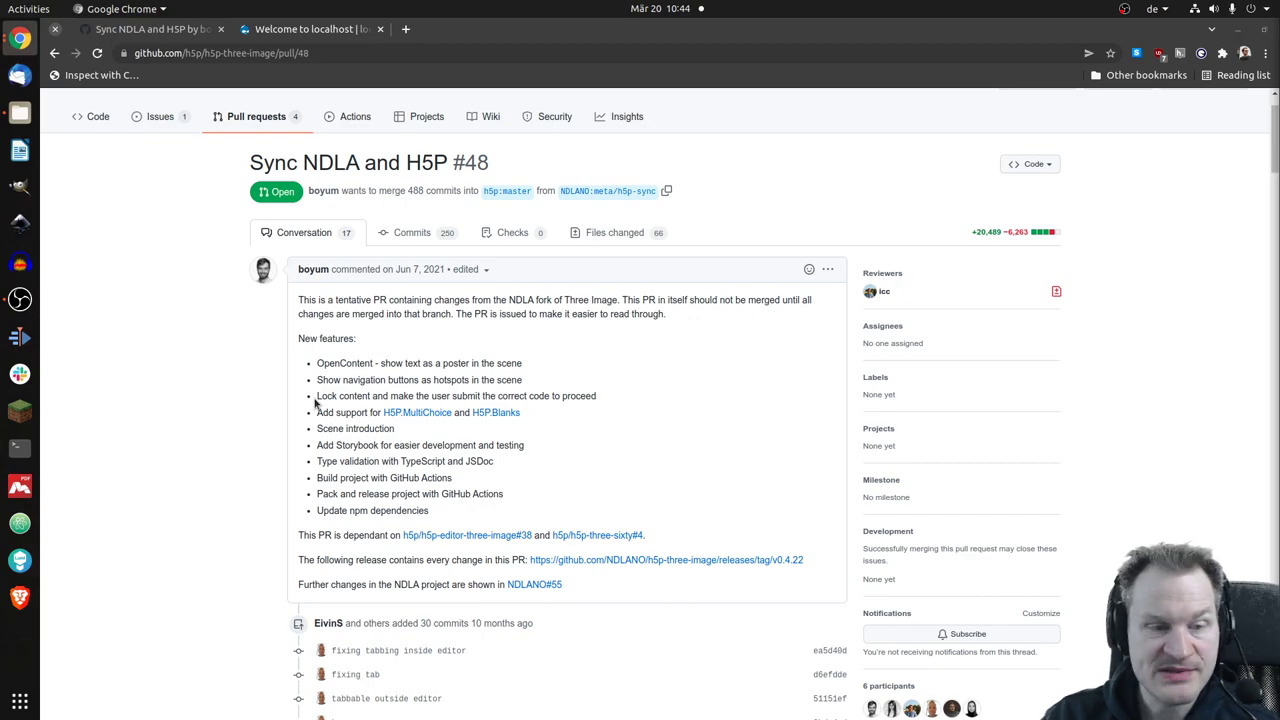
{"action": "mouse_move", "coordinate": [309, 420]}
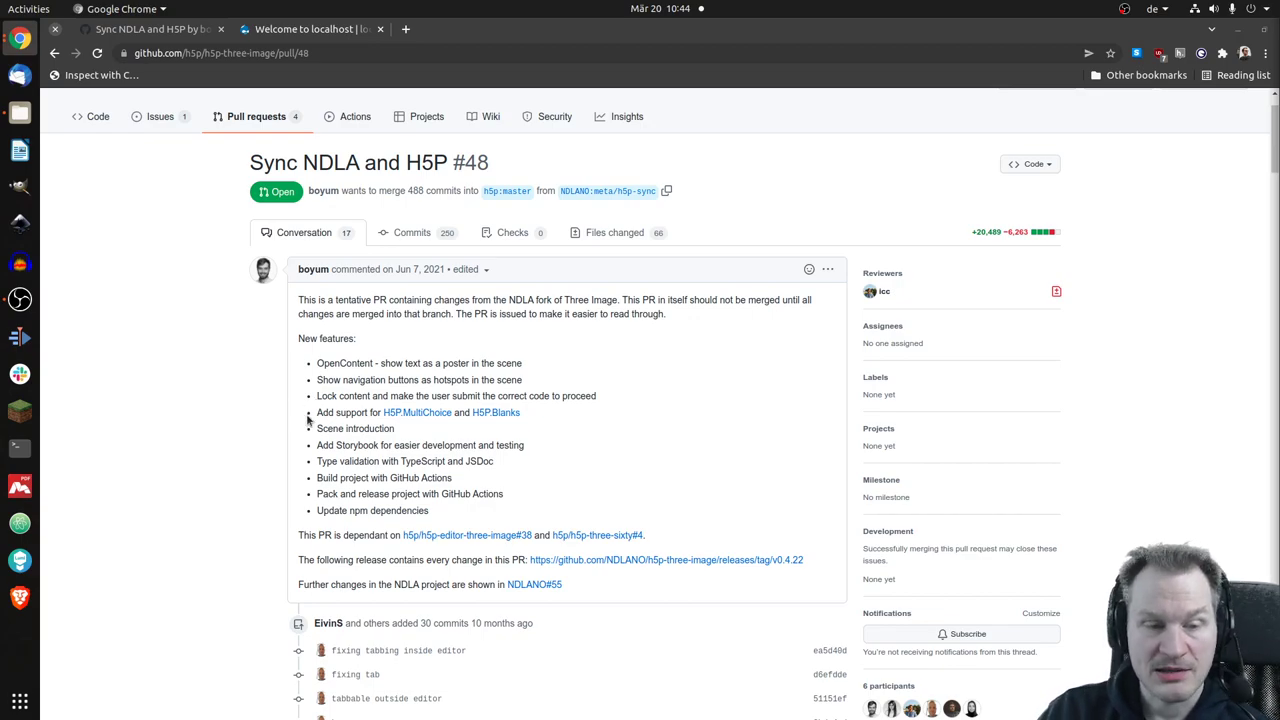
{"action": "mouse_move", "coordinate": [417, 412]}
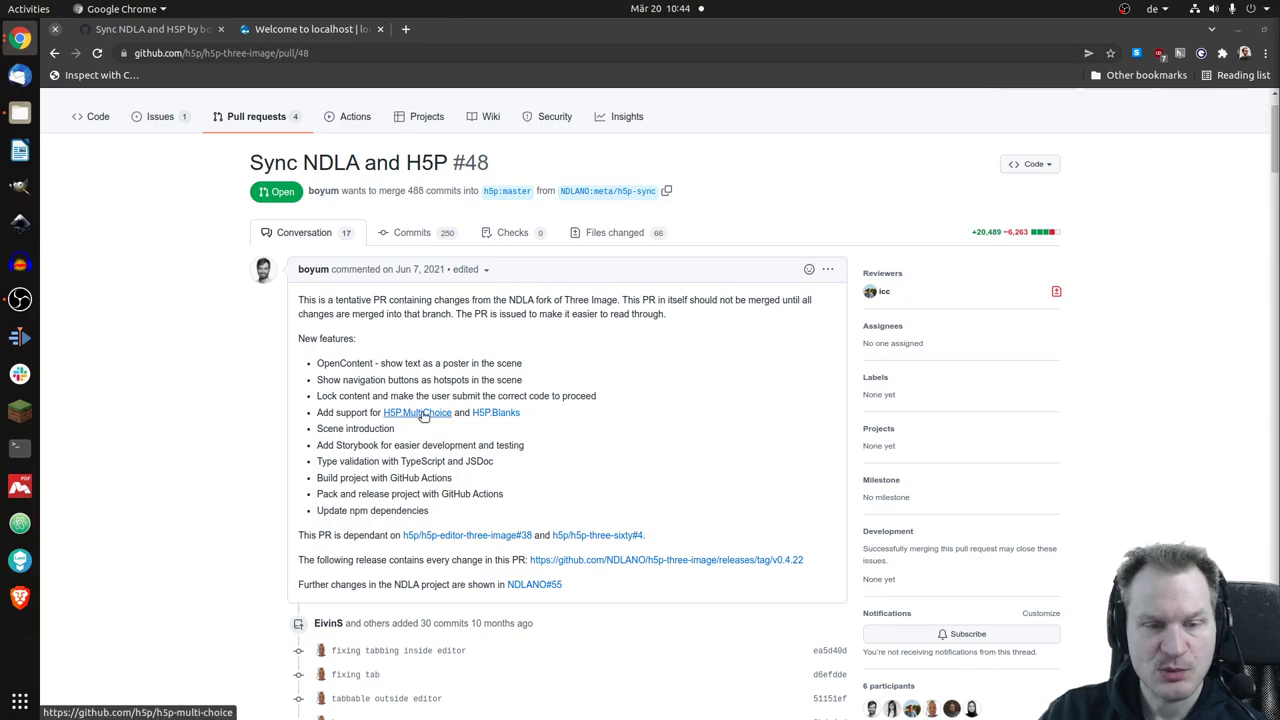
{"action": "mouse_move", "coordinate": [531, 418]}
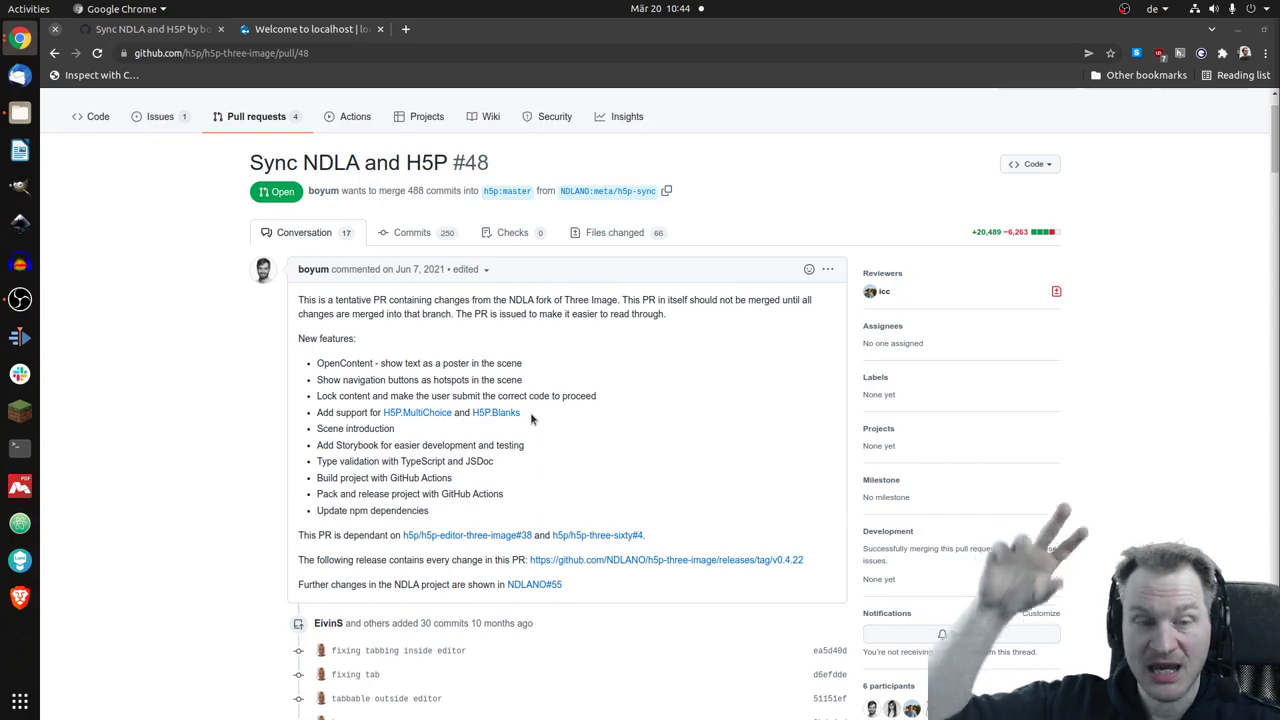
{"action": "mouse_move", "coordinate": [561, 442]}
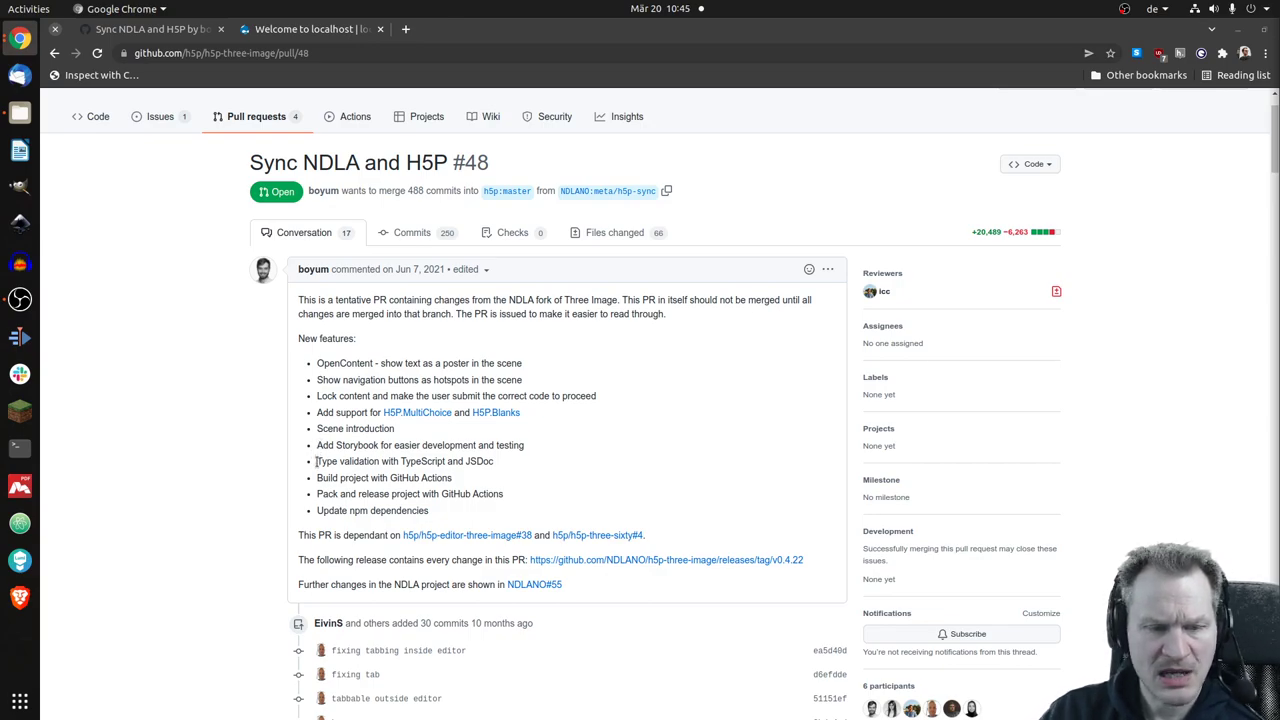
{"action": "mouse_move", "coordinate": [542, 468]}
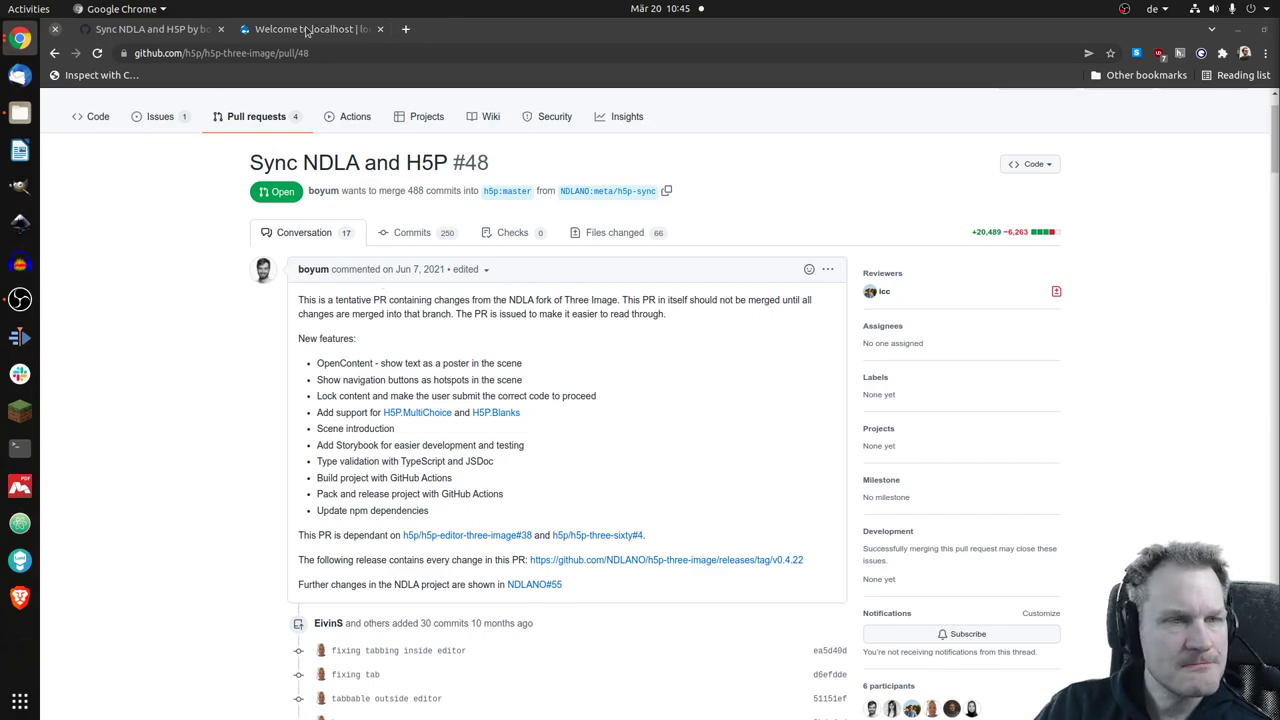
{"action": "mouse_move", "coordinate": [150, 28]}
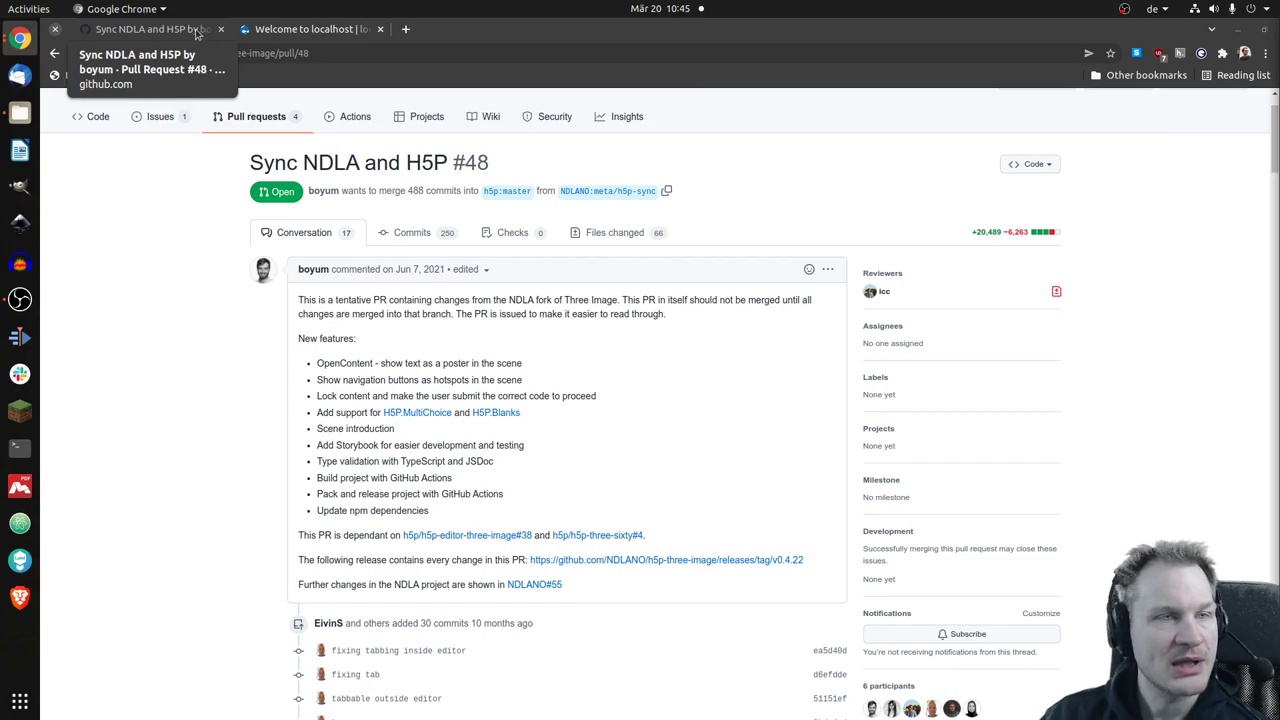
{"action": "mouse_move", "coordinate": [222, 32]}
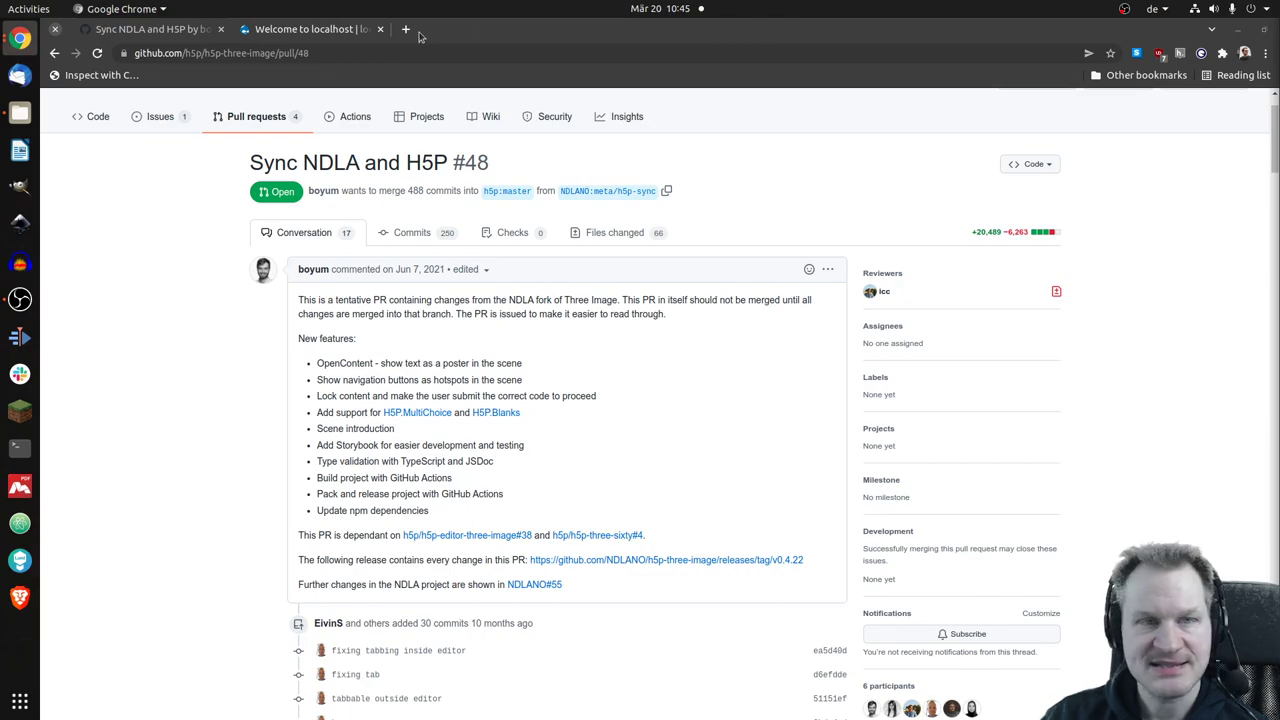
Open h5p.org in a new tab and create a new Virtual Tour (360) content item
{"action": "left_click", "coordinate": [405, 28]}
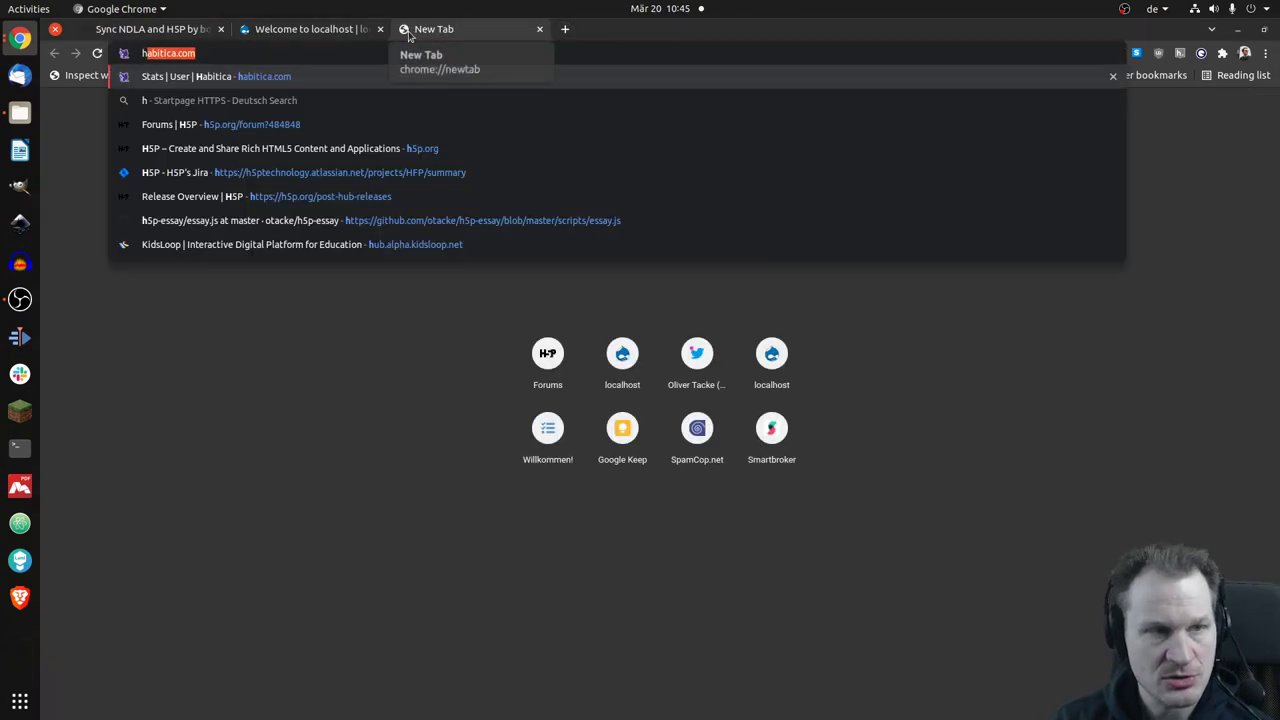
{"action": "left_click", "coordinate": [290, 148]}
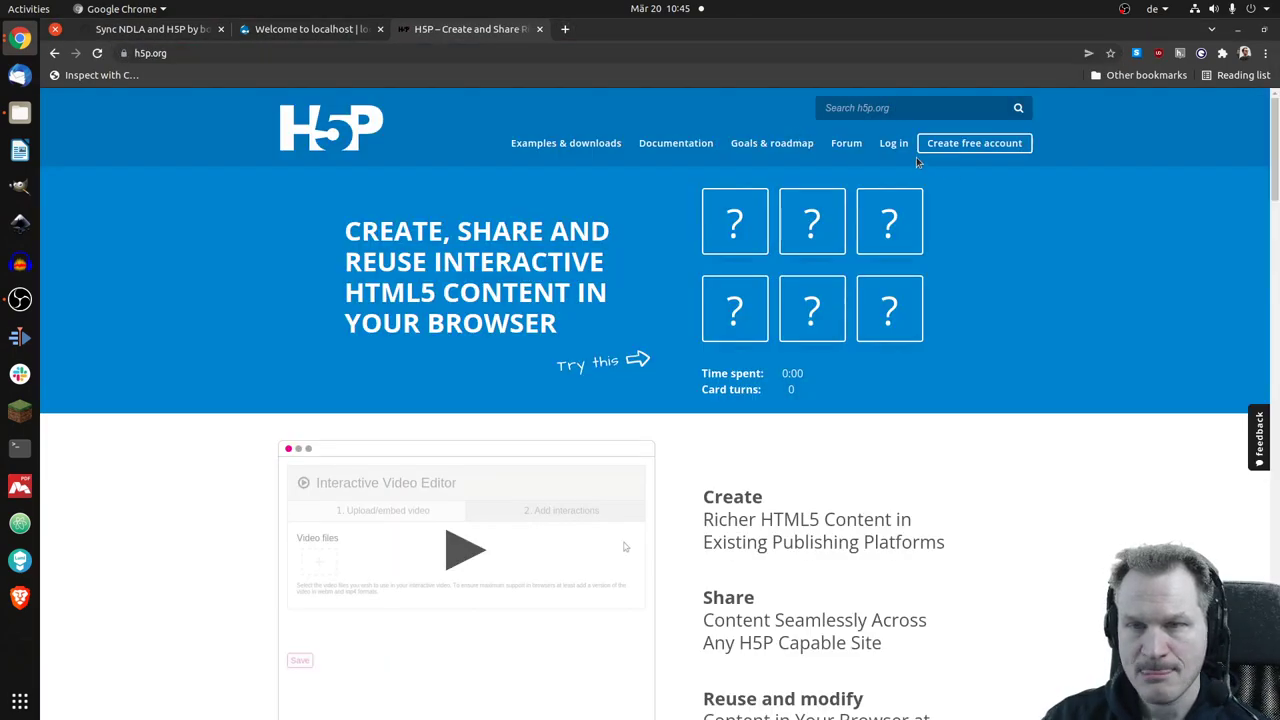
{"action": "left_click", "coordinate": [892, 142]}
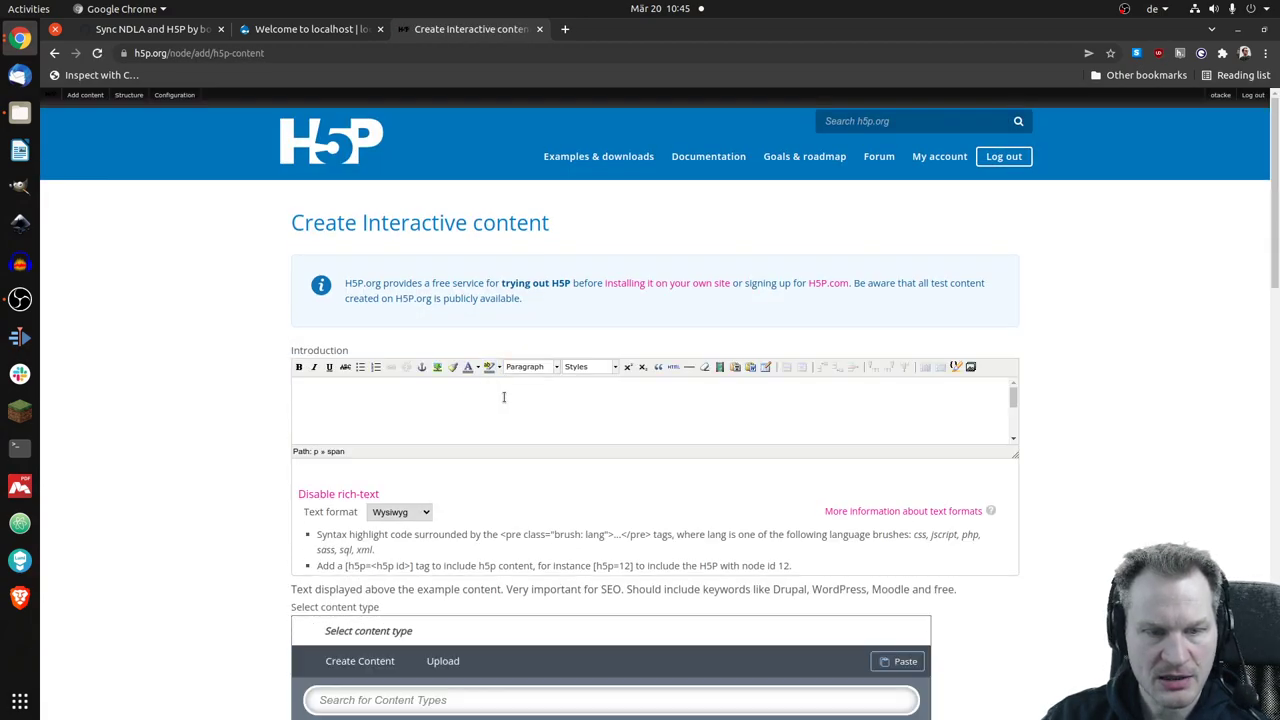
{"action": "scroll", "scroll_direction": "down", "scroll_amount": 3}
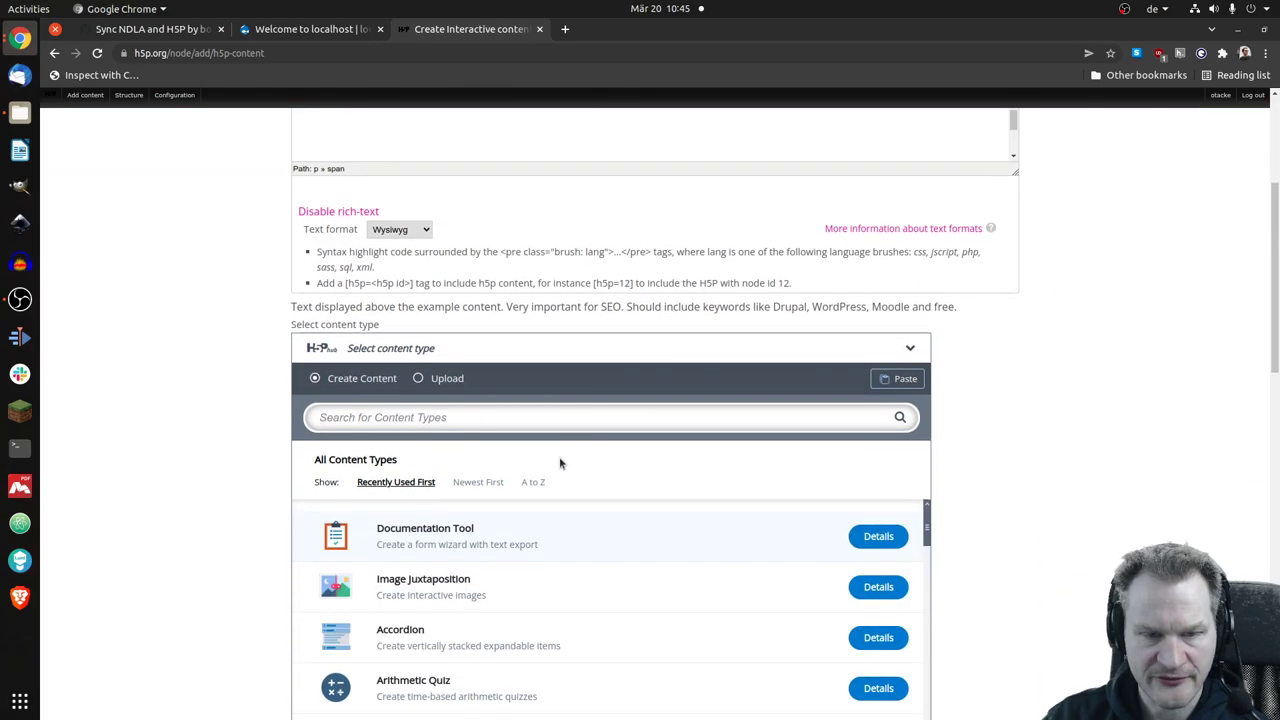
{"action": "type", "text": "Virt"}
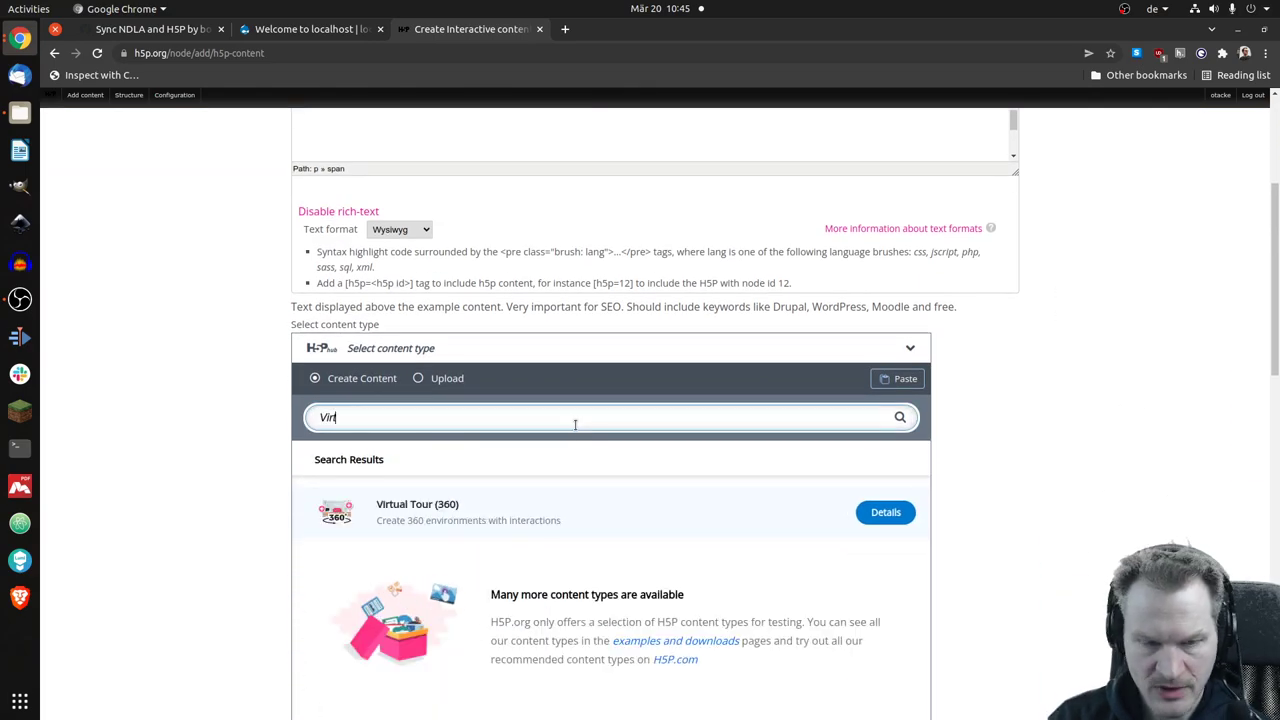
{"action": "left_click", "coordinate": [885, 512]}
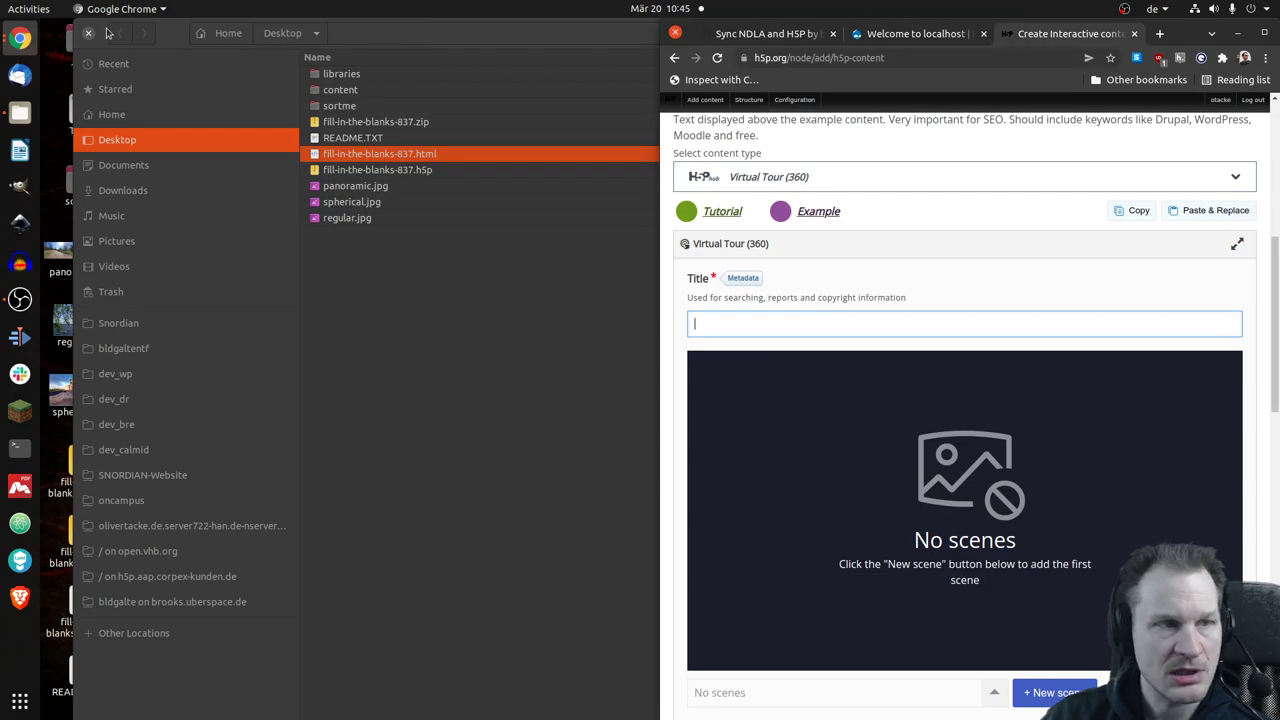
Close the file browser and start new interactive content on local Drupal, filtering by 'v'
{"action": "left_click", "coordinate": [88, 33]}
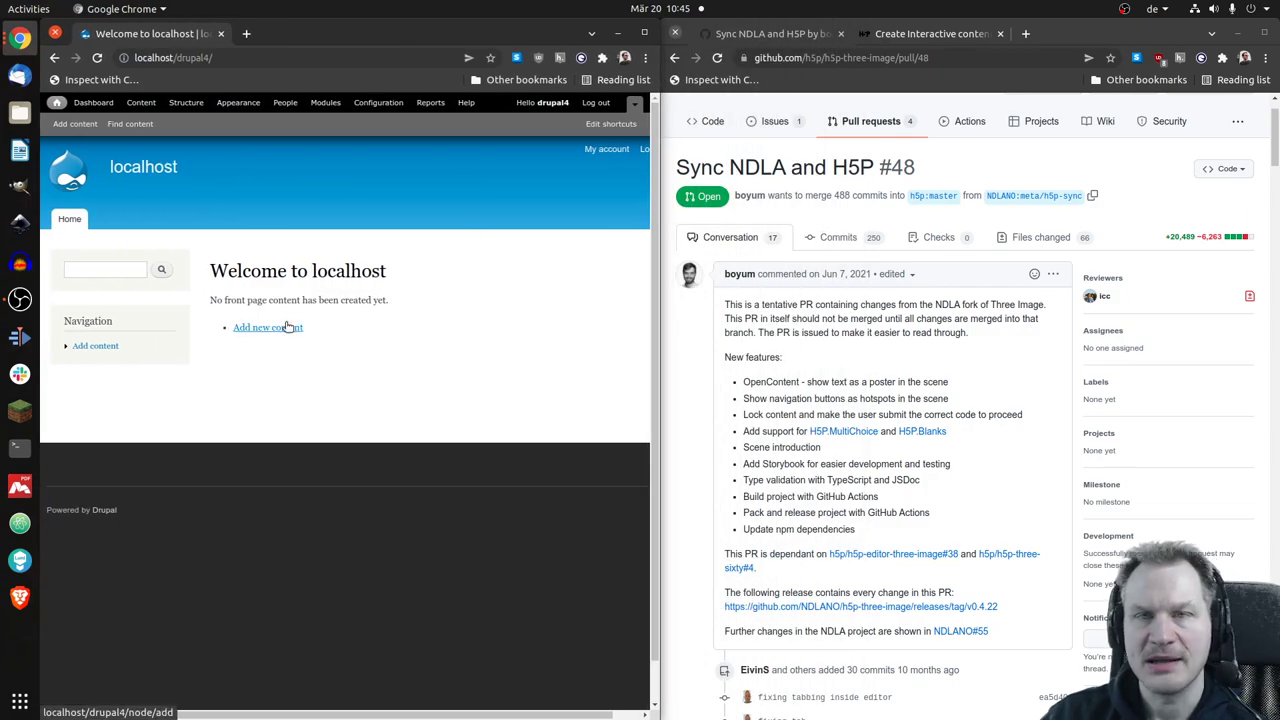
{"action": "left_click", "coordinate": [267, 327]}
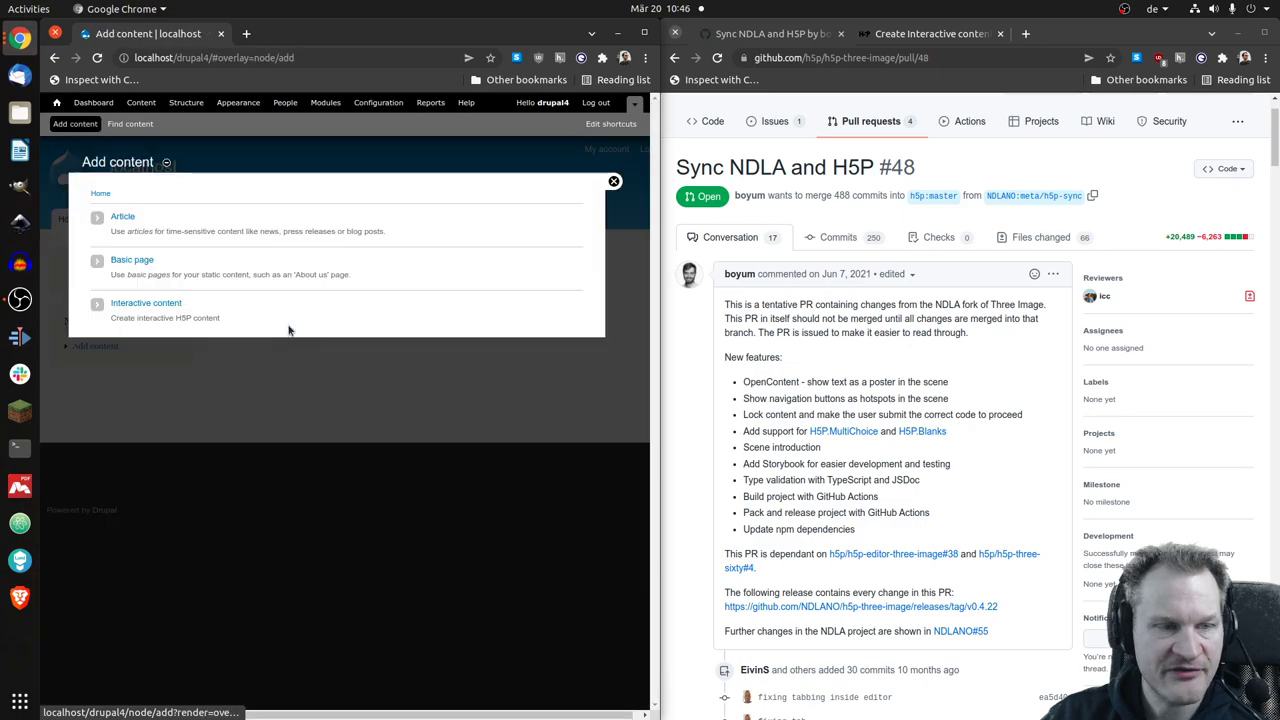
{"action": "left_click", "coordinate": [146, 302]}
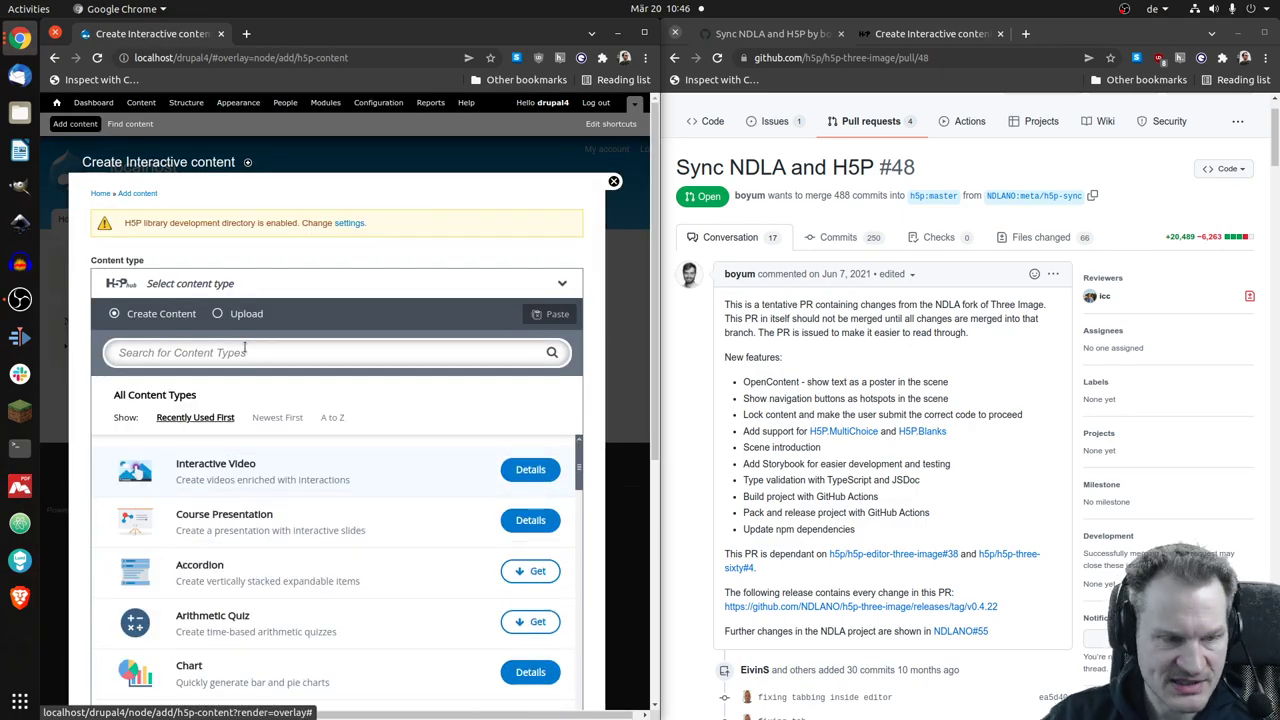
{"action": "type", "text": "v"}
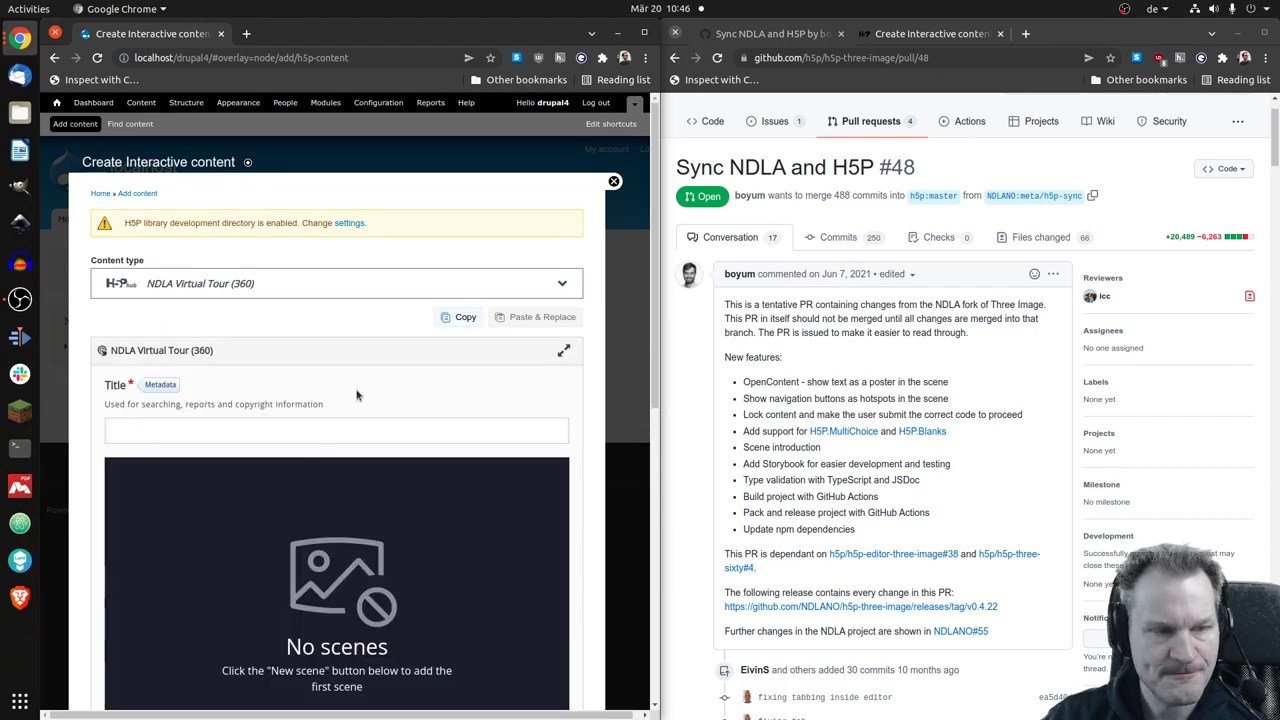
{"action": "mouse_move", "coordinate": [935, 33]}
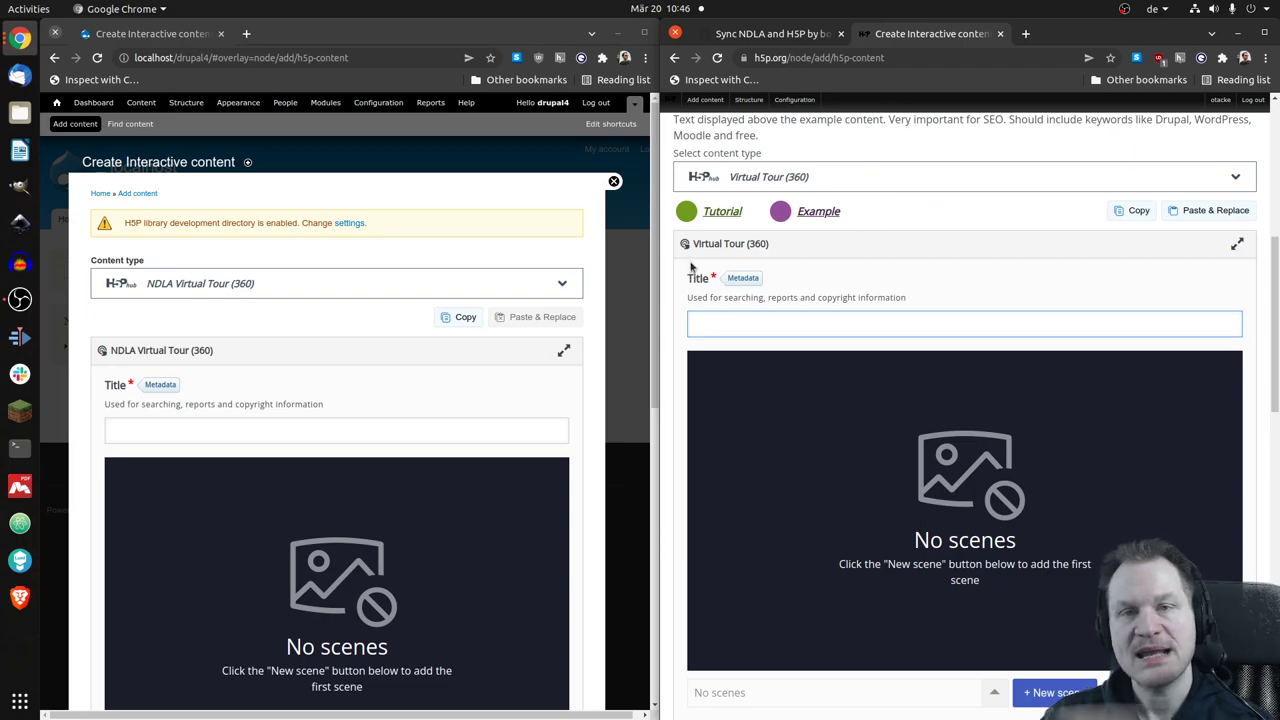
Scroll down the local tour form and expand its empty Playlists section
{"action": "left_click", "coordinate": [964, 323]}
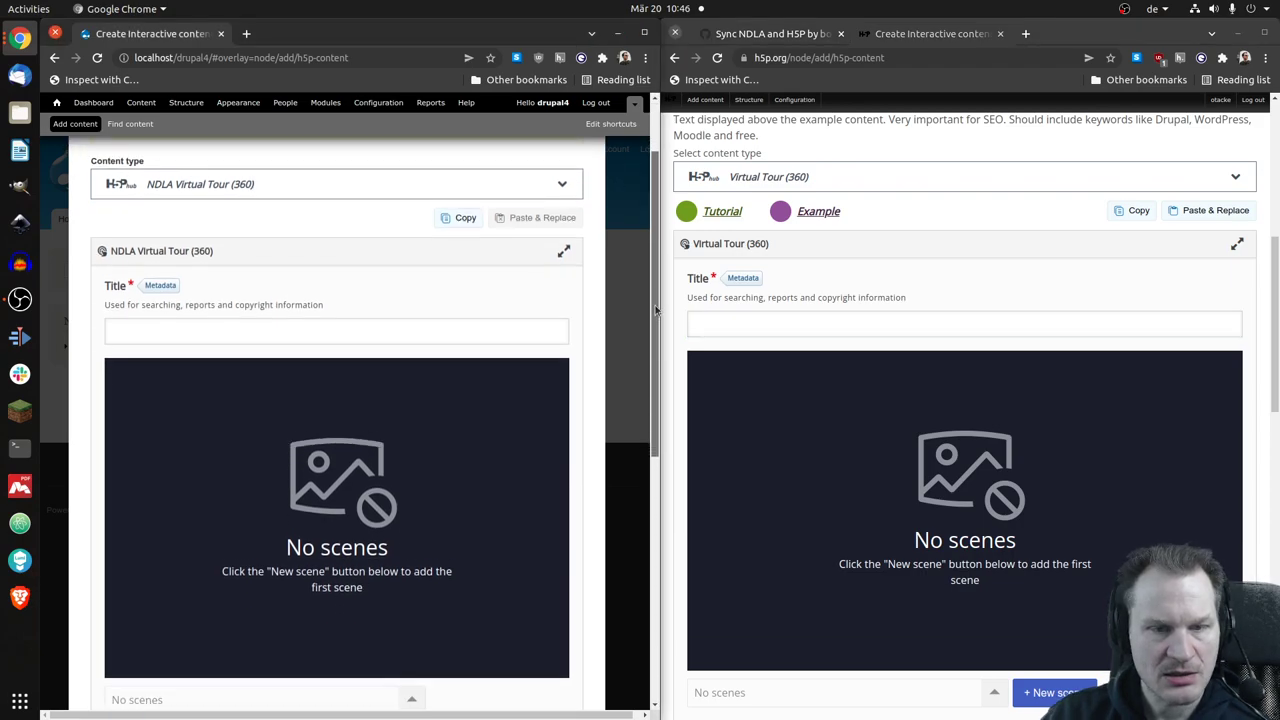
{"action": "scroll", "scroll_direction": "down", "scroll_amount": 3}
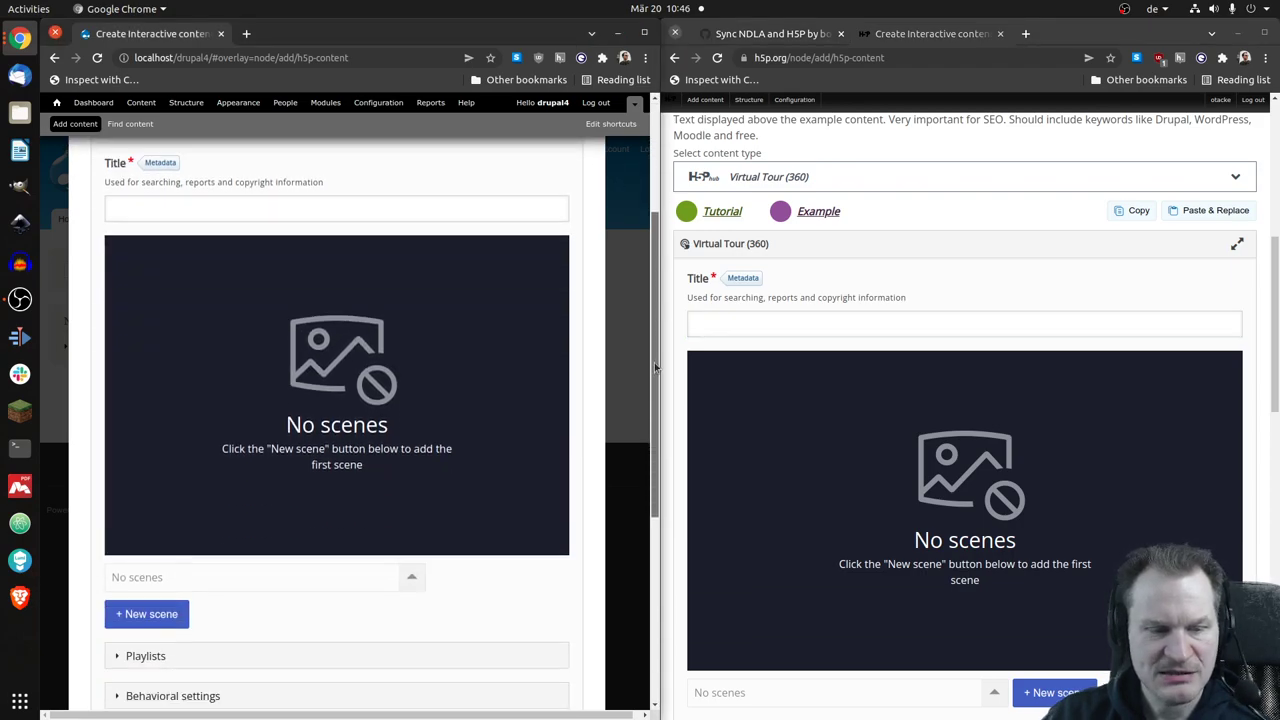
{"action": "scroll", "scroll_direction": "down", "scroll_amount": 3}
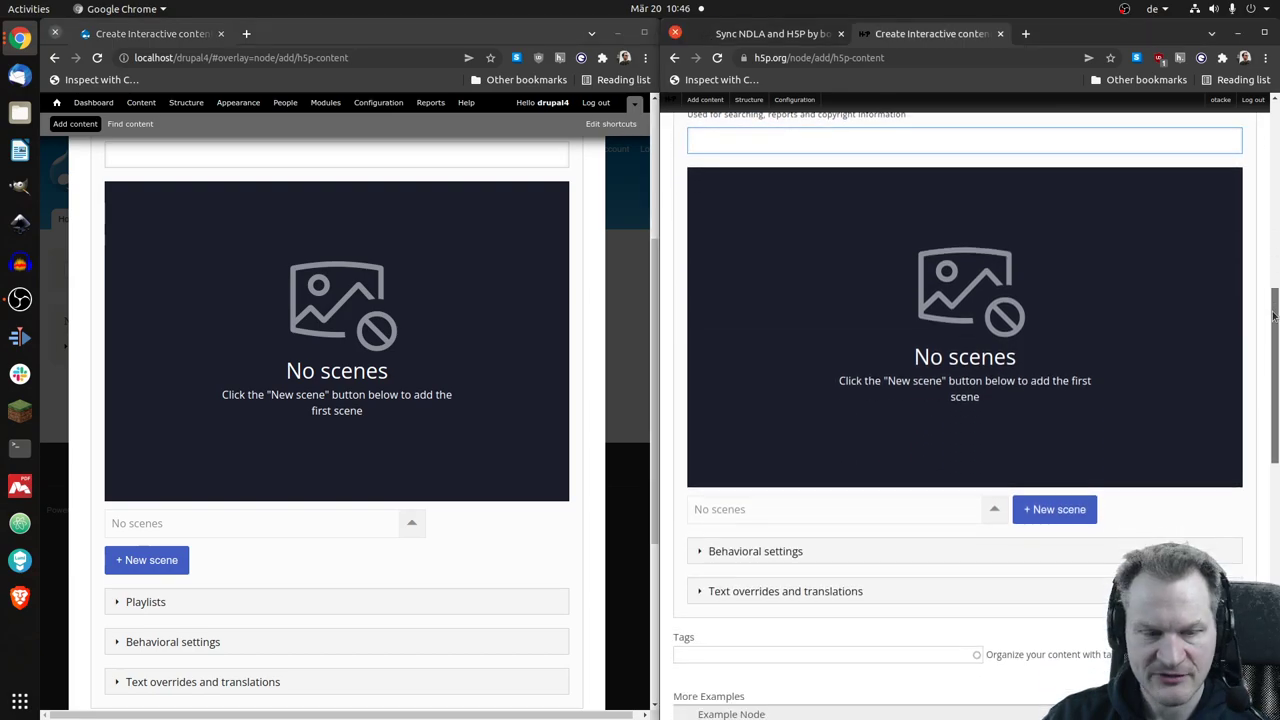
{"action": "scroll", "scroll_direction": "down", "scroll_amount": 3}
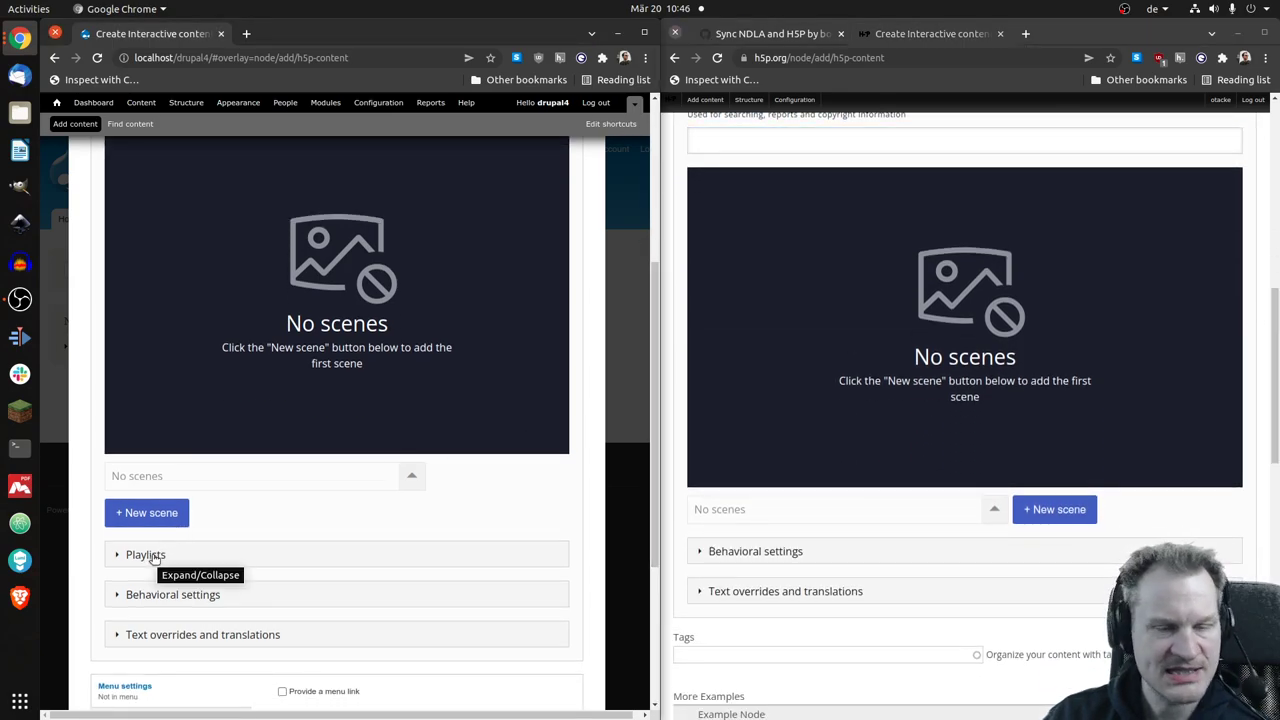
{"action": "left_click", "coordinate": [145, 554]}
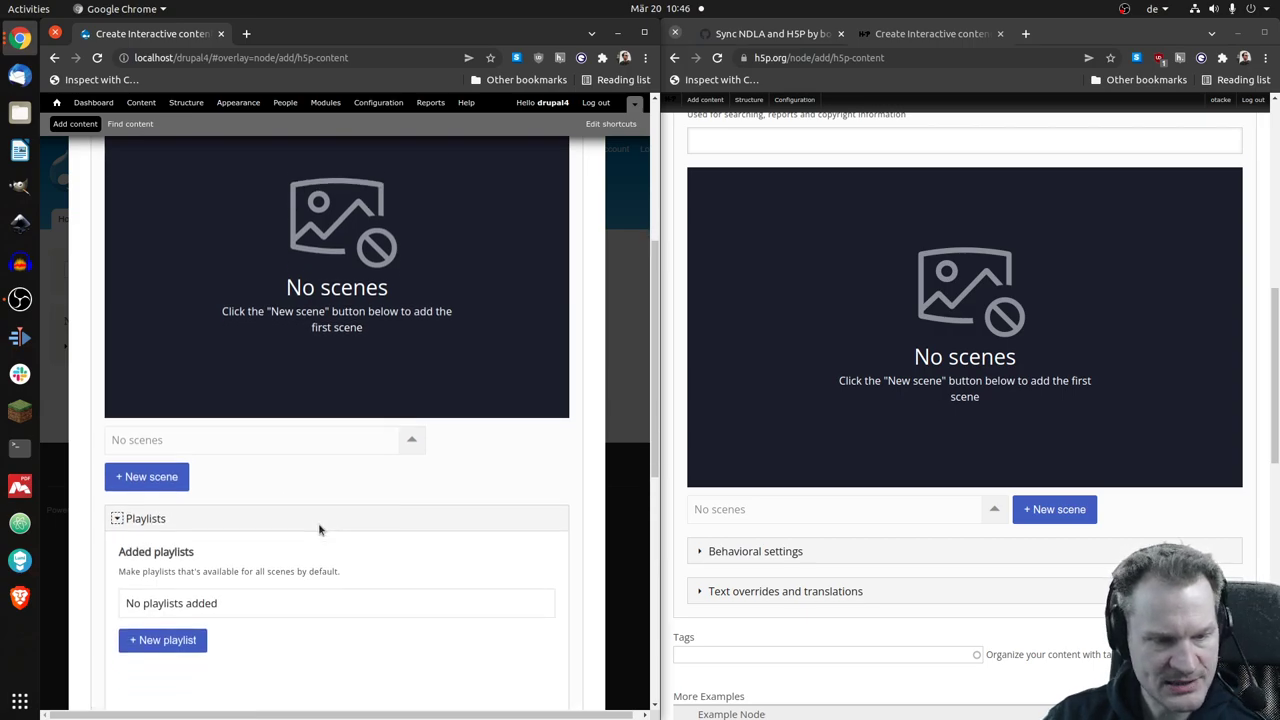
{"action": "scroll", "scroll_direction": "down", "scroll_amount": 3}
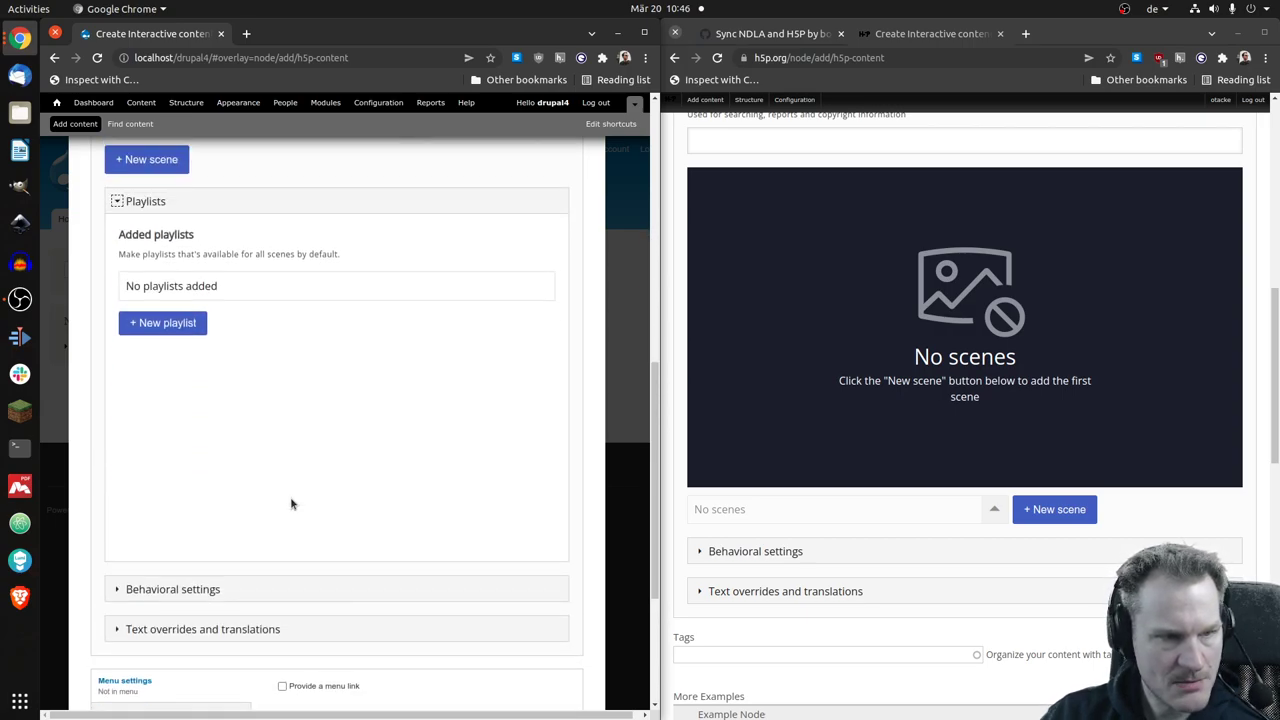
{"action": "scroll", "scroll_direction": "up", "scroll_amount": 3}
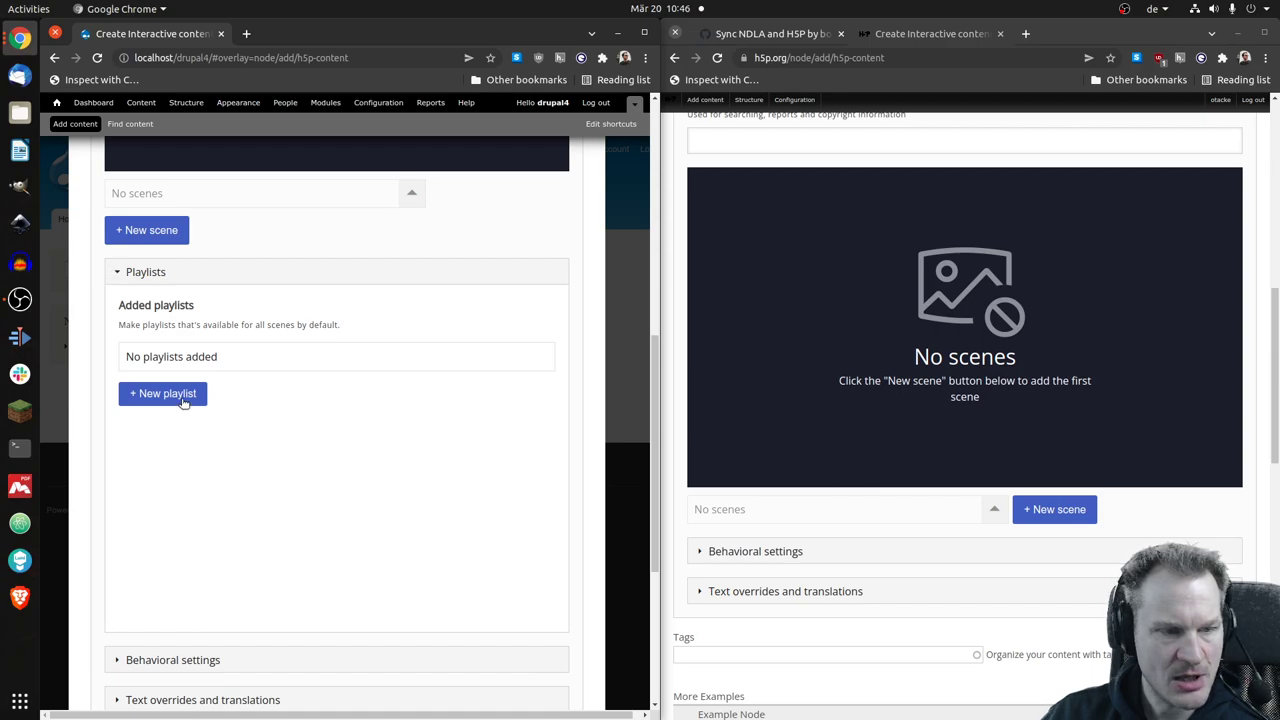
Create a playlist titled 'Playlist' with two mp3 tracks from Music/aaa_samples
{"action": "left_click", "coordinate": [163, 393]}
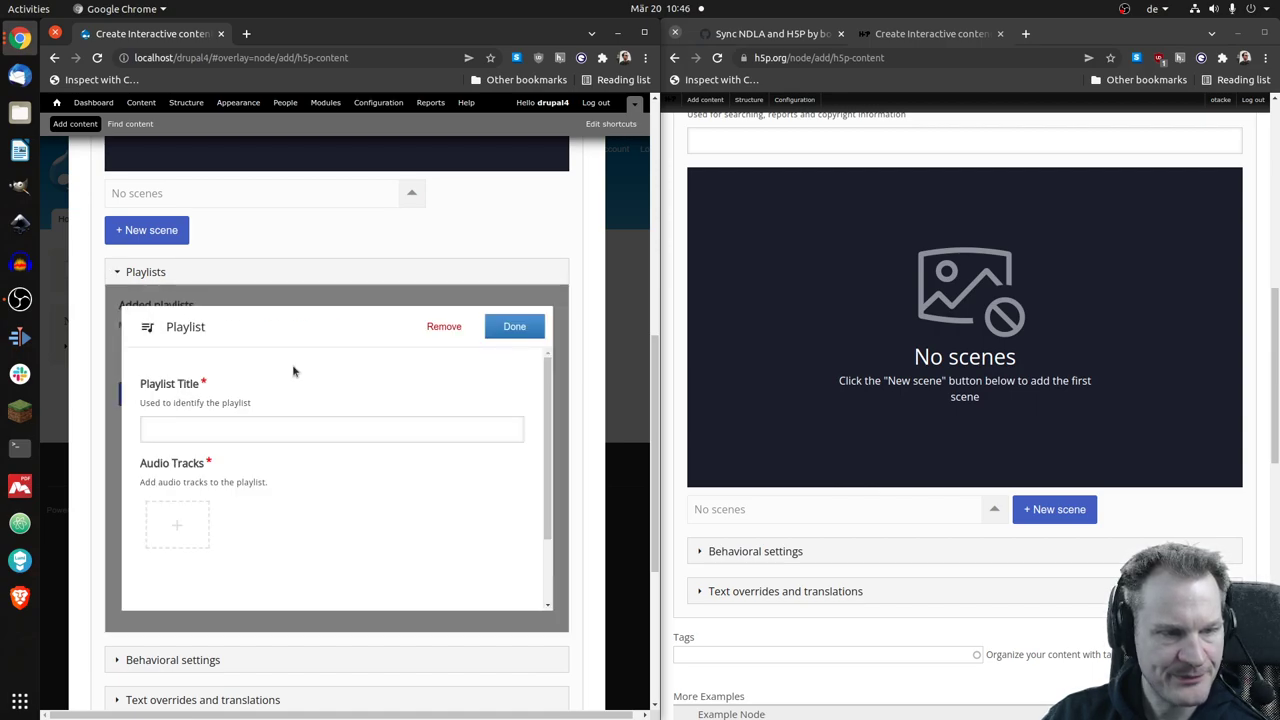
{"action": "left_click", "coordinate": [331, 429]}
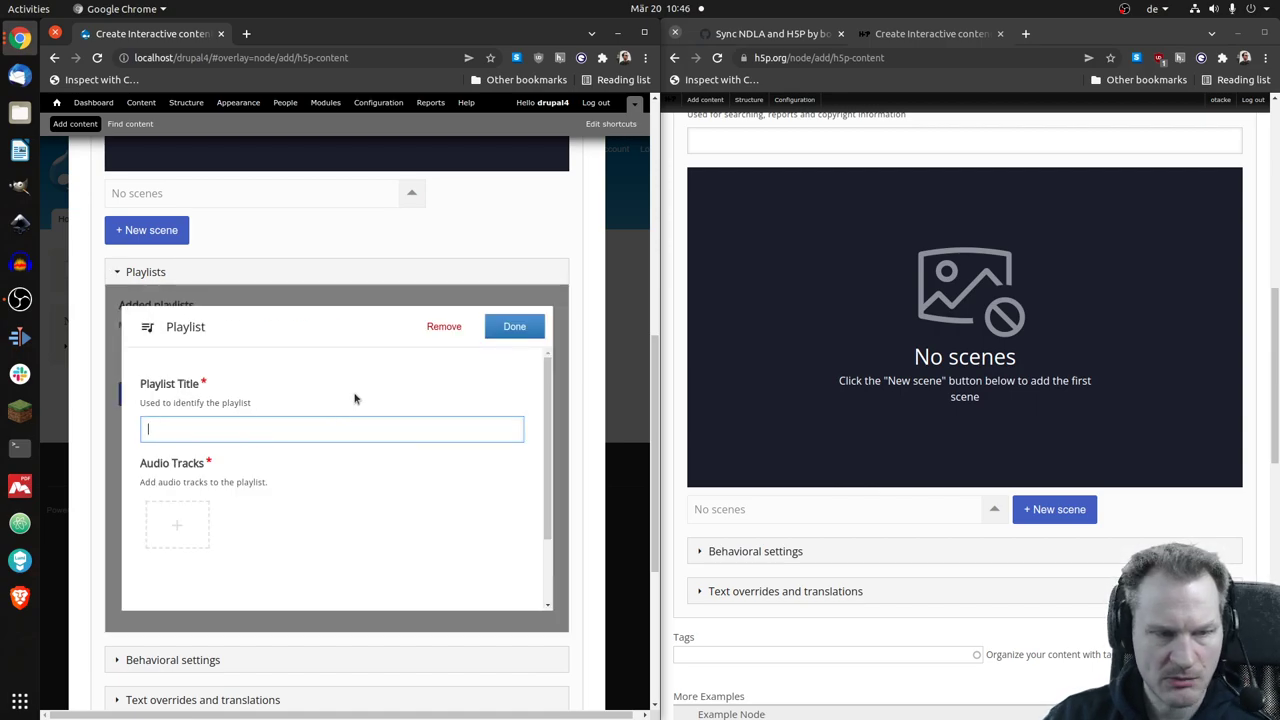
{"action": "type", "text": "Playlist"}
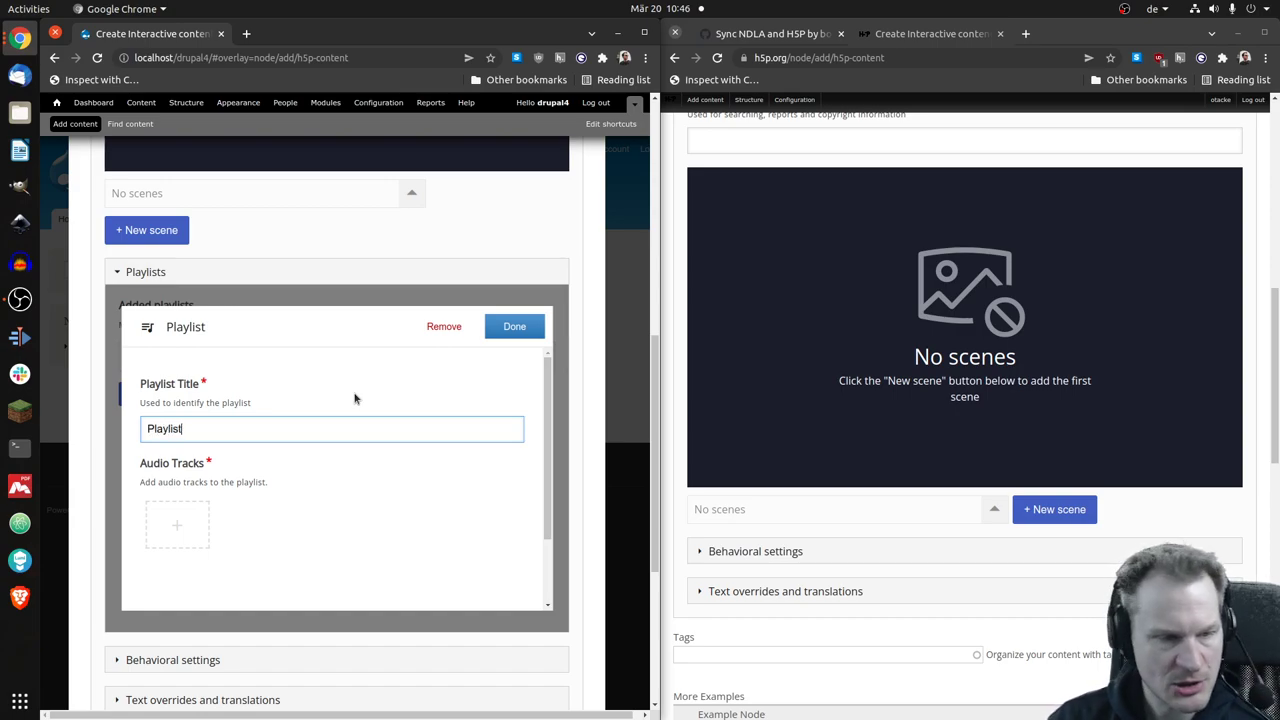
{"action": "left_click", "coordinate": [177, 524]}
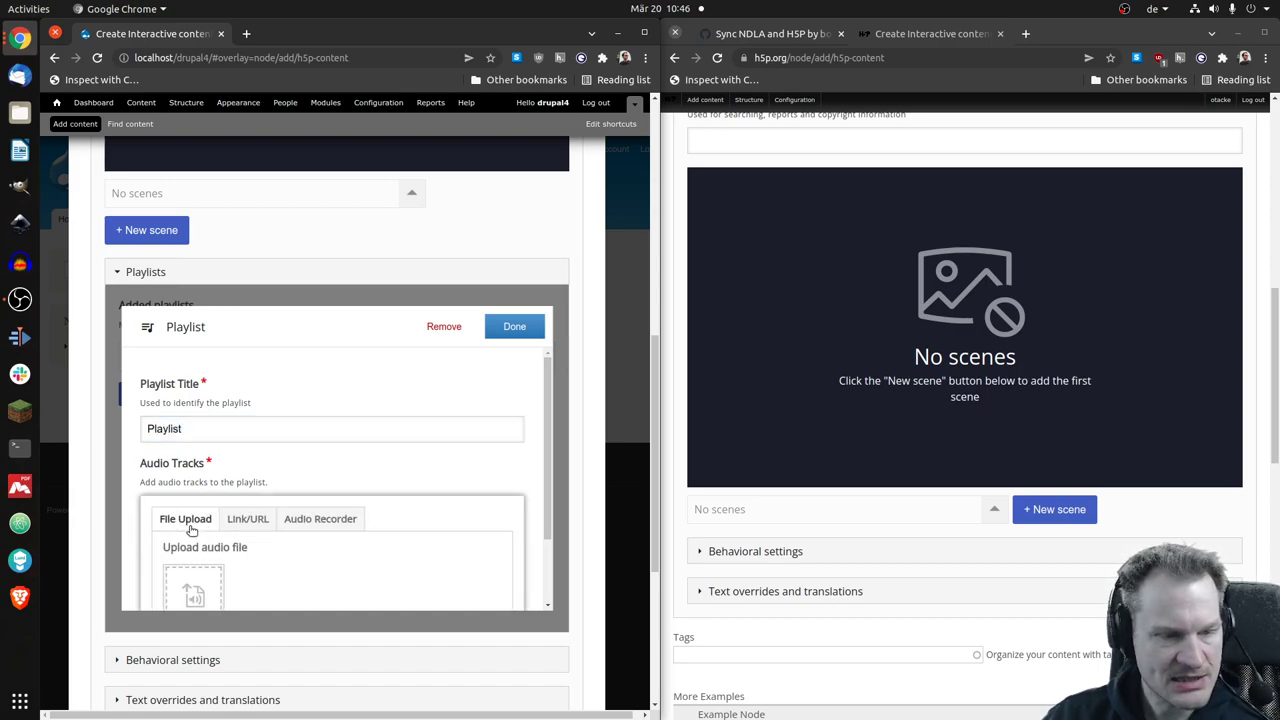
{"action": "left_click", "coordinate": [194, 590]}
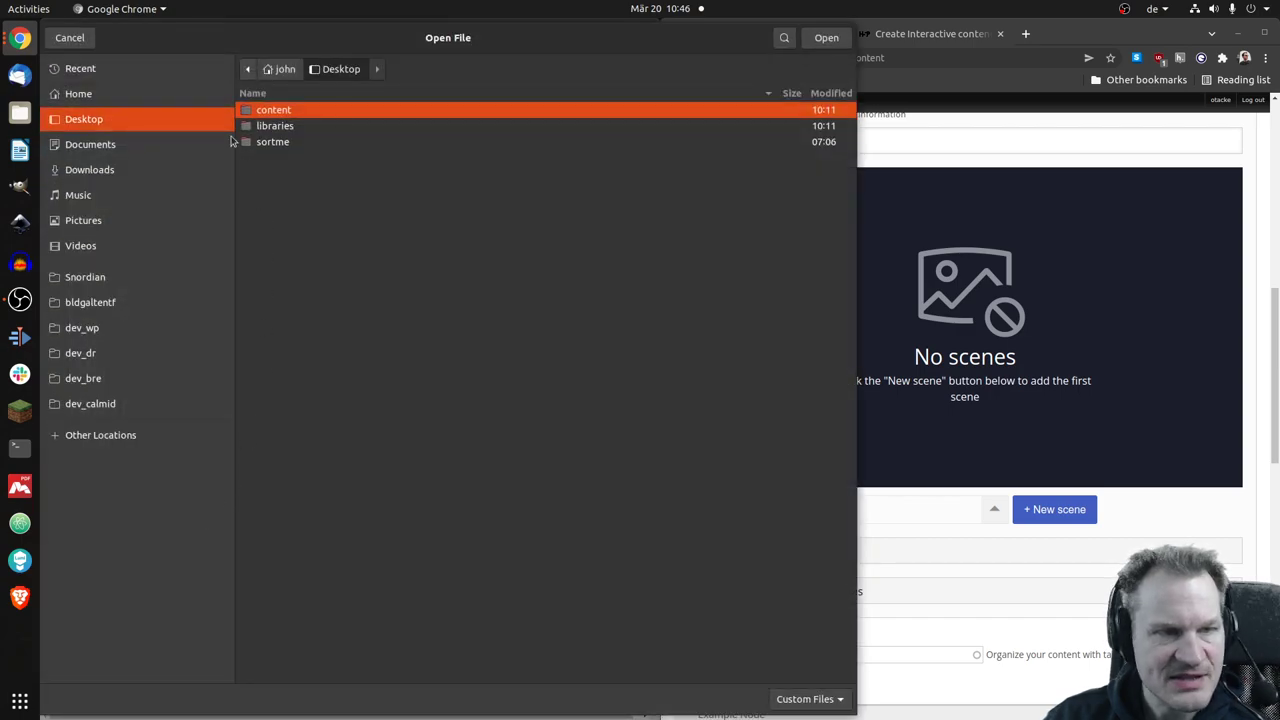
{"action": "left_click", "coordinate": [78, 195]}
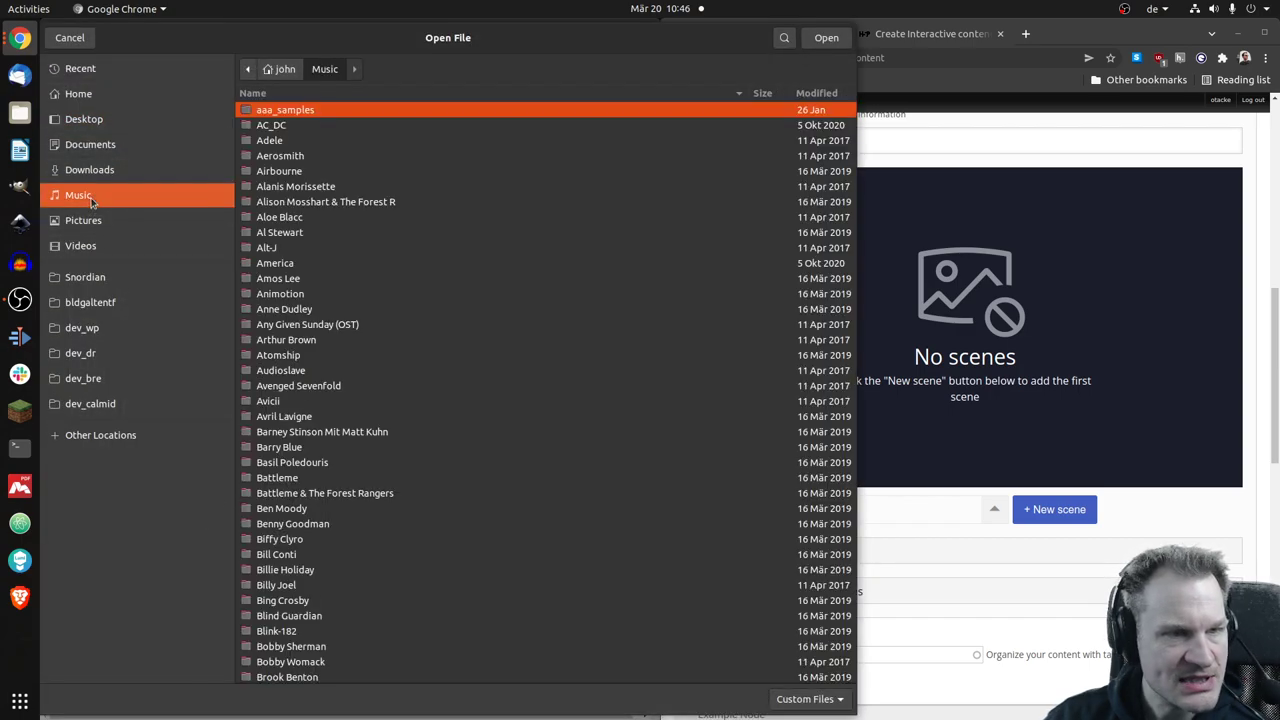
{"action": "double_click", "coordinate": [285, 109]}
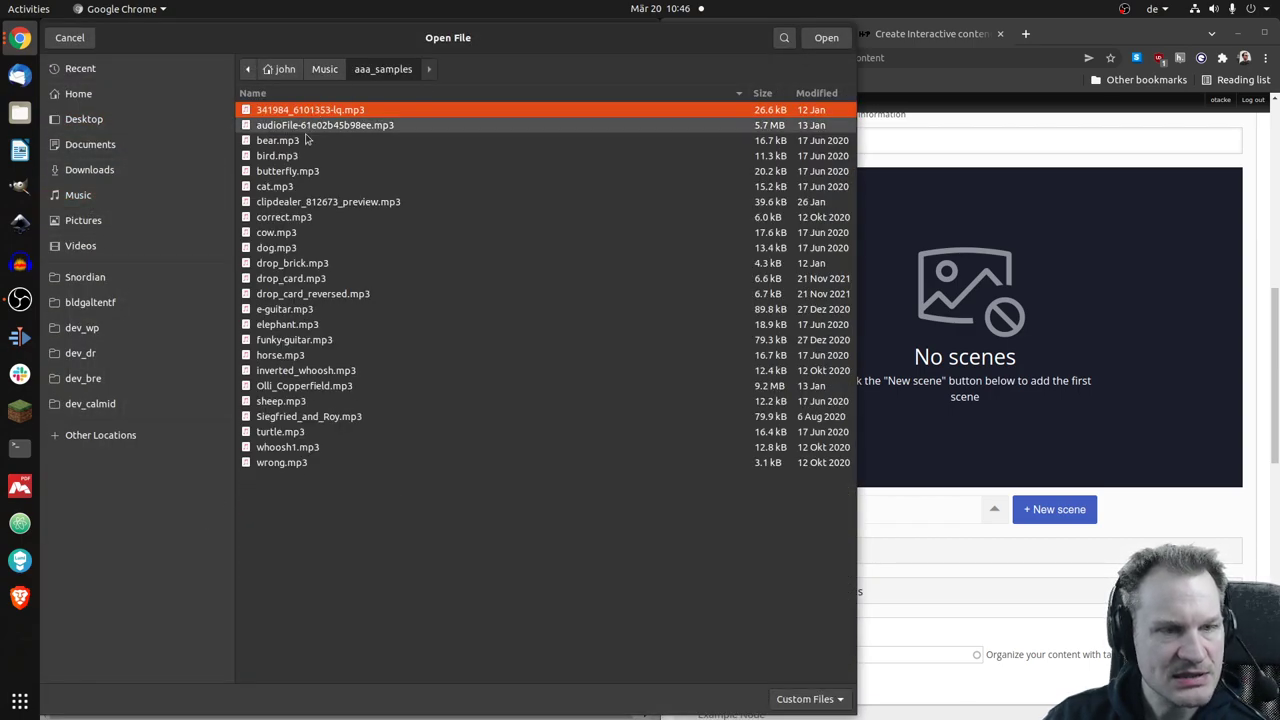
{"action": "left_click", "coordinate": [825, 37]}
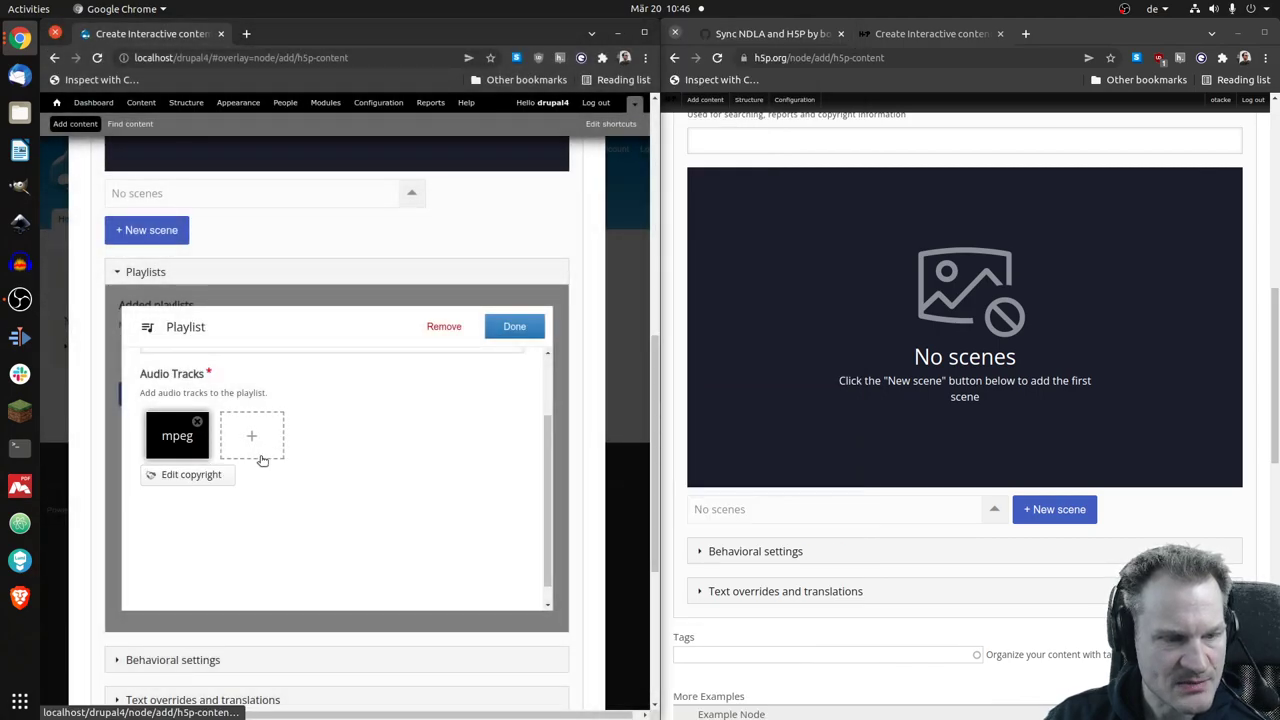
{"action": "left_click", "coordinate": [251, 435]}
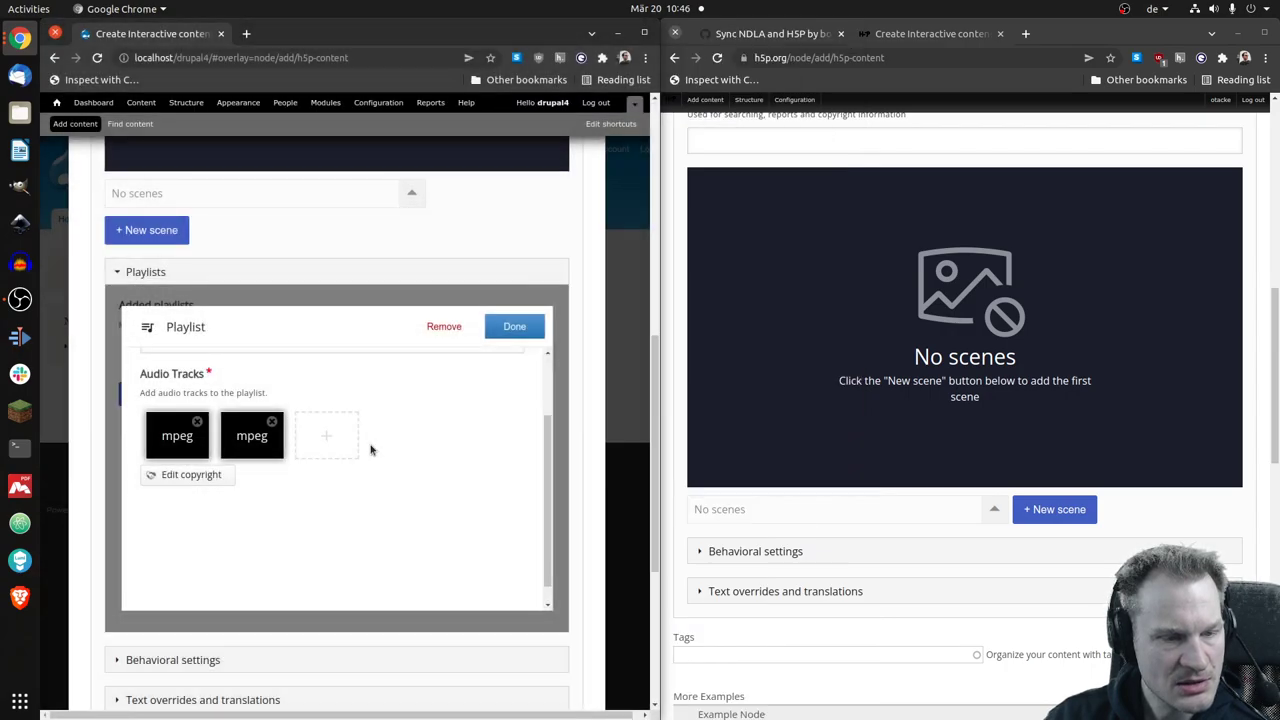
{"action": "mouse_move", "coordinate": [177, 435]}
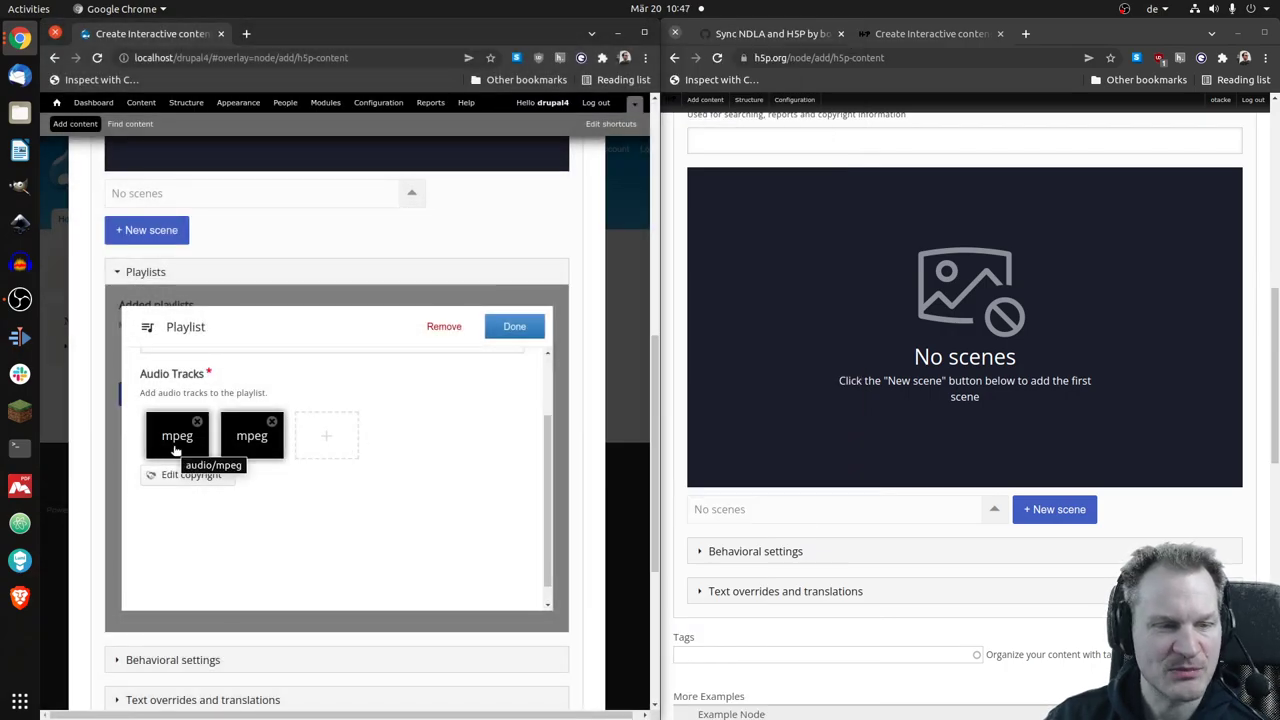
{"action": "mouse_move", "coordinate": [540, 384]}
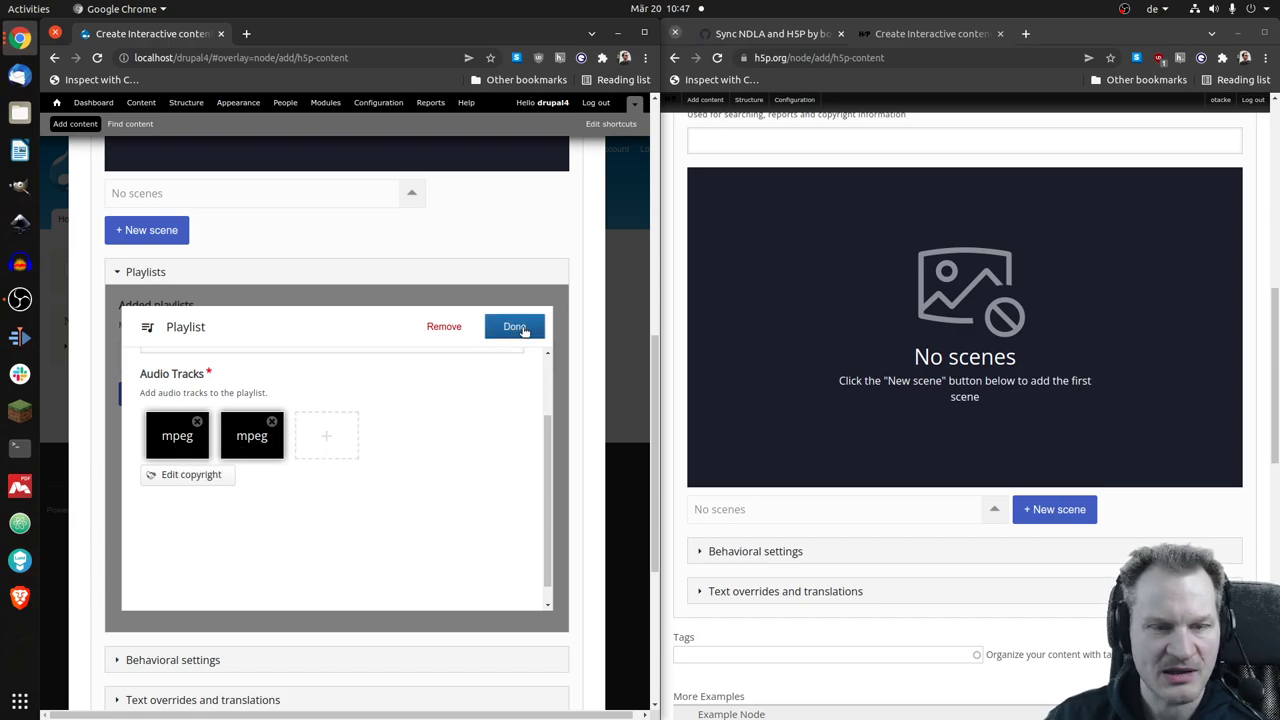
{"action": "left_click", "coordinate": [514, 326]}
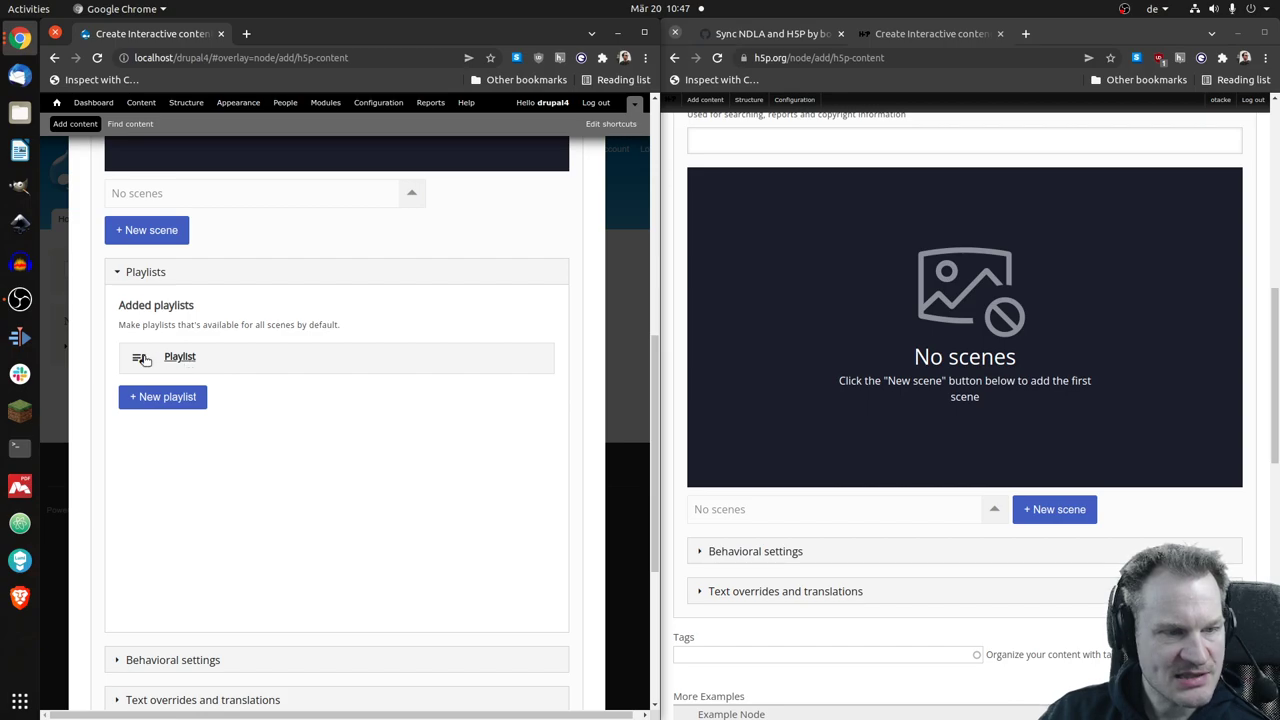
Recheck the playlist, then expand Behavioral settings in the local and h5p.org editors
{"action": "left_click", "coordinate": [179, 356]}
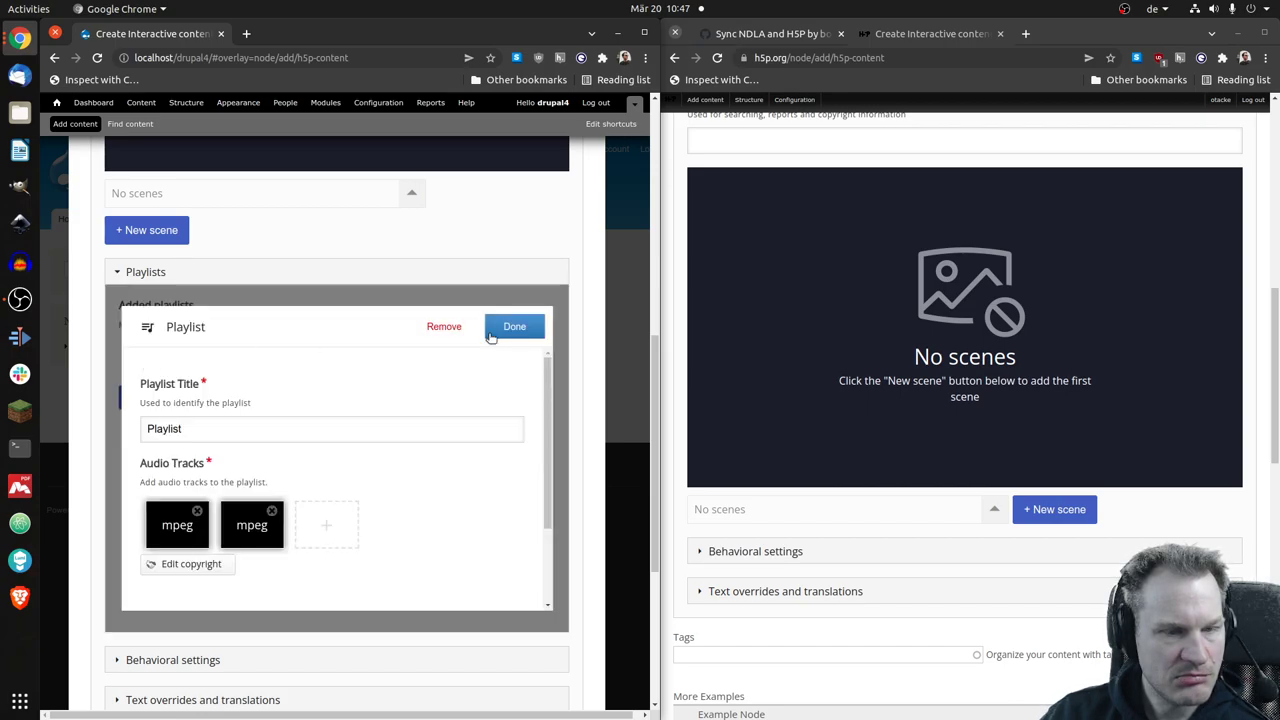
{"action": "left_click", "coordinate": [514, 326]}
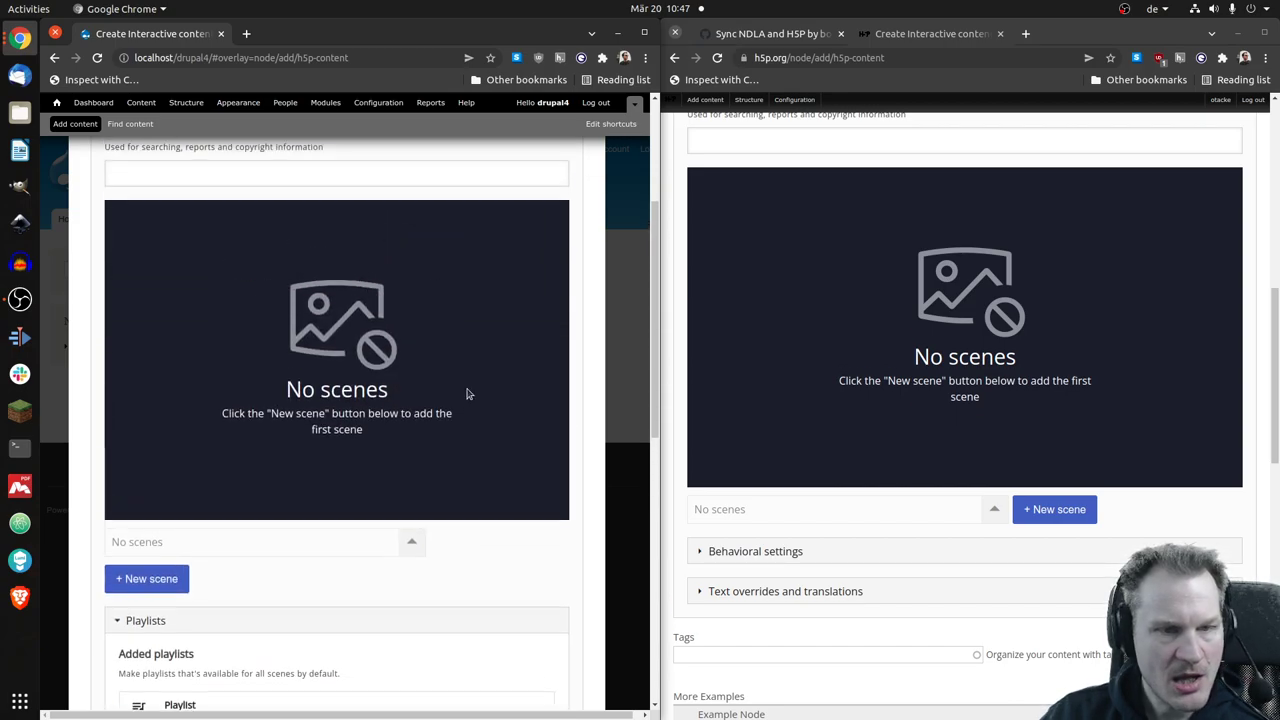
{"action": "scroll", "scroll_direction": "down", "scroll_amount": 3}
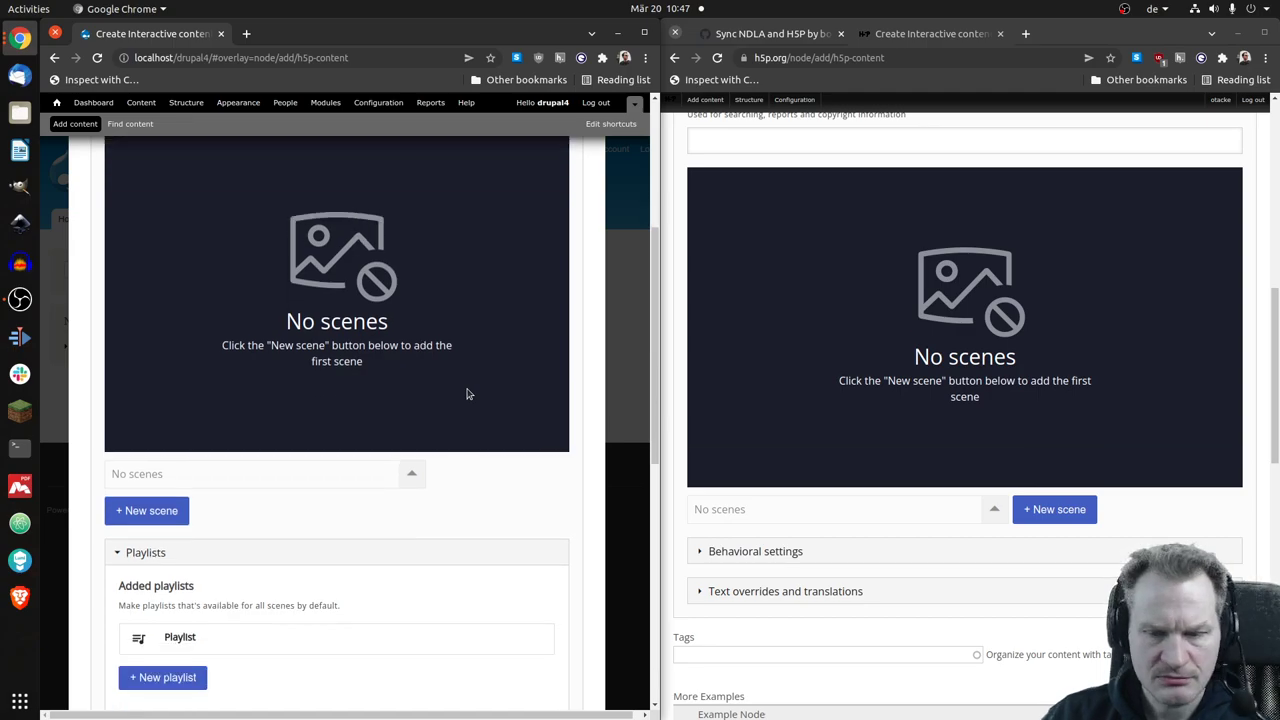
{"action": "scroll", "scroll_direction": "down", "scroll_amount": 3}
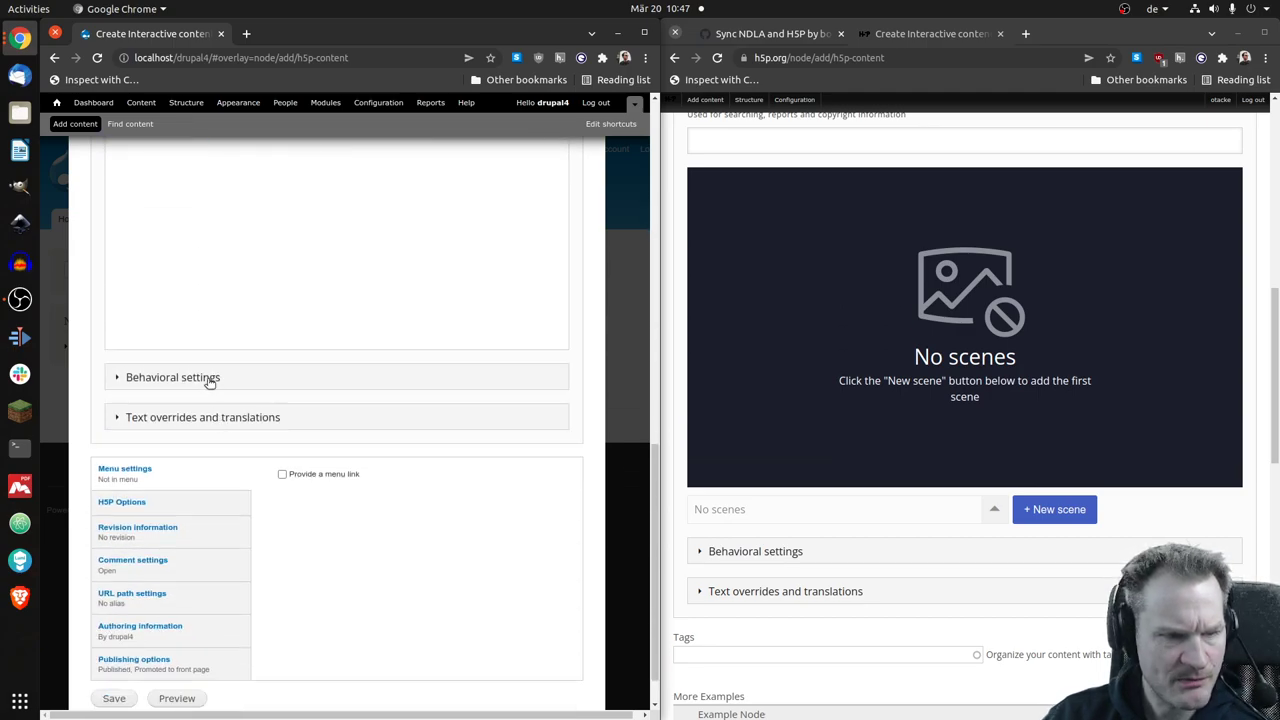
{"action": "left_click", "coordinate": [172, 377]}
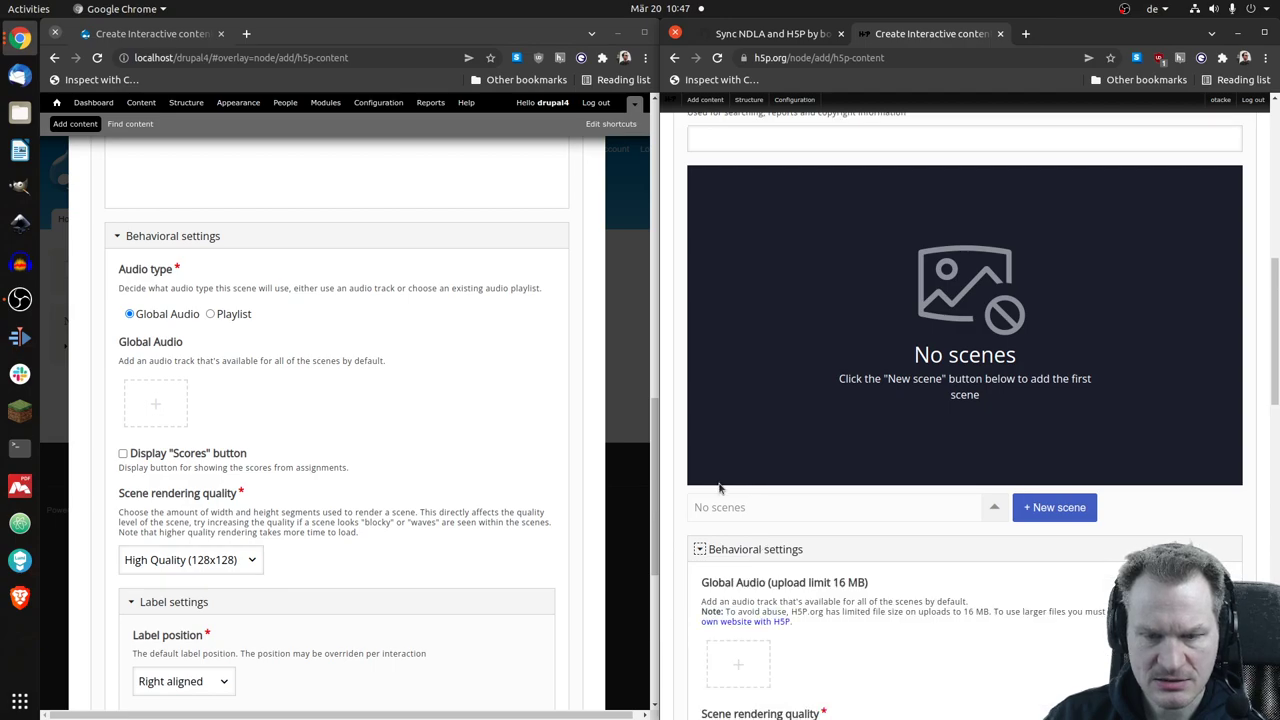
{"action": "scroll", "scroll_direction": "down", "scroll_amount": 3}
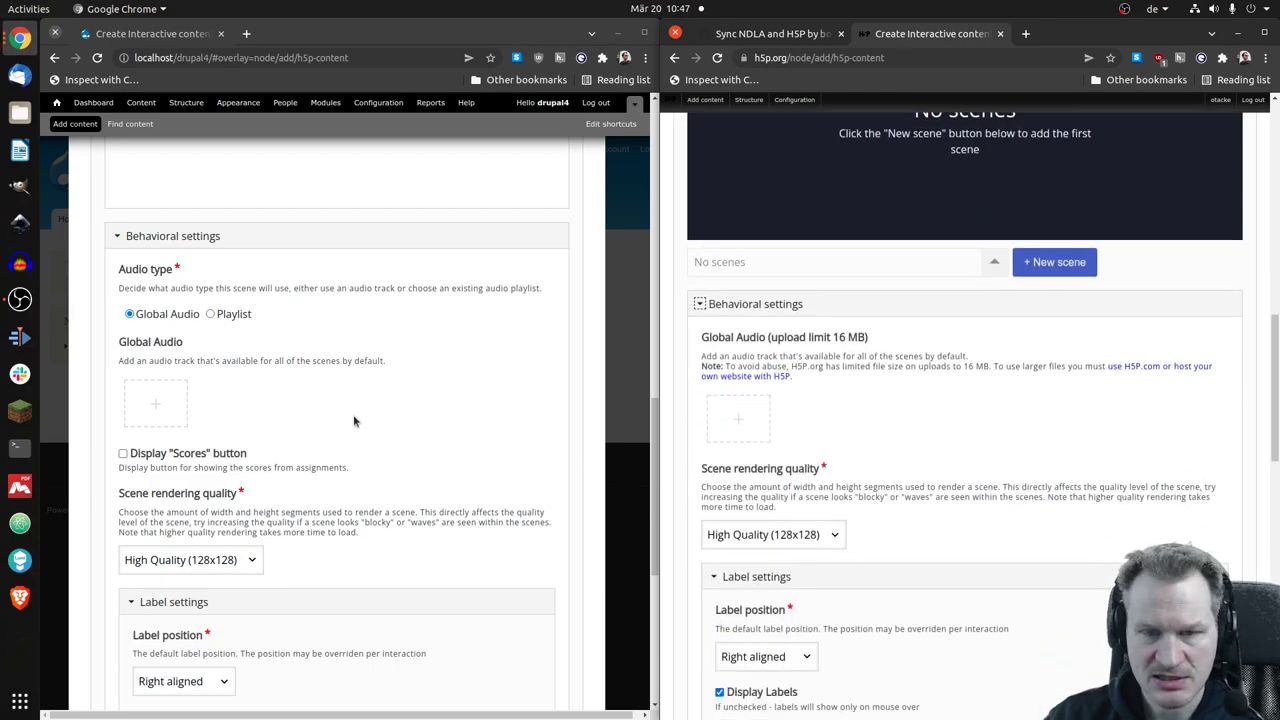
{"action": "mouse_move", "coordinate": [130, 314]}
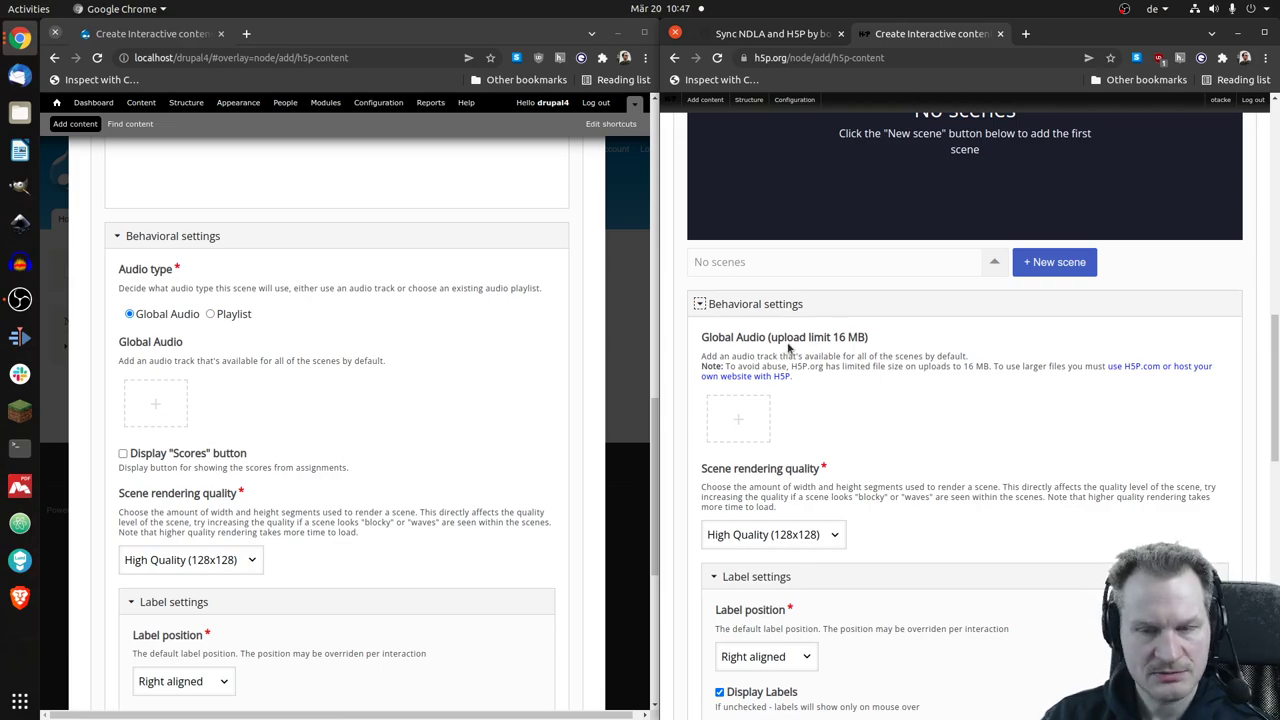
{"action": "scroll", "scroll_direction": "down", "scroll_amount": 3}
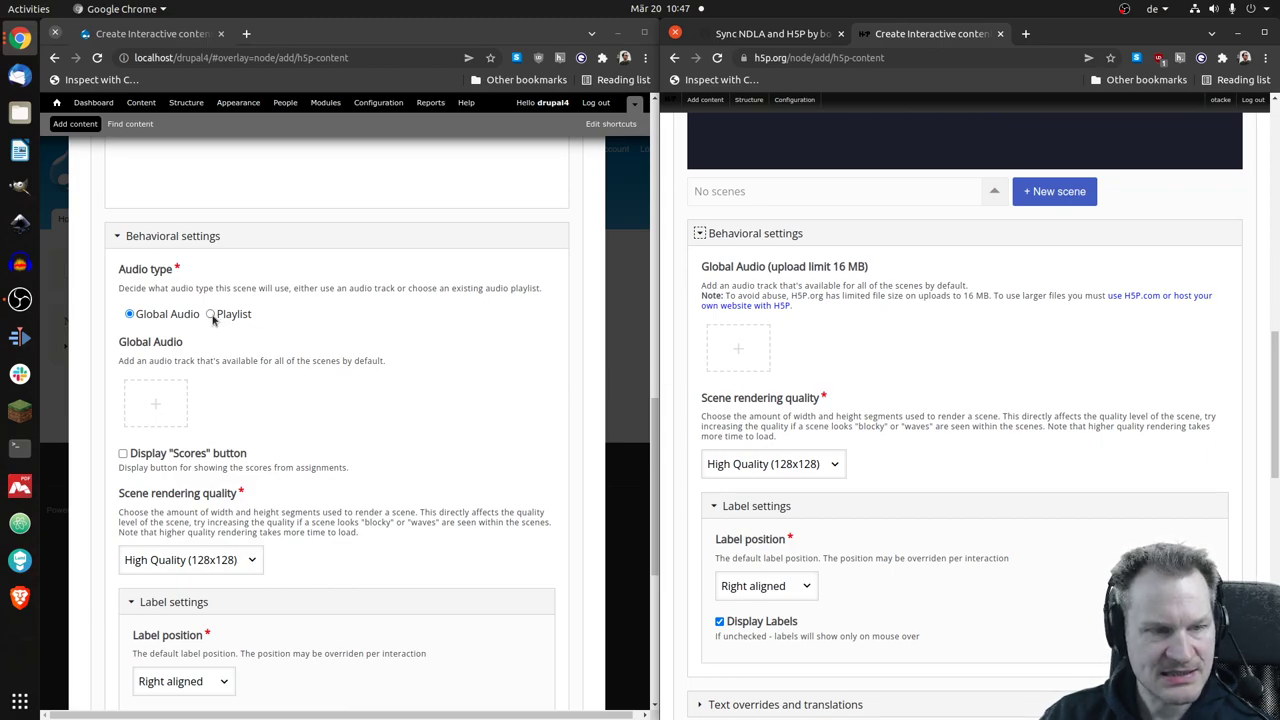
Set the local tour's scene audio to Playlist and enable the Display 'Scores' button
{"action": "left_click", "coordinate": [210, 313]}
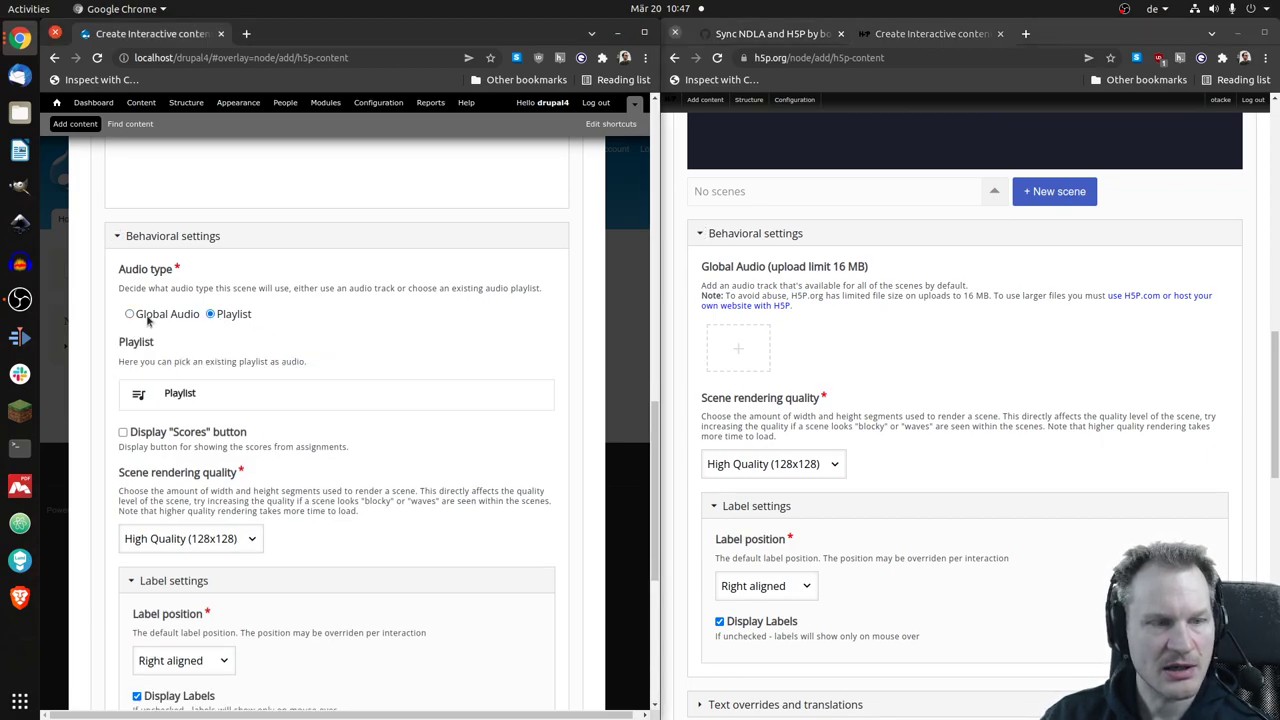
{"action": "left_click", "coordinate": [129, 314]}
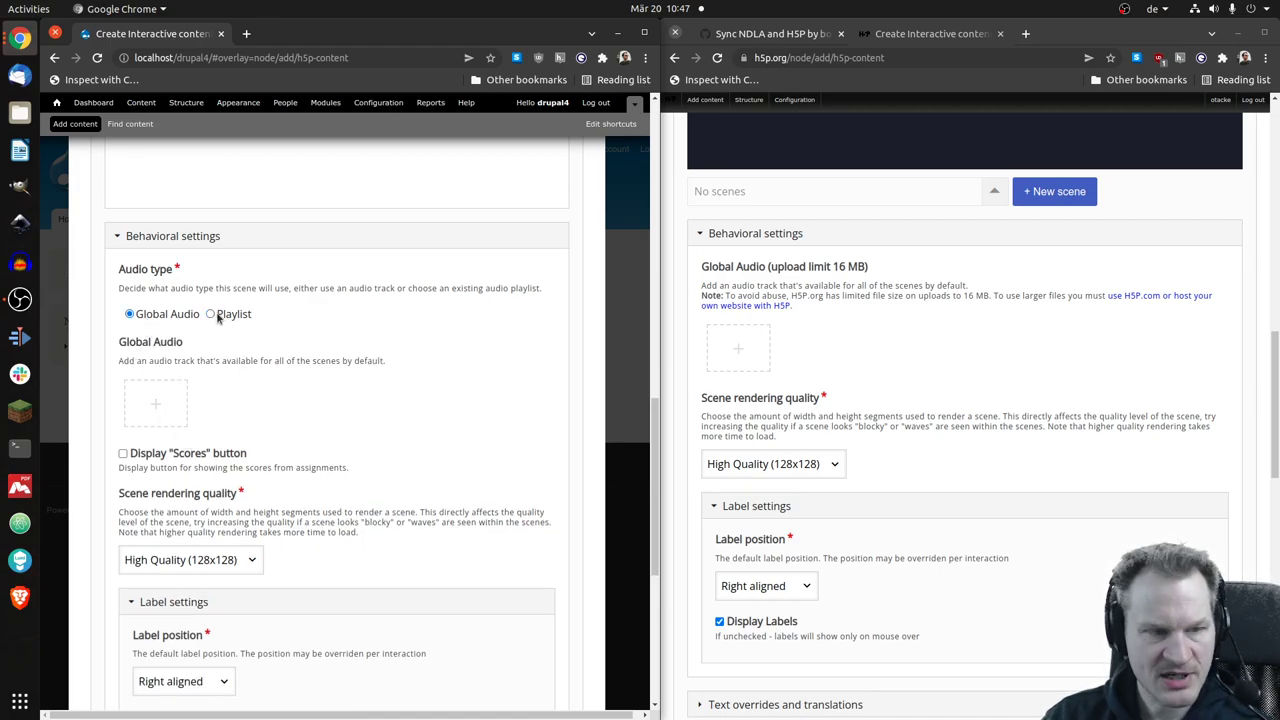
{"action": "left_click", "coordinate": [210, 314]}
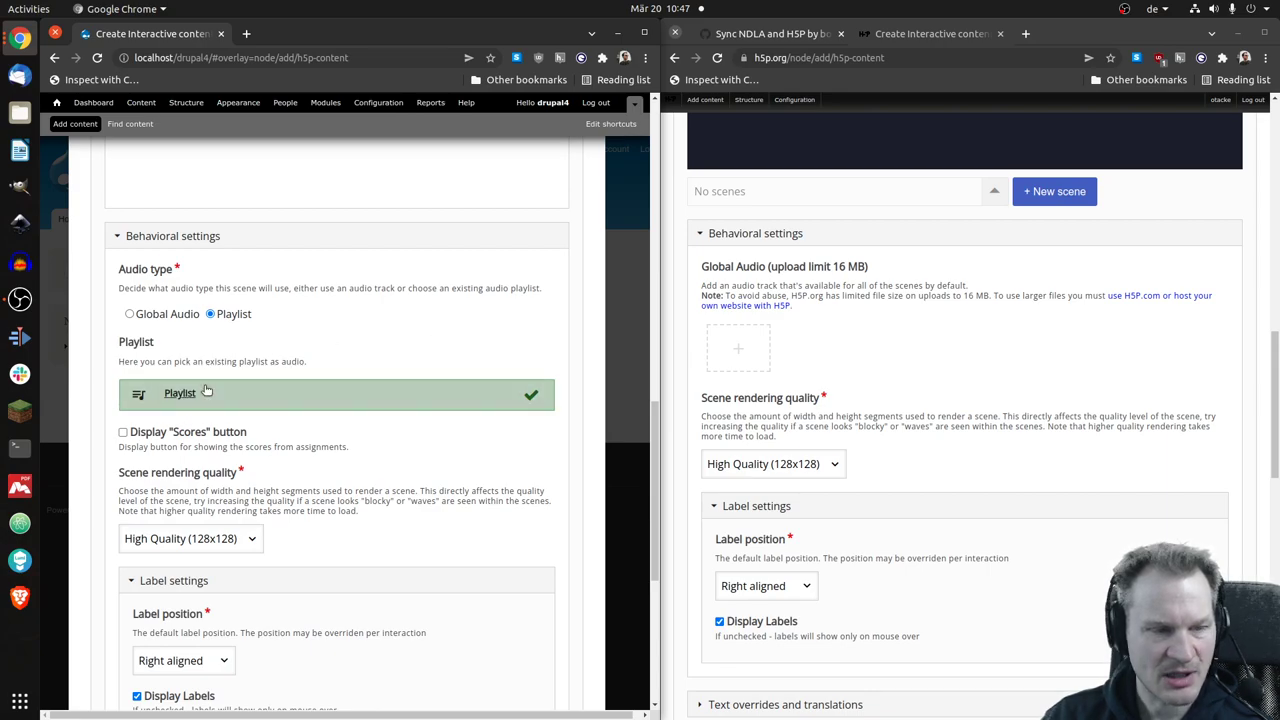
{"action": "mouse_move", "coordinate": [404, 303]}
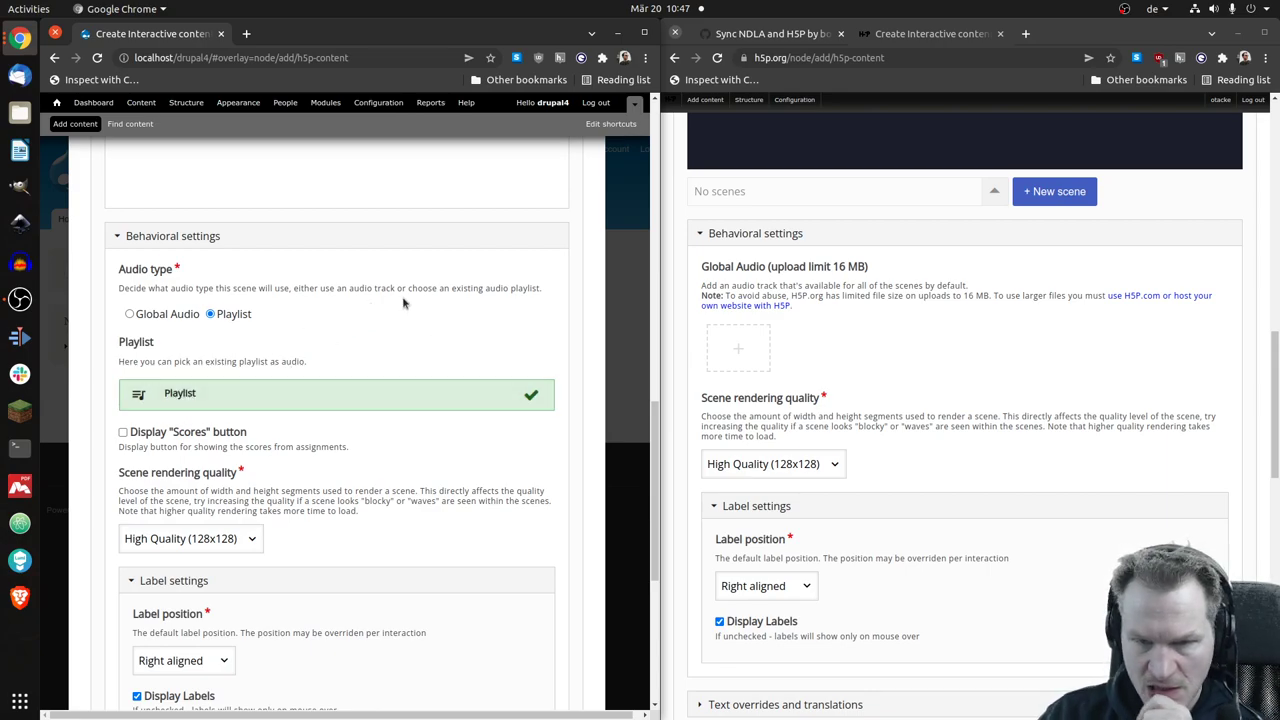
{"action": "mouse_move", "coordinate": [190, 533]}
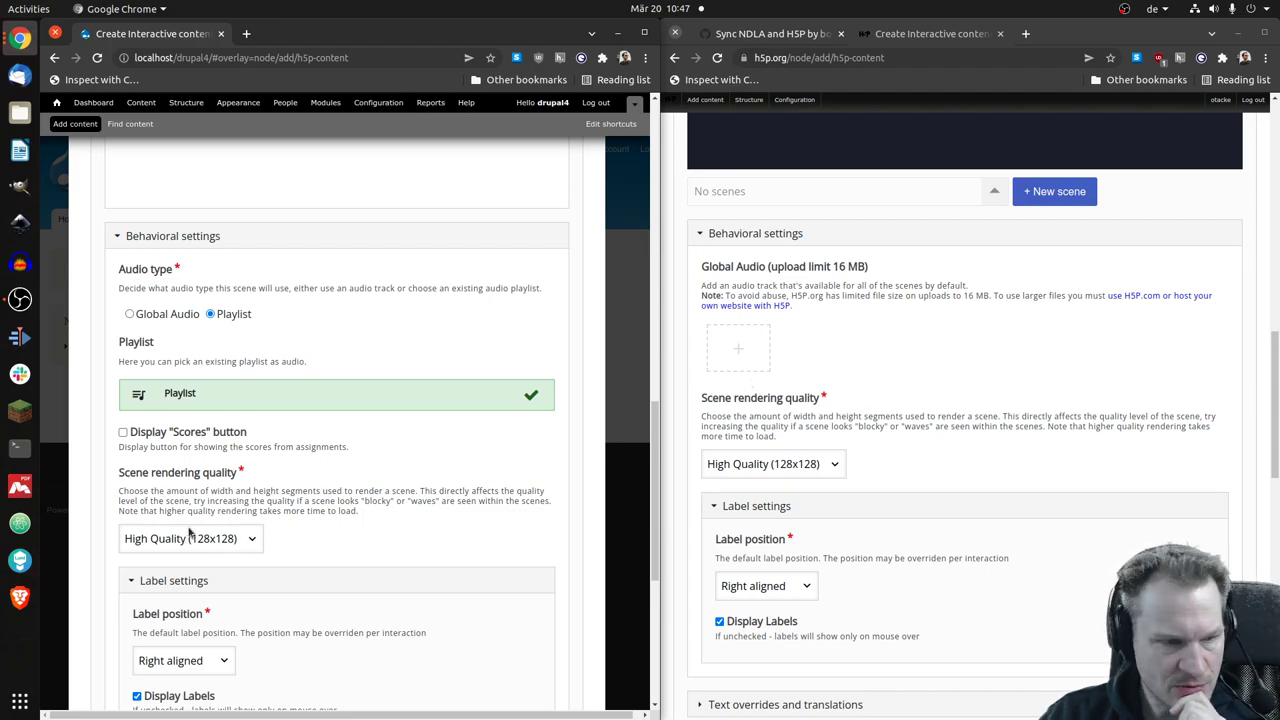
{"action": "left_click", "coordinate": [123, 431]}
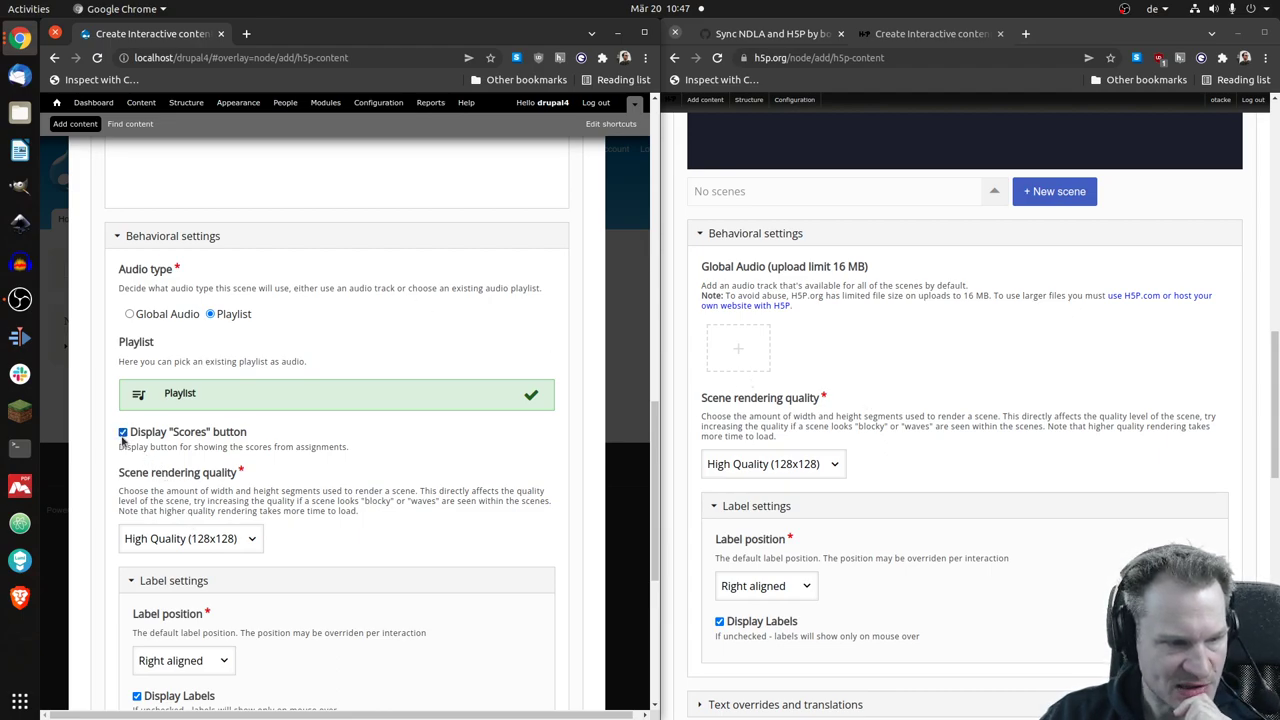
{"action": "mouse_move", "coordinate": [345, 435]}
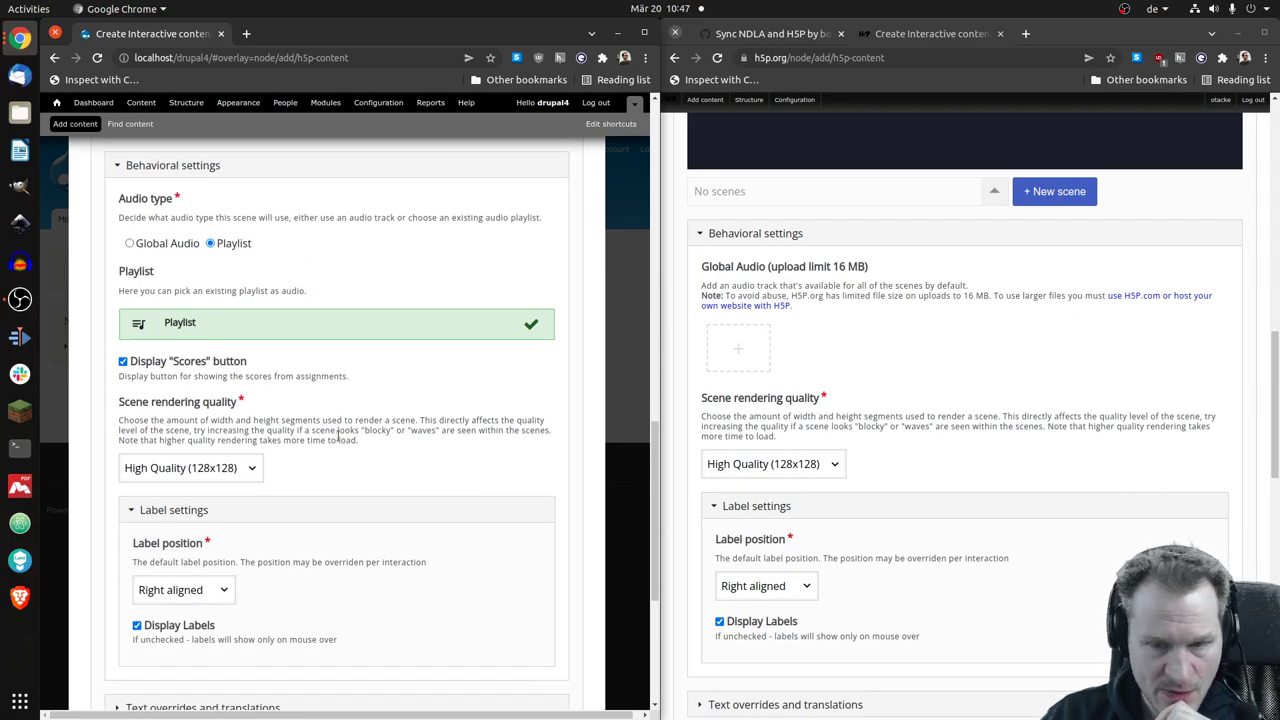
{"action": "scroll", "scroll_direction": "down", "scroll_amount": 3}
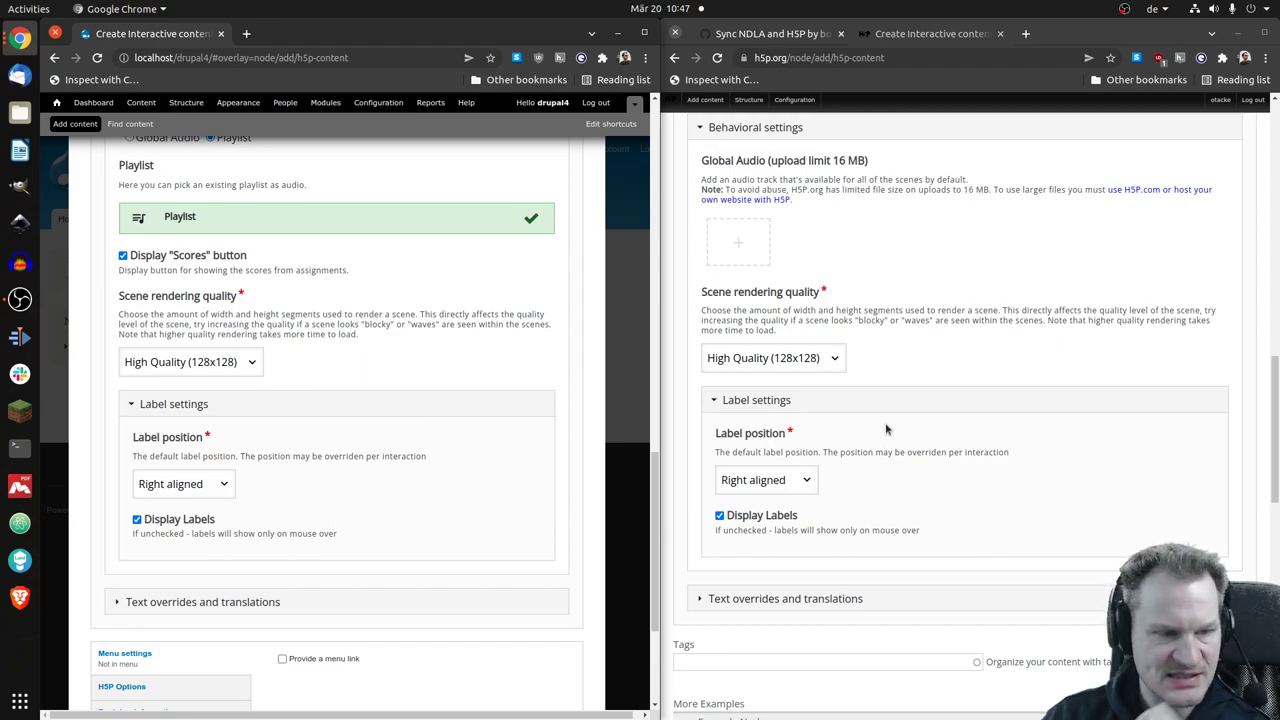
{"action": "scroll", "scroll_direction": "up", "scroll_amount": 3}
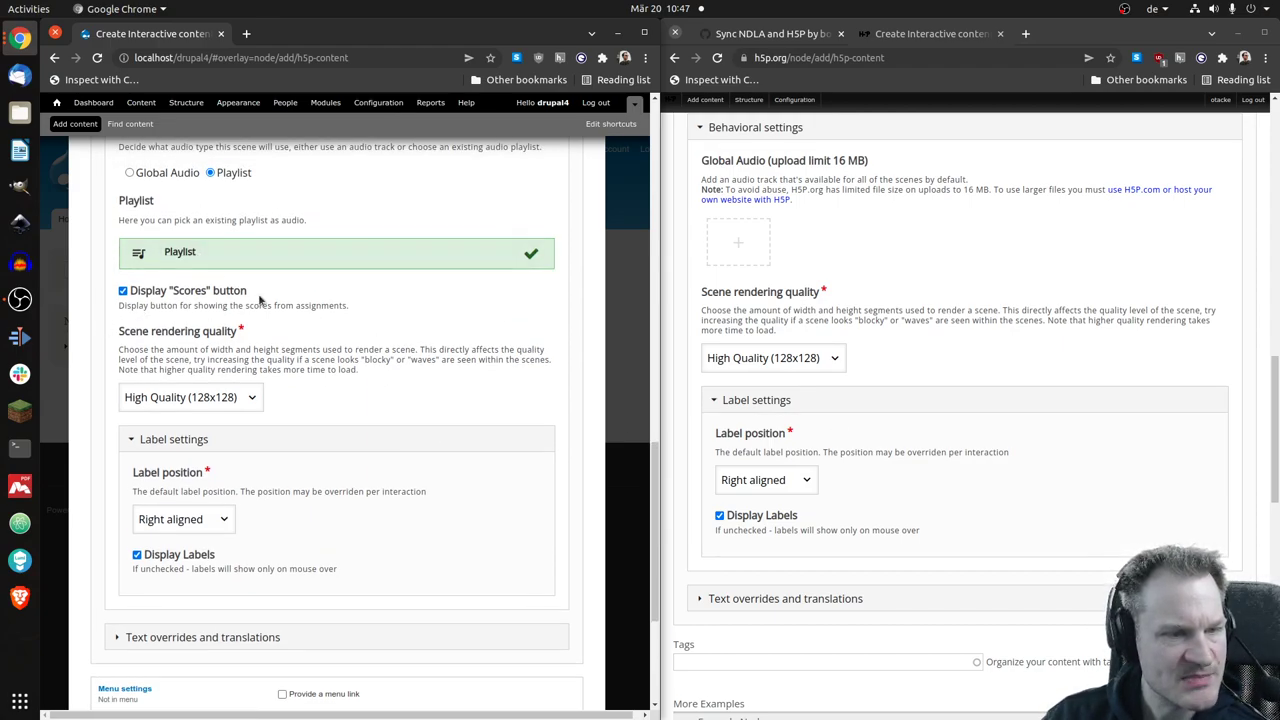
{"action": "scroll", "scroll_direction": "up", "scroll_amount": 3}
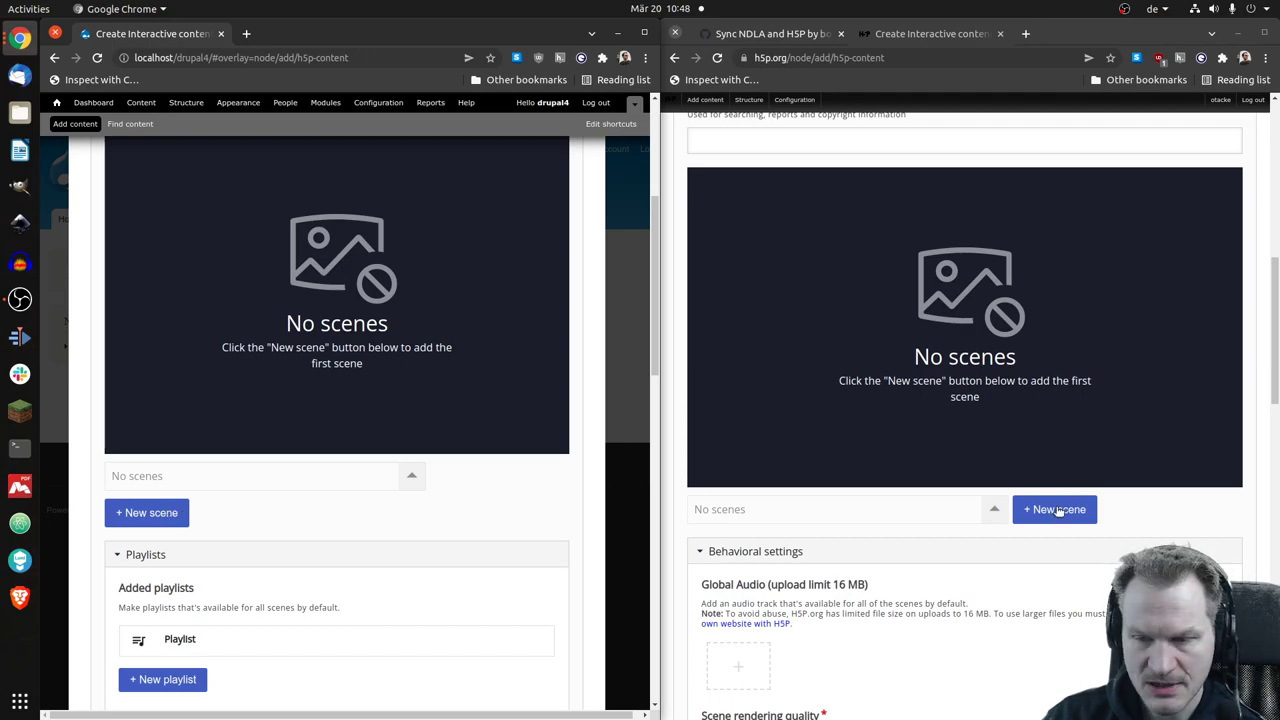
Open a blank Scene form with + New scene in the H5P.org tour editor
{"action": "left_click", "coordinate": [1054, 509]}
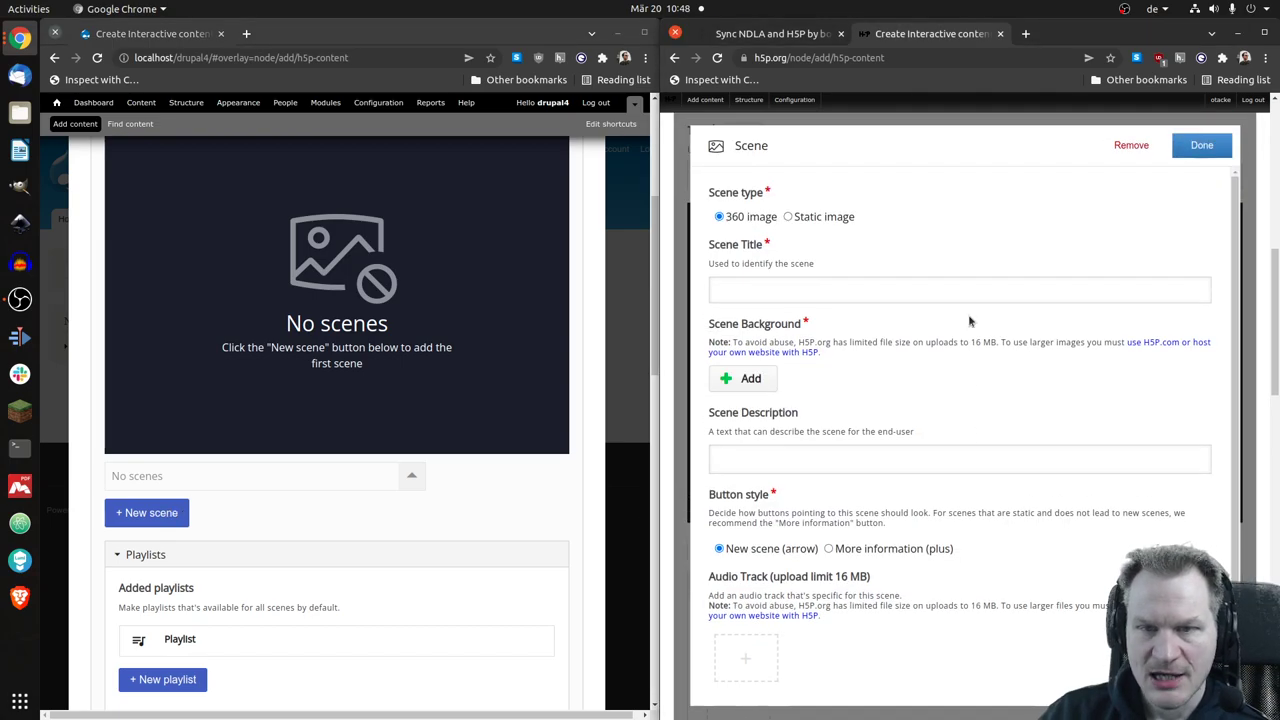
{"action": "mouse_move", "coordinate": [946, 258]}
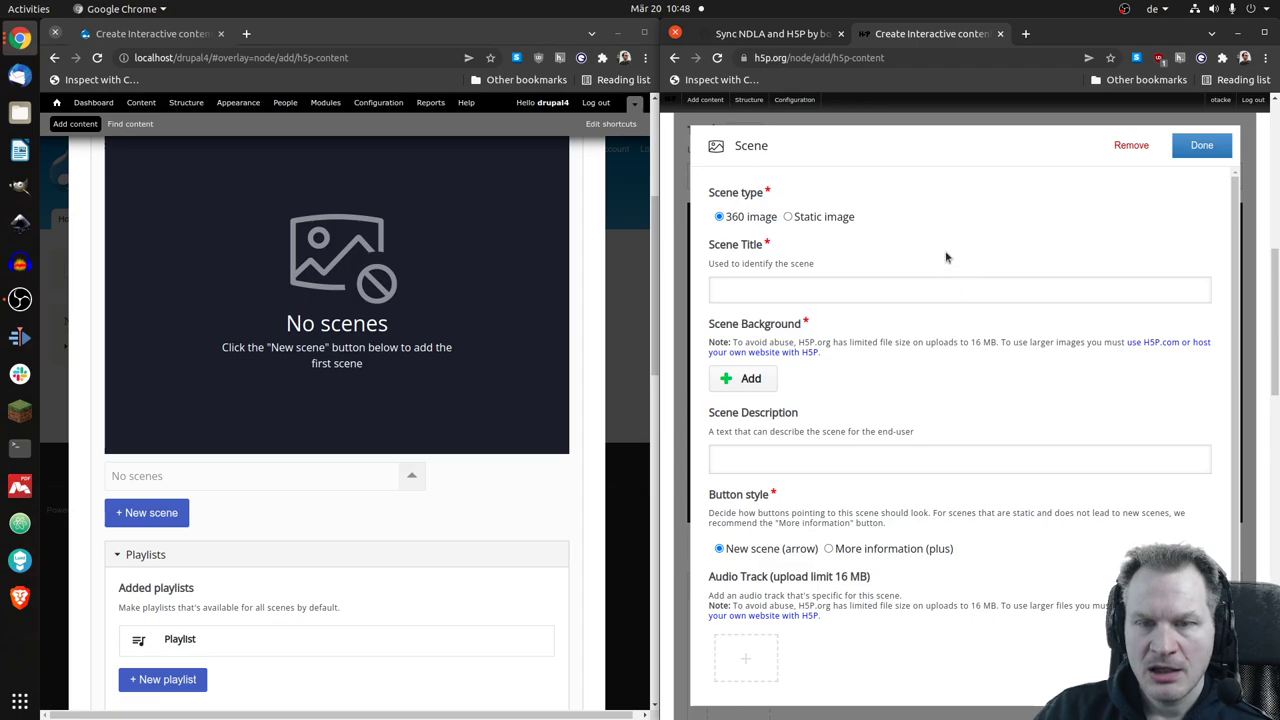
{"action": "mouse_move", "coordinate": [930, 233]}
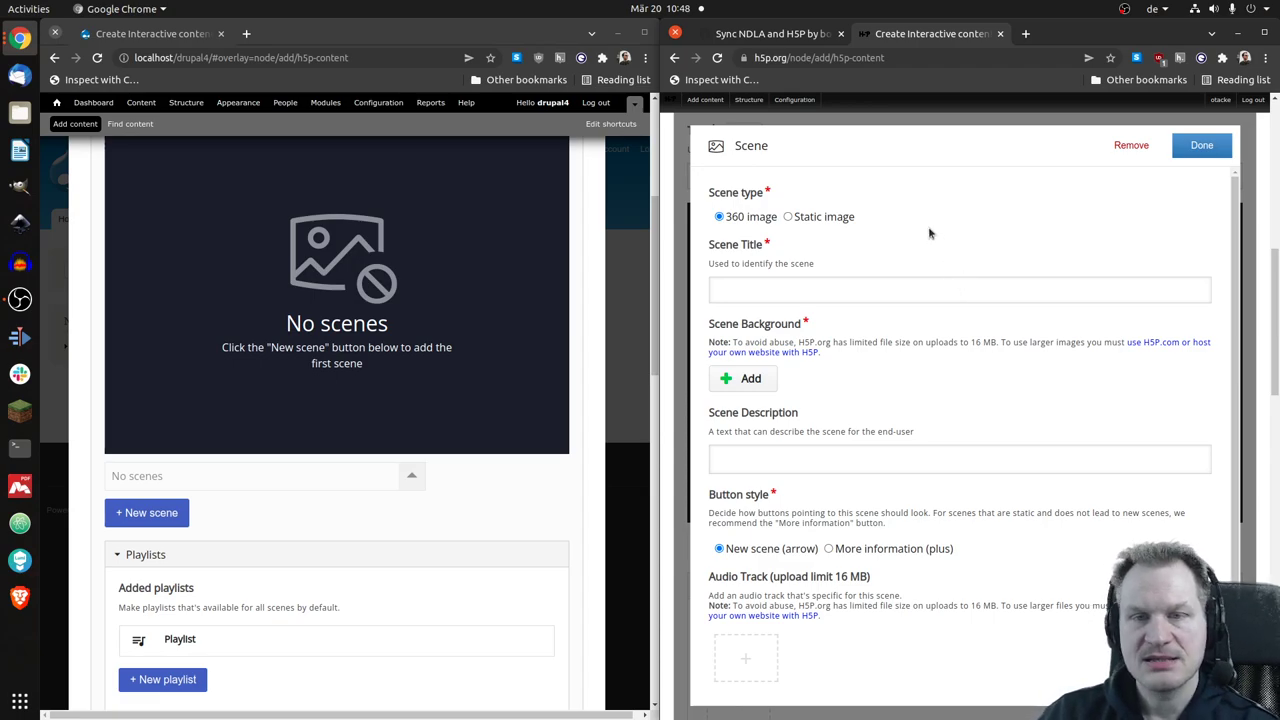
{"action": "mouse_move", "coordinate": [753, 228]}
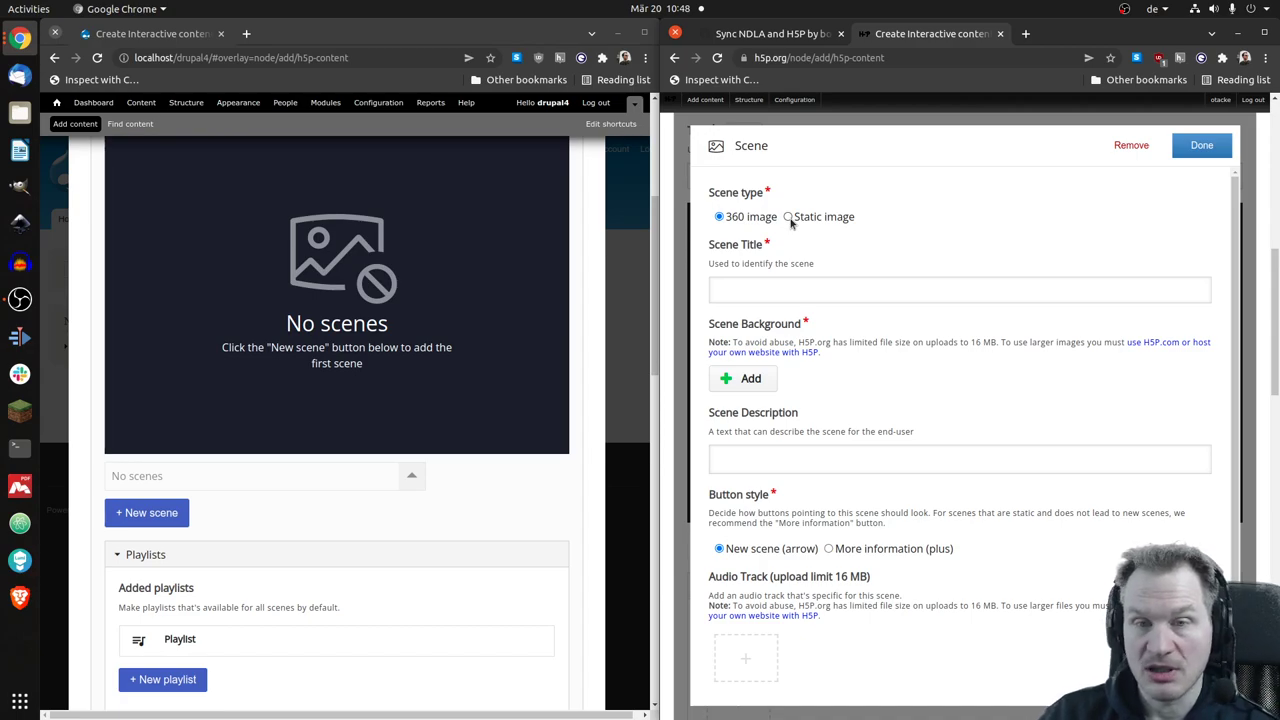
{"action": "mouse_move", "coordinate": [784, 196]}
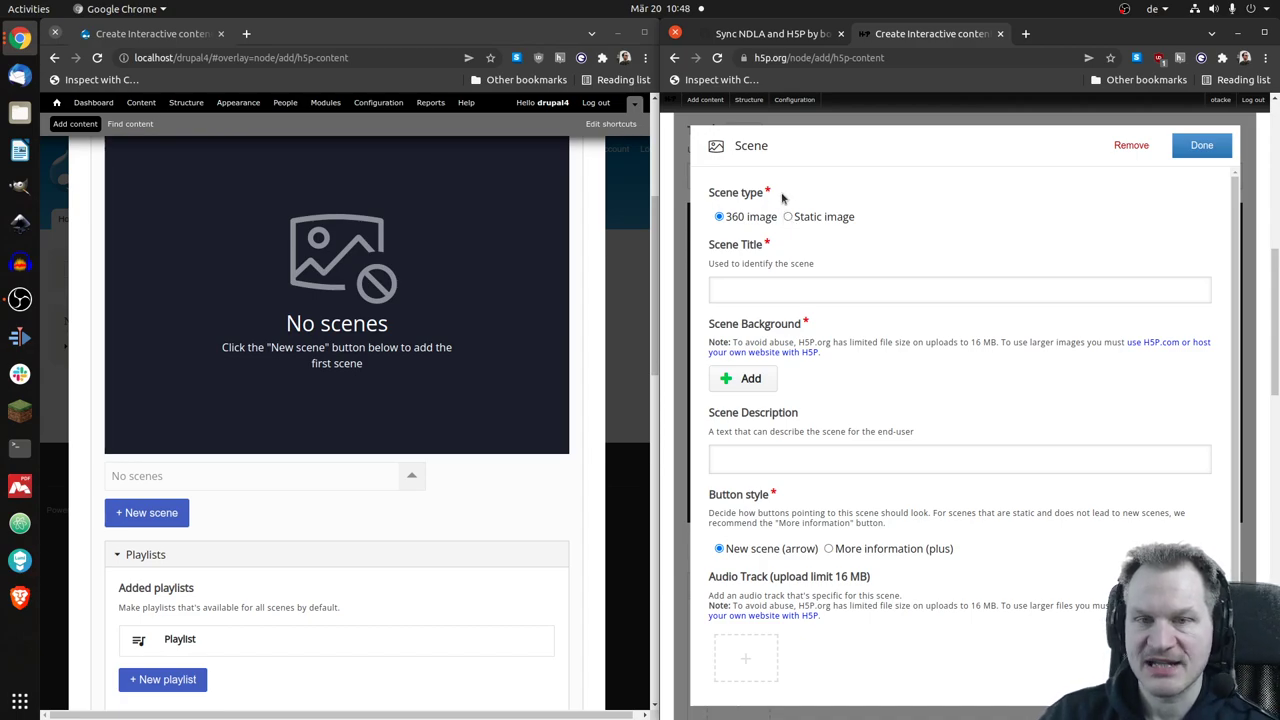
{"action": "mouse_move", "coordinate": [750, 222]}
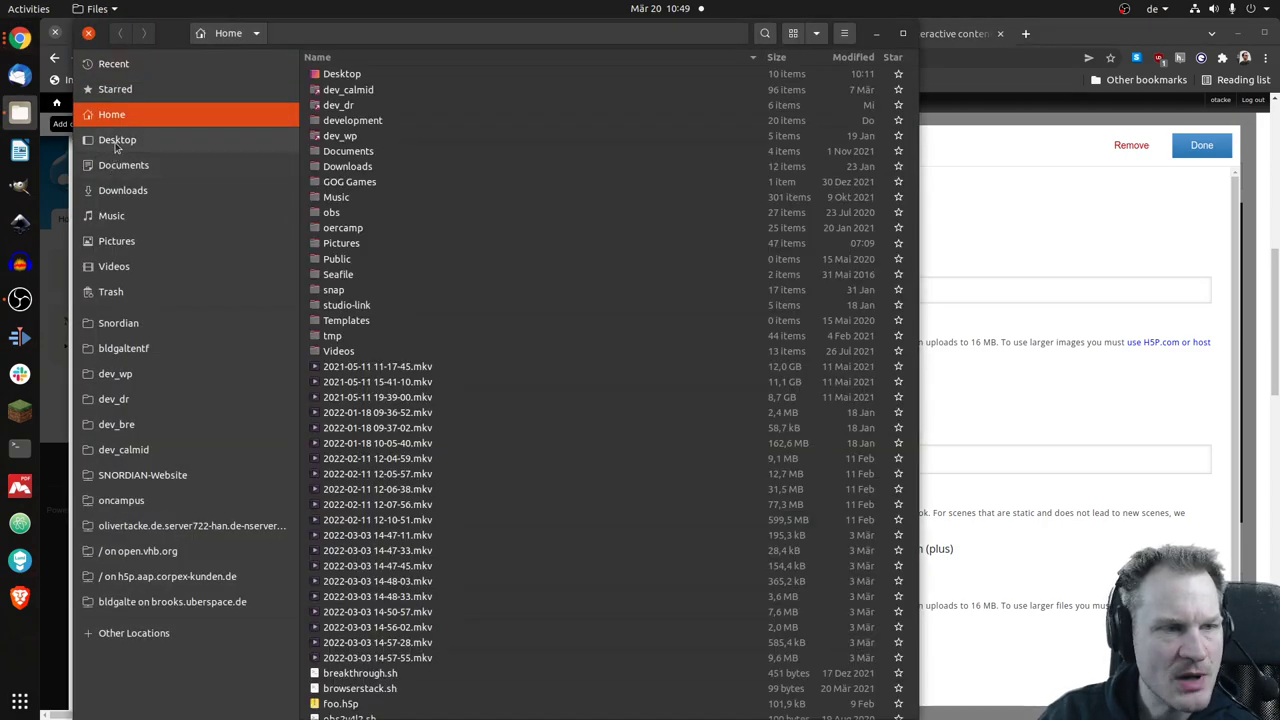
Preview Desktop's panoramic.jpg in Image Viewer, then close it
{"action": "left_click", "coordinate": [117, 139]}
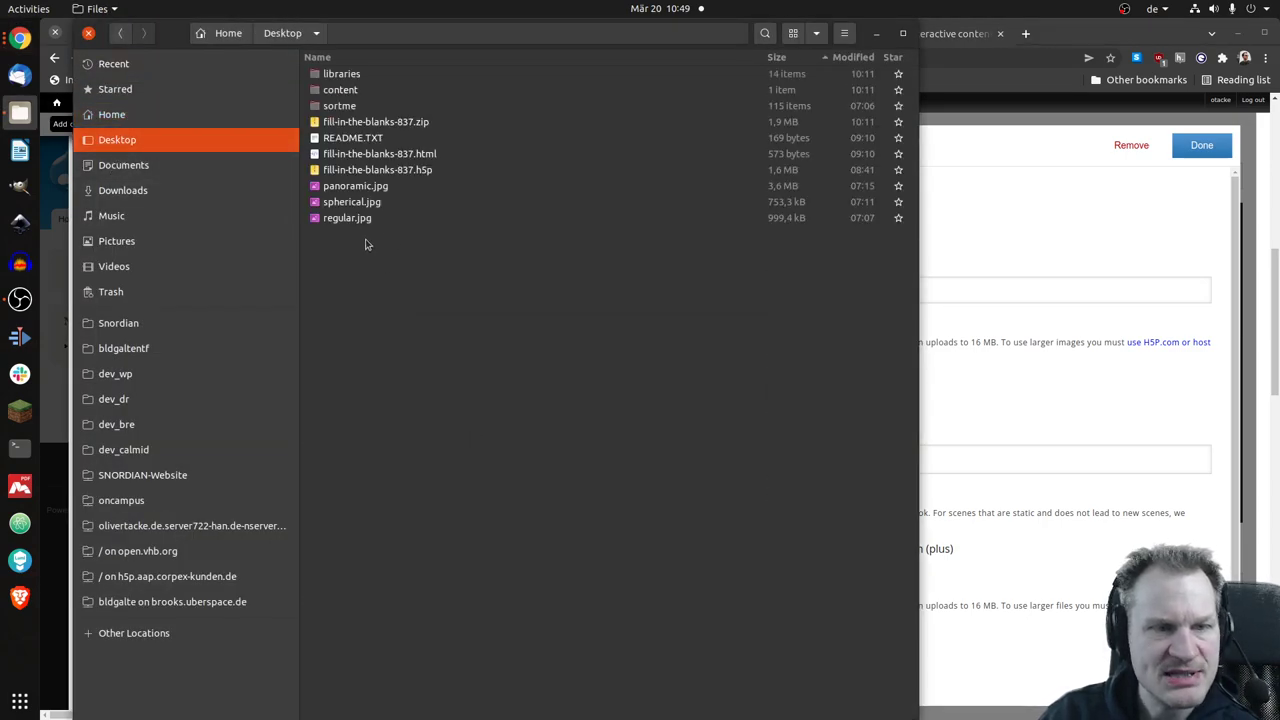
{"action": "left_click", "coordinate": [355, 186]}
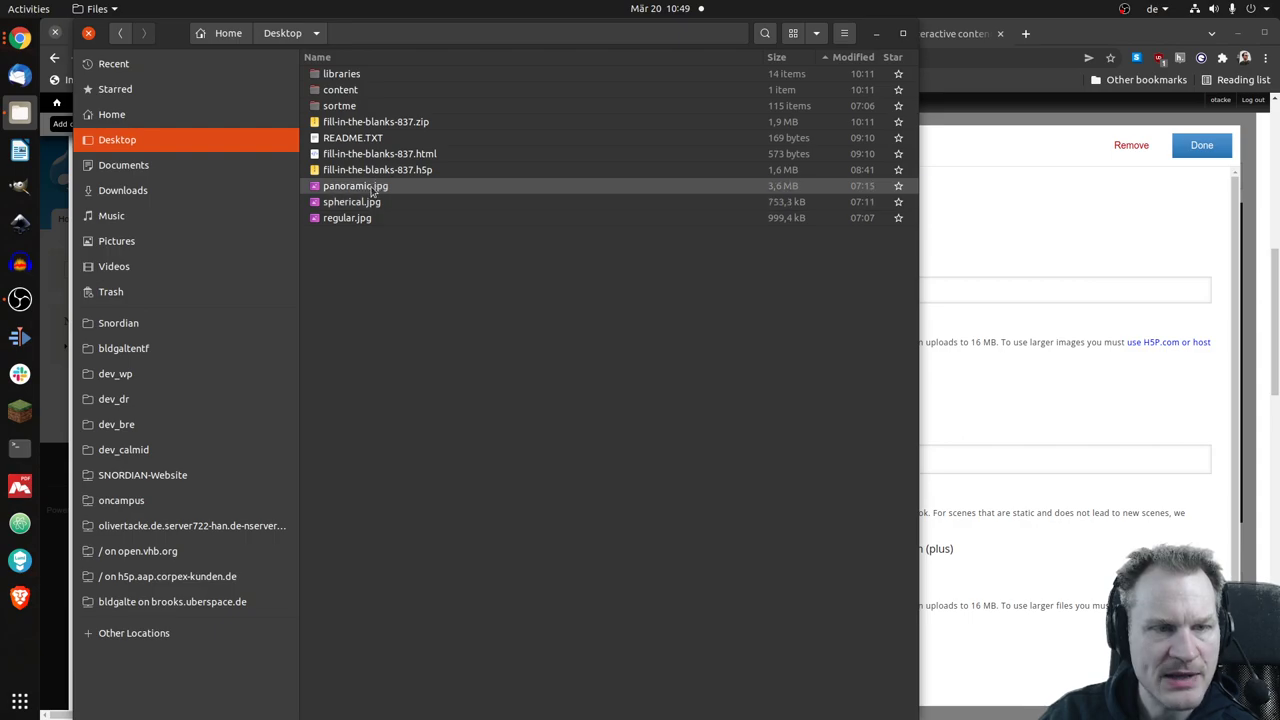
{"action": "double_click", "coordinate": [355, 185]}
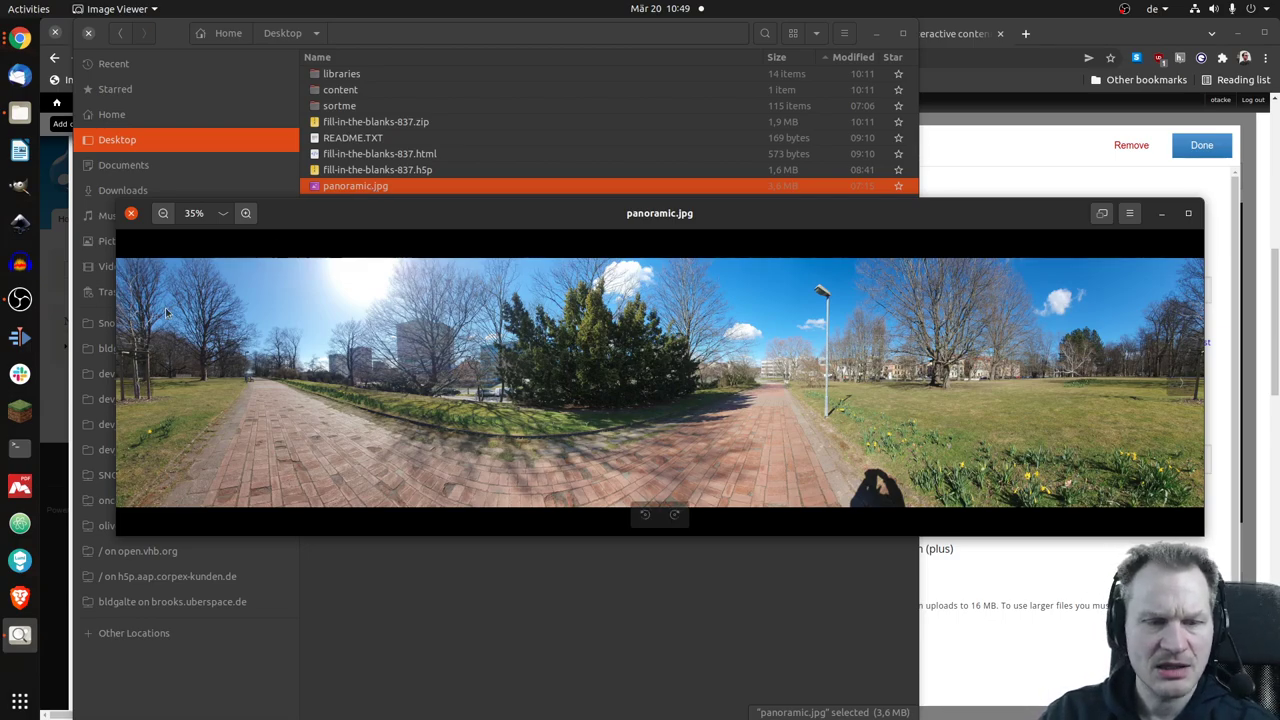
{"action": "mouse_move", "coordinate": [623, 390]}
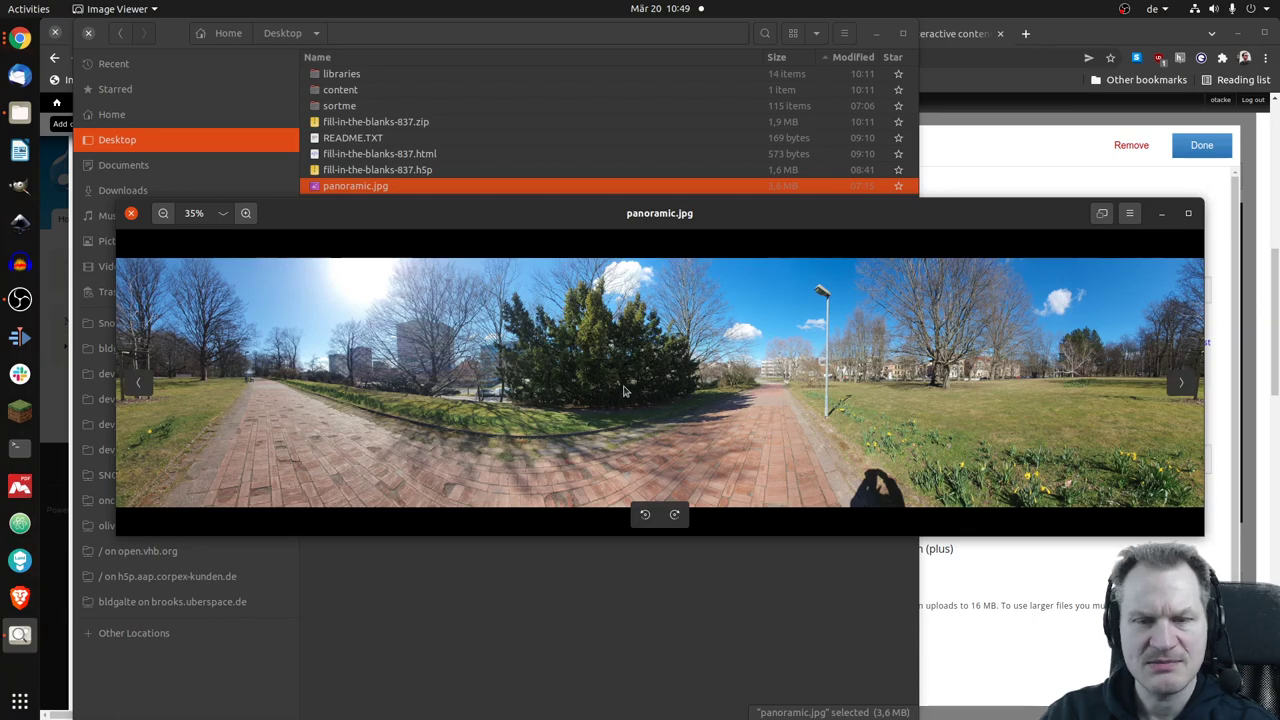
{"action": "left_click", "coordinate": [130, 213]}
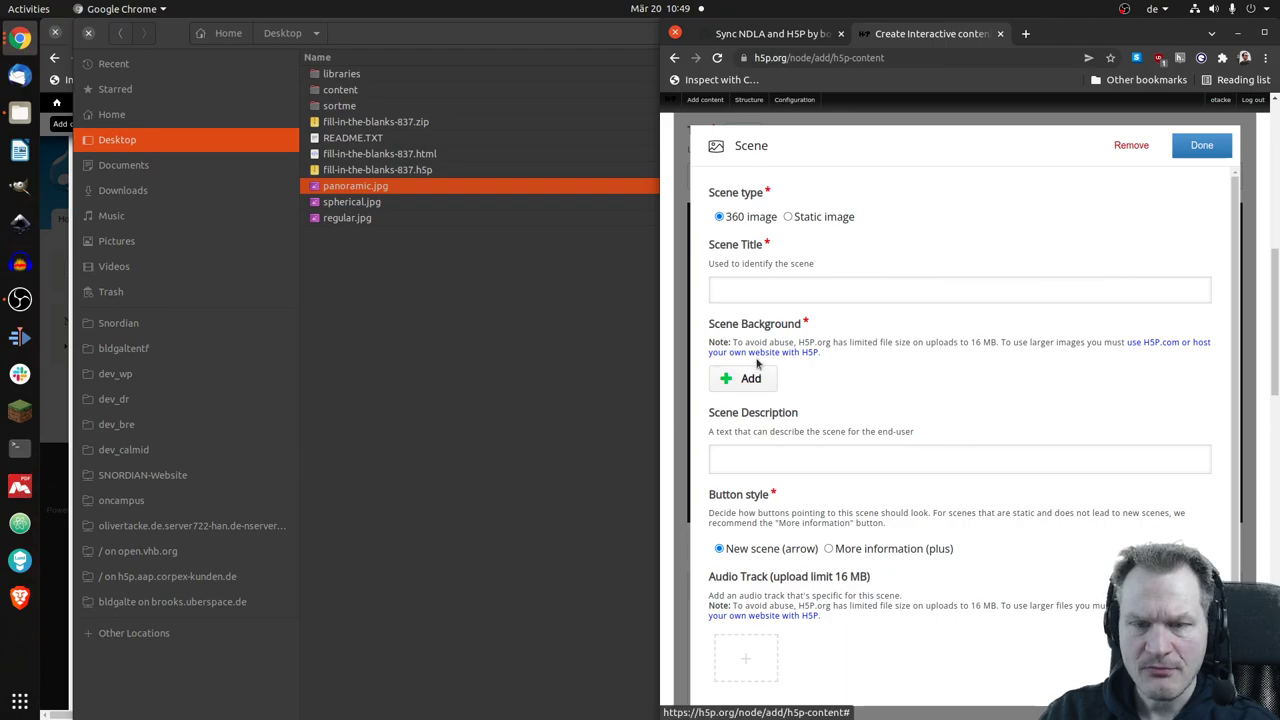
Add scene '1' with panoramic.jpg as background, look around, and open spherical.jpg
{"action": "left_click", "coordinate": [741, 378]}
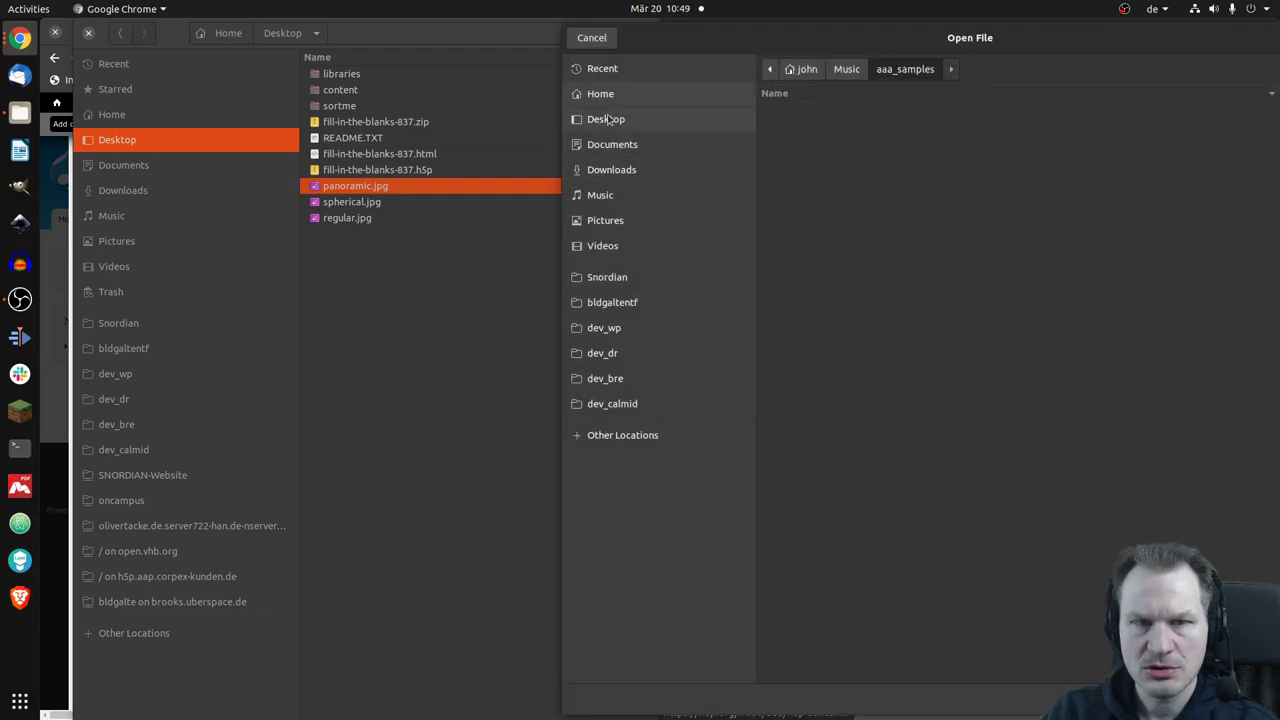
{"action": "left_click", "coordinate": [606, 118]}
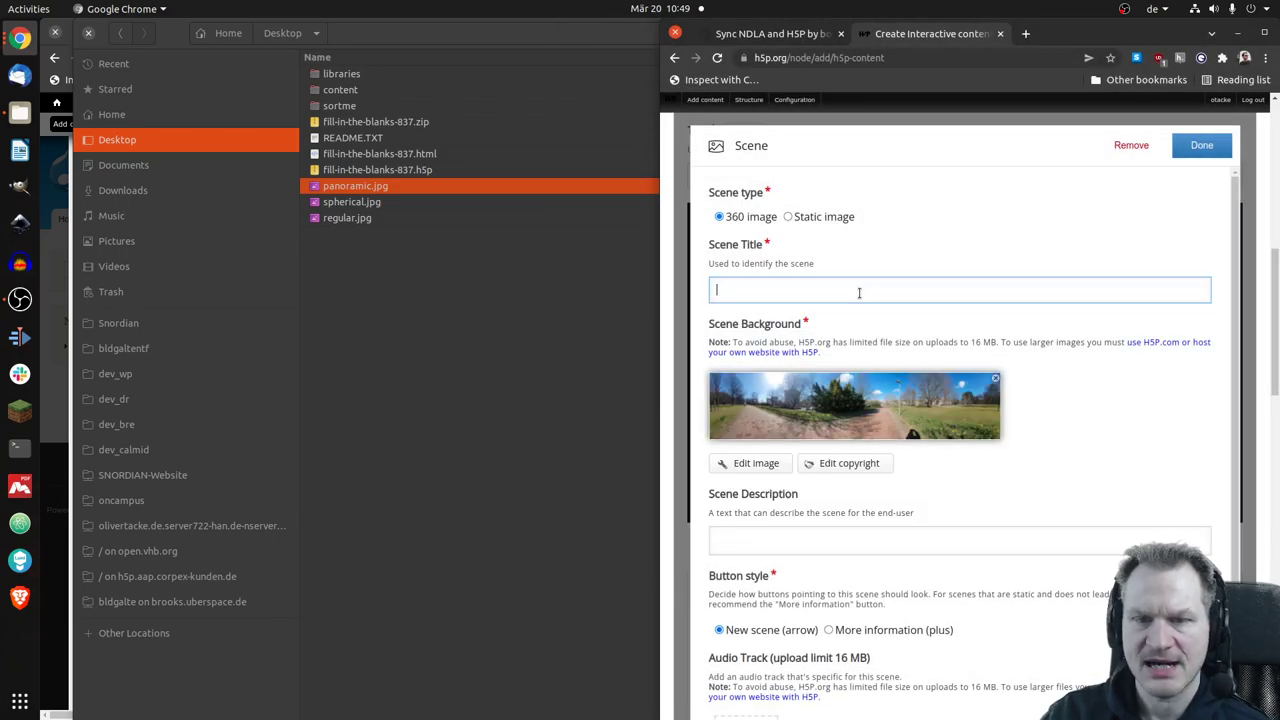
{"action": "type", "text": "1"}
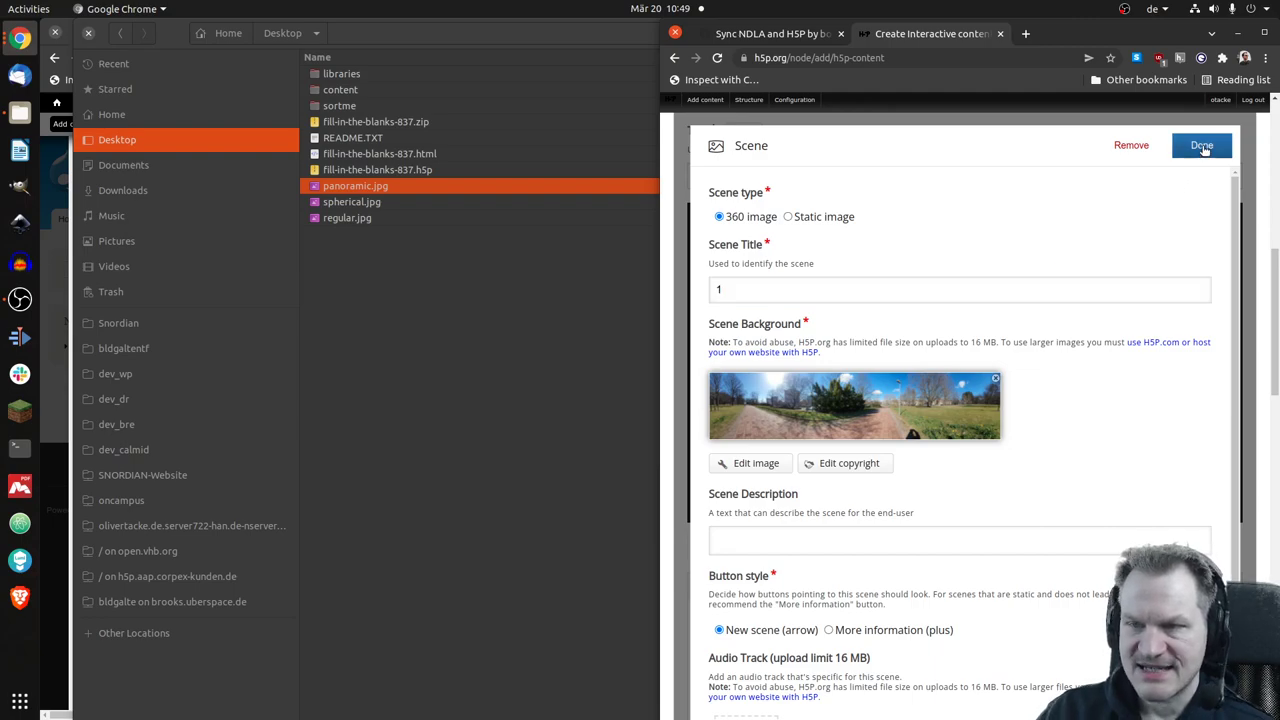
{"action": "left_click", "coordinate": [1201, 145]}
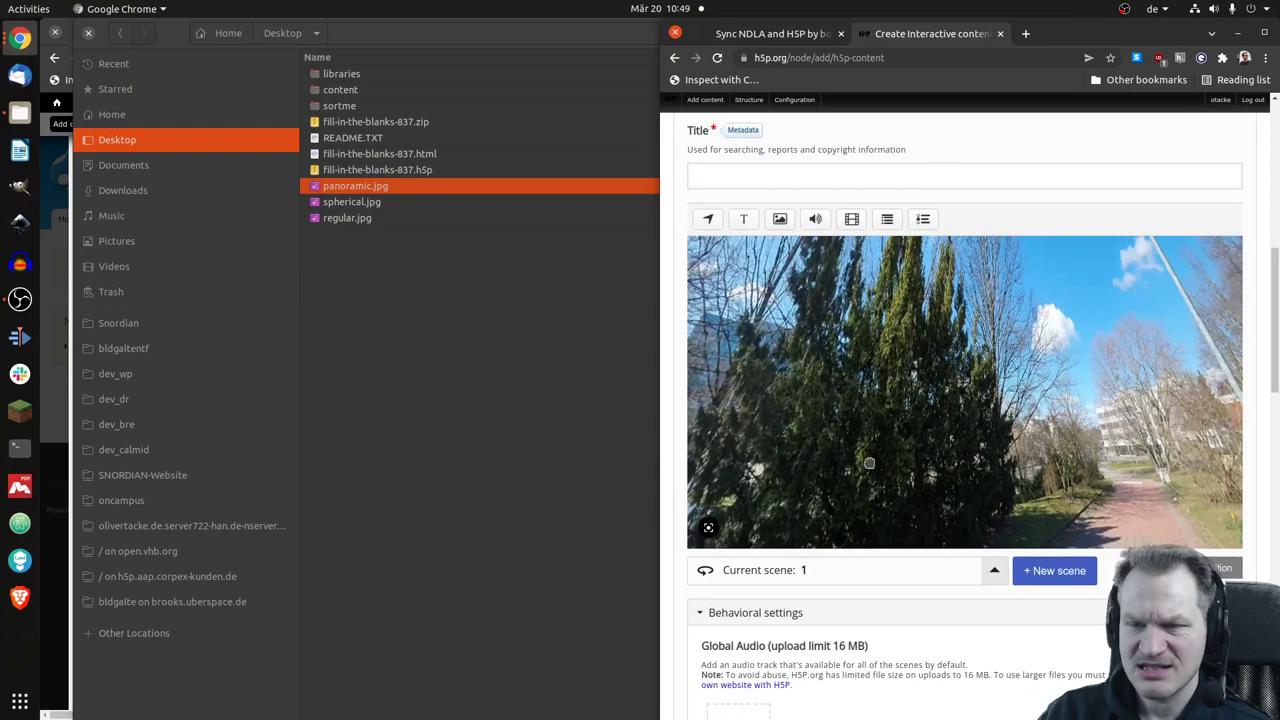
{"action": "left_click_drag", "start_coordinate": [869, 463], "coordinate": [957, 283]}
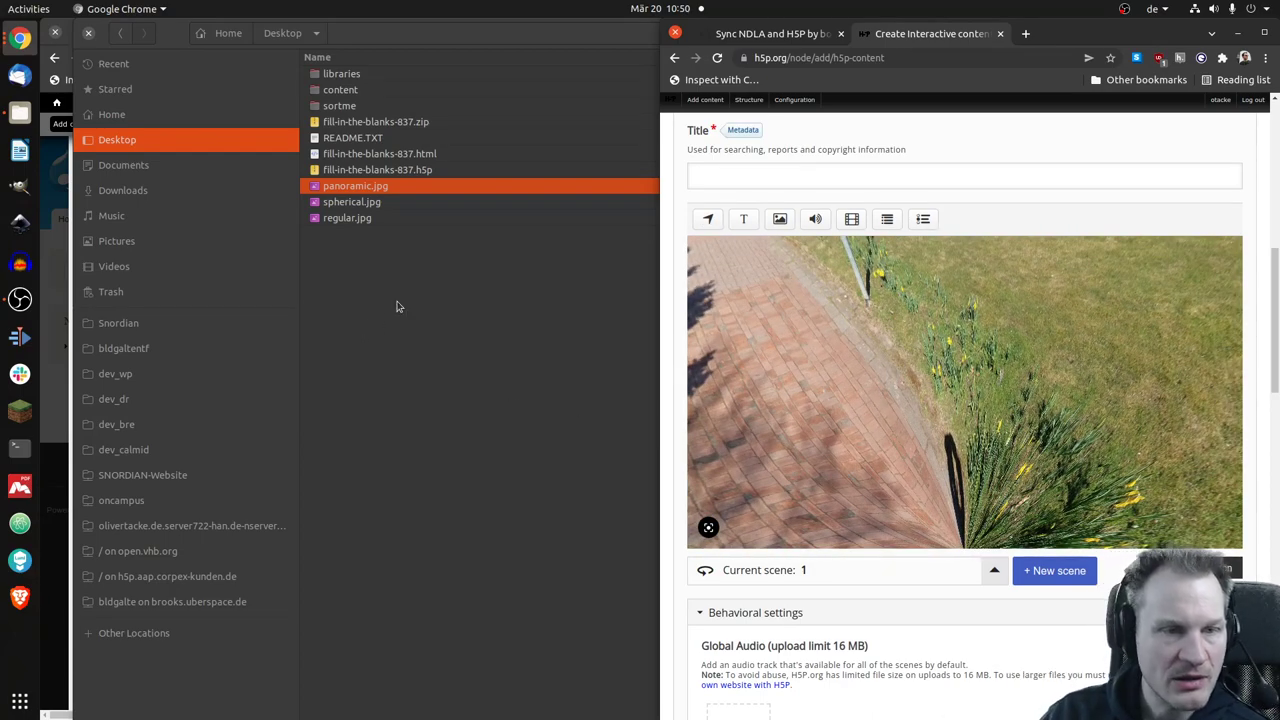
{"action": "double_click", "coordinate": [352, 201]}
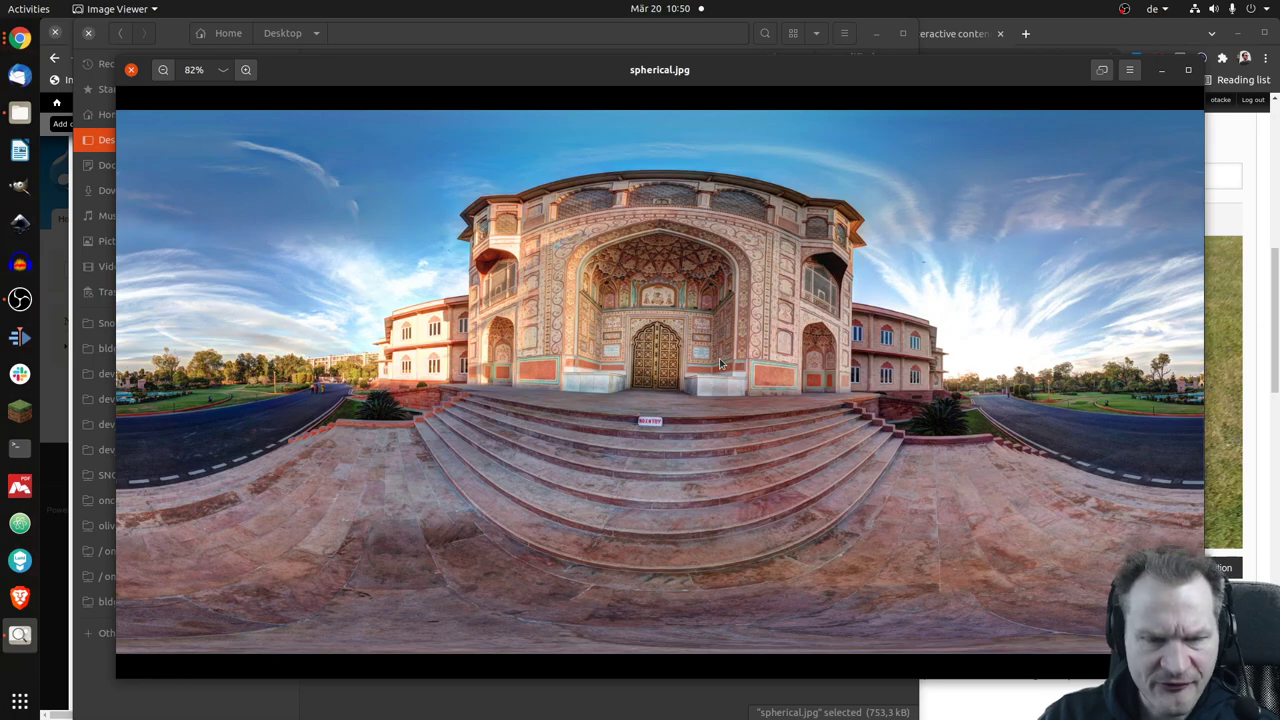
{"action": "mouse_move", "coordinate": [880, 499]}
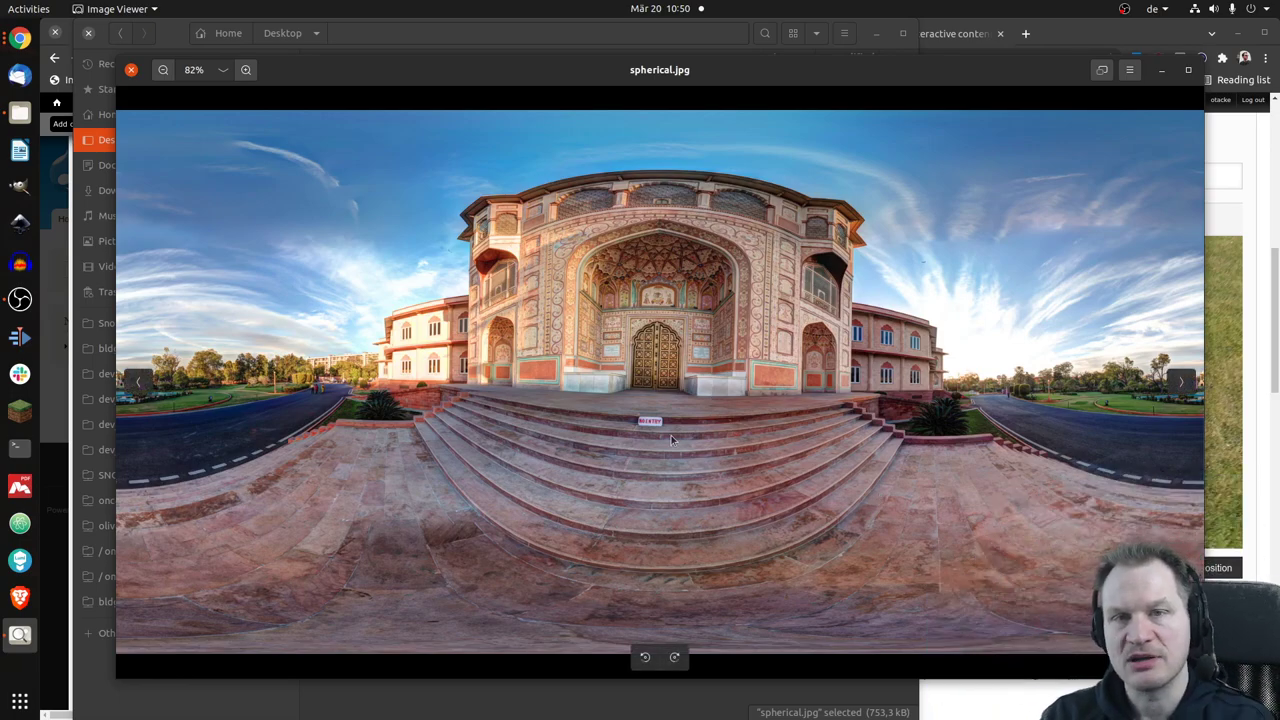
{"action": "mouse_move", "coordinate": [245, 248]}
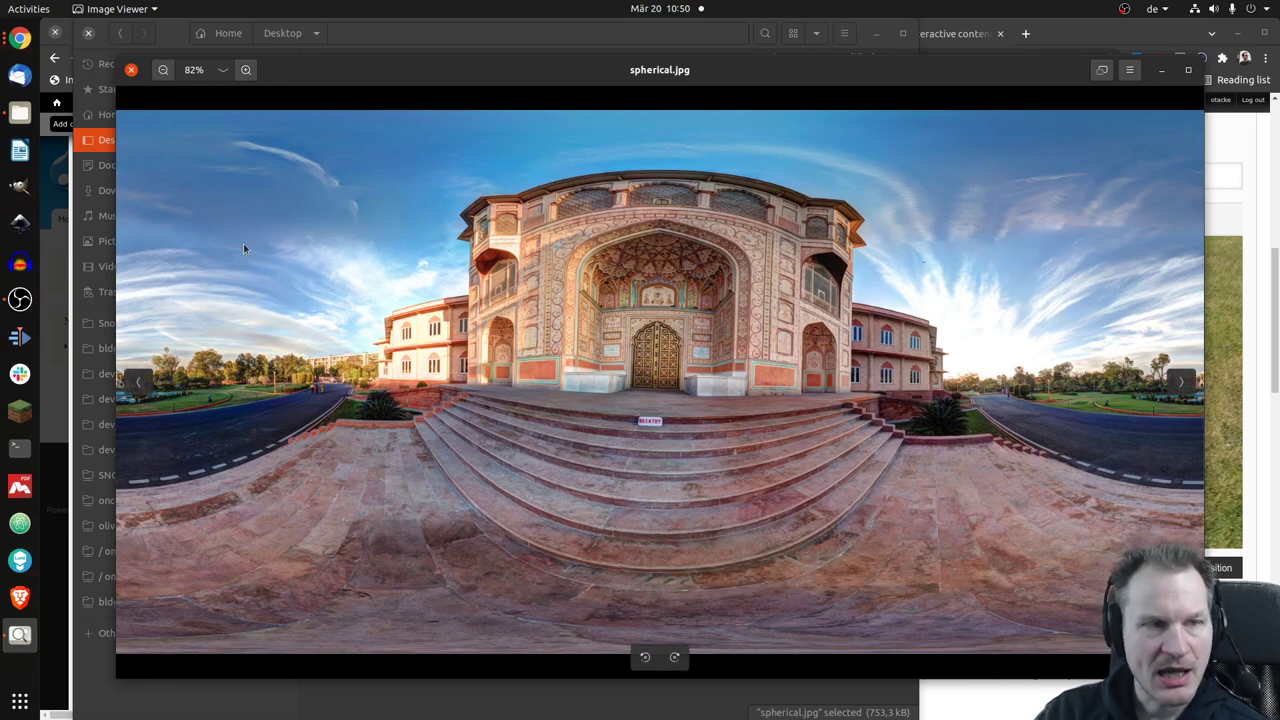
{"action": "mouse_move", "coordinate": [377, 207]}
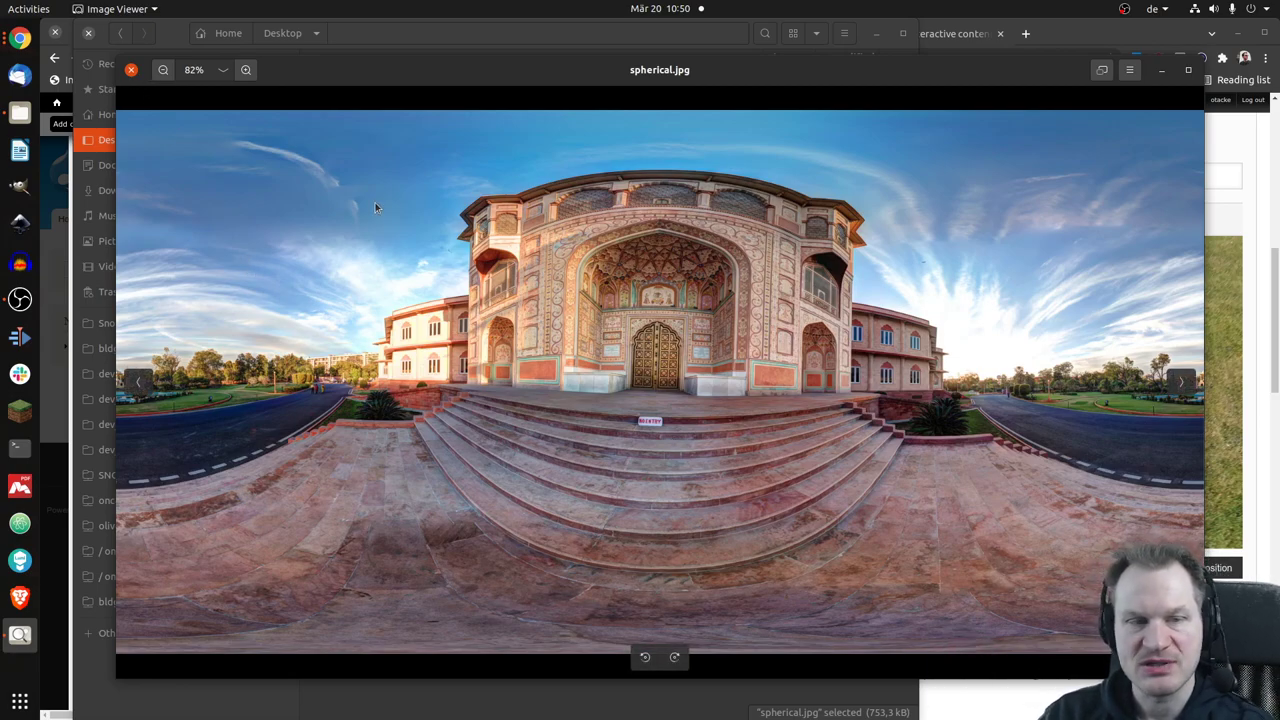
Close the spherical.jpg preview in Image Viewer
{"action": "left_click", "coordinate": [131, 69]}
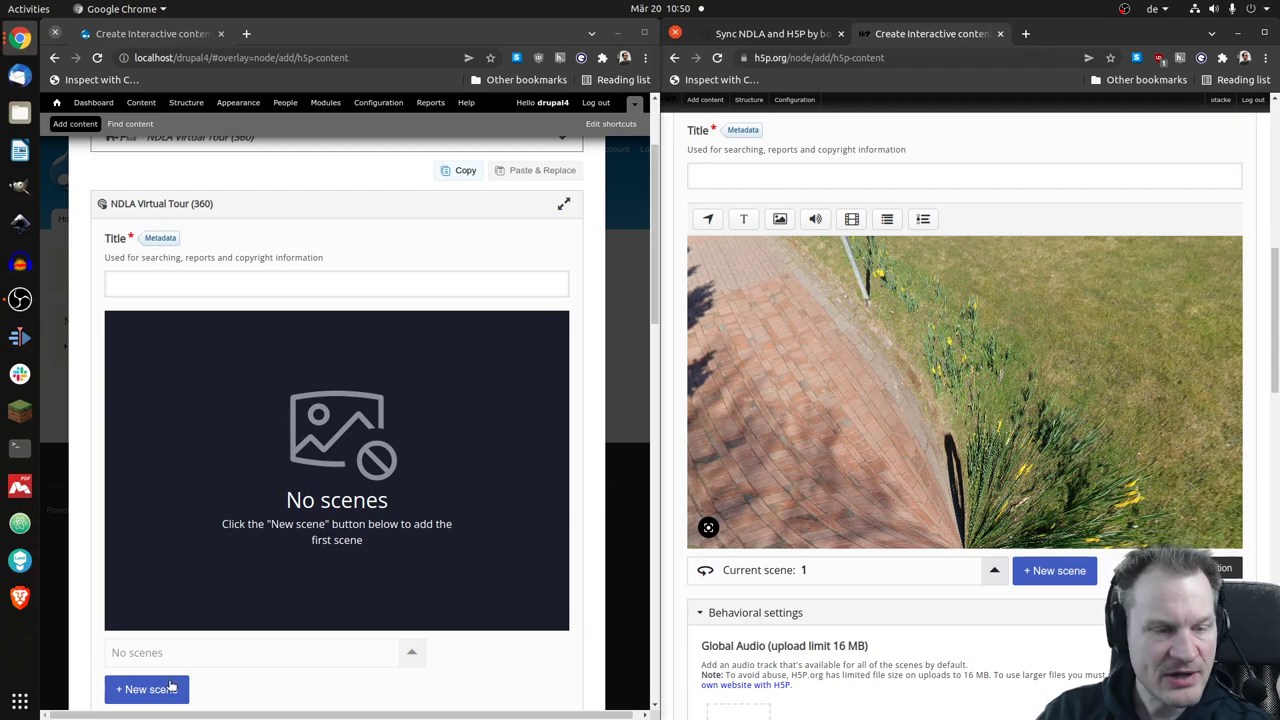
Add a panoramic scene titled '1' with the park photo as background
{"action": "left_click", "coordinate": [146, 689]}
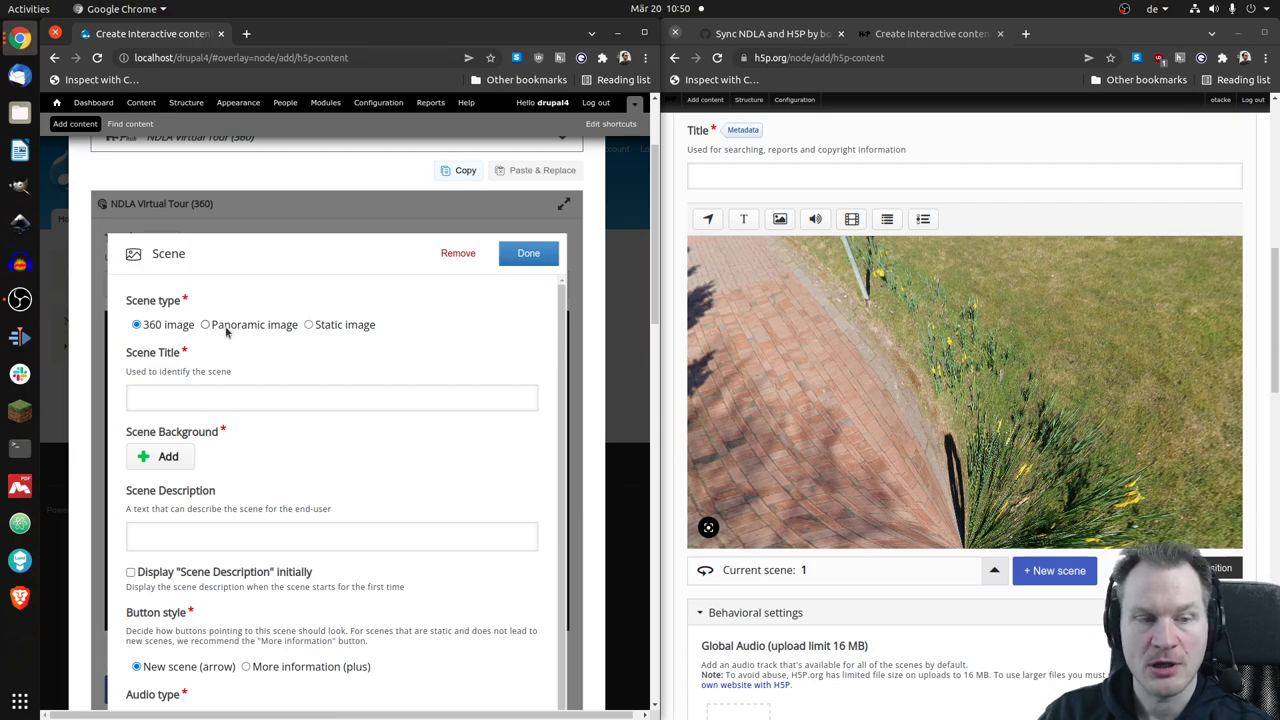
{"action": "left_click", "coordinate": [205, 324]}
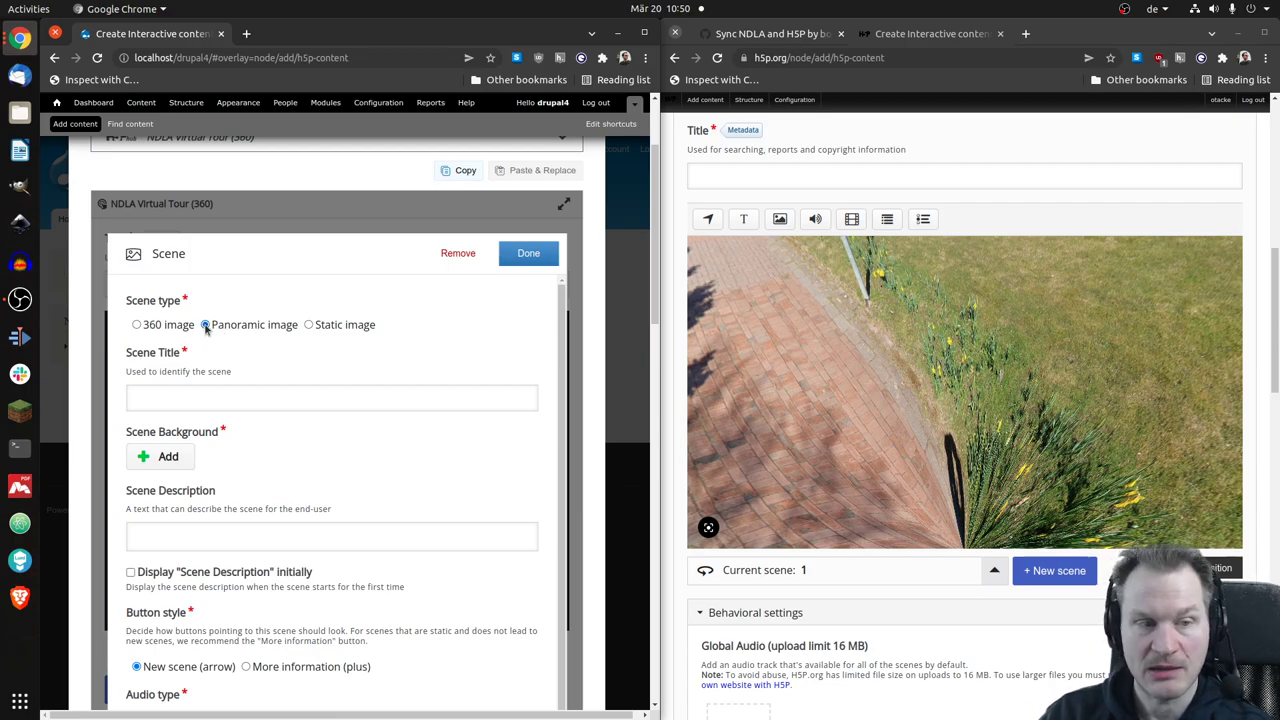
{"action": "type", "text": "1"}
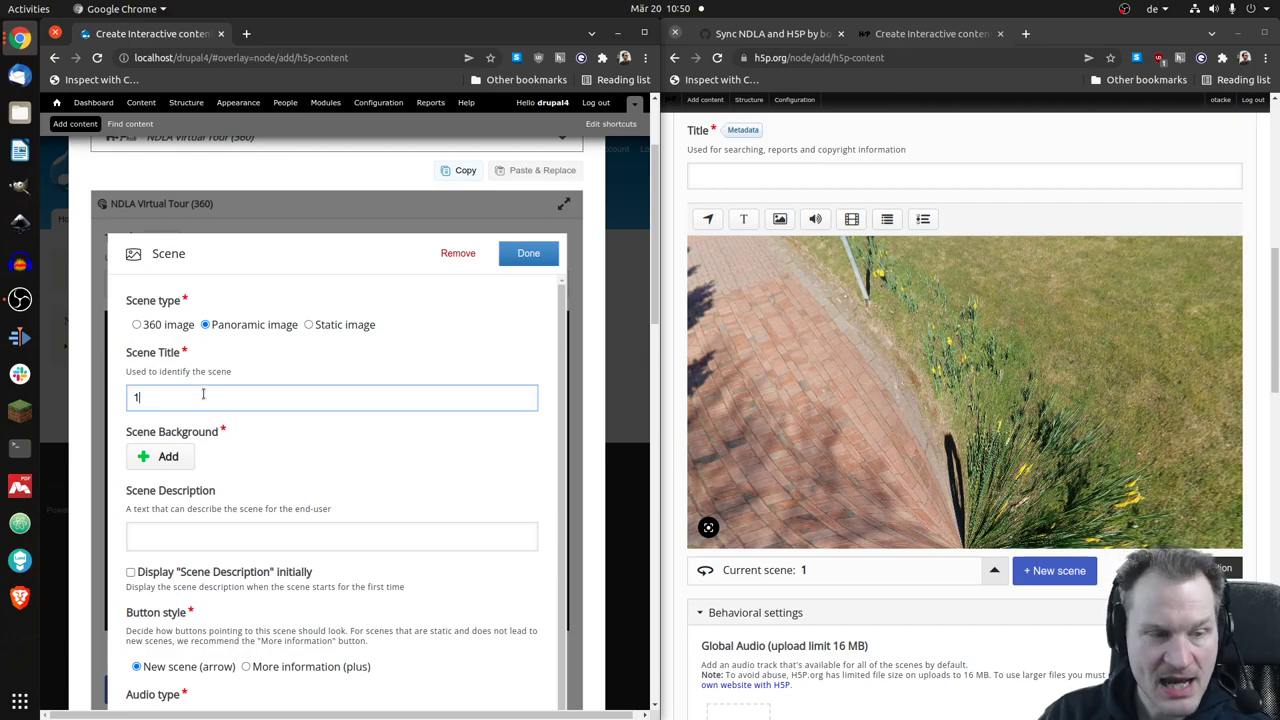
{"action": "left_click", "coordinate": [160, 456]}
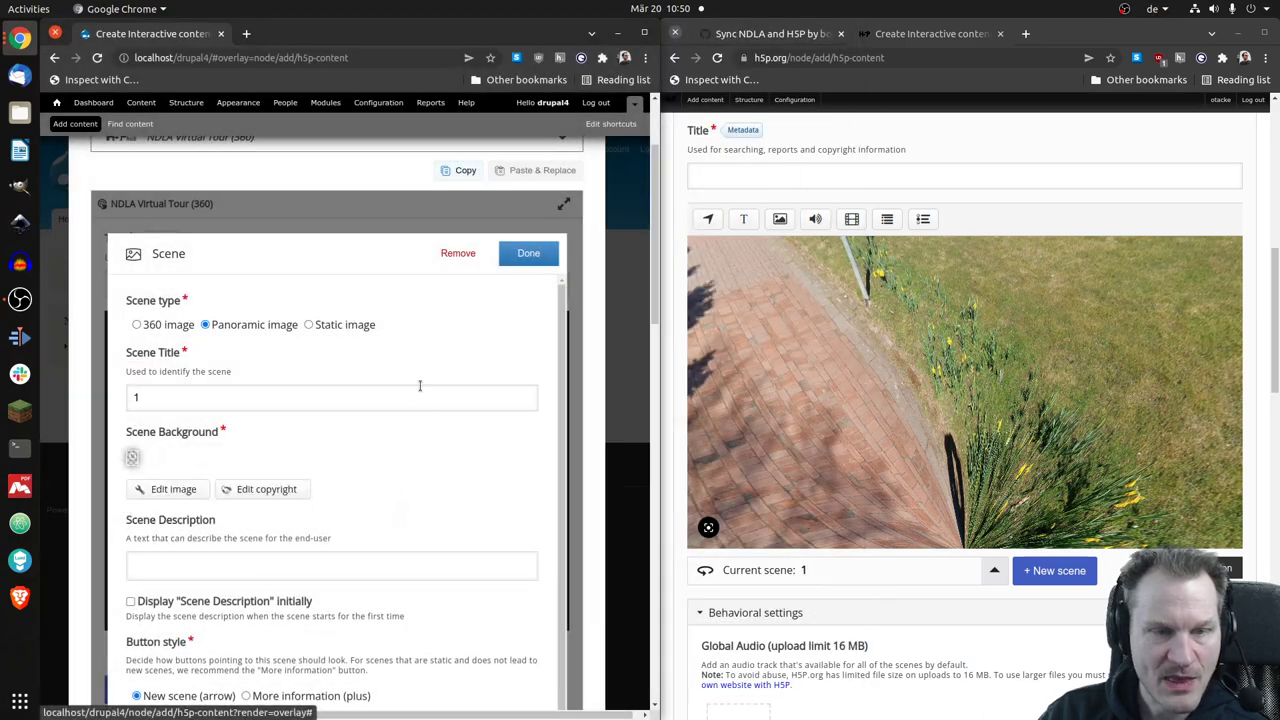
{"action": "left_click", "coordinate": [528, 253]}
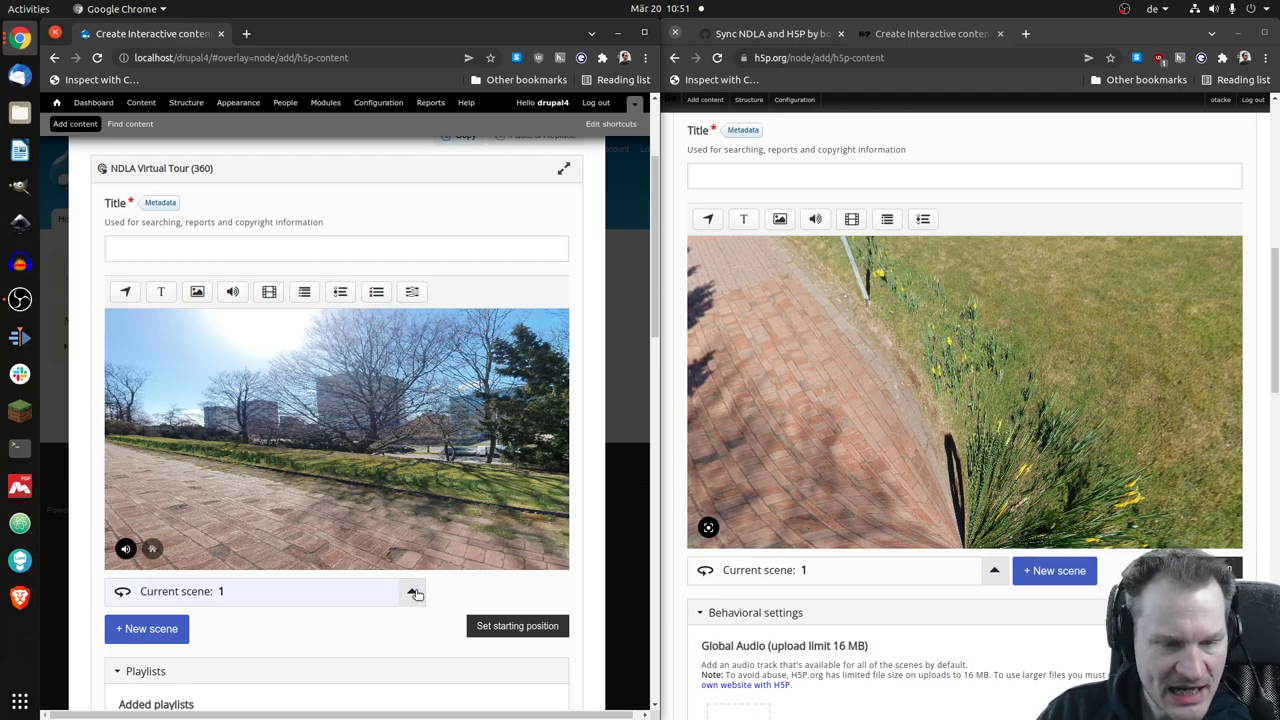
Open scene 1 for editing and tick 'Display Scene Description initially'
{"action": "left_click", "coordinate": [413, 591]}
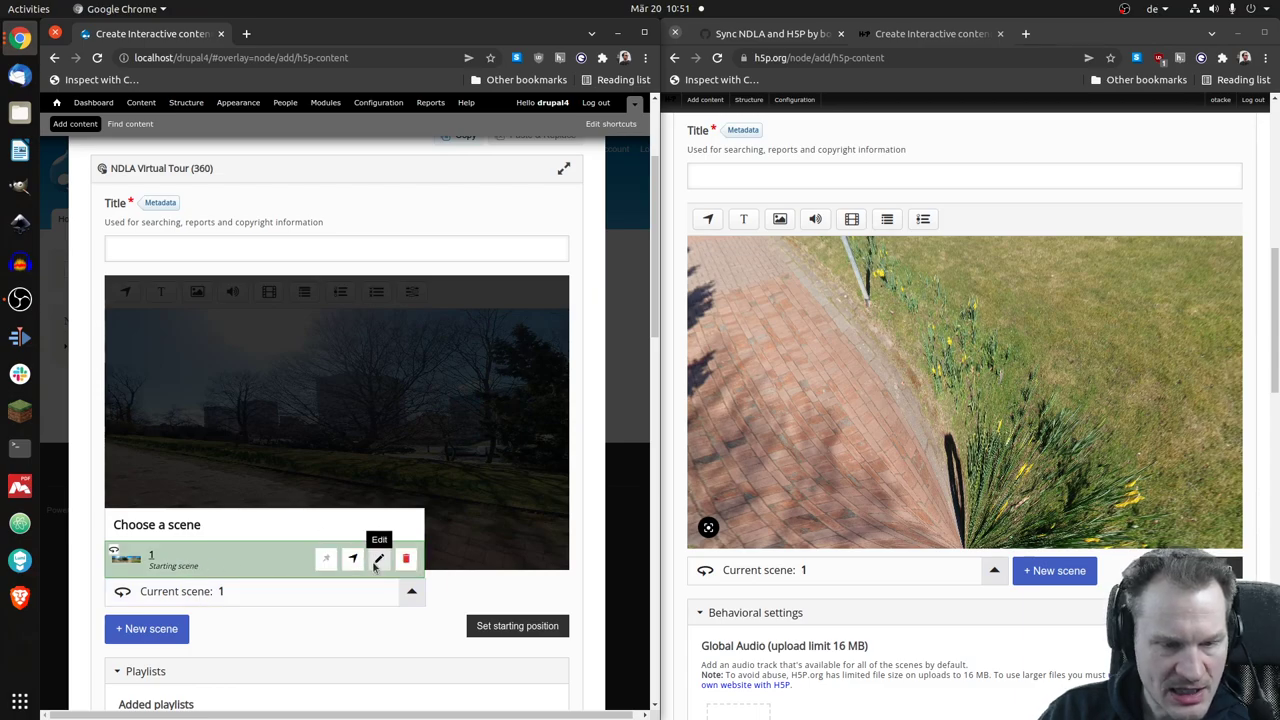
{"action": "left_click", "coordinate": [379, 558]}
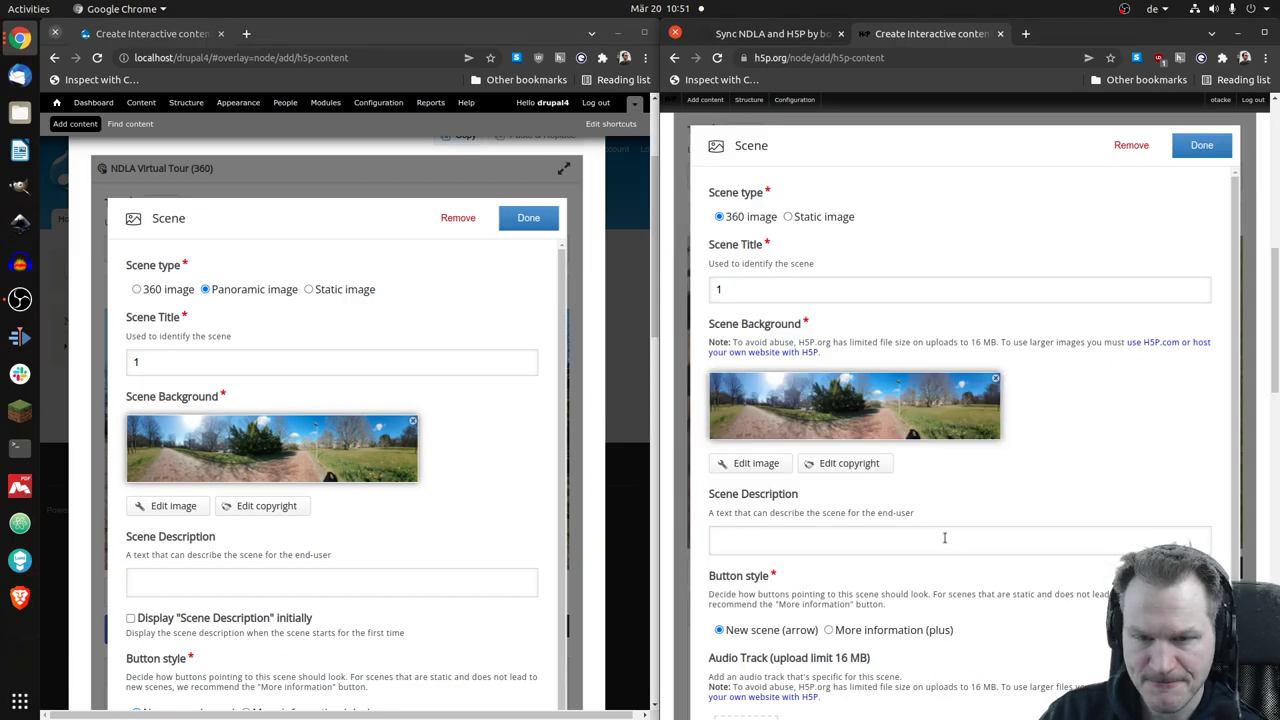
{"action": "scroll", "scroll_direction": "down", "scroll_amount": 3}
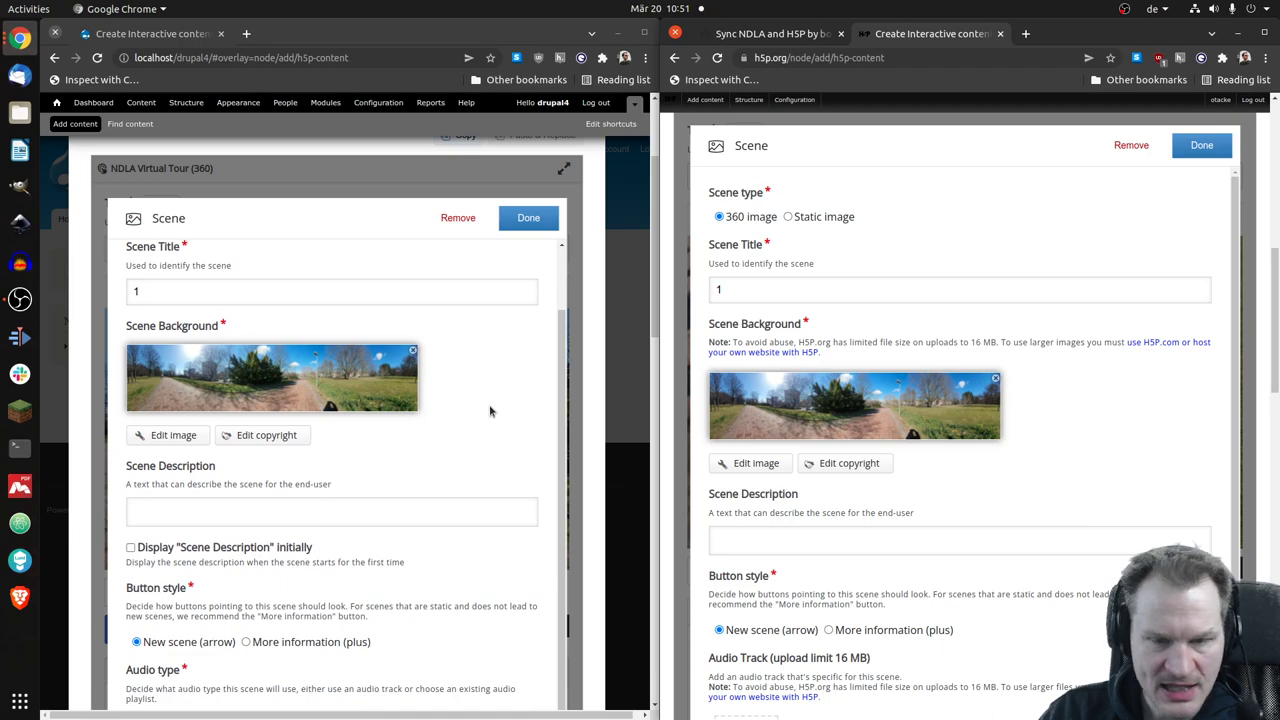
{"action": "mouse_move", "coordinate": [258, 538]}
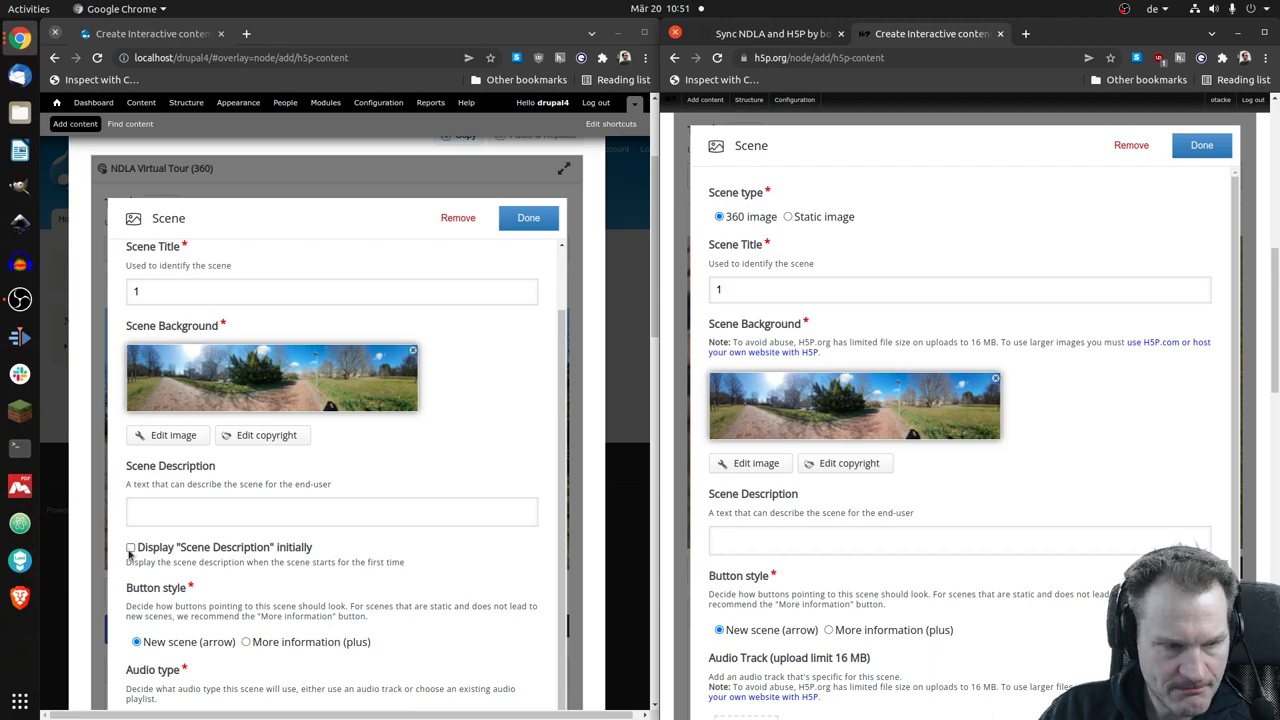
{"action": "left_click", "coordinate": [331, 511]}
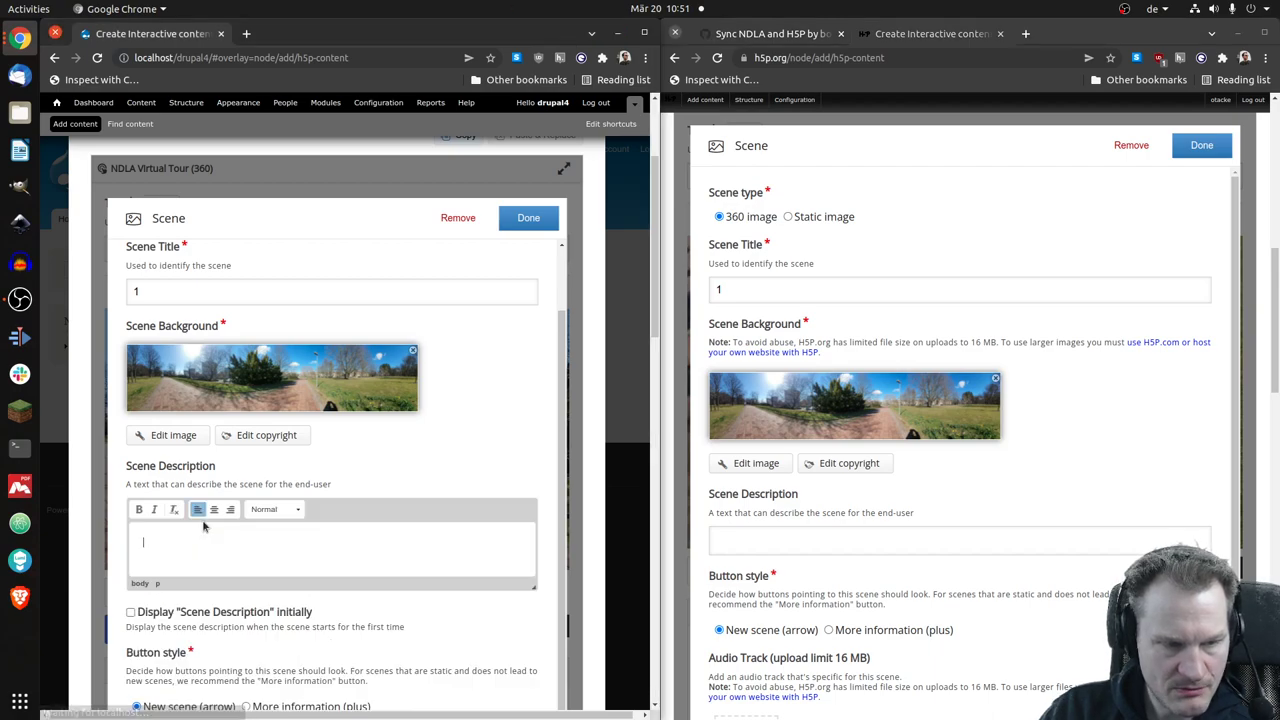
{"action": "left_click", "coordinate": [130, 611]}
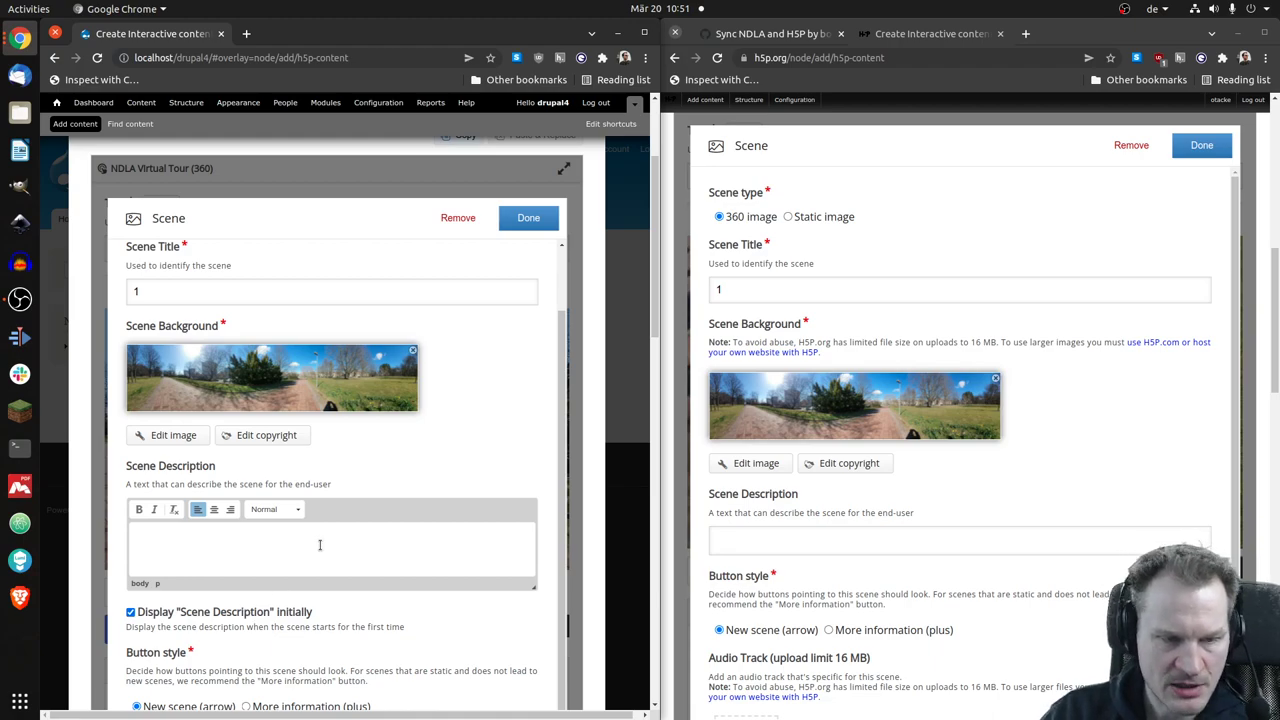
{"action": "left_click", "coordinate": [130, 611]}
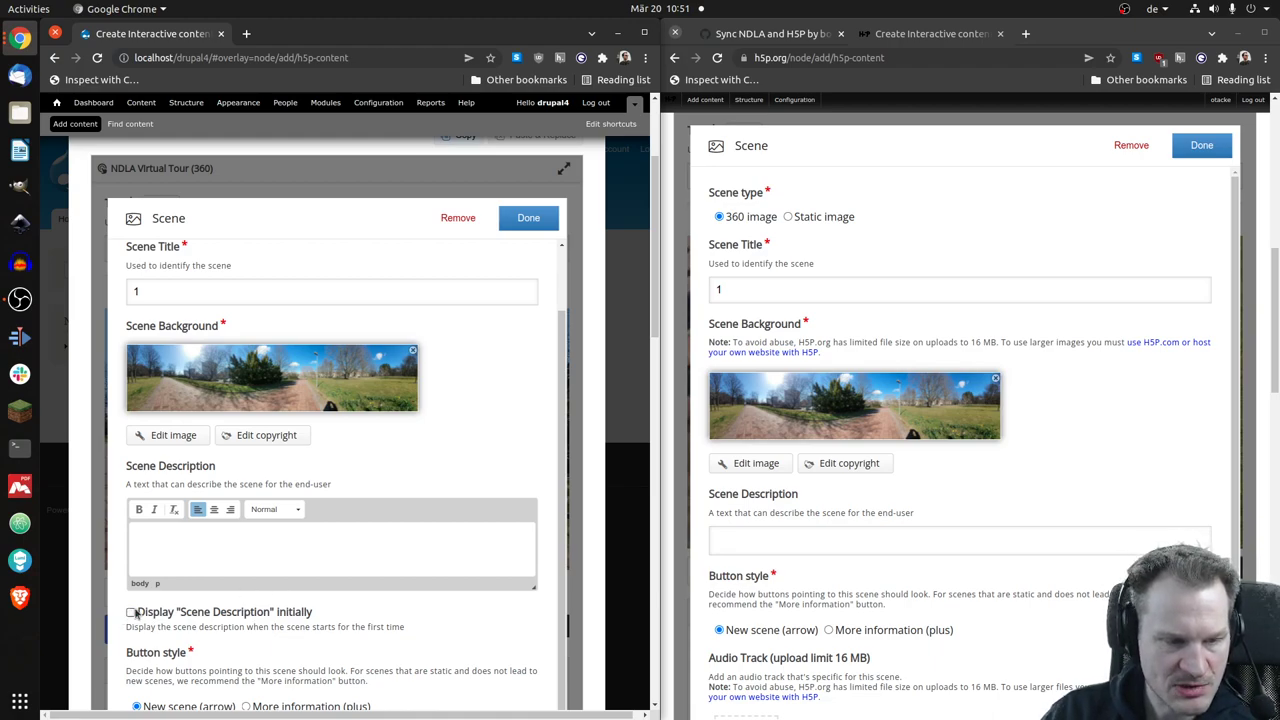
{"action": "scroll", "scroll_direction": "down", "scroll_amount": 3}
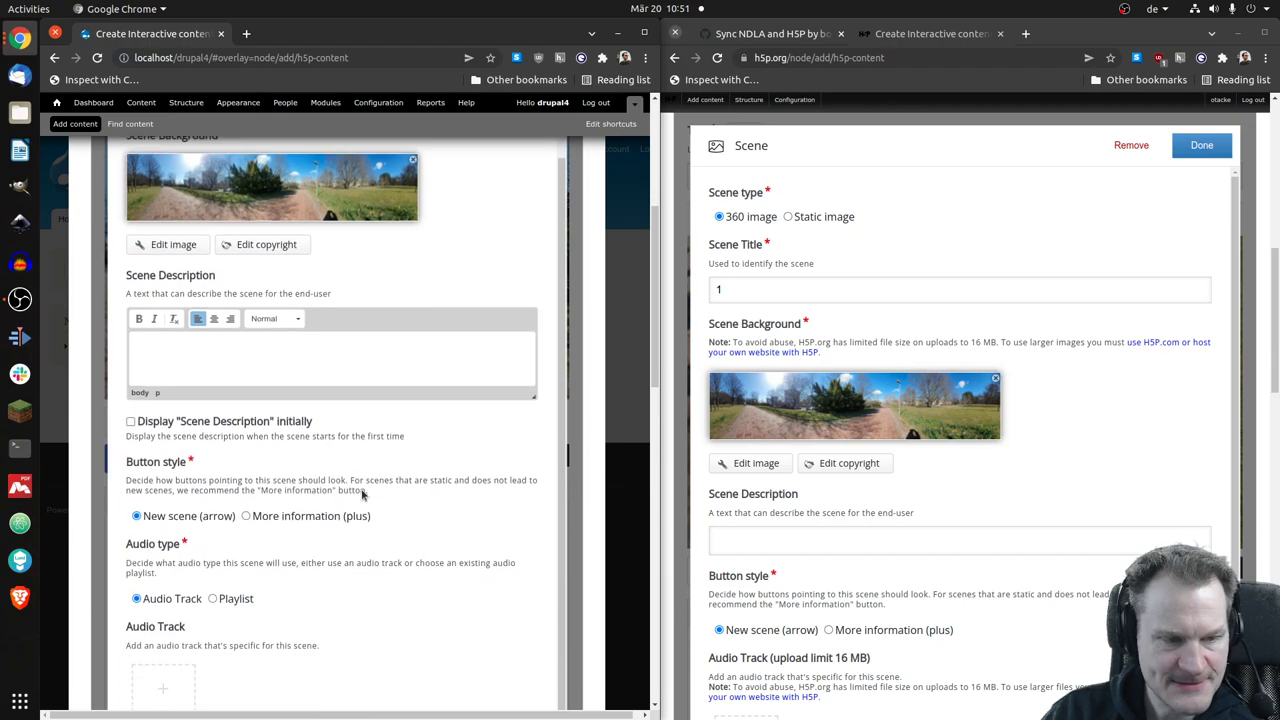
{"action": "scroll", "scroll_direction": "down", "scroll_amount": 3}
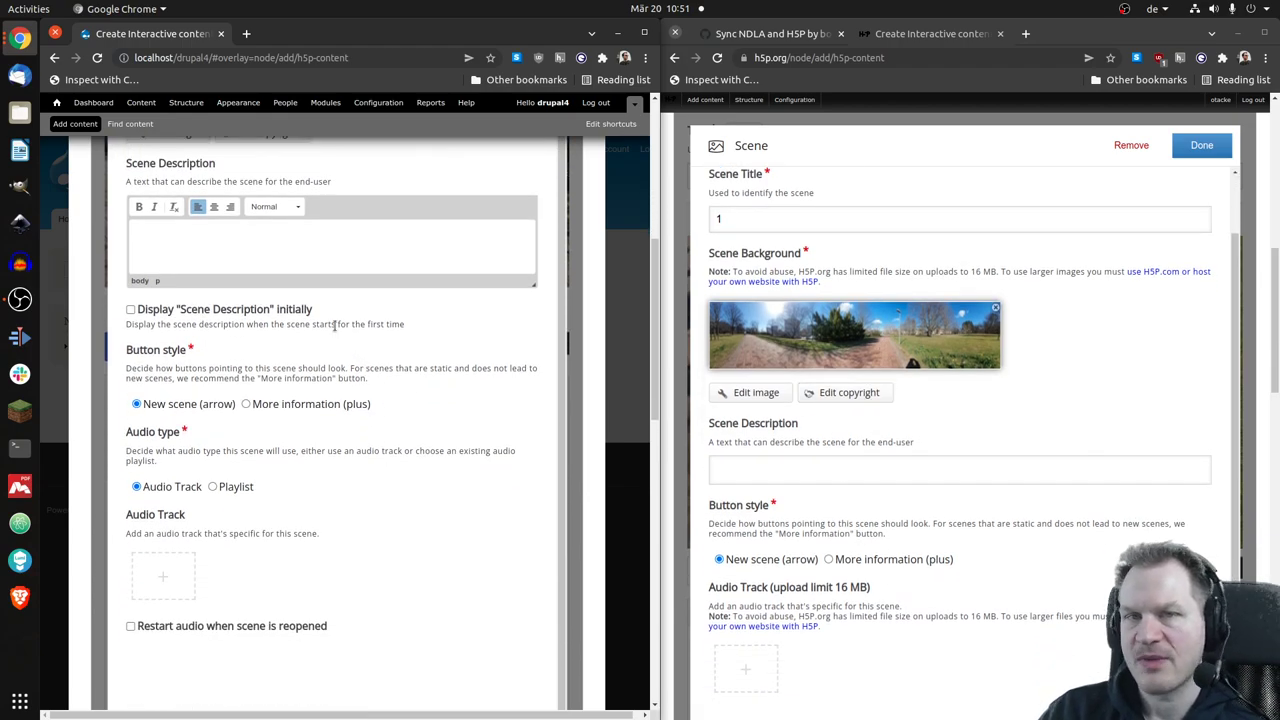
{"action": "left_click", "coordinate": [130, 309]}
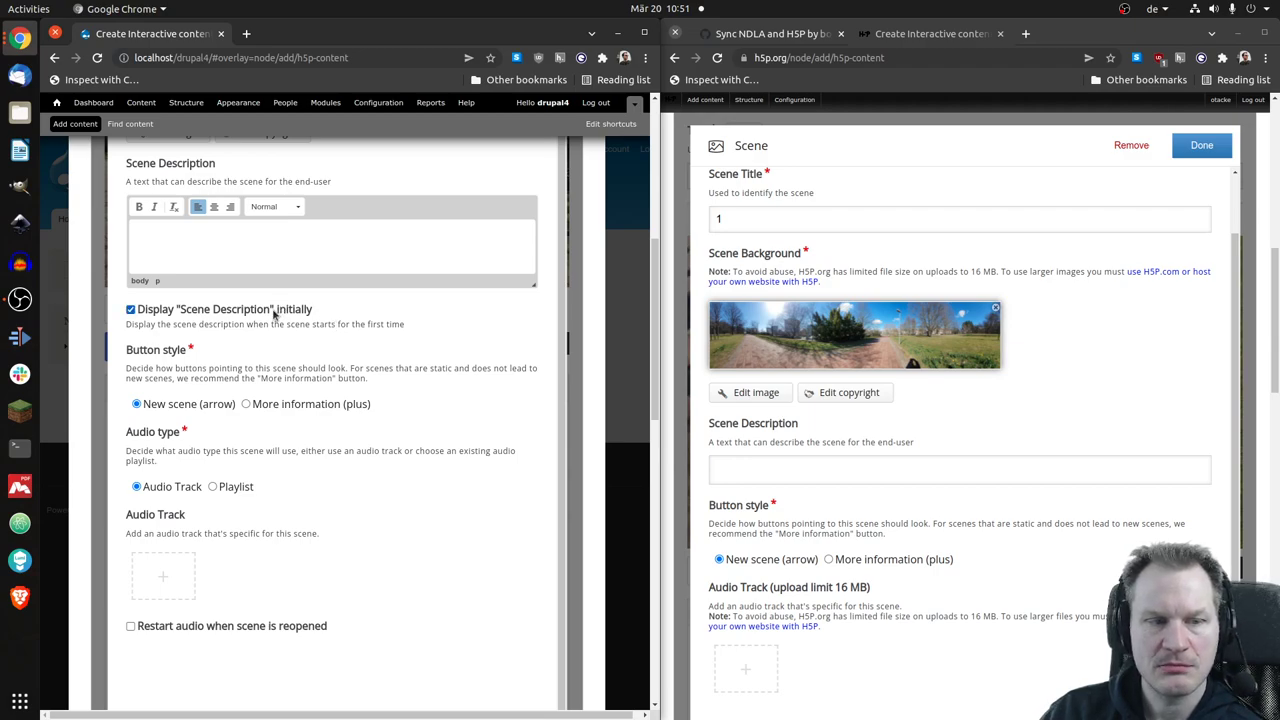
Enter 'In a hole in the ground ...' as the scene description in both editors
{"action": "left_click", "coordinate": [310, 248]}
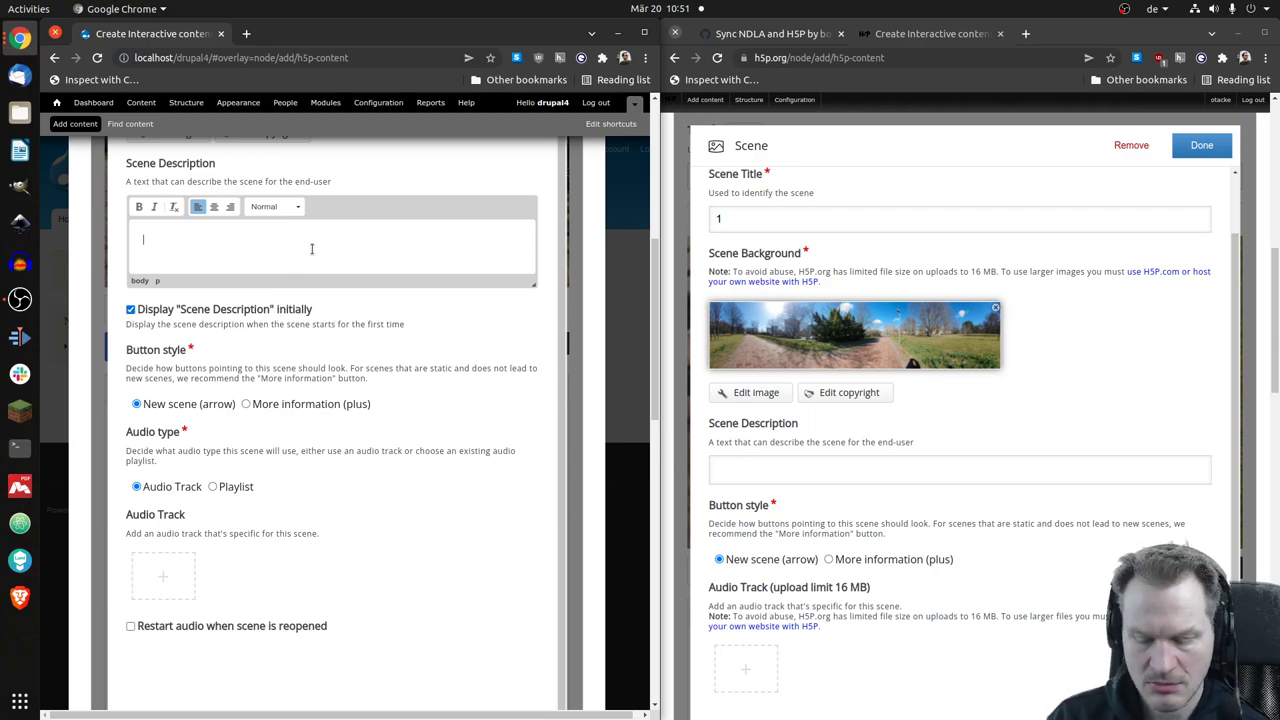
{"action": "type", "text": "("}
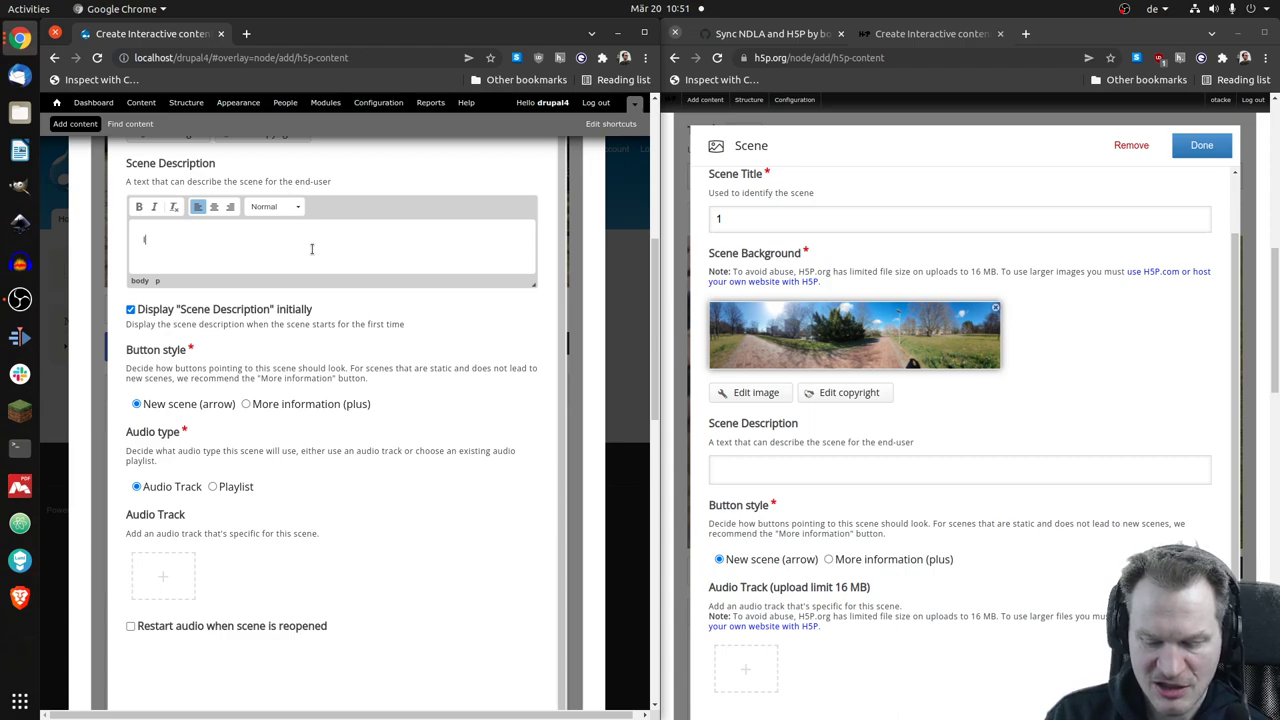
{"action": "type", "text": "In a"}
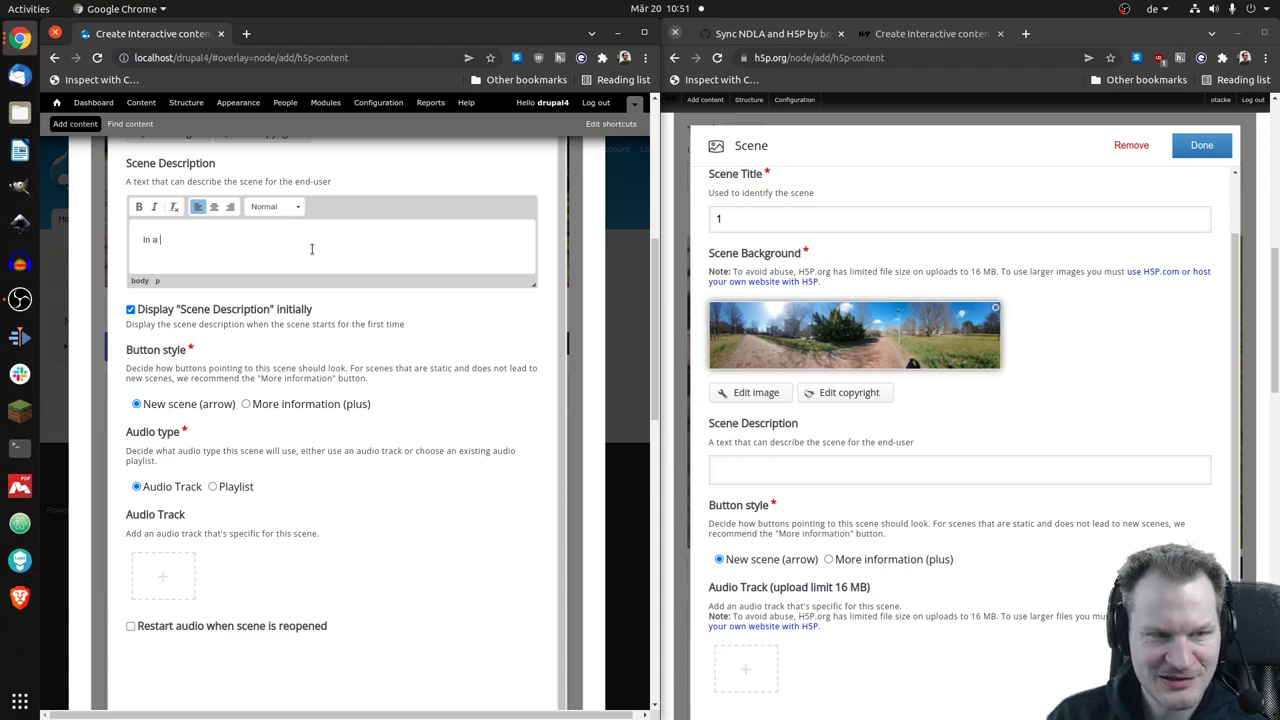
{"action": "type", "text": "hole int"}
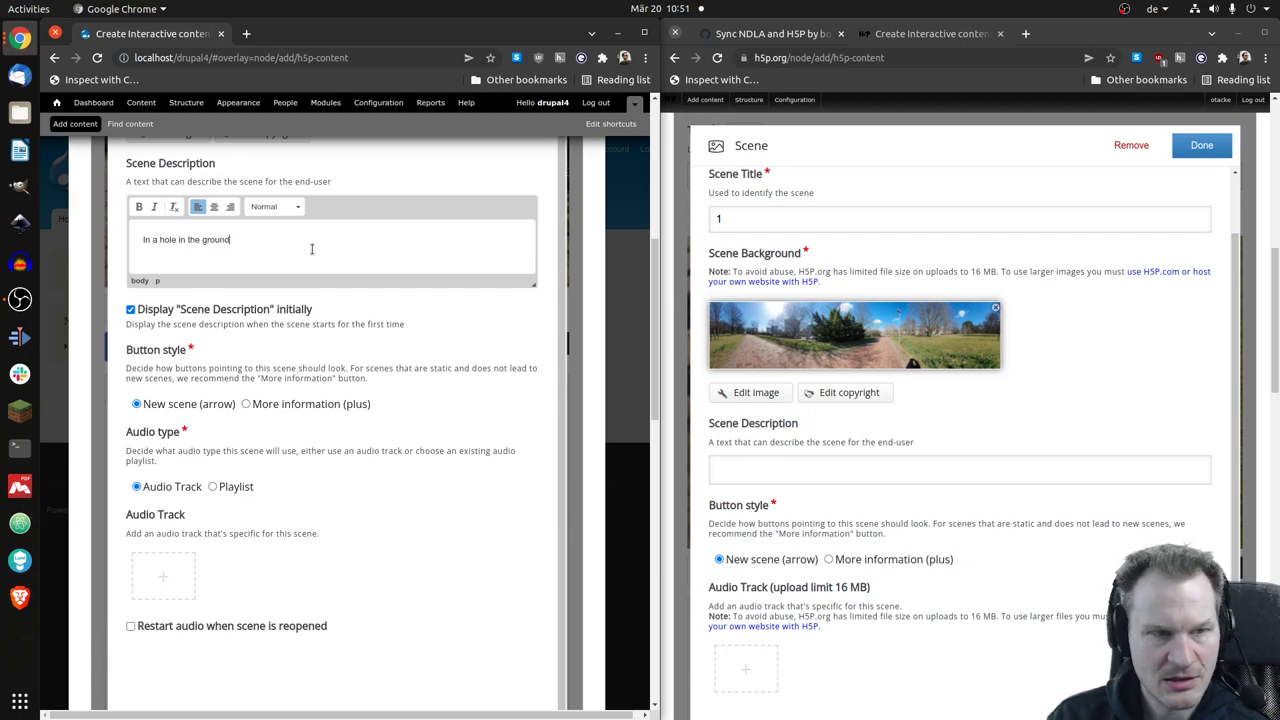
{"action": "type", "text": "..."}
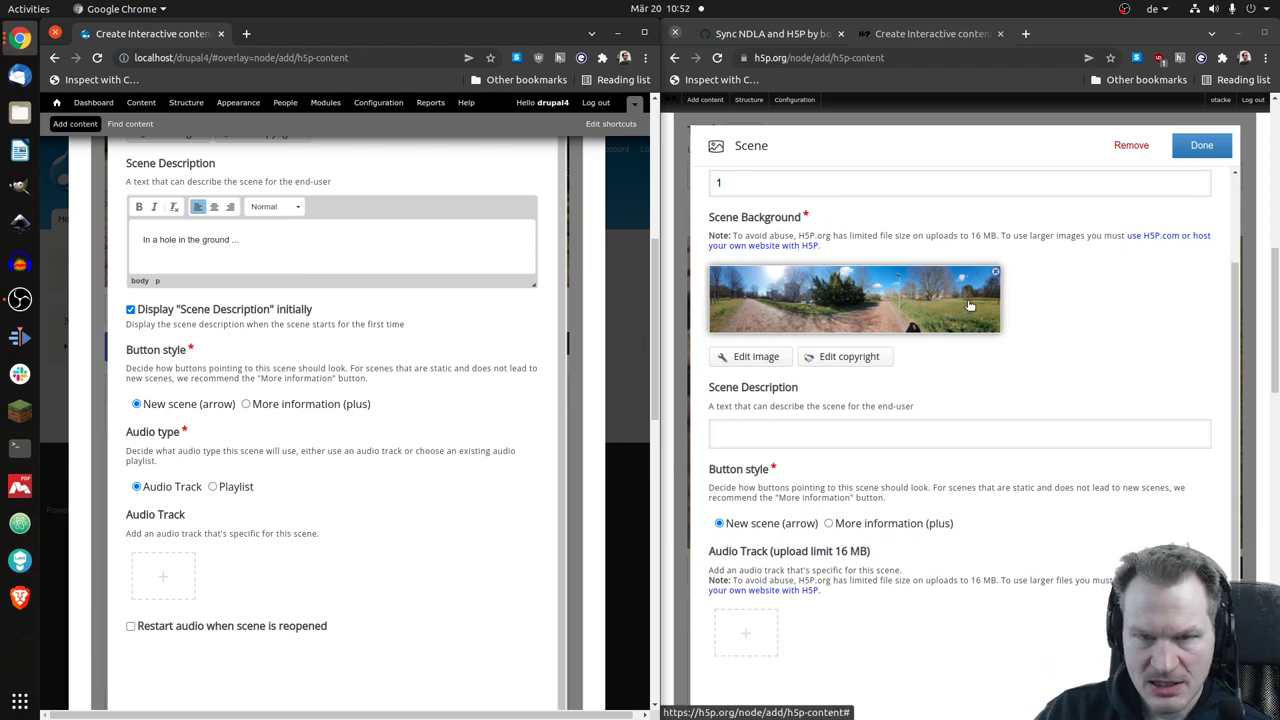
{"action": "scroll", "scroll_direction": "down", "scroll_amount": 3}
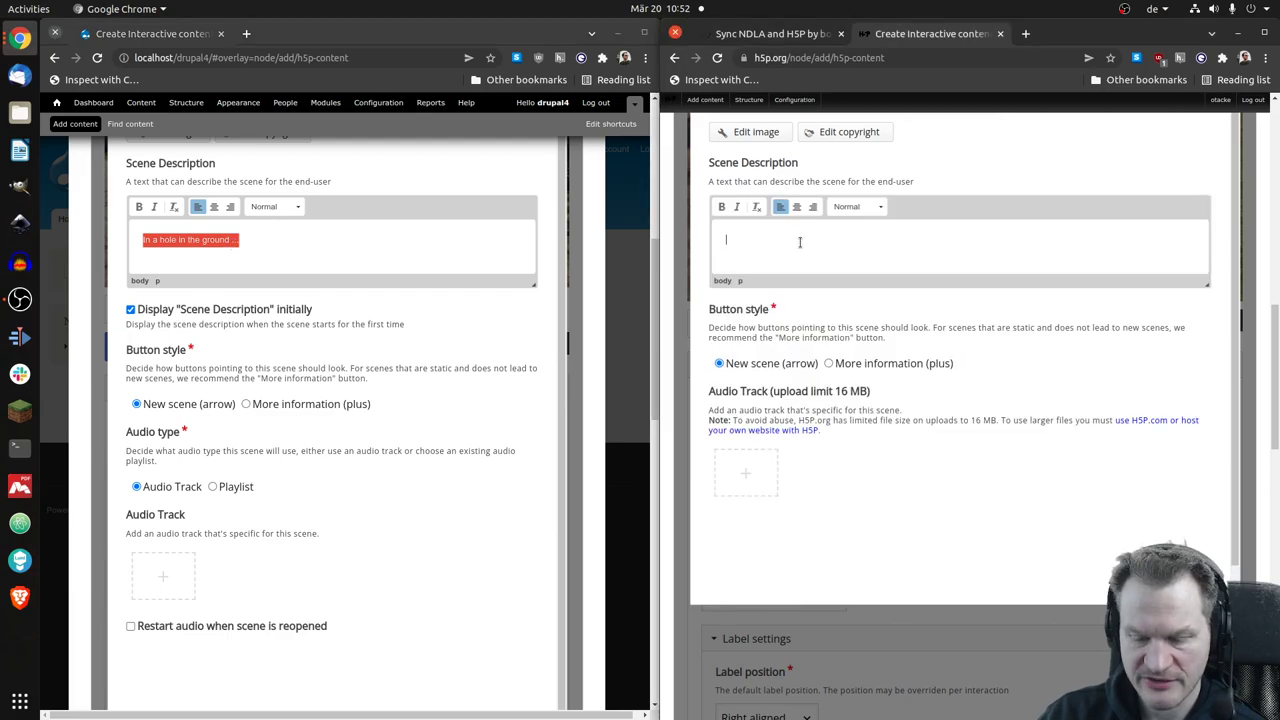
{"action": "type", "text": "In a hole in the ground ..."}
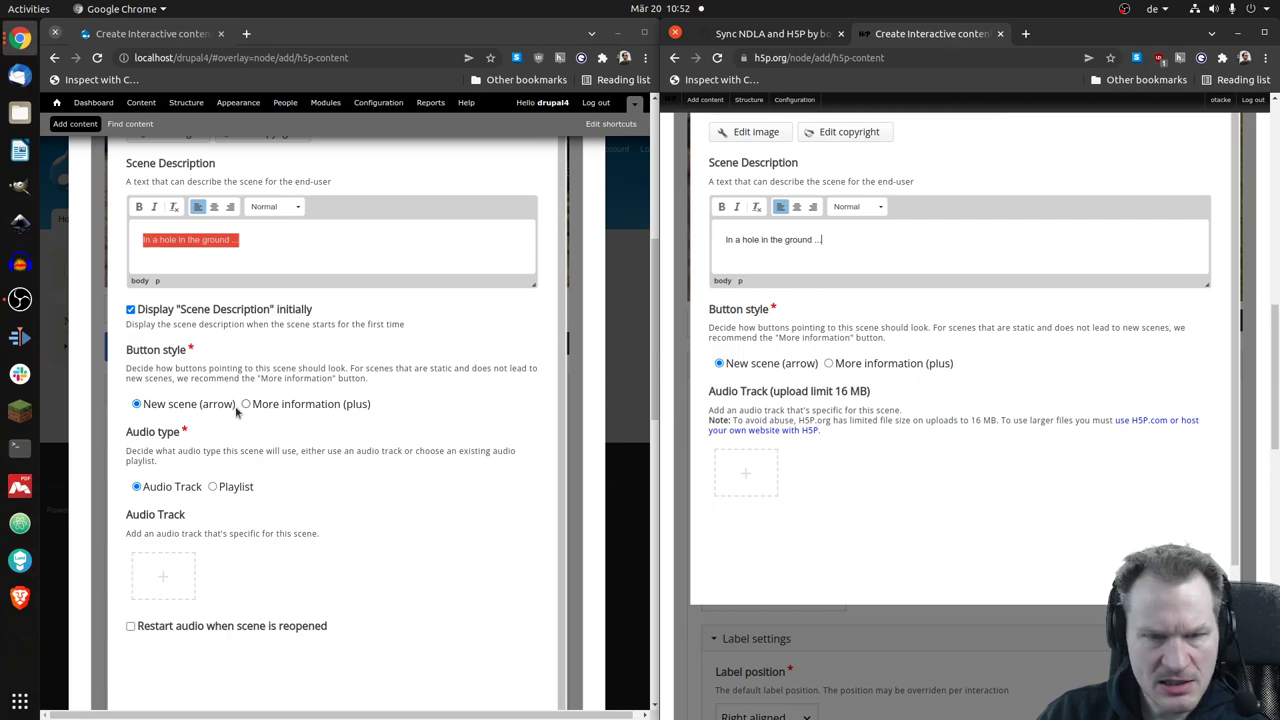
{"action": "mouse_move", "coordinate": [162, 575]}
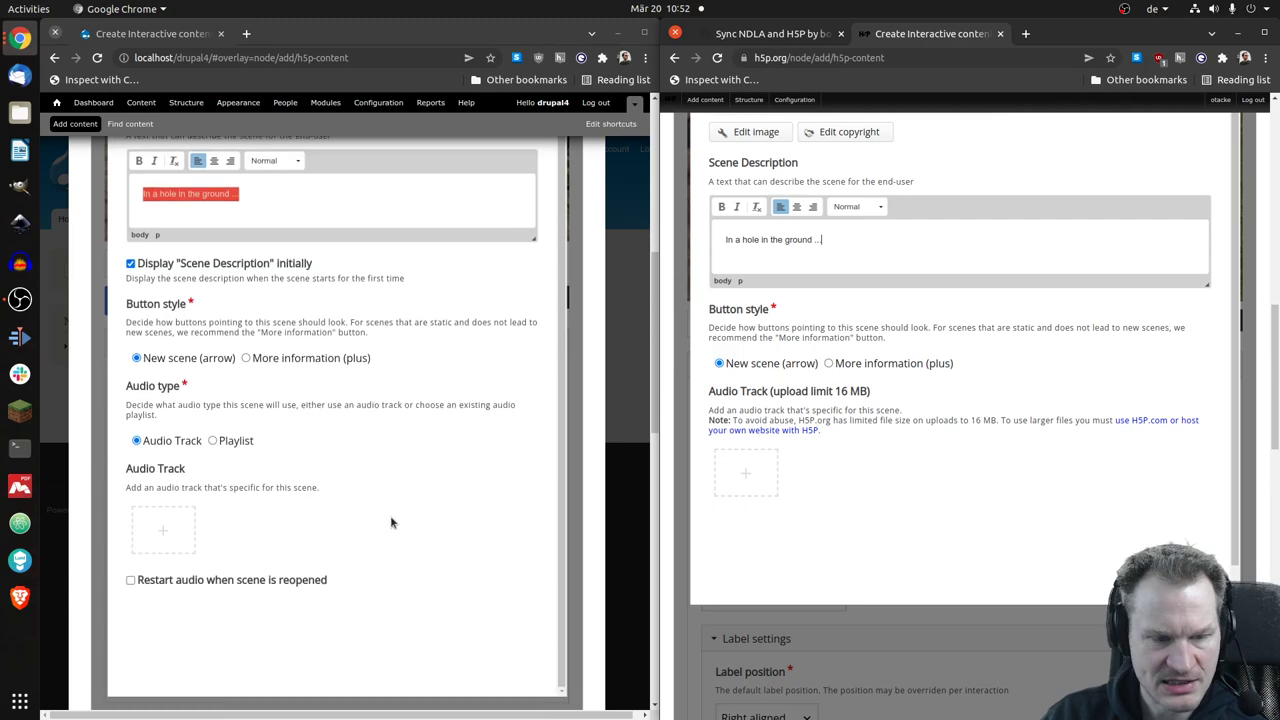
{"action": "scroll", "scroll_direction": "down", "scroll_amount": 3}
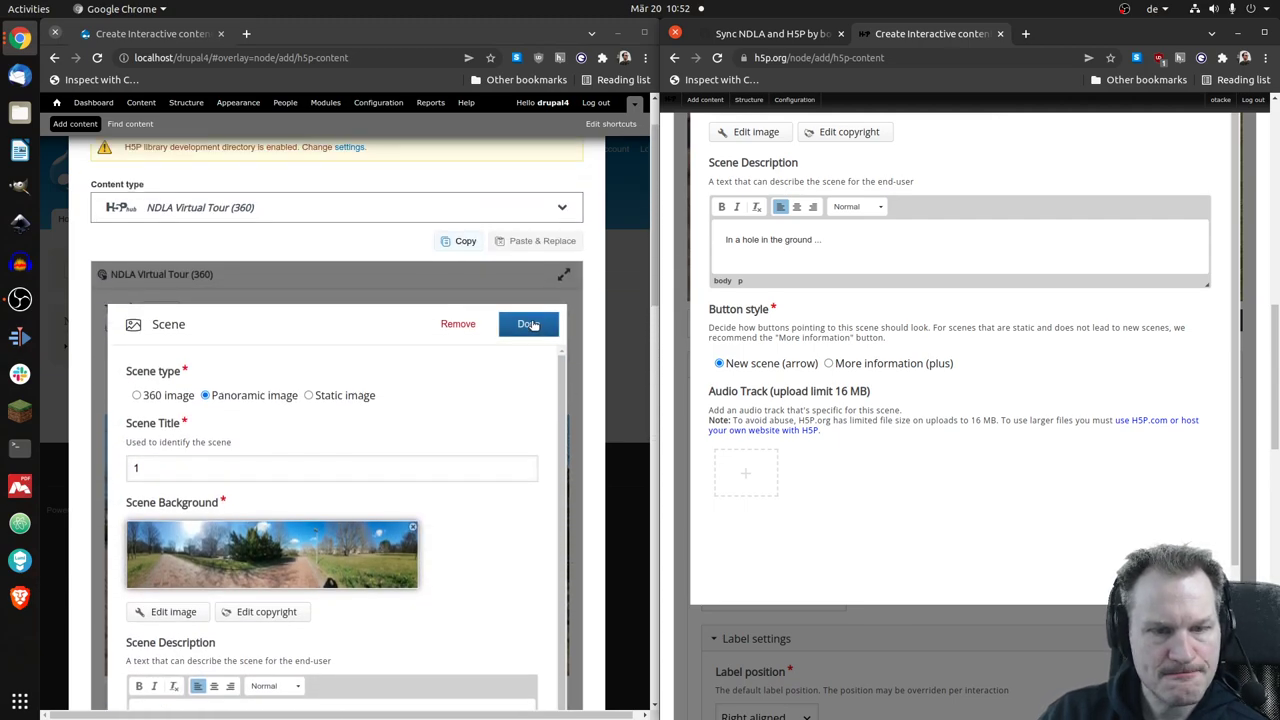
Finish editing scene 1 and return to the tour form
{"action": "left_click", "coordinate": [528, 323]}
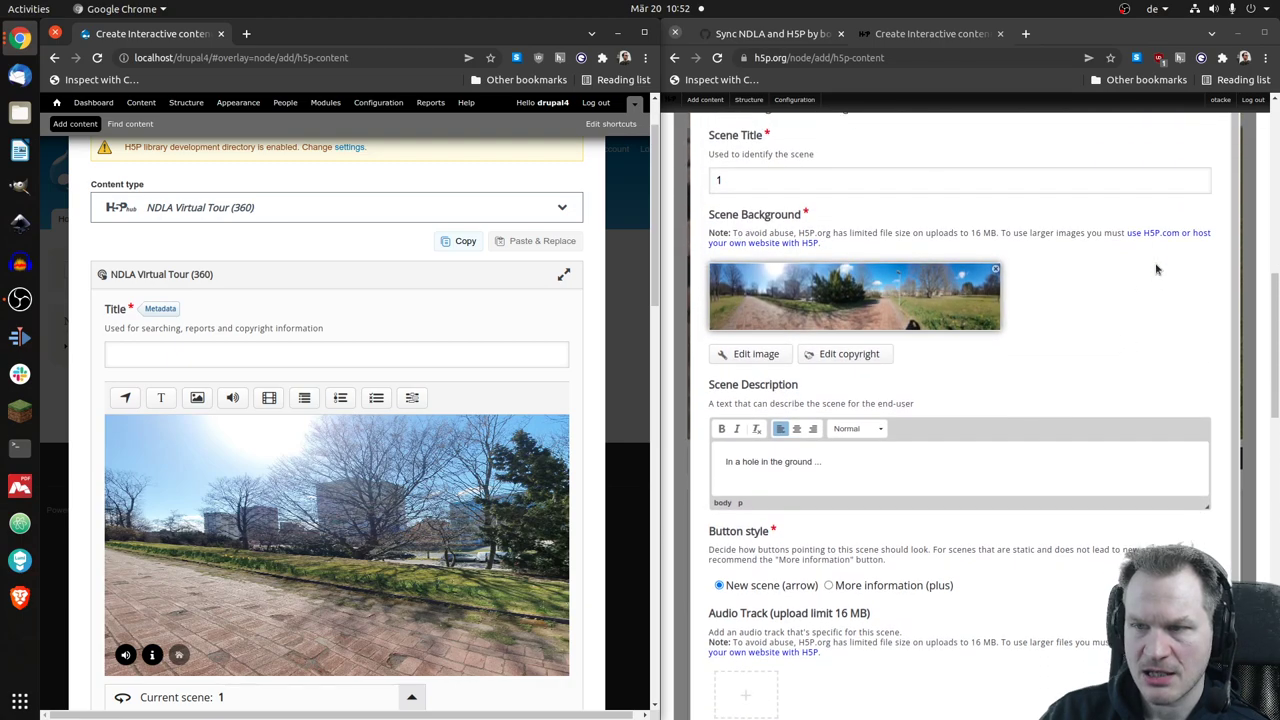
{"action": "scroll", "scroll_direction": "up", "scroll_amount": 3}
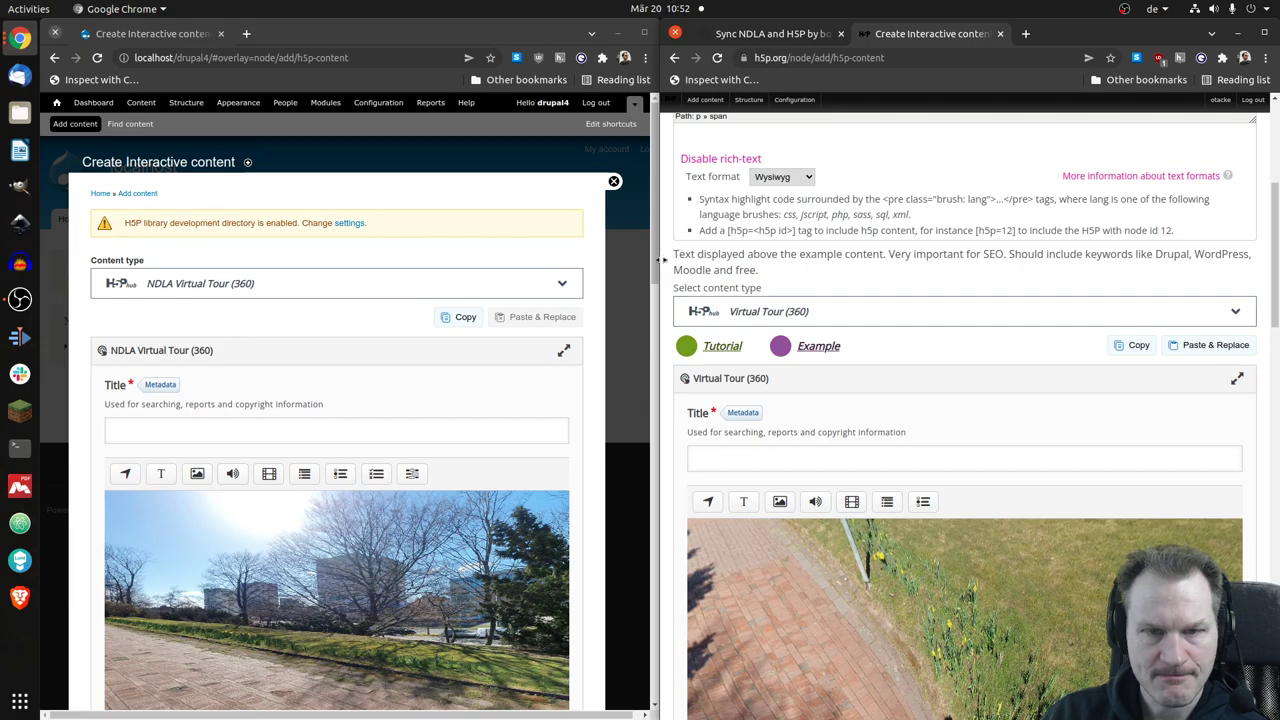
{"action": "scroll", "scroll_direction": "down", "scroll_amount": 3}
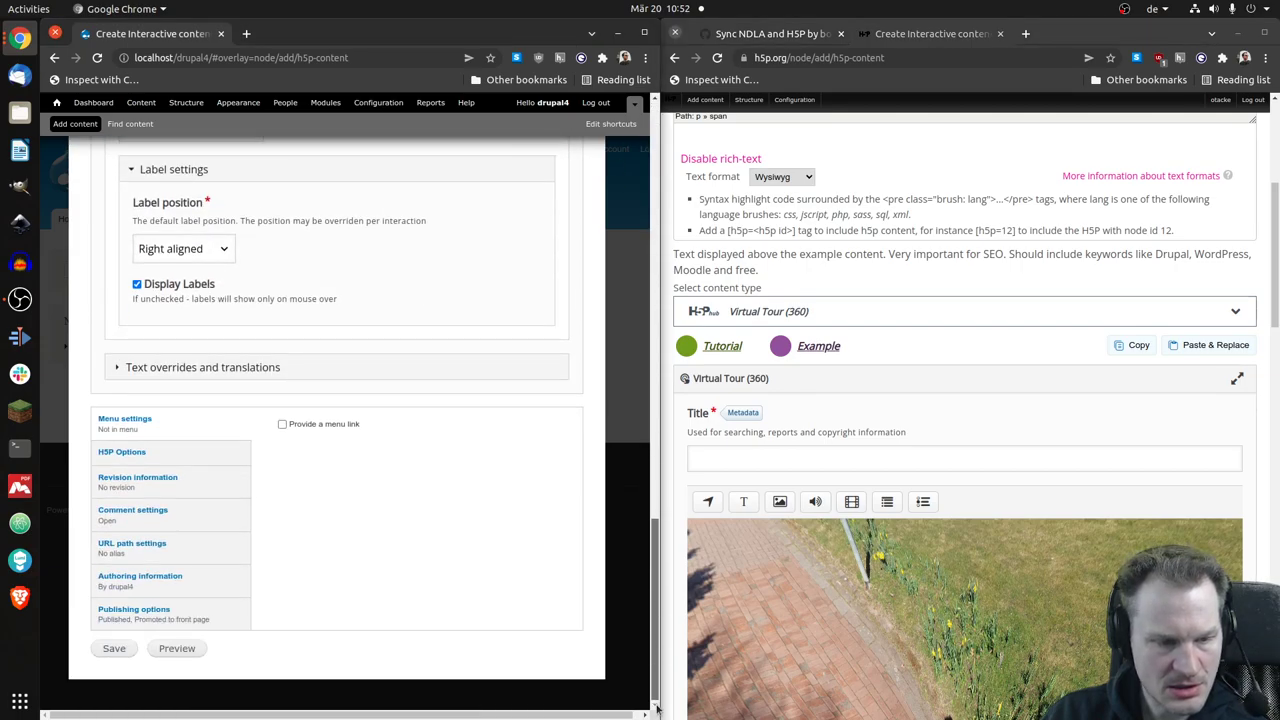
{"action": "scroll", "scroll_direction": "up", "scroll_amount": 3}
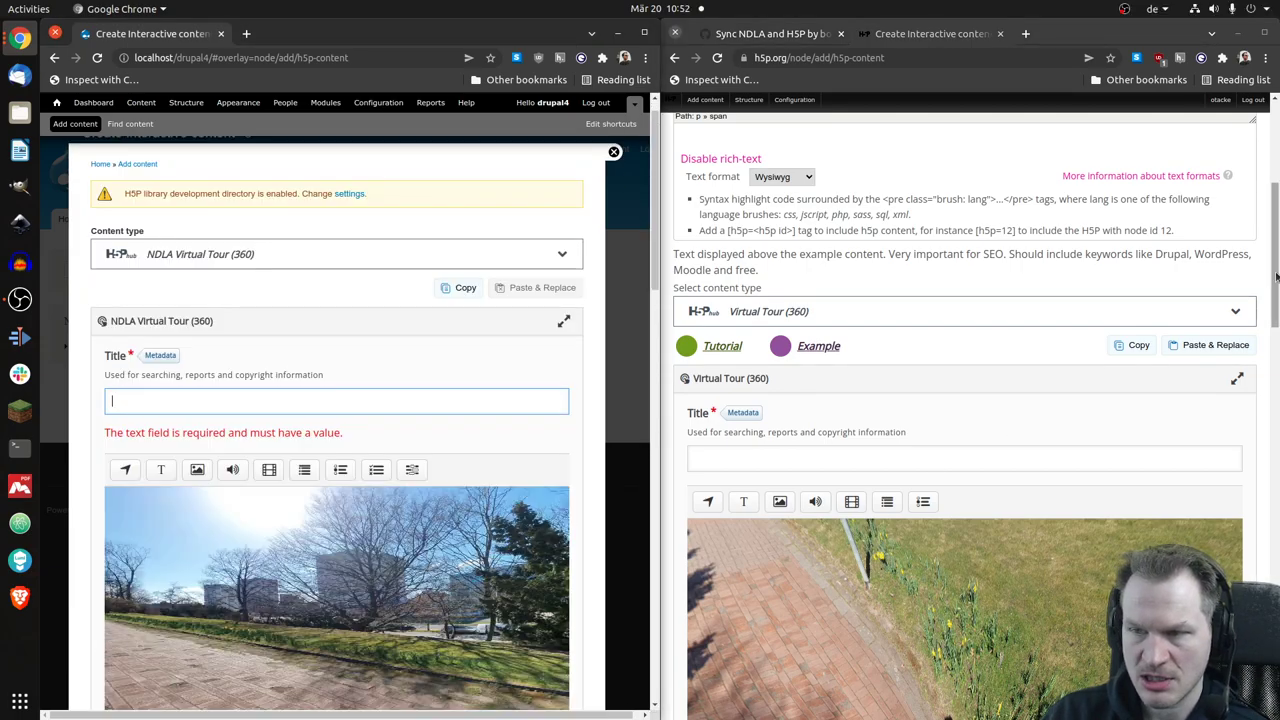
{"action": "scroll", "scroll_direction": "down", "scroll_amount": 3}
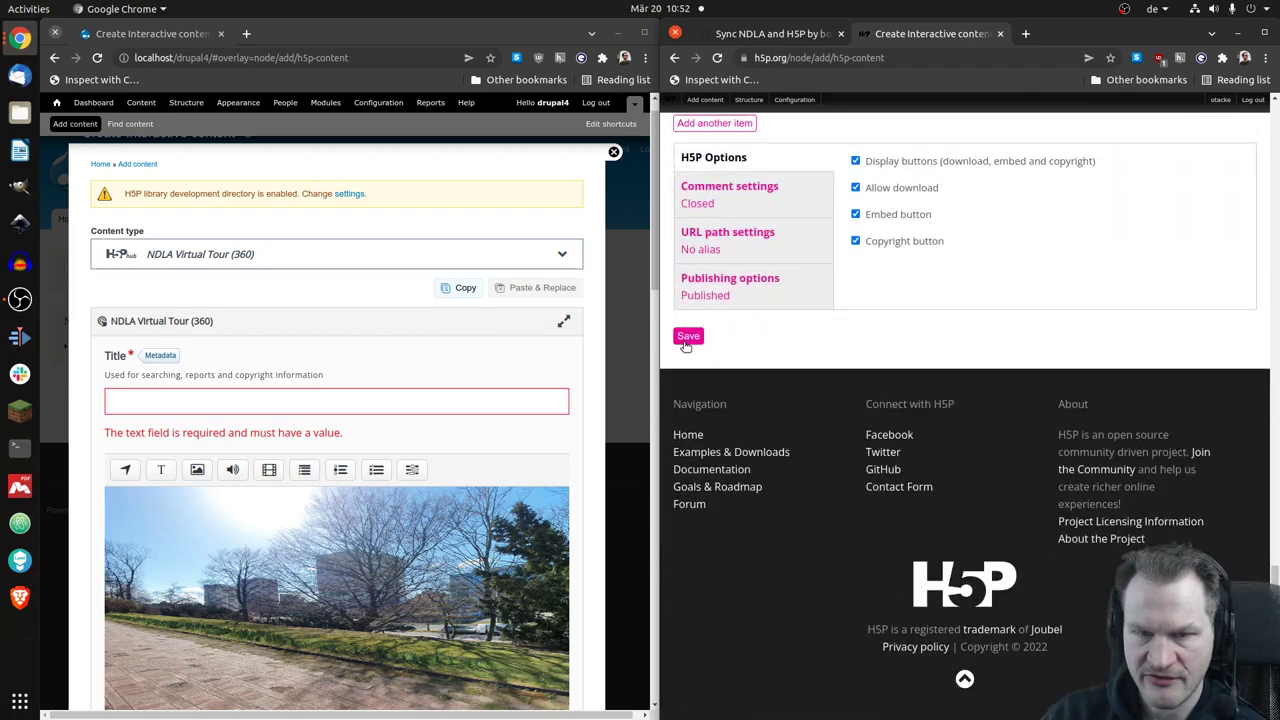
Give the local tour the title 'title' and save both tours
{"action": "left_click", "coordinate": [688, 335]}
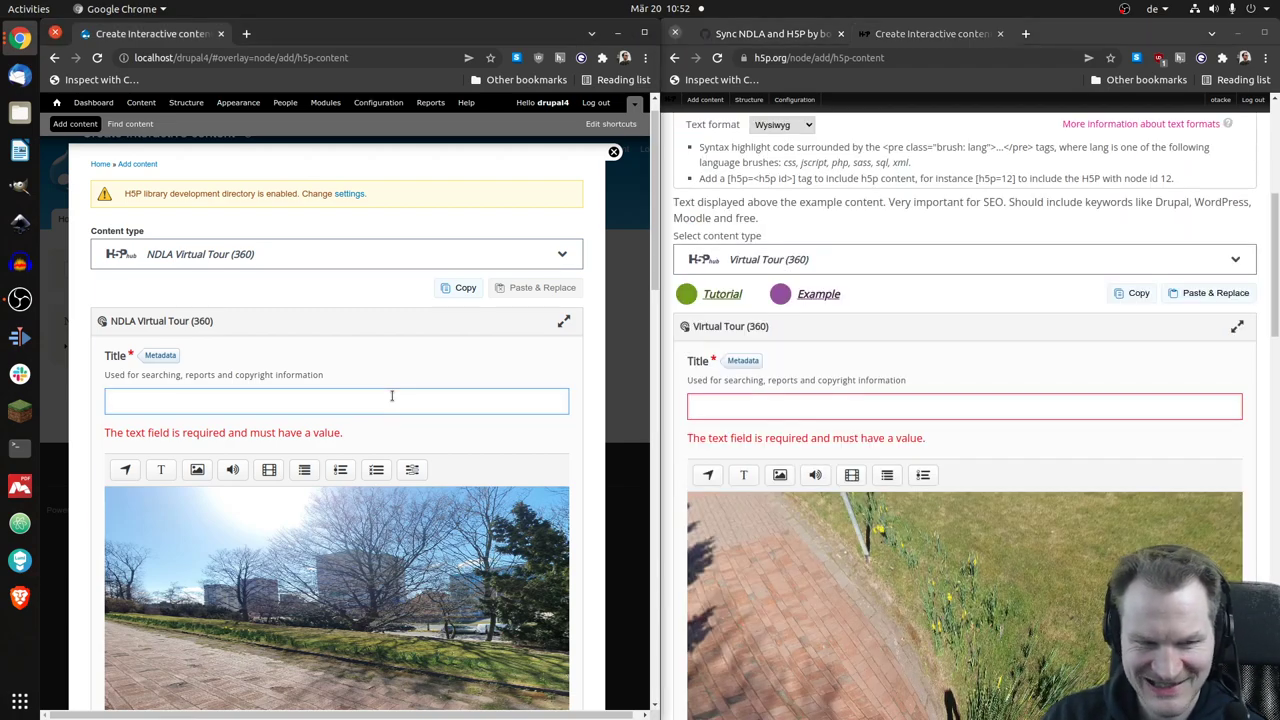
{"action": "type", "text": "title"}
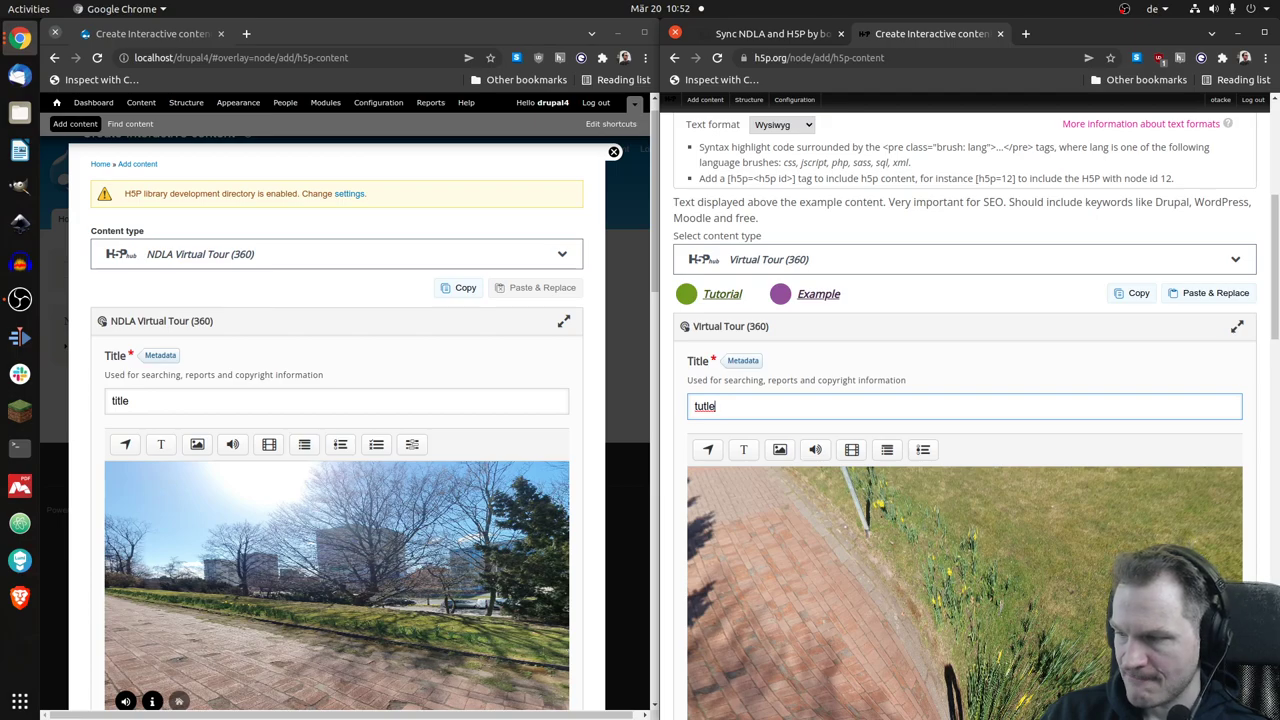
{"action": "scroll", "scroll_direction": "down", "scroll_amount": 3}
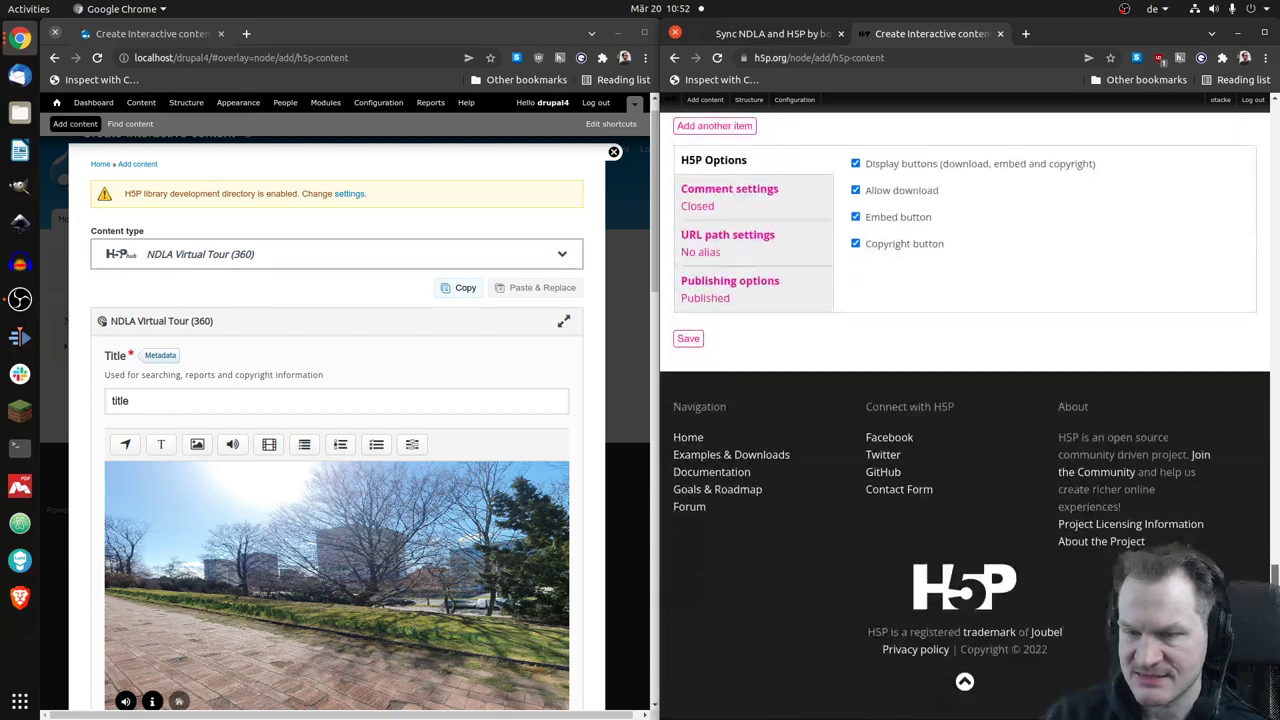
{"action": "left_click", "coordinate": [688, 338]}
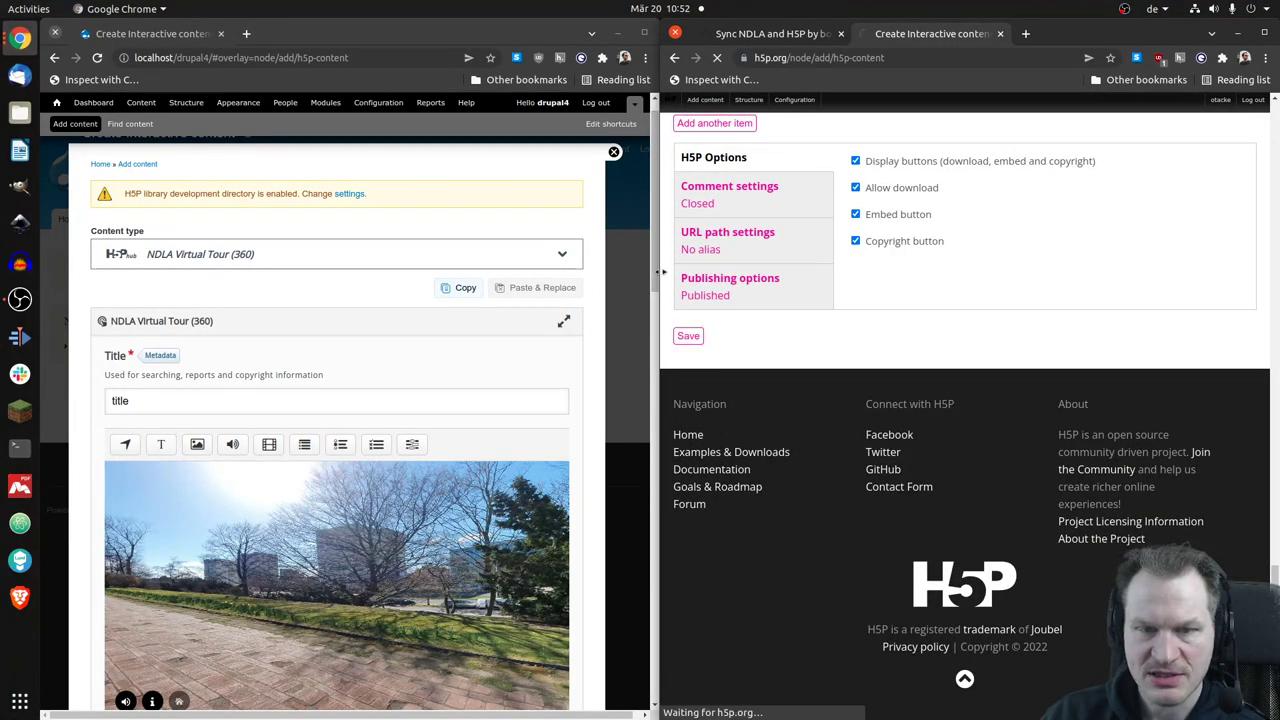
{"action": "scroll", "scroll_direction": "down", "scroll_amount": 3}
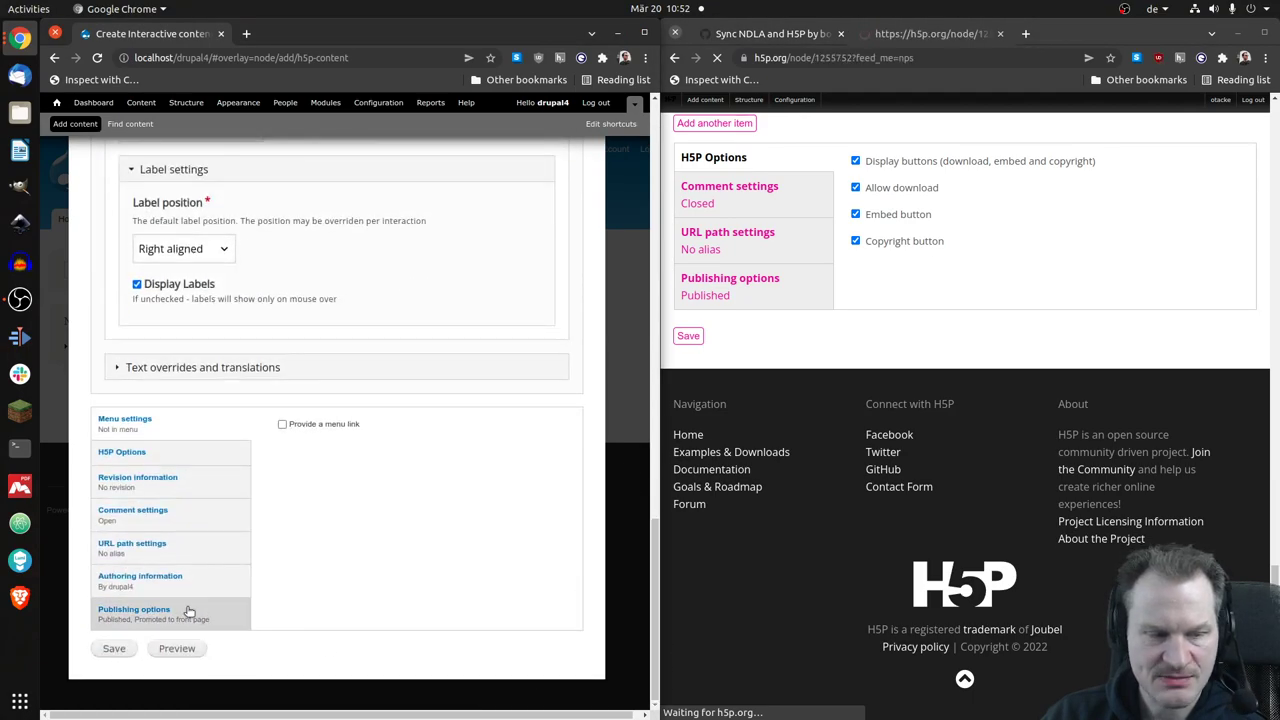
{"action": "left_click", "coordinate": [688, 335]}
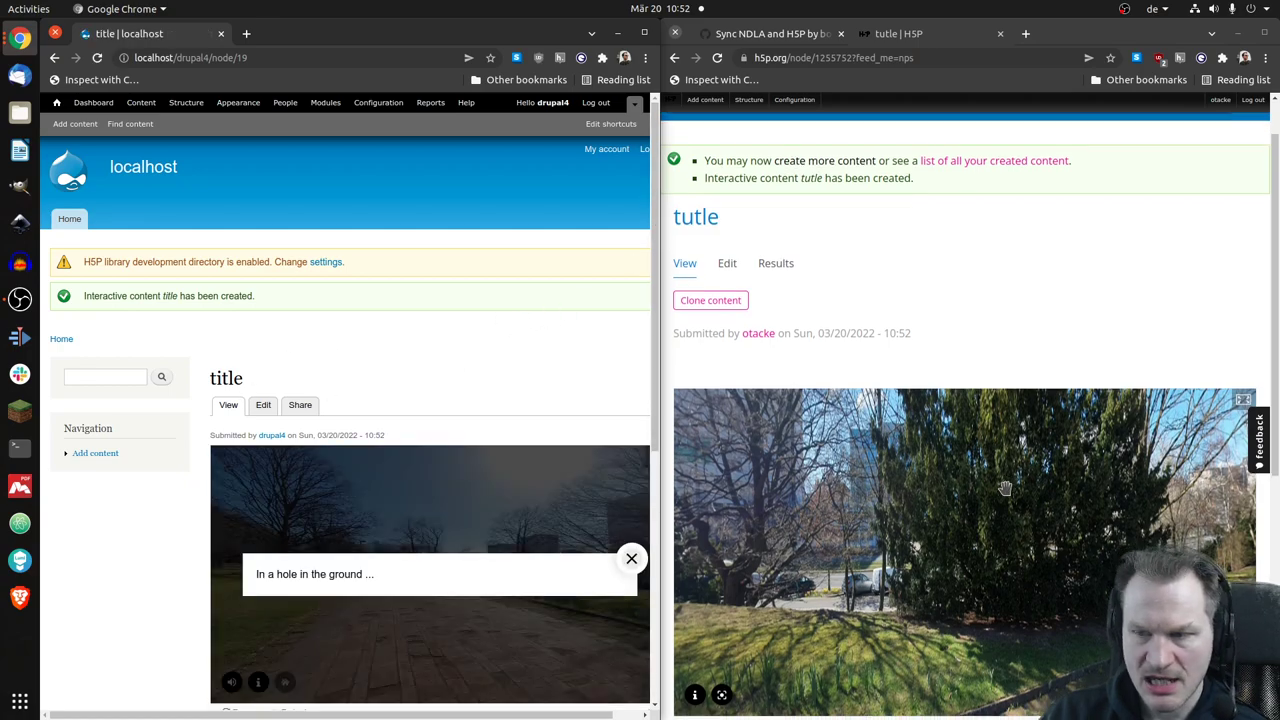
Close the scene description popup and reopen the local tour 'title' for editing
{"action": "scroll", "scroll_direction": "down", "scroll_amount": 3}
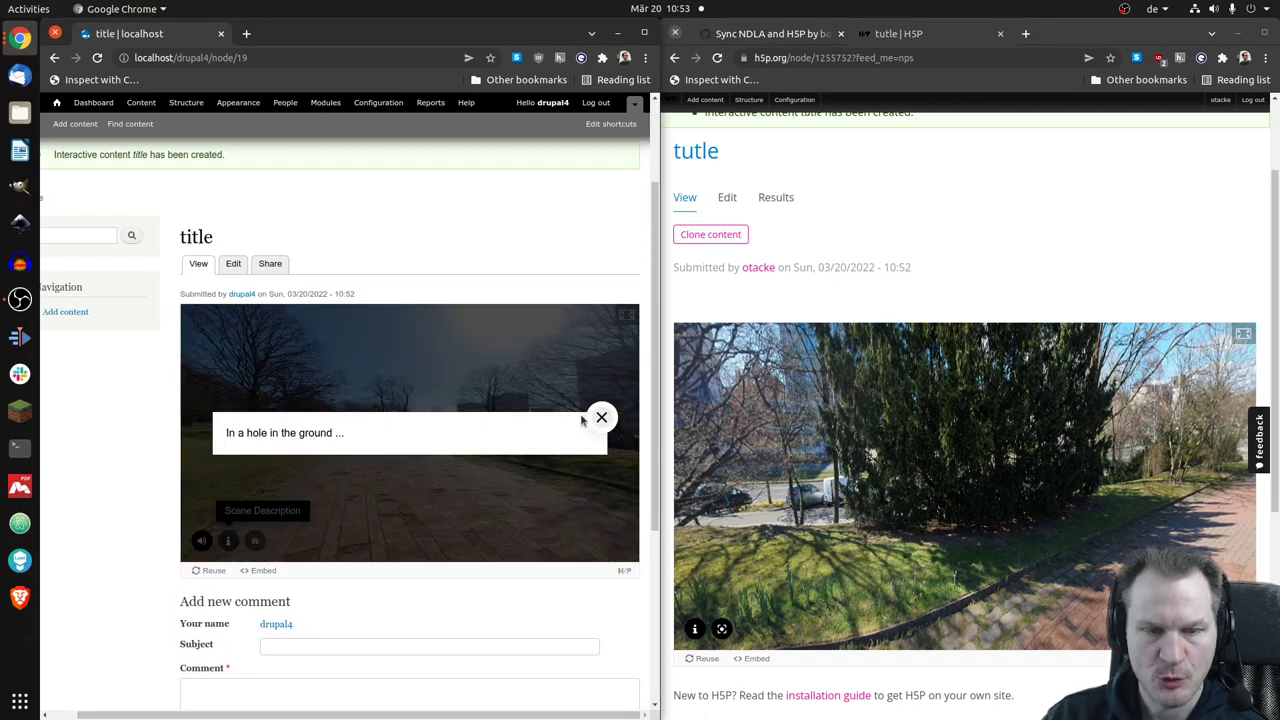
{"action": "left_click", "coordinate": [601, 417]}
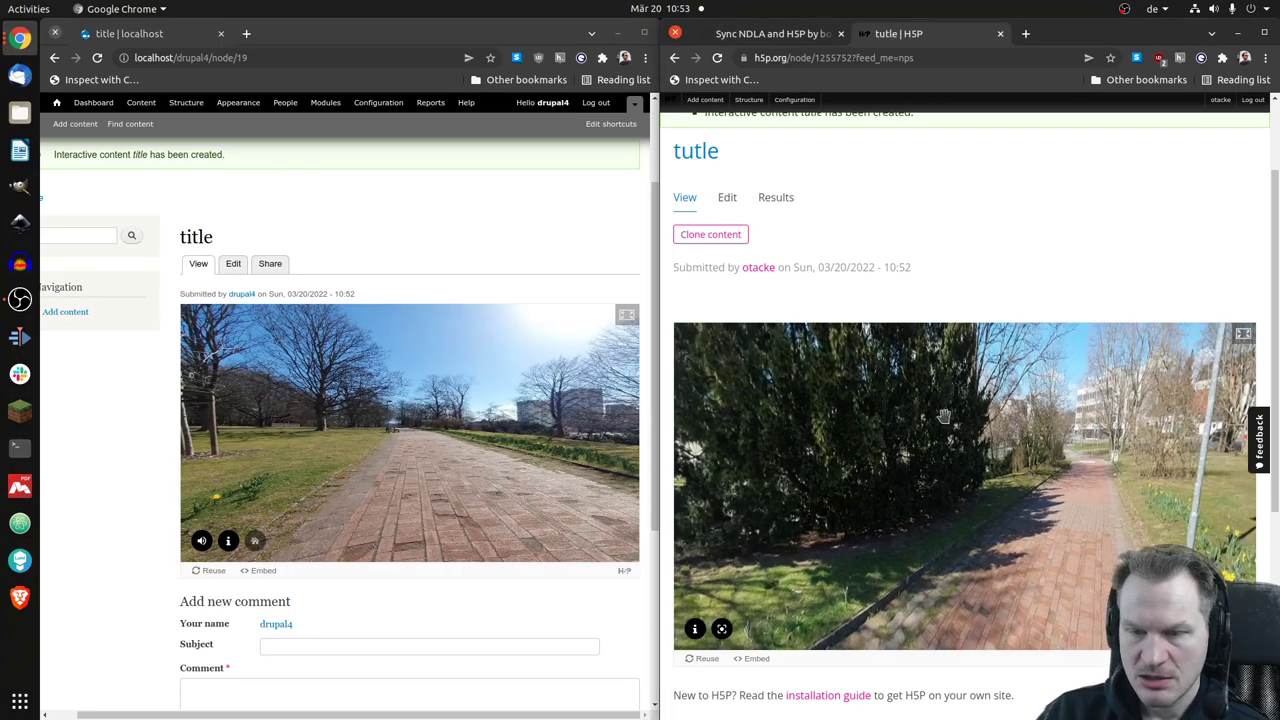
{"action": "left_click", "coordinate": [233, 263]}
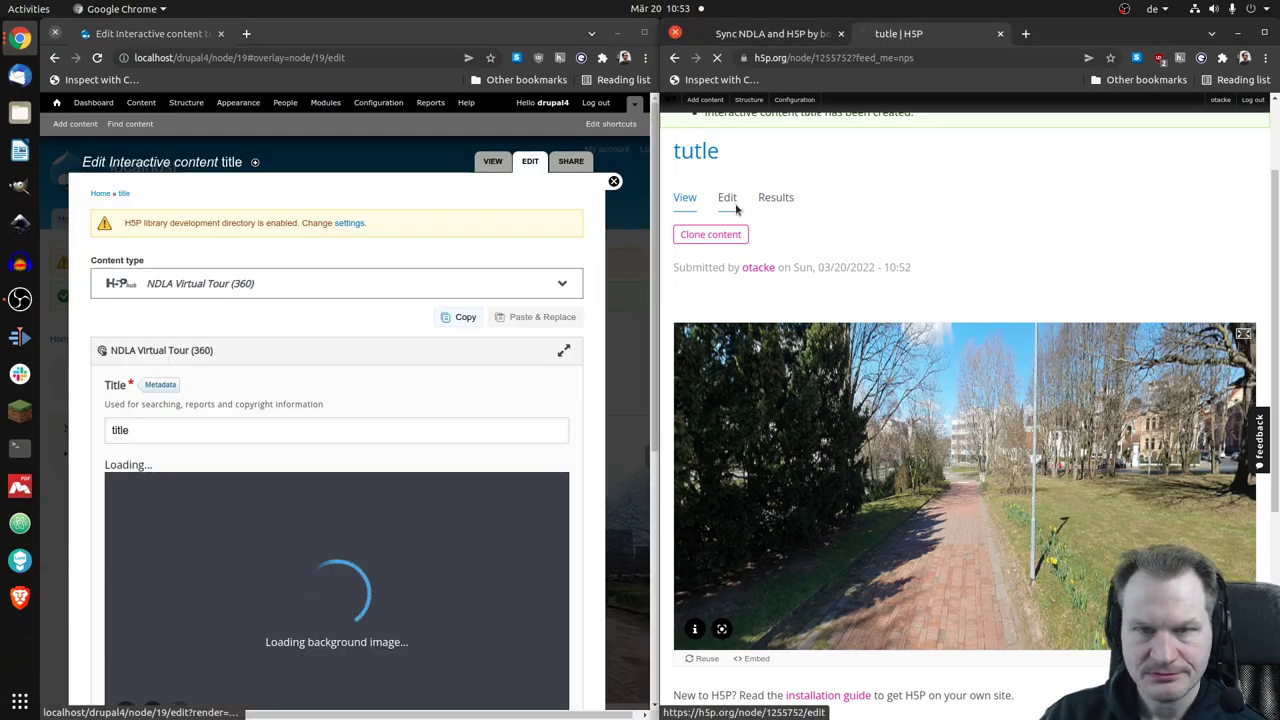
Open H5P.org's 'tutle' tour for editing alongside the local one
{"action": "left_click", "coordinate": [727, 197]}
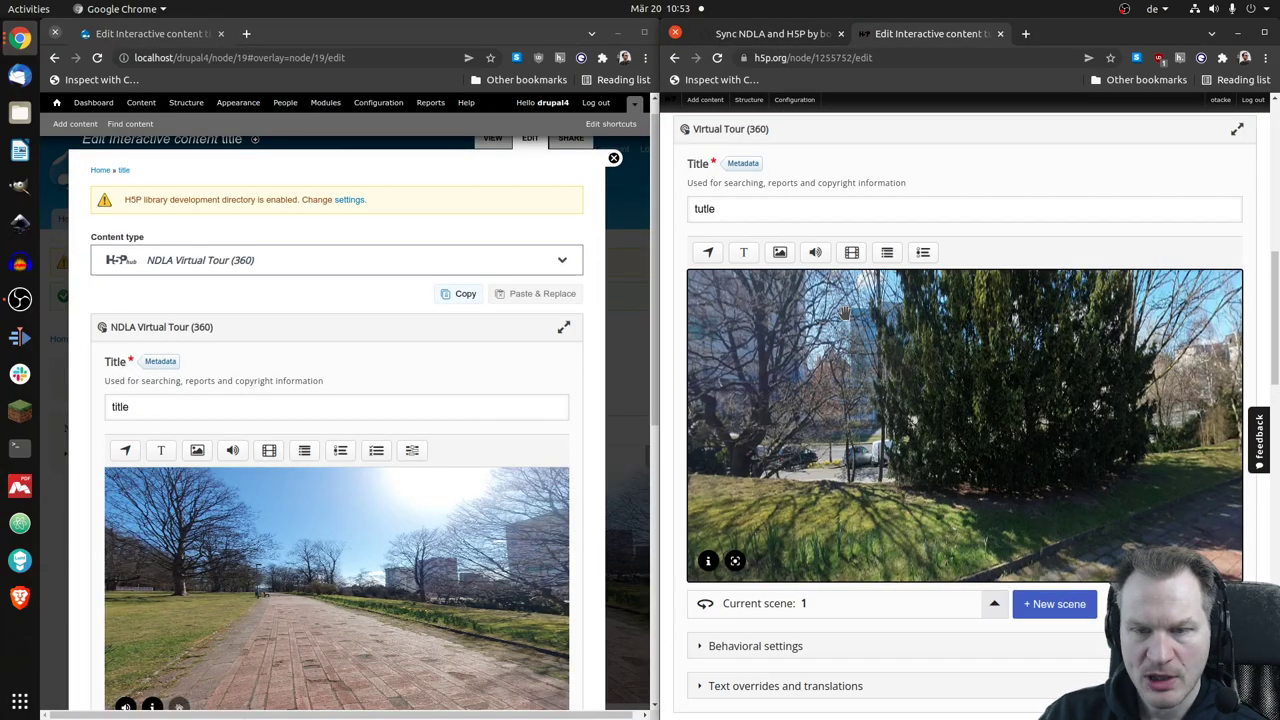
{"action": "scroll", "scroll_direction": "down", "scroll_amount": 3}
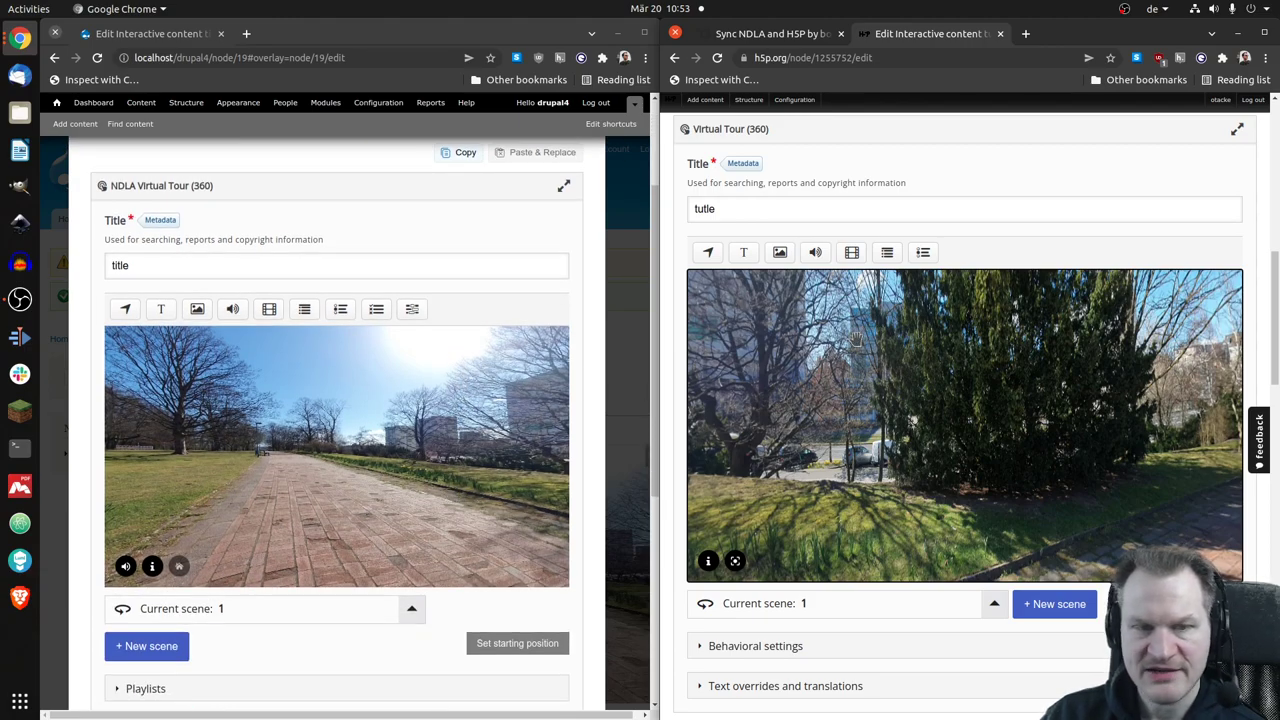
{"action": "mouse_move", "coordinate": [125, 309]}
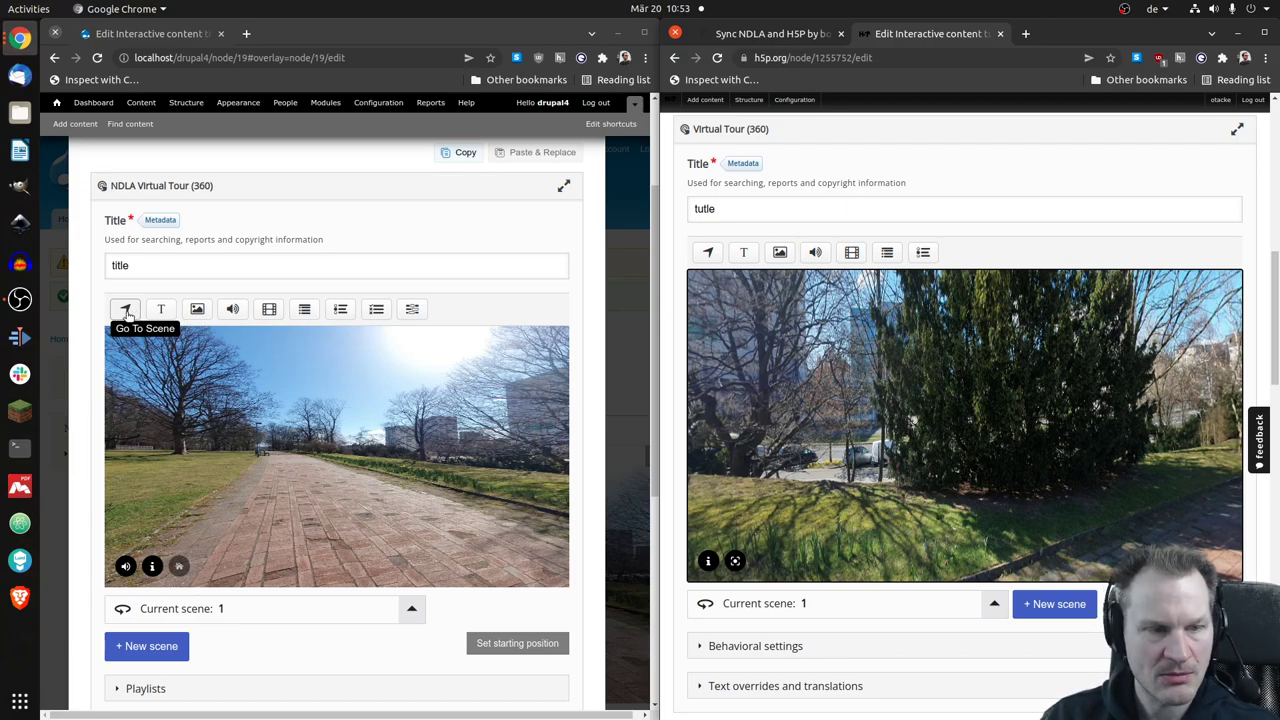
{"action": "mouse_move", "coordinate": [161, 309]}
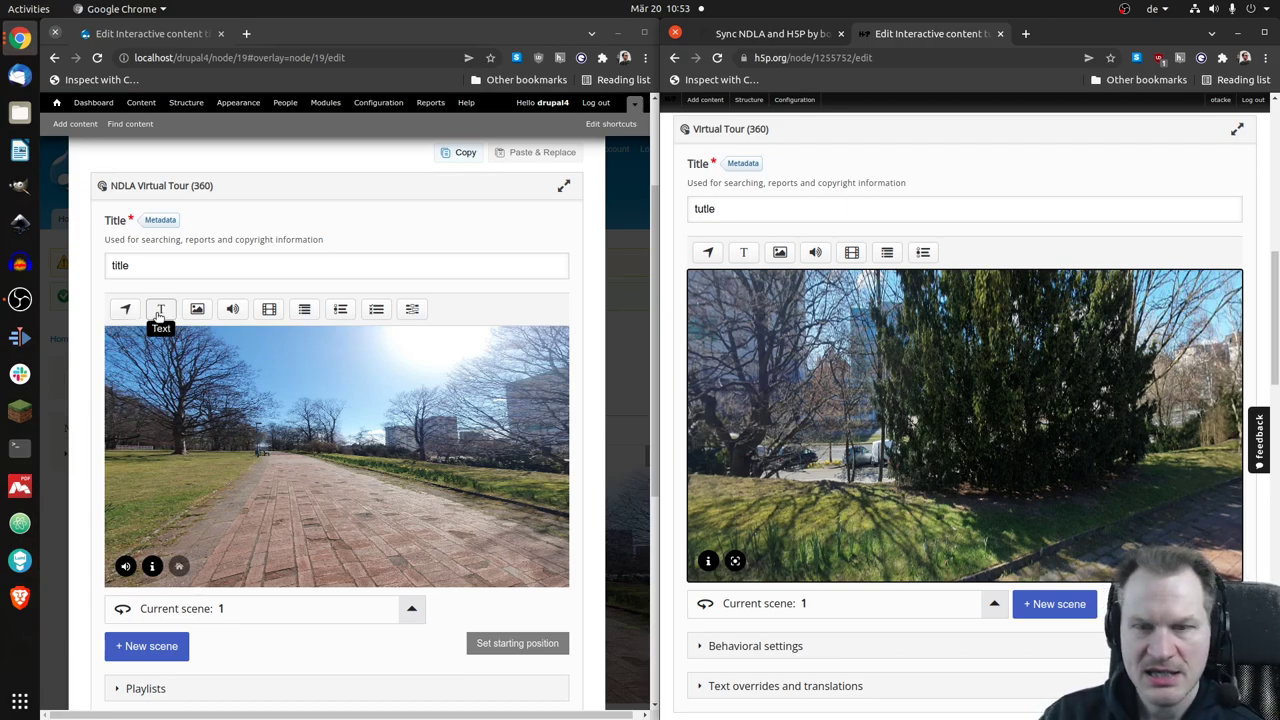
{"action": "mouse_move", "coordinate": [197, 309]}
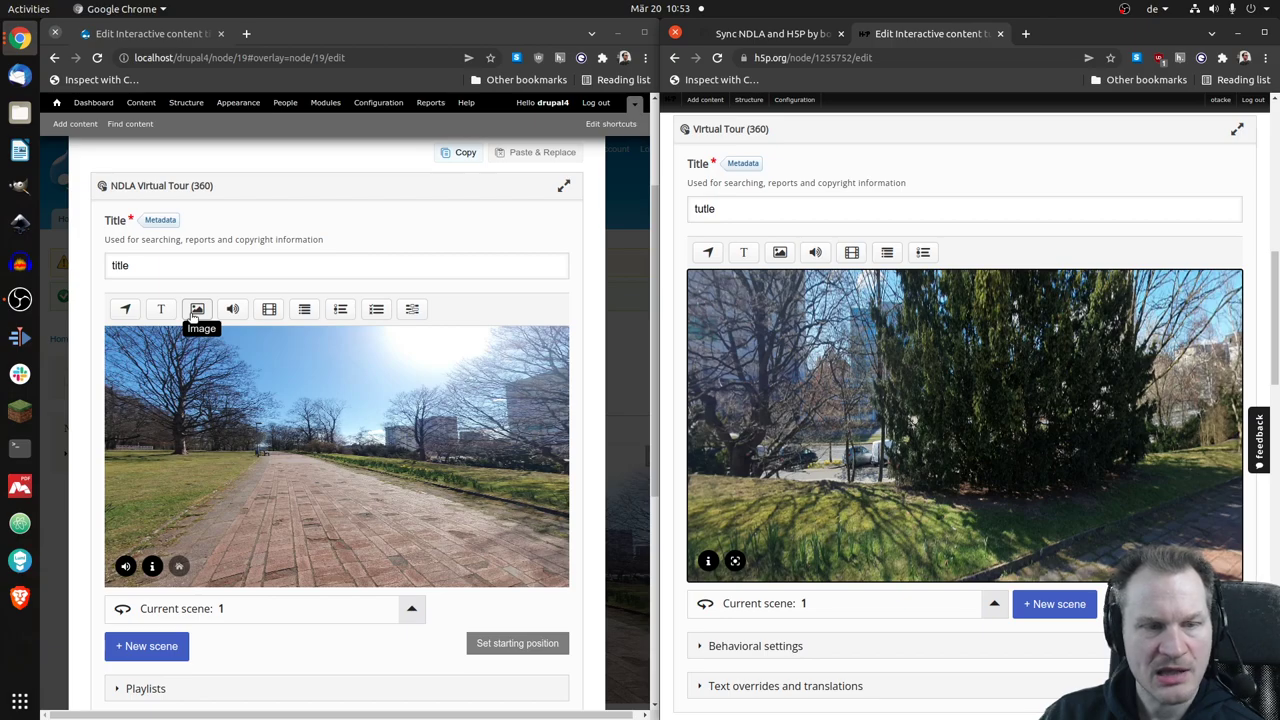
{"action": "mouse_move", "coordinate": [268, 308]}
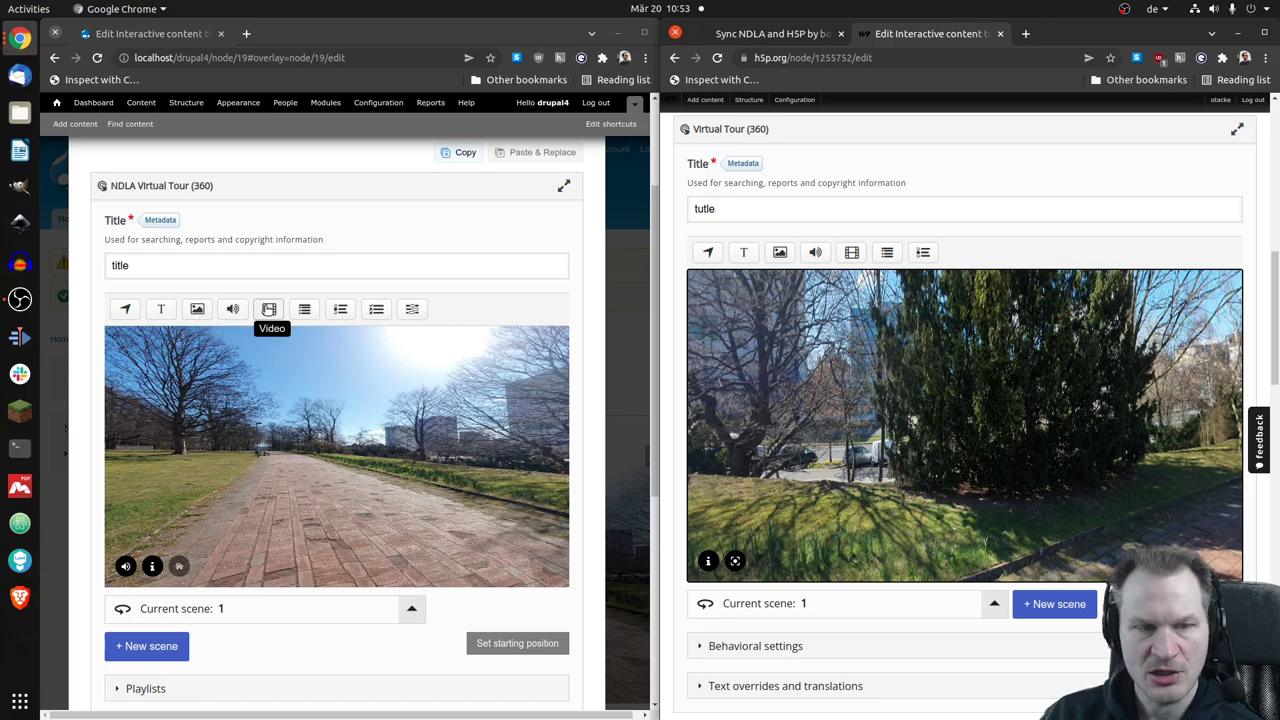
{"action": "mouse_move", "coordinate": [340, 309]}
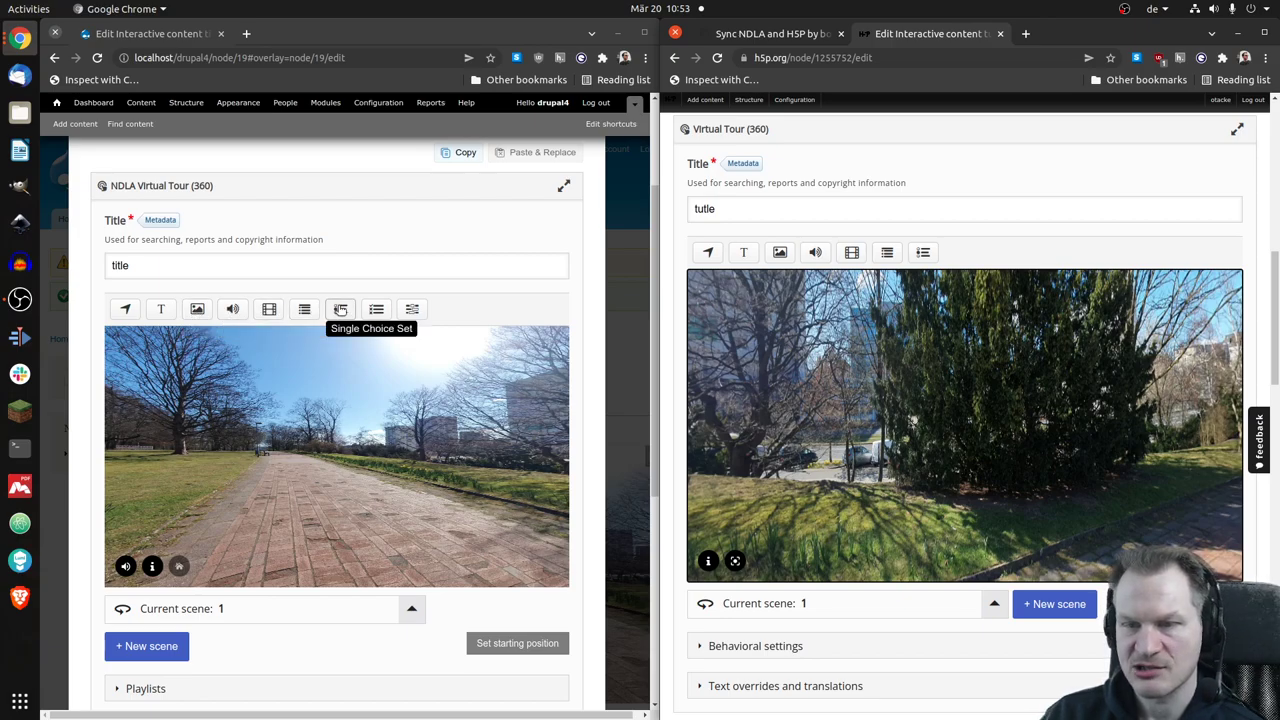
{"action": "mouse_move", "coordinate": [377, 309]}
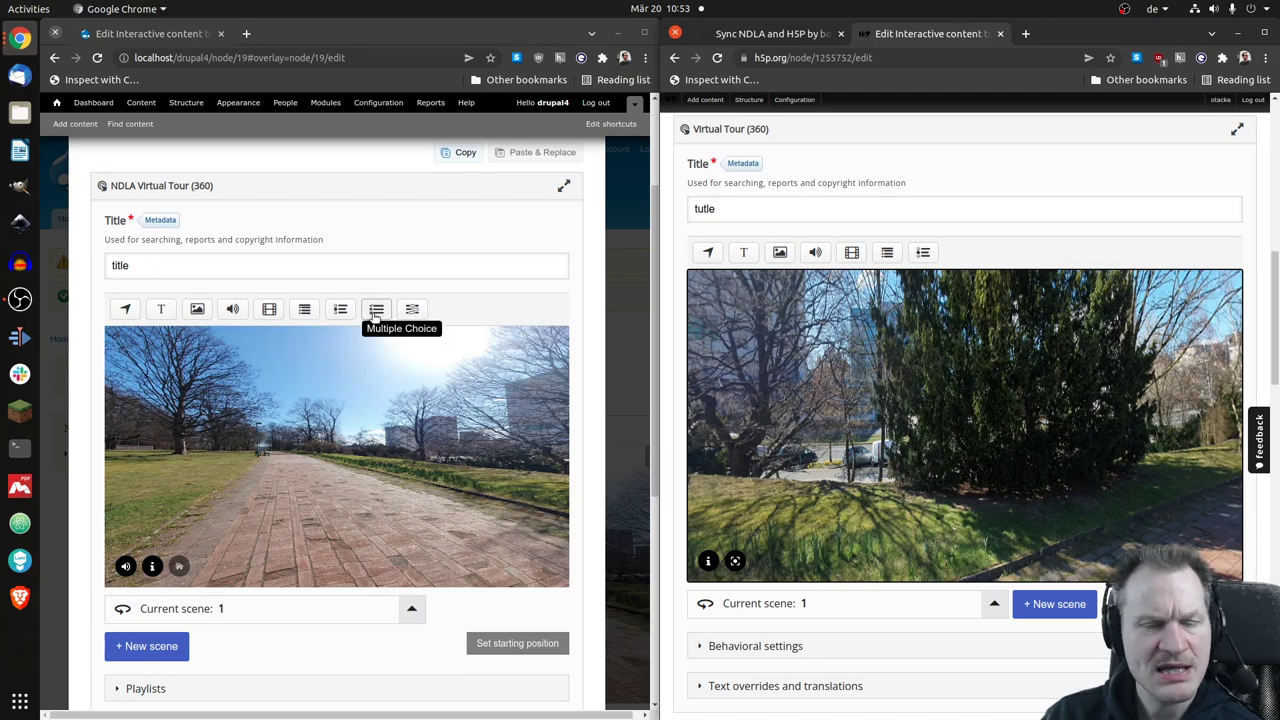
Add a Multiple Choice hotspot labelled 'FITB' asking 'Foo?' with answers A (correct) and B
{"action": "left_click", "coordinate": [376, 309]}
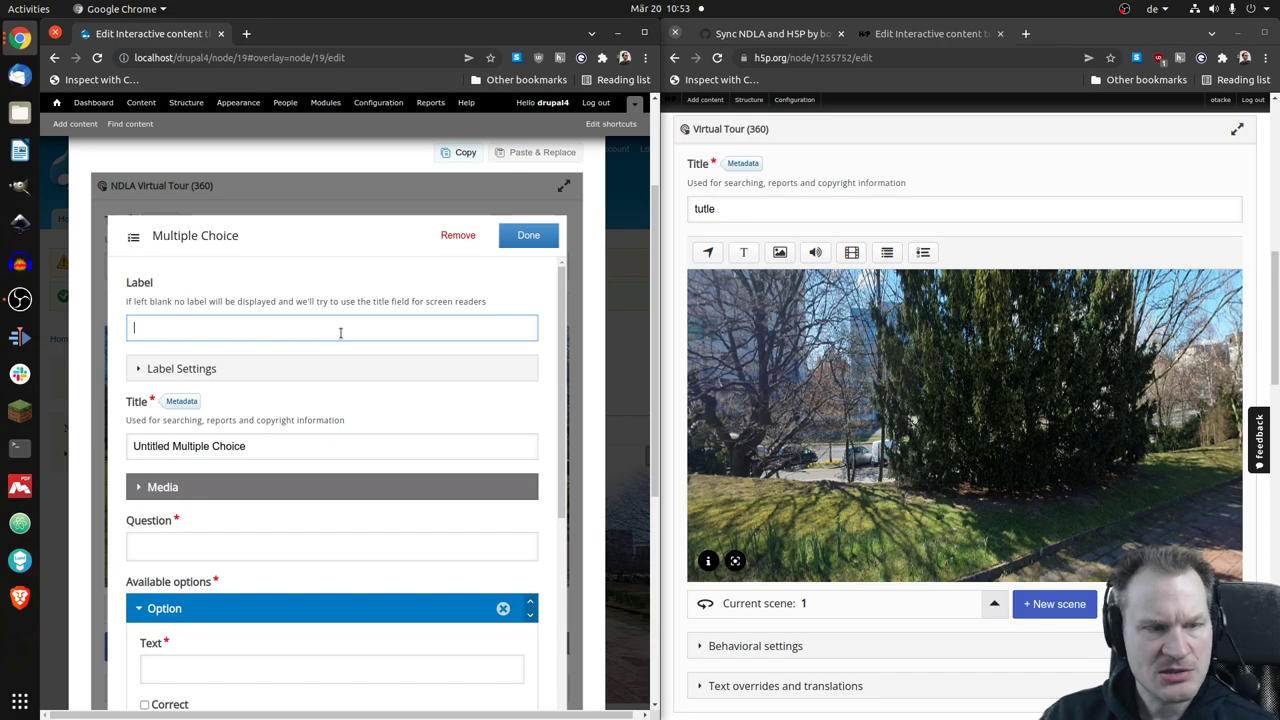
{"action": "type", "text": "F"}
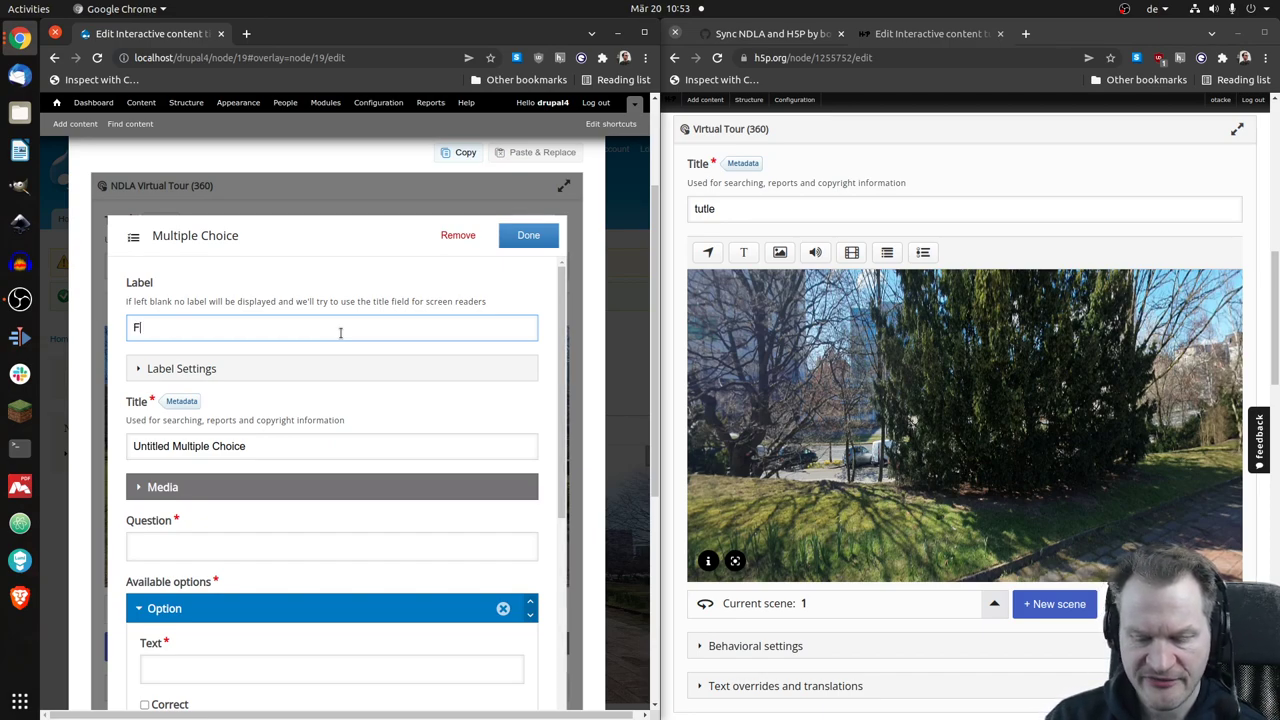
{"action": "type", "text": "ITB"}
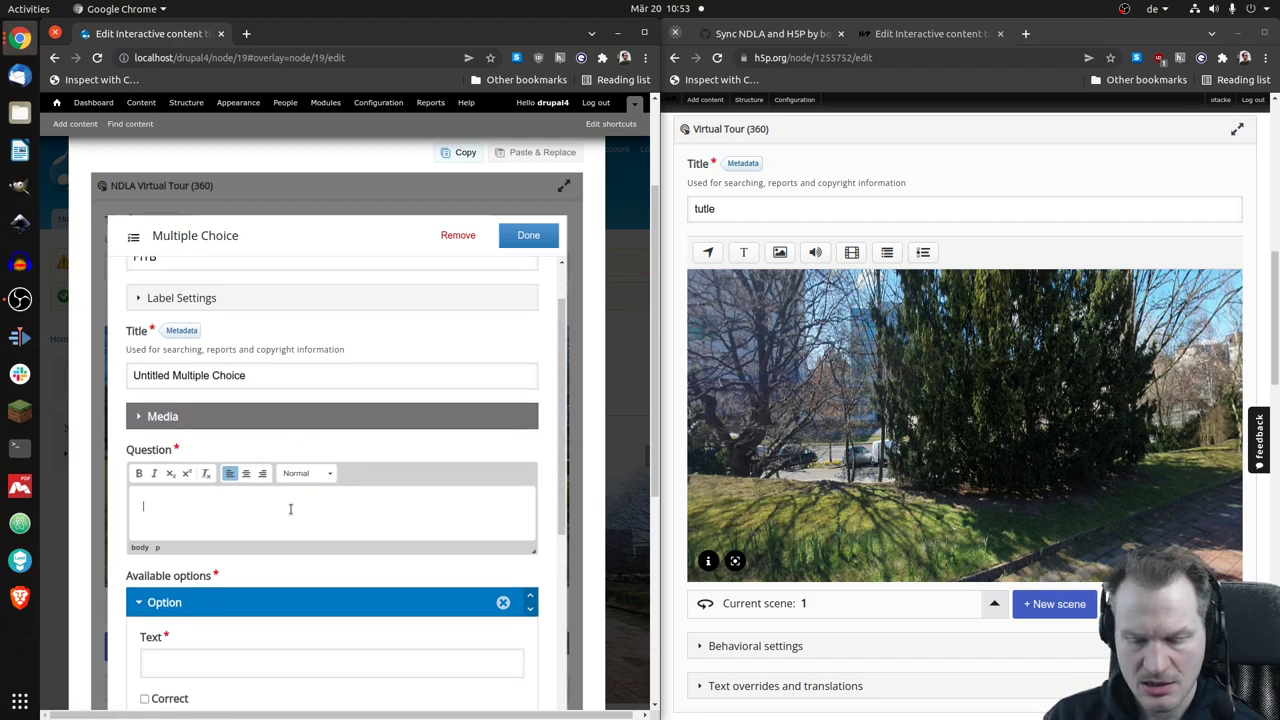
{"action": "type", "text": "Foo?"}
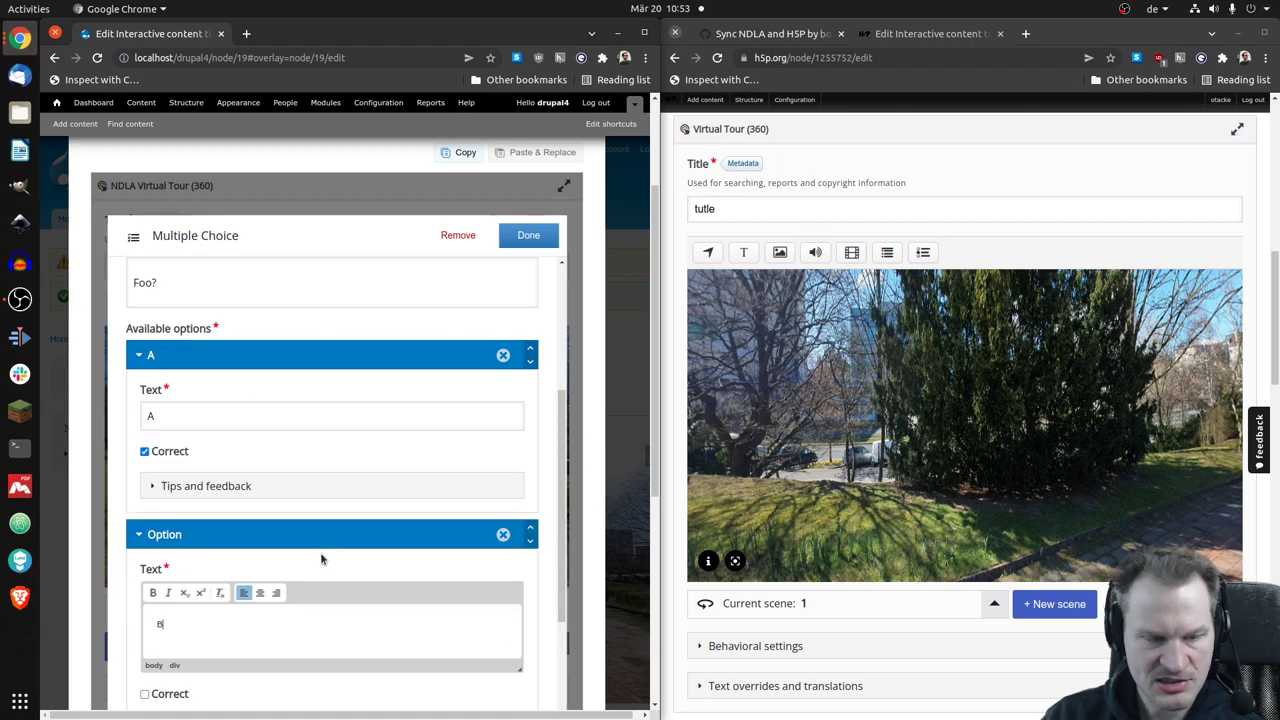
{"action": "scroll", "scroll_direction": "down", "scroll_amount": 3}
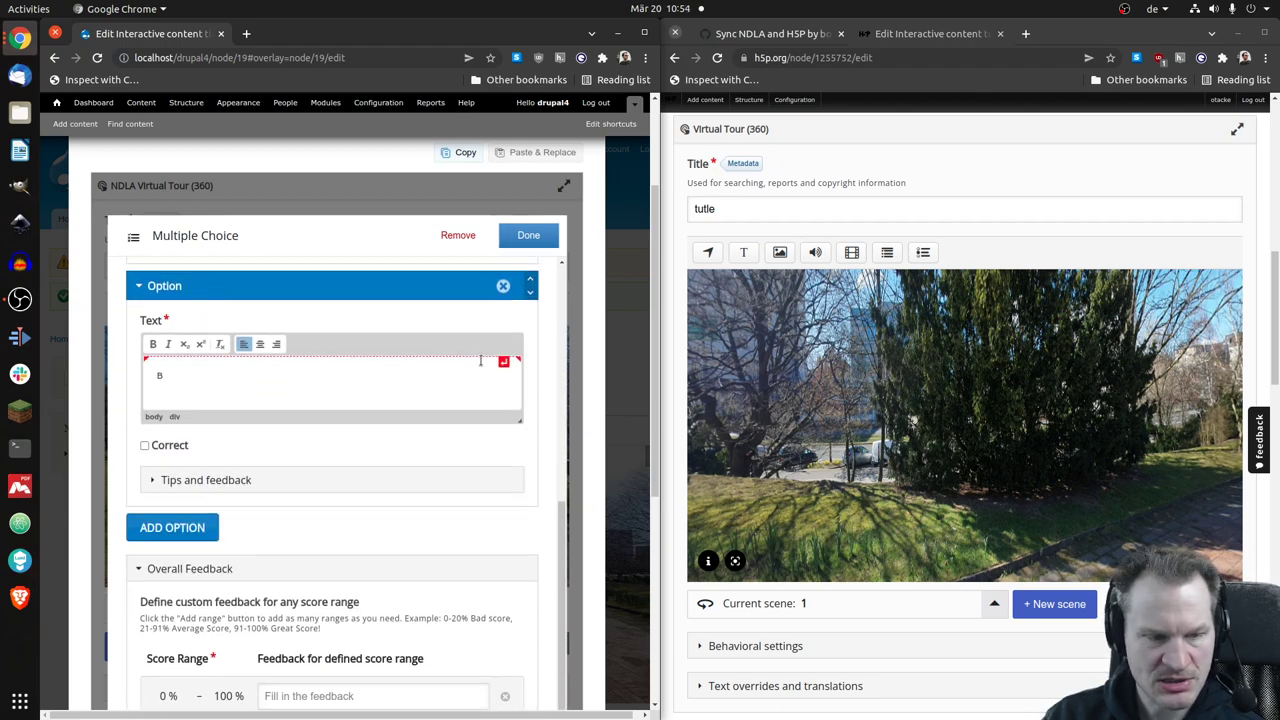
{"action": "left_click", "coordinate": [528, 235]}
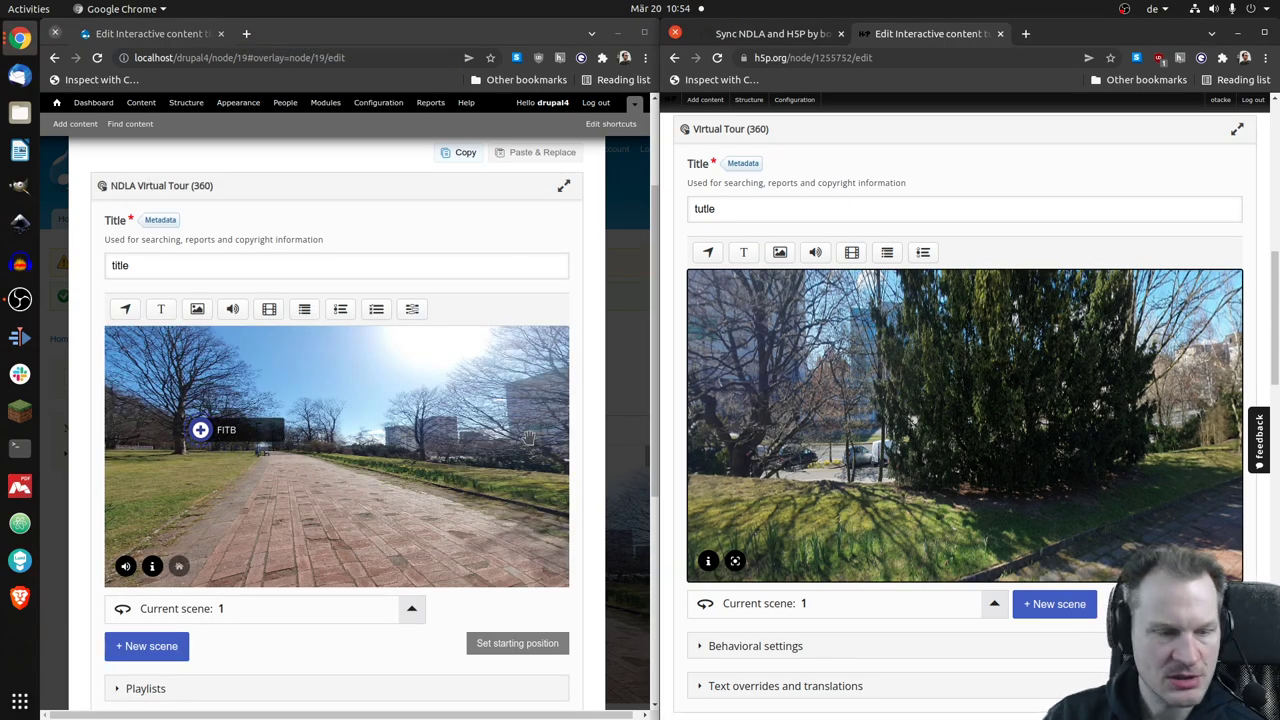
{"action": "mouse_move", "coordinate": [390, 395]}
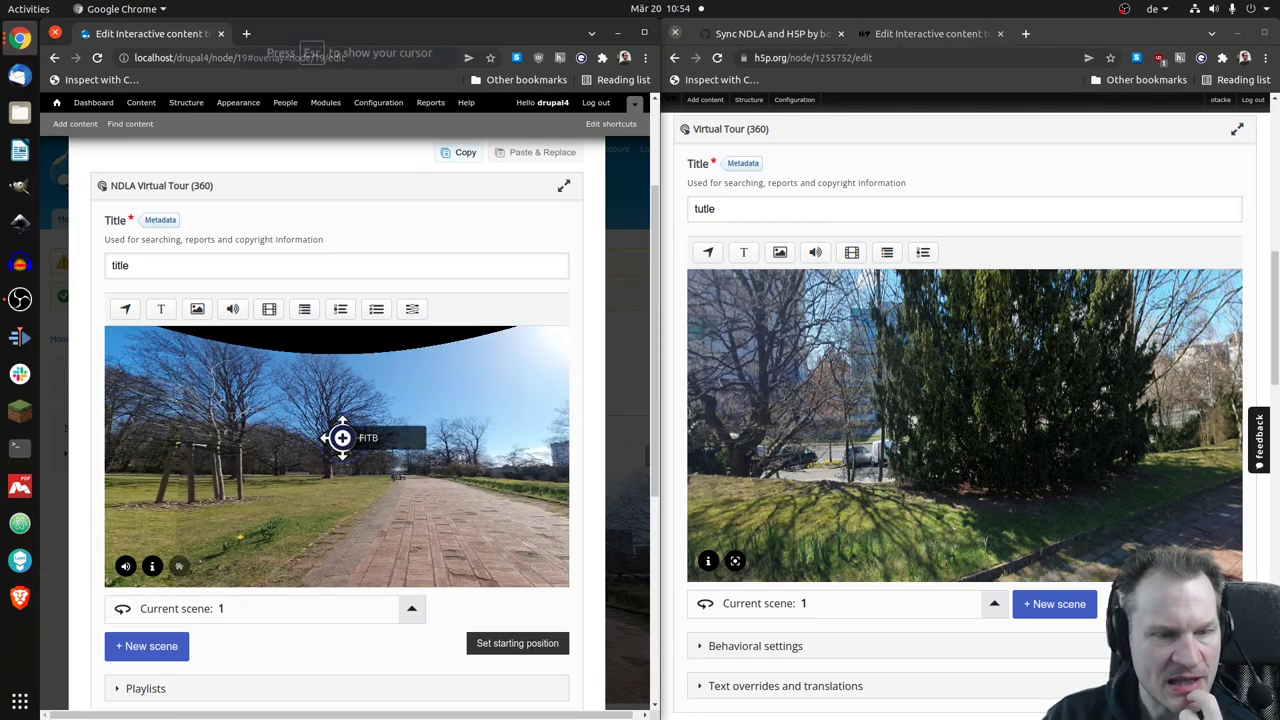
Drag the FITB hotspot to a new position in scene 1
{"action": "left_click_drag", "start_coordinate": [340, 440], "coordinate": [180, 445]}
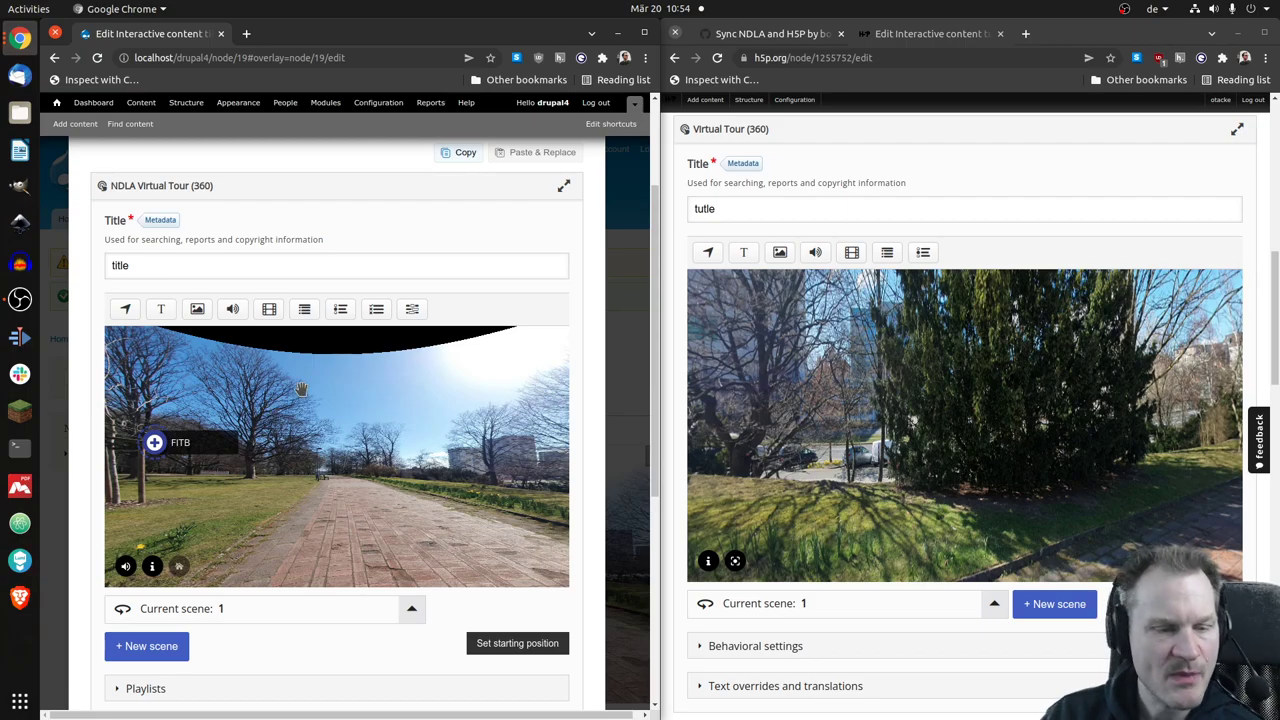
{"action": "scroll", "scroll_direction": "down", "scroll_amount": 3}
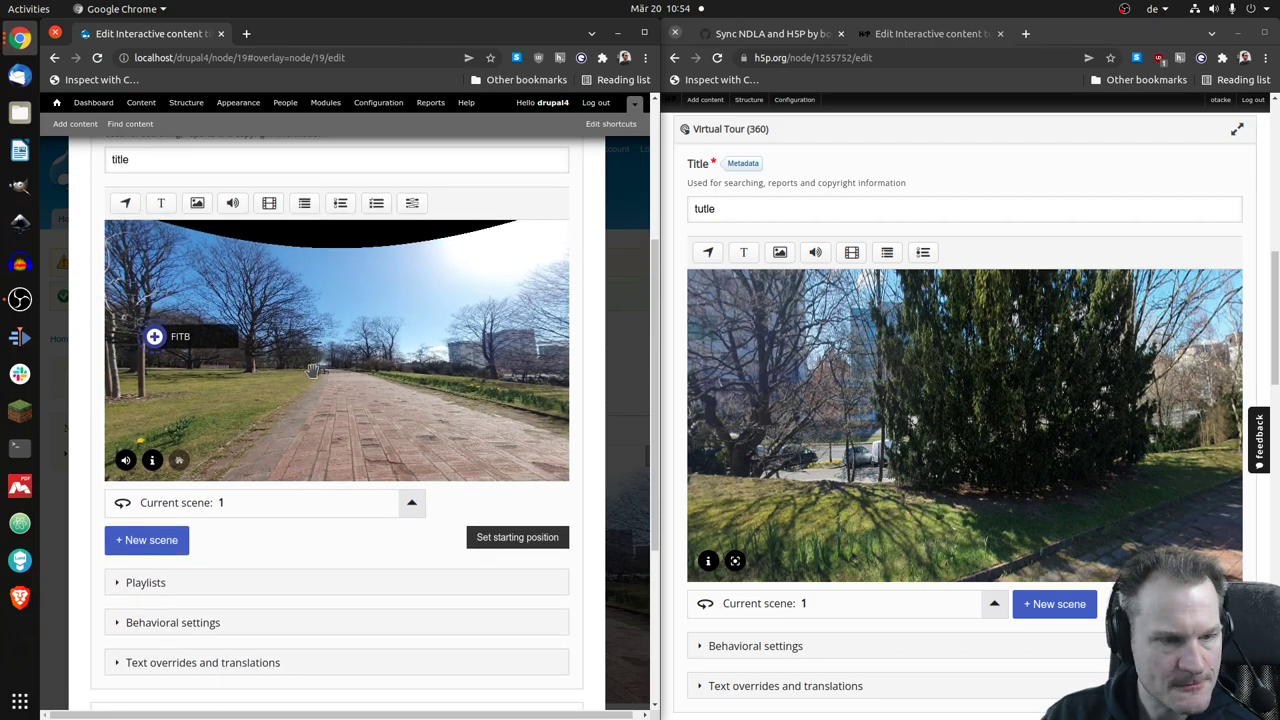
{"action": "scroll", "scroll_direction": "up", "scroll_amount": 3}
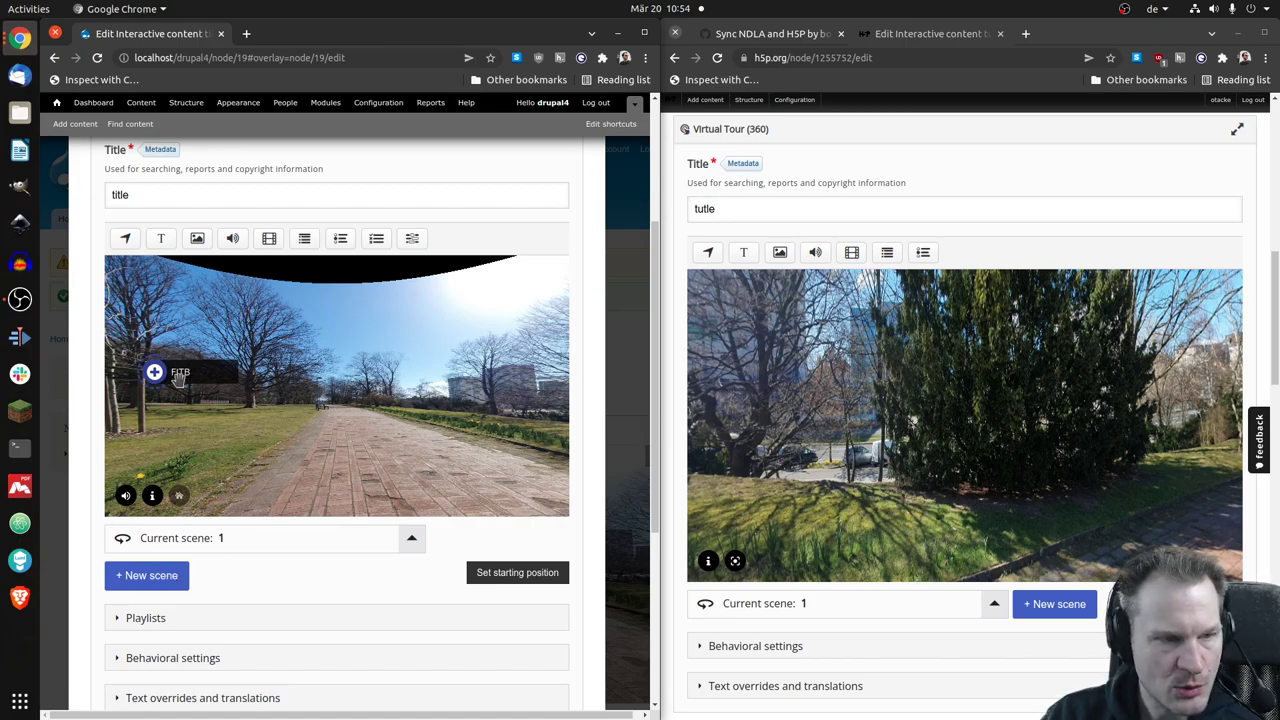
{"action": "left_click", "coordinate": [154, 372]}
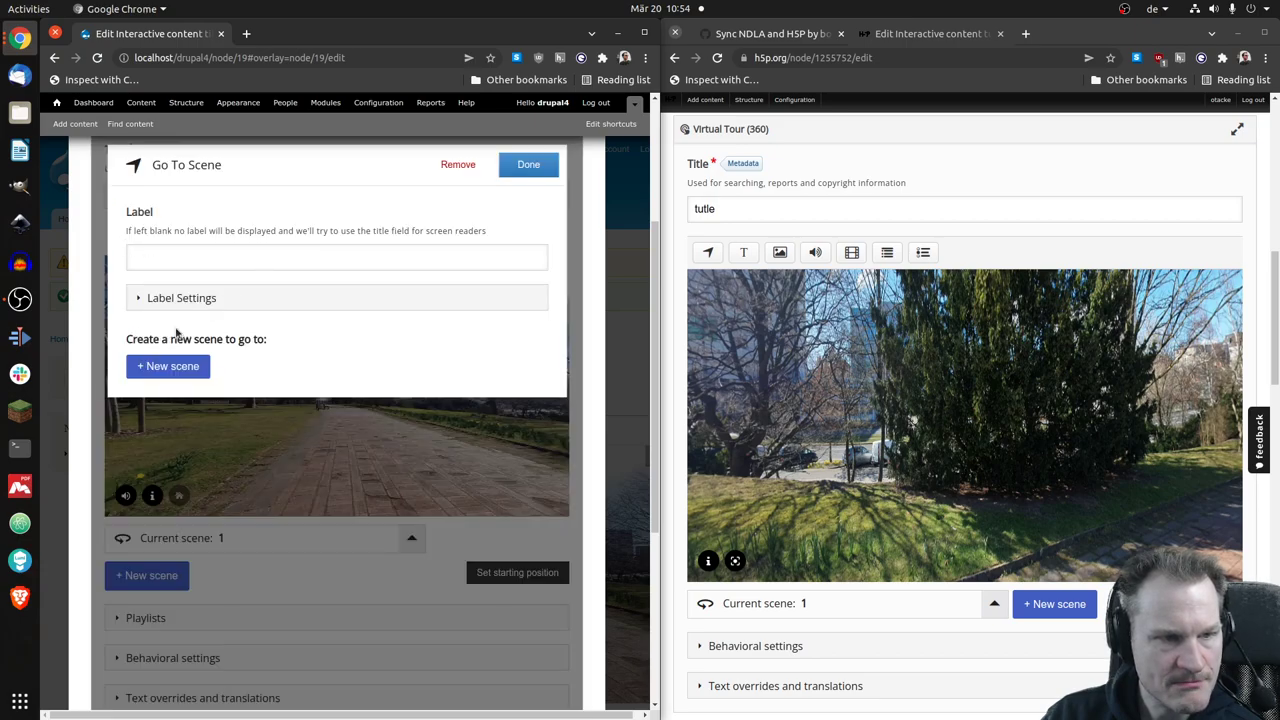
{"action": "left_click", "coordinate": [457, 164]}
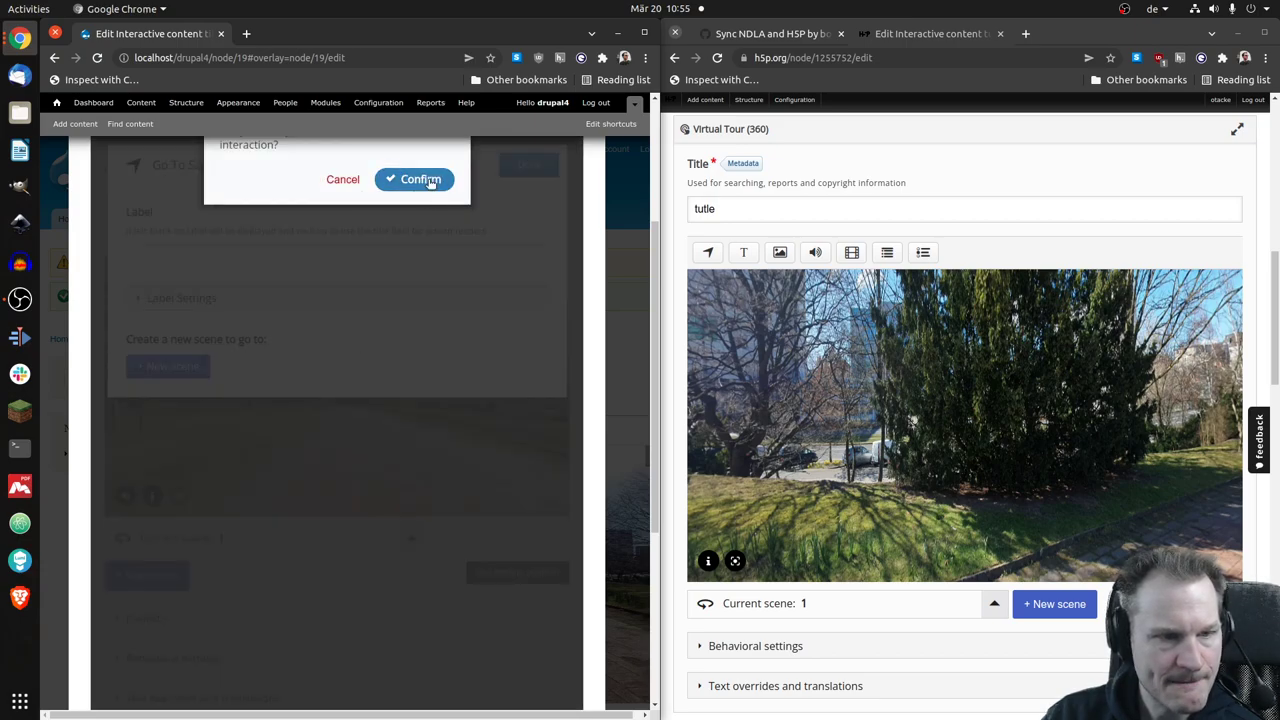
{"action": "left_click", "coordinate": [414, 179]}
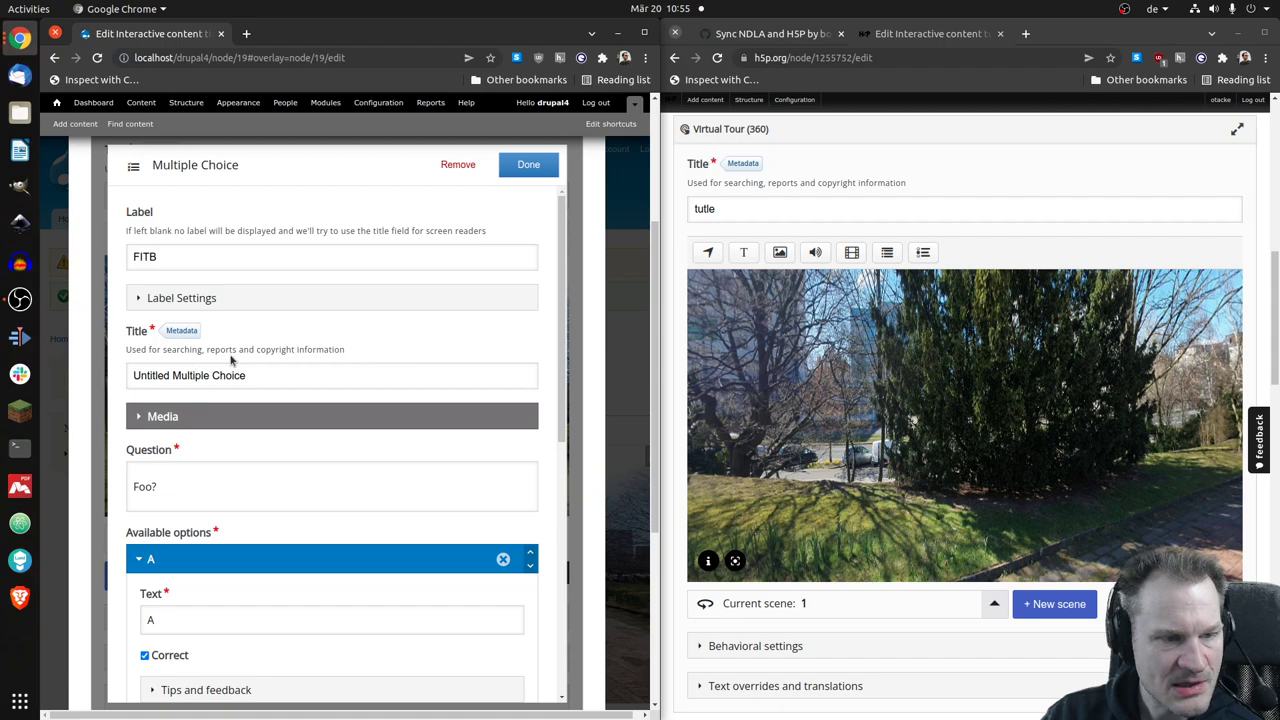
{"action": "scroll", "scroll_direction": "down", "scroll_amount": 3}
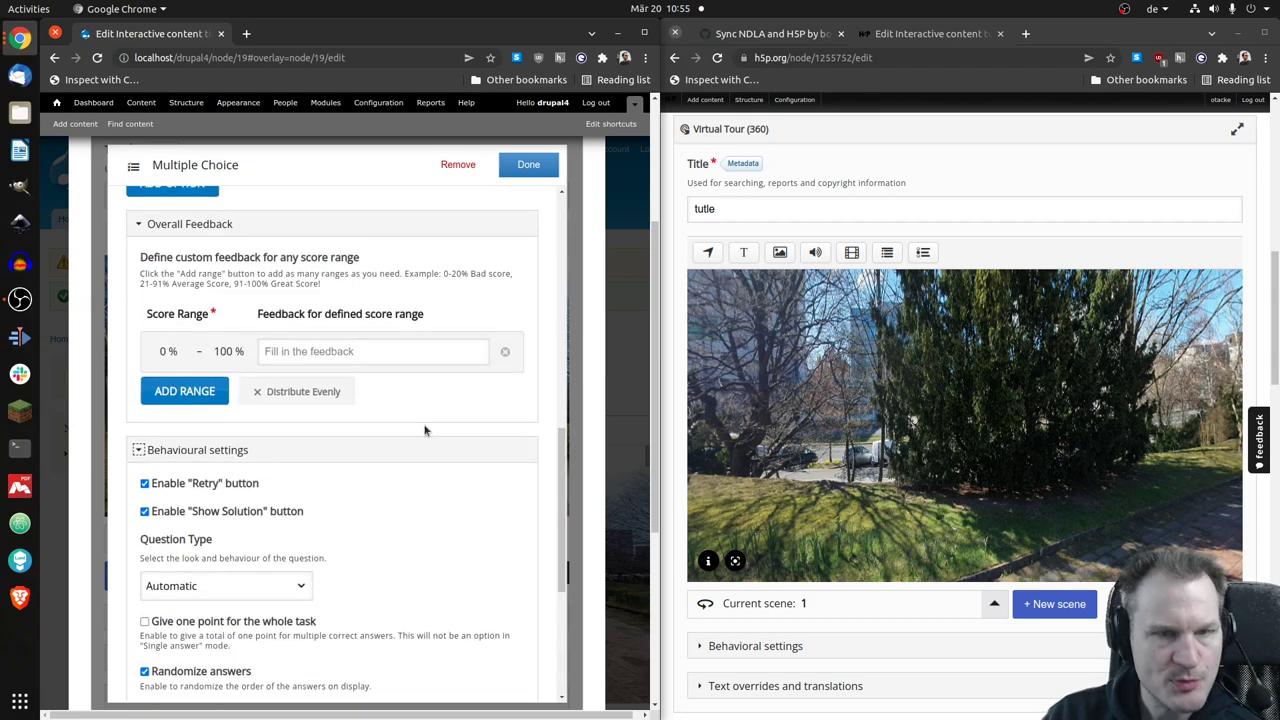
{"action": "left_click", "coordinate": [528, 164]}
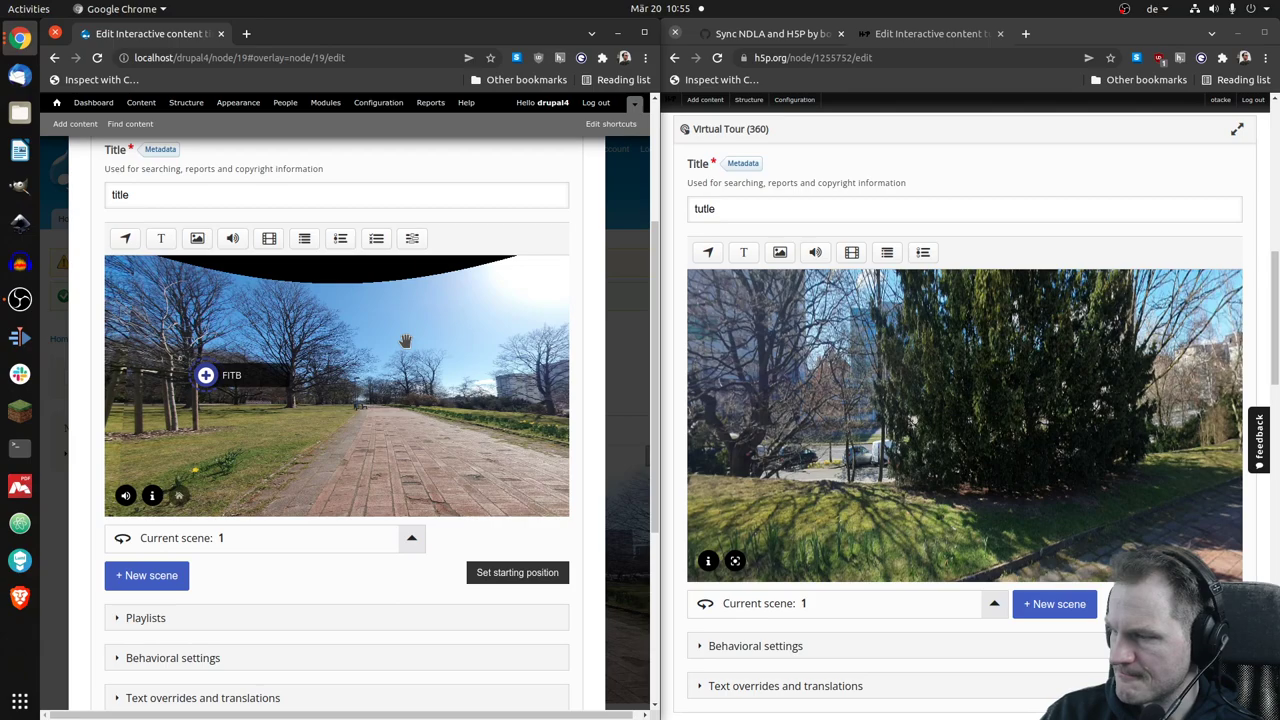
{"action": "mouse_move", "coordinate": [393, 347]}
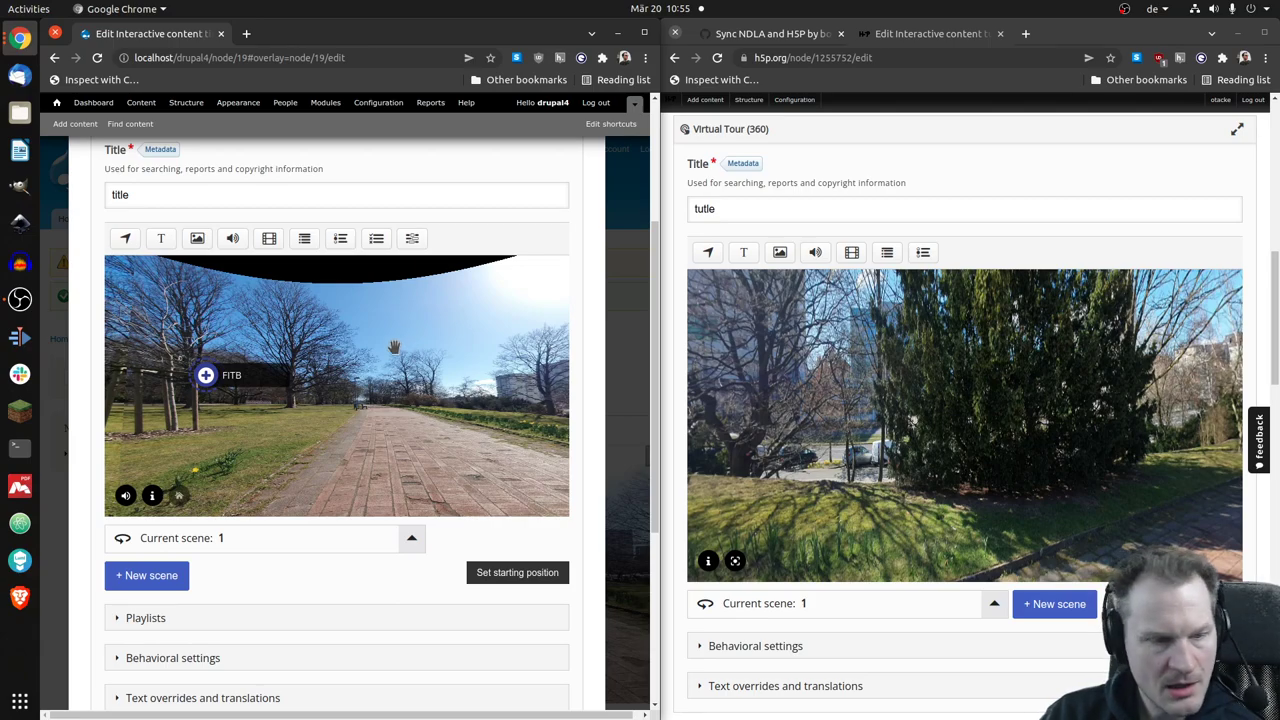
{"action": "mouse_move", "coordinate": [178, 495]}
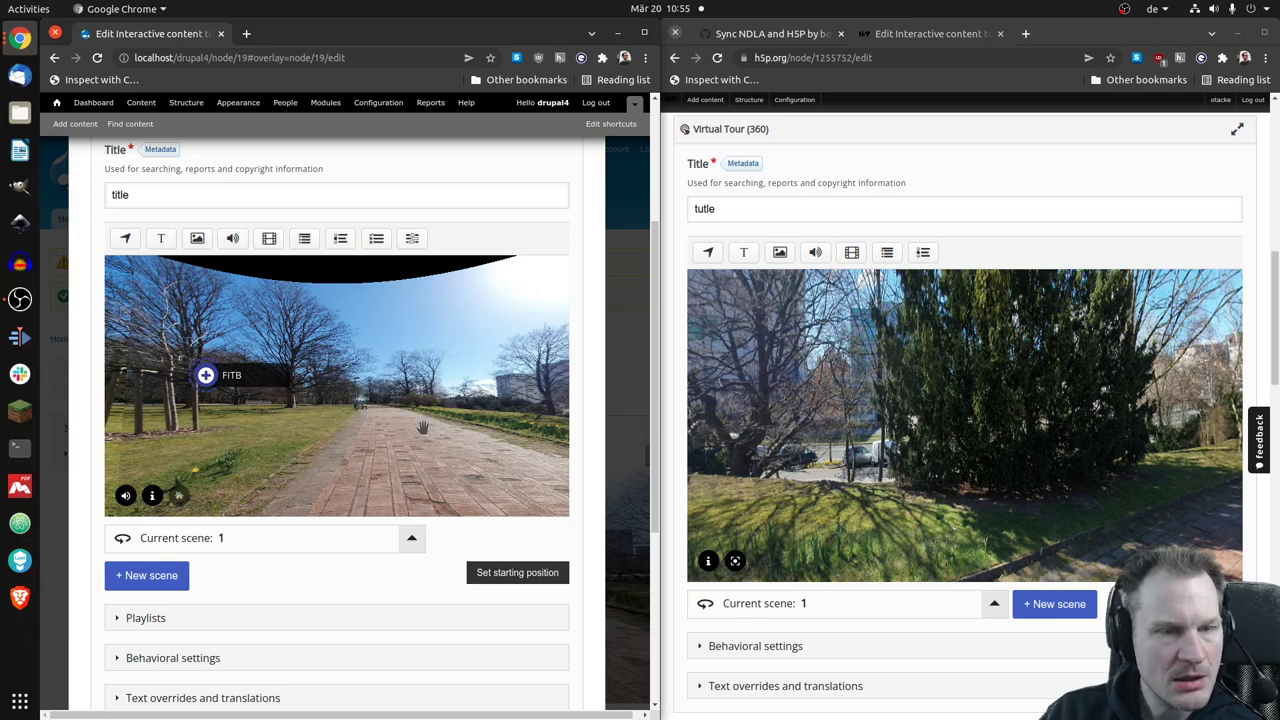
{"action": "mouse_move", "coordinate": [160, 238]}
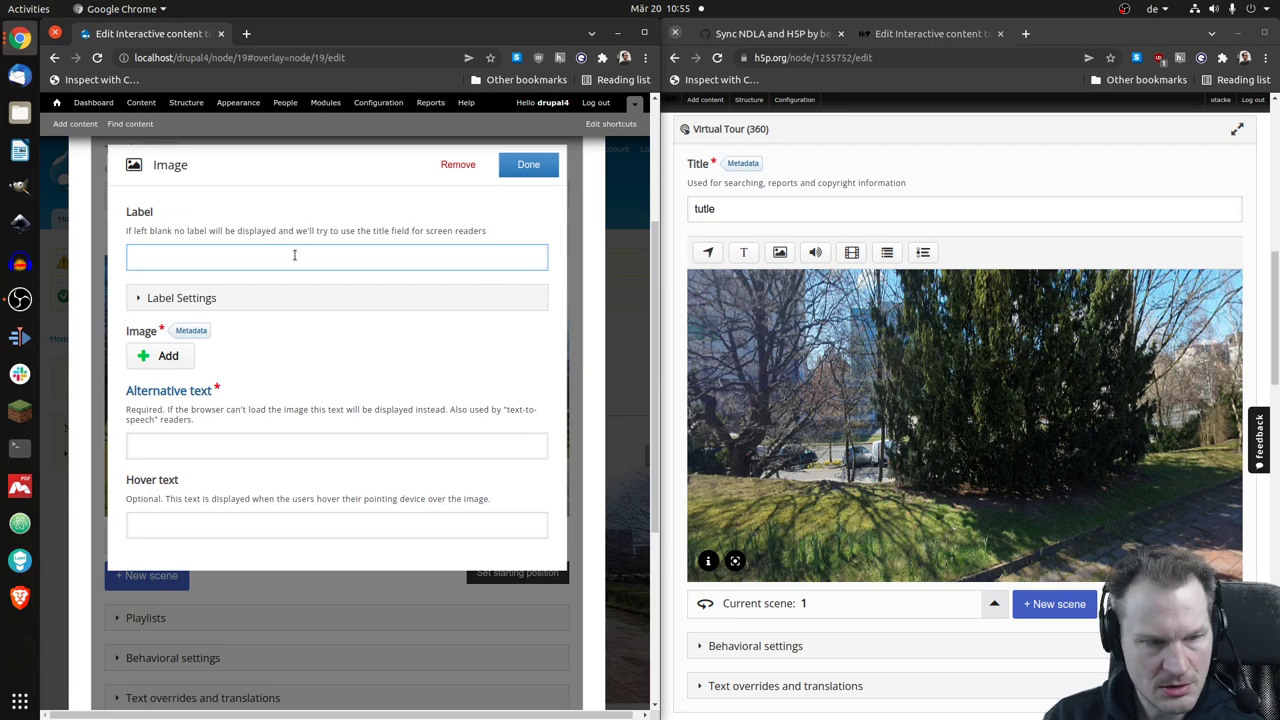
Discard the empty Image hotspot and review the FITB question's settings
{"action": "left_click", "coordinate": [181, 297]}
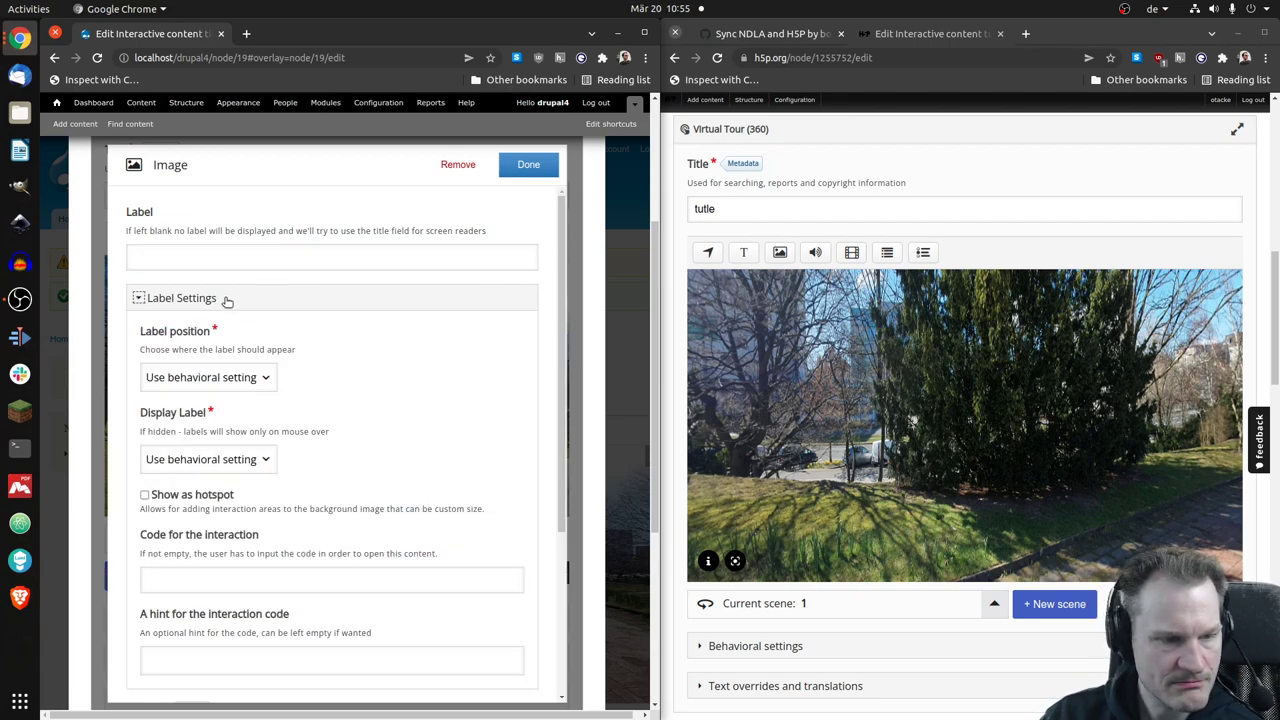
{"action": "left_click", "coordinate": [181, 297]}
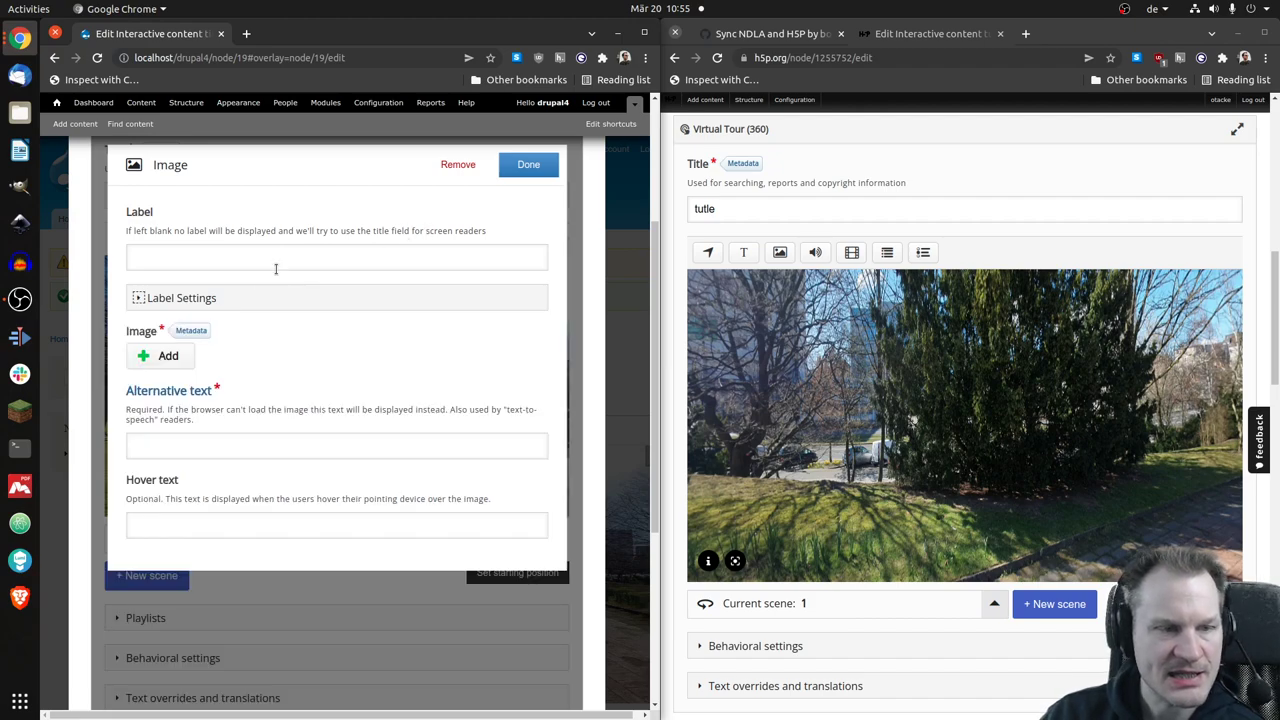
{"action": "left_click", "coordinate": [528, 164]}
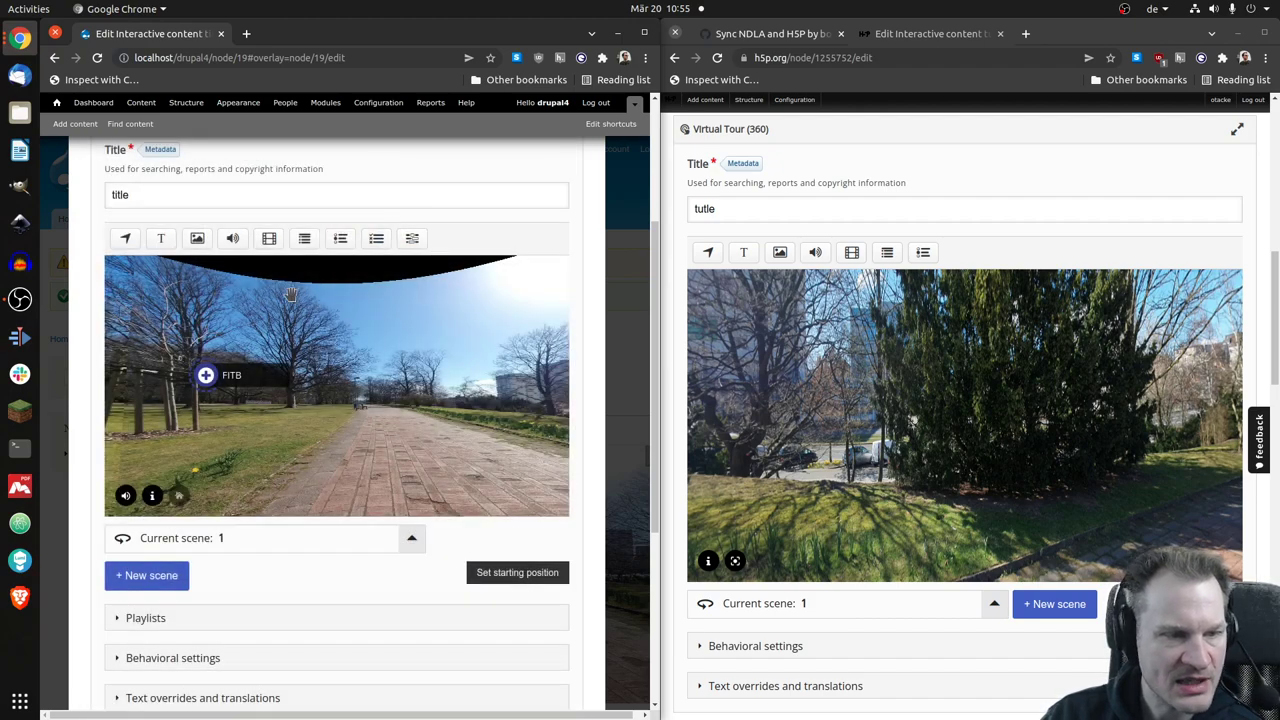
{"action": "left_click", "coordinate": [205, 374]}
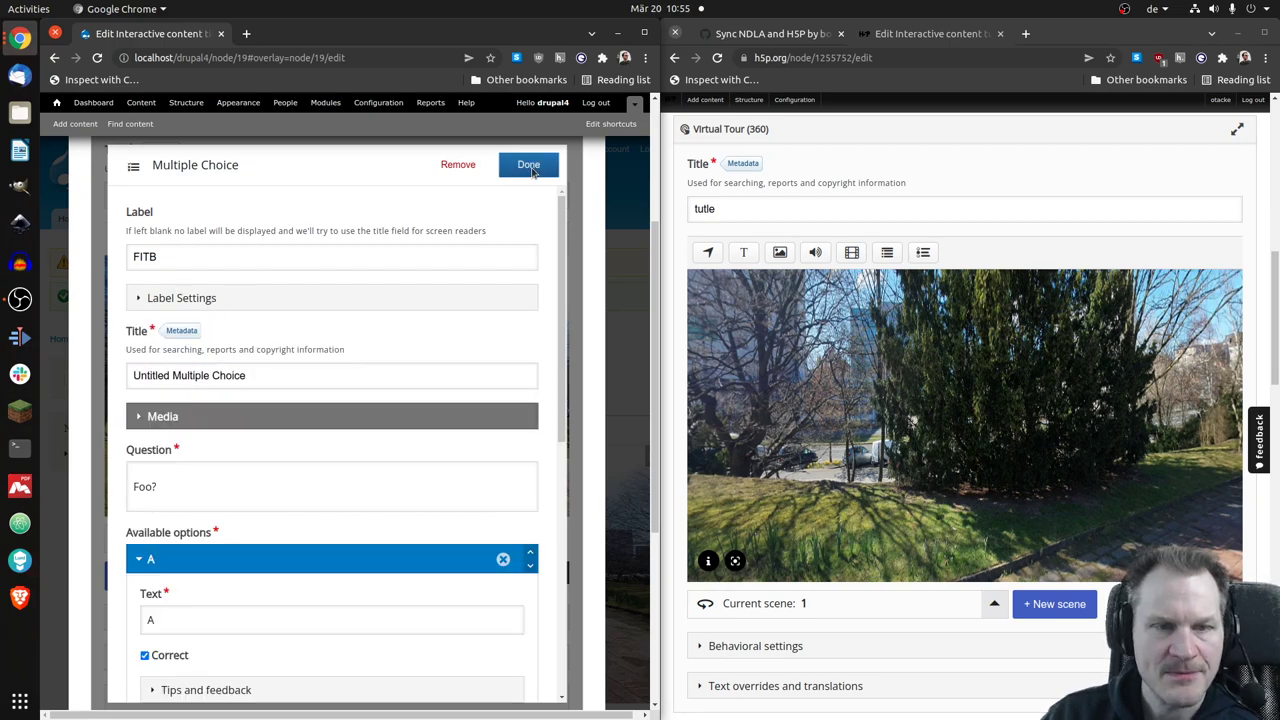
{"action": "left_click", "coordinate": [528, 164]}
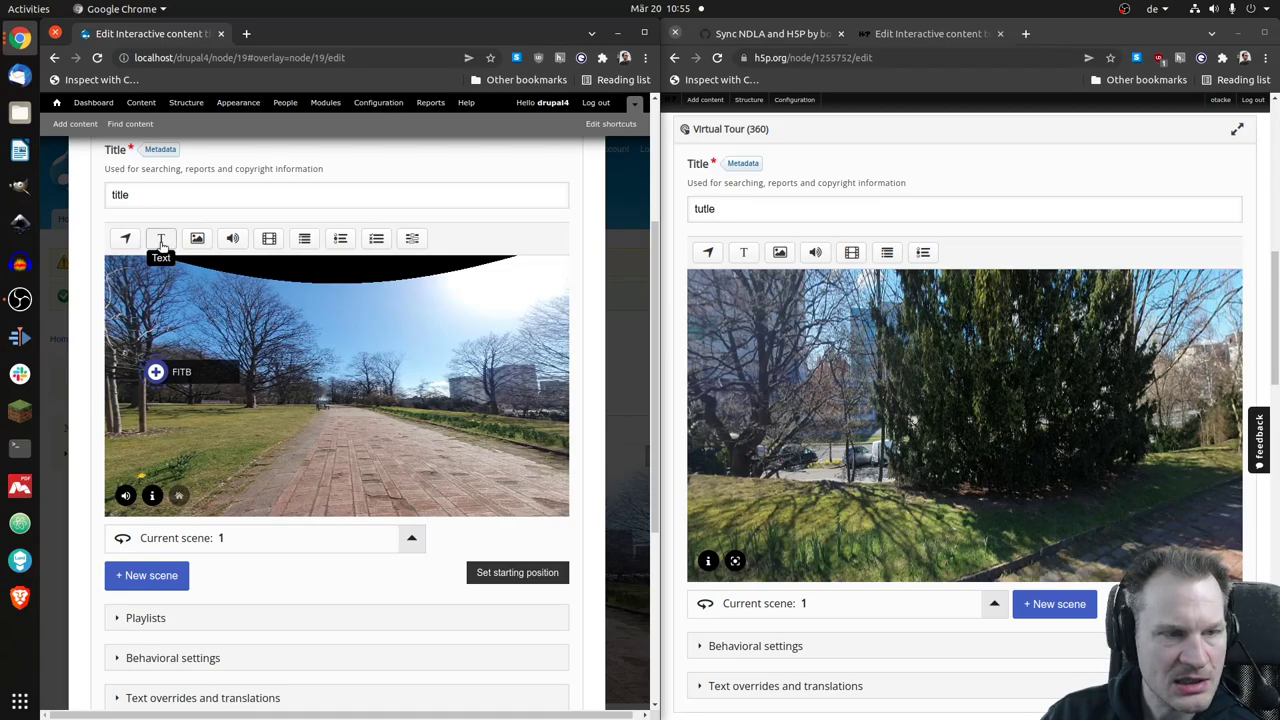
{"action": "mouse_move", "coordinate": [186, 305]}
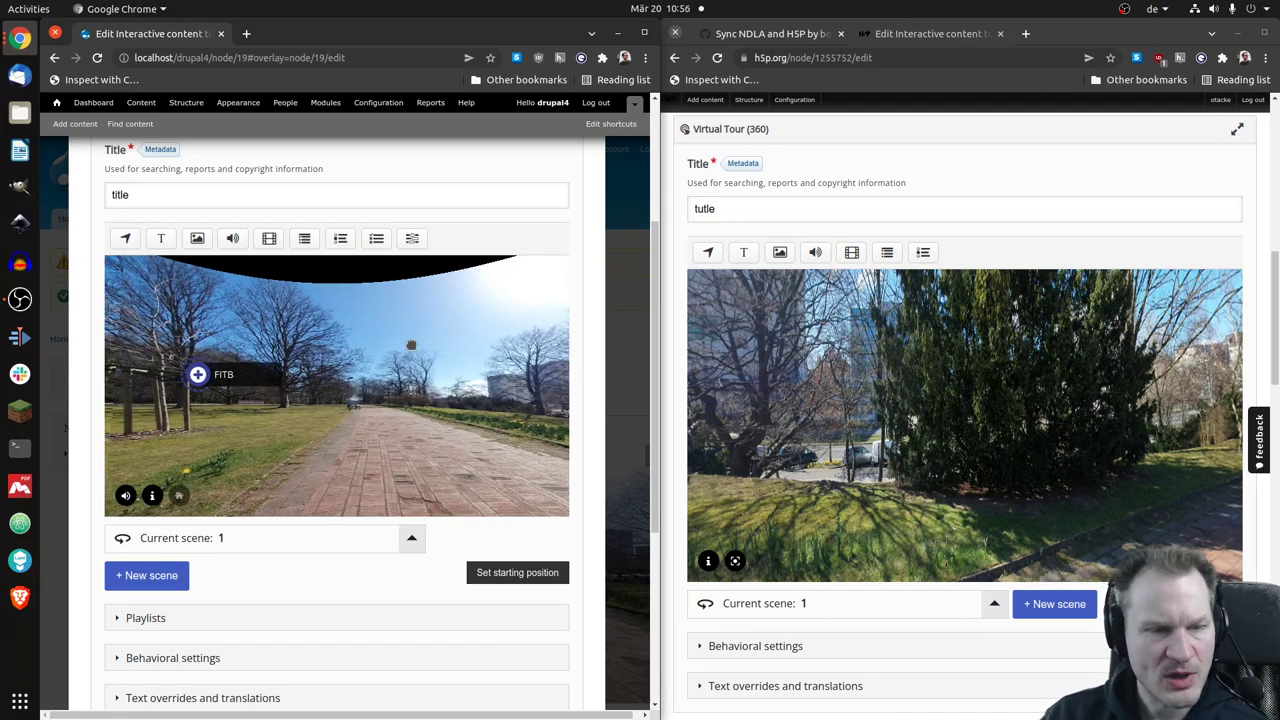
Save the local tour 'title' again to open its view page
{"action": "scroll", "scroll_direction": "down", "scroll_amount": 3}
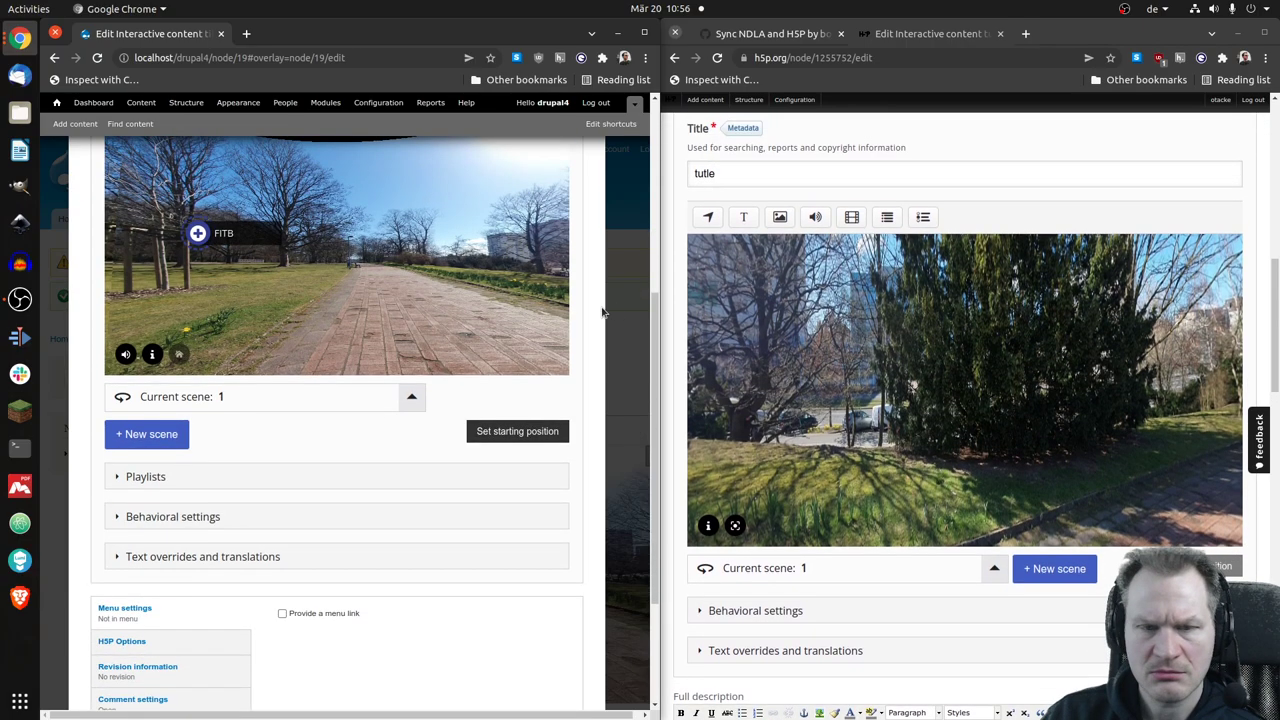
{"action": "scroll", "scroll_direction": "down", "scroll_amount": 3}
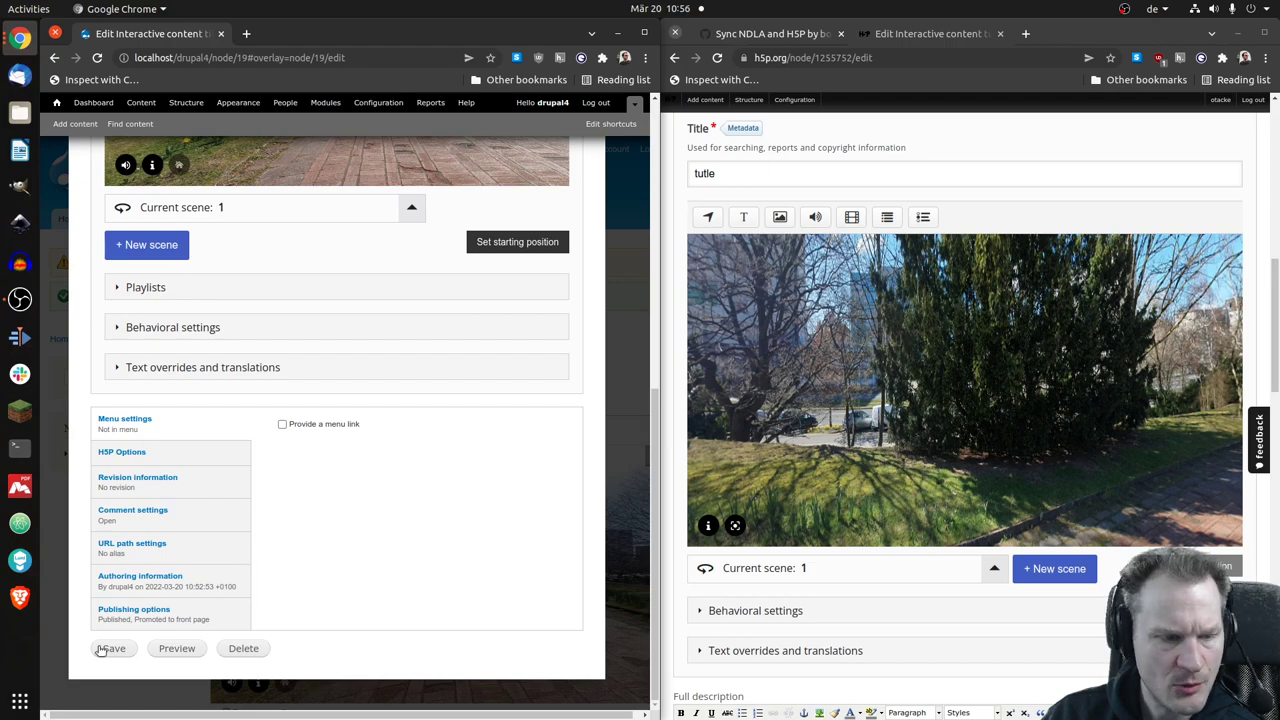
{"action": "left_click", "coordinate": [113, 648]}
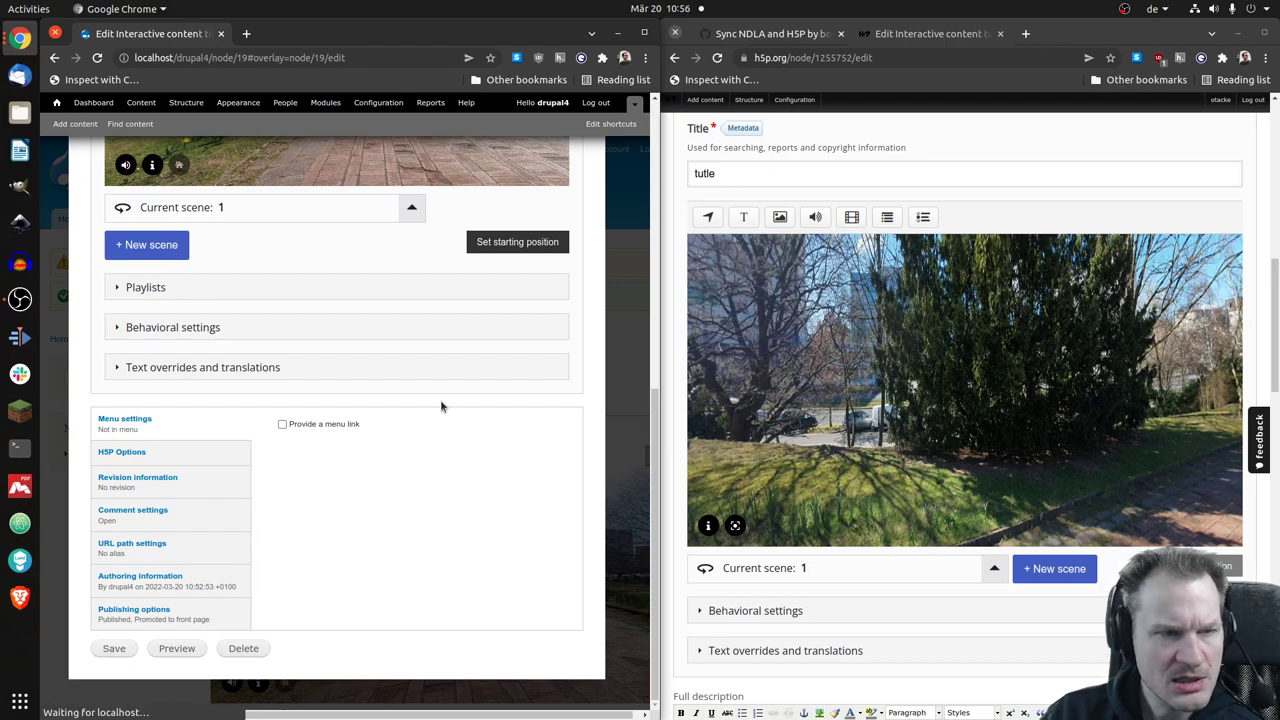
{"action": "left_click", "coordinate": [113, 648]}
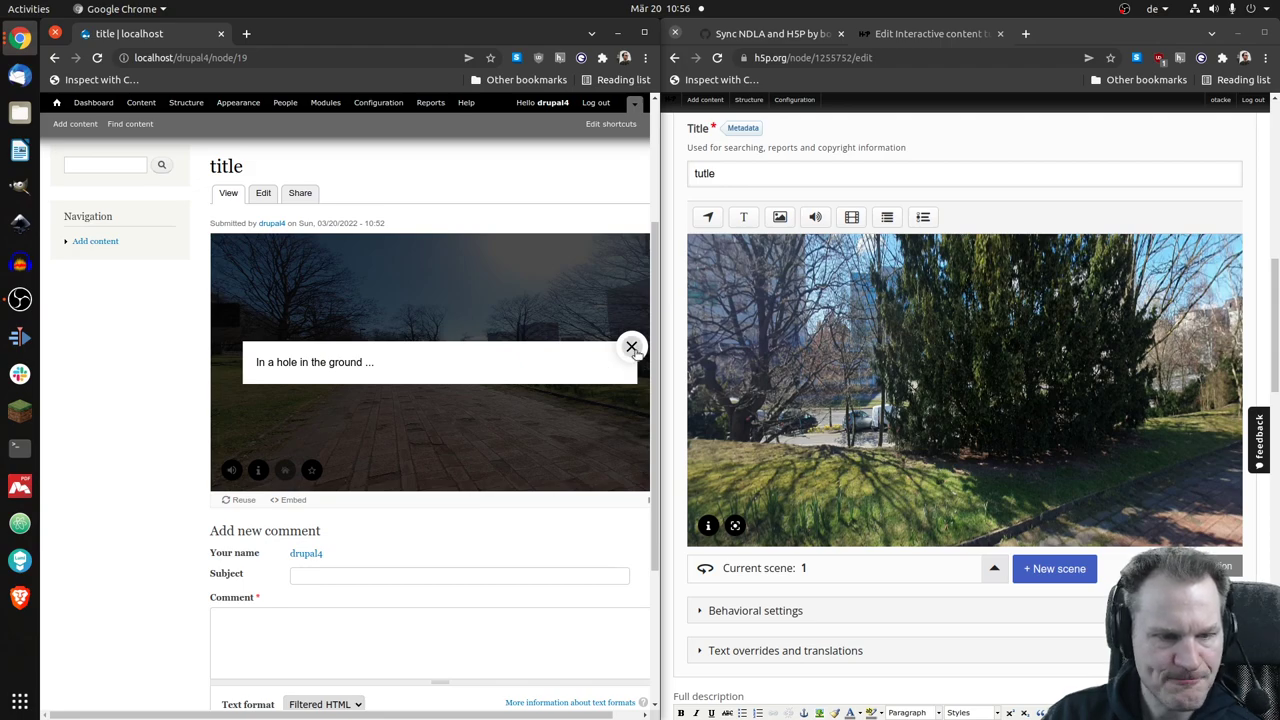
Answer the FITB question with B, check it for a 0/1 score, and close it
{"action": "left_click", "coordinate": [632, 347]}
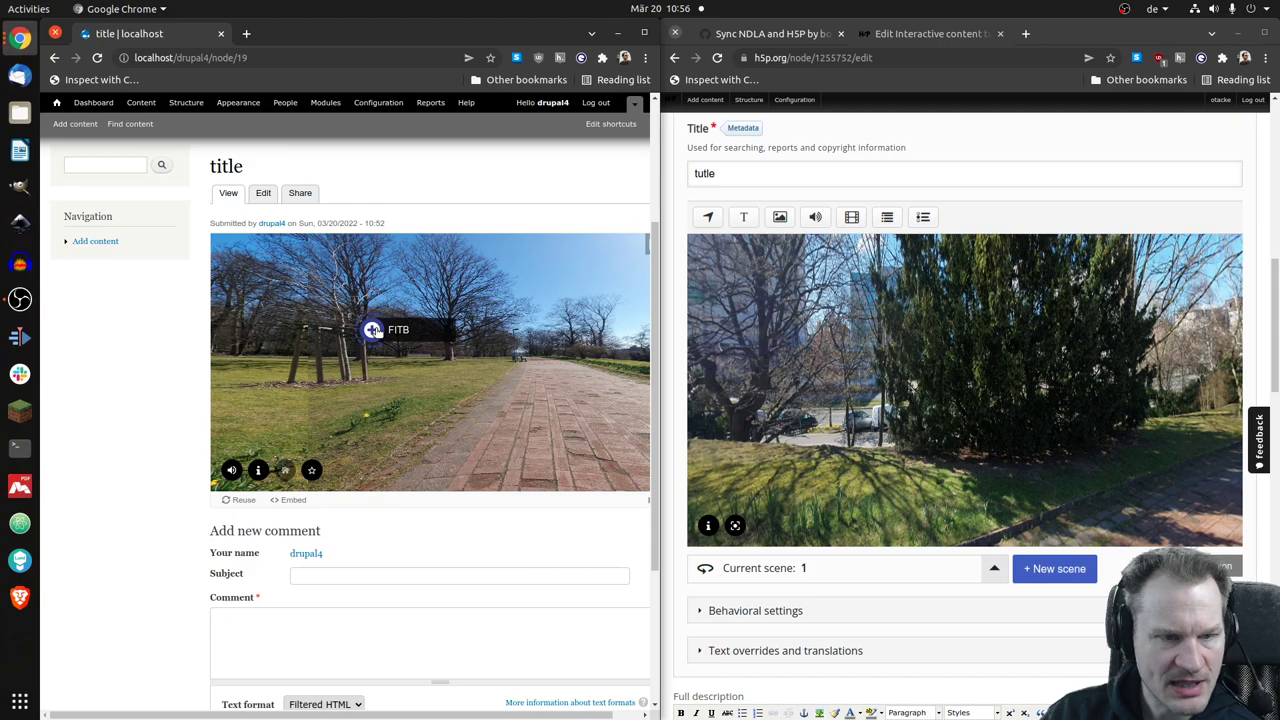
{"action": "left_click", "coordinate": [373, 329]}
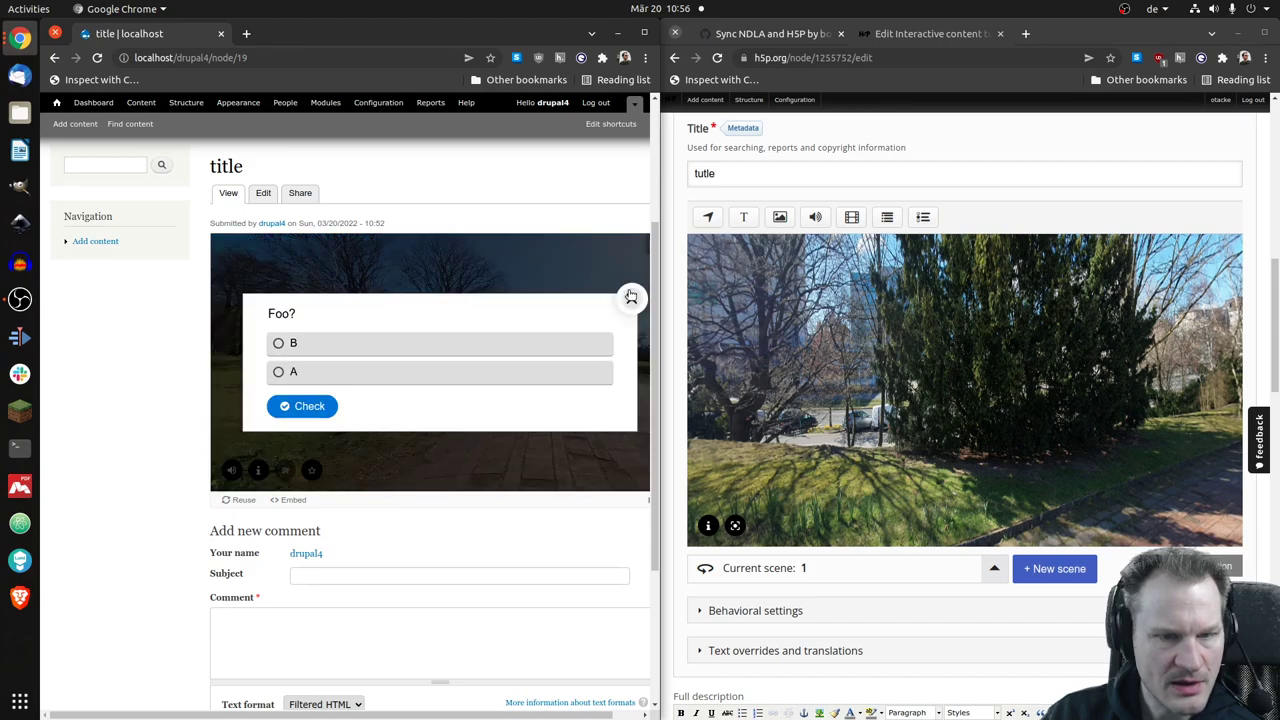
{"action": "left_click", "coordinate": [278, 343]}
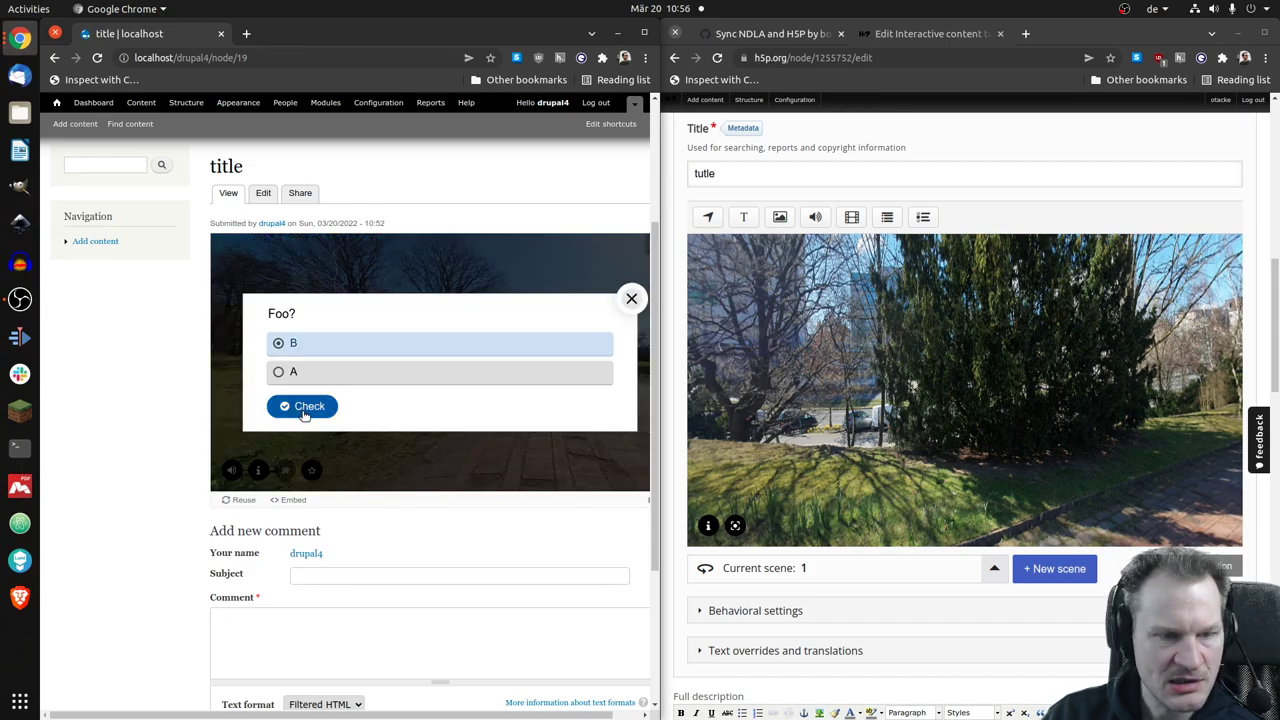
{"action": "left_click", "coordinate": [302, 406]}
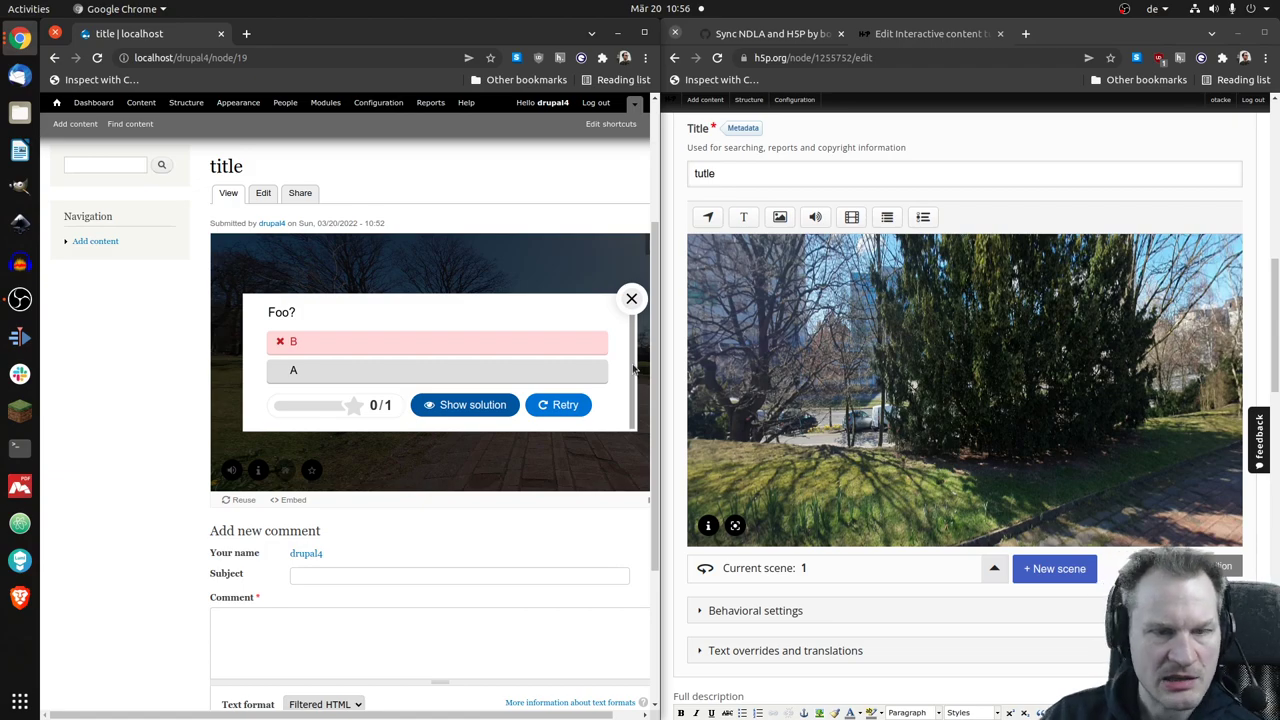
{"action": "left_click", "coordinate": [631, 298]}
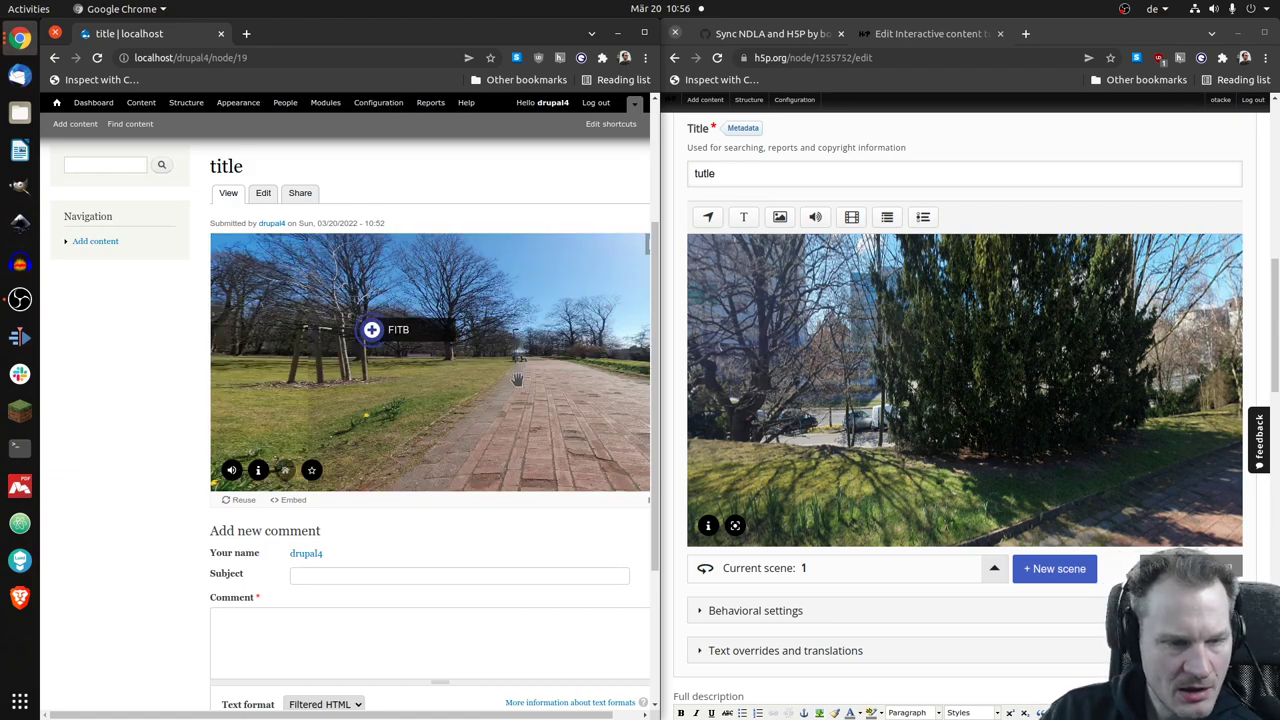
{"action": "mouse_move", "coordinate": [312, 470]}
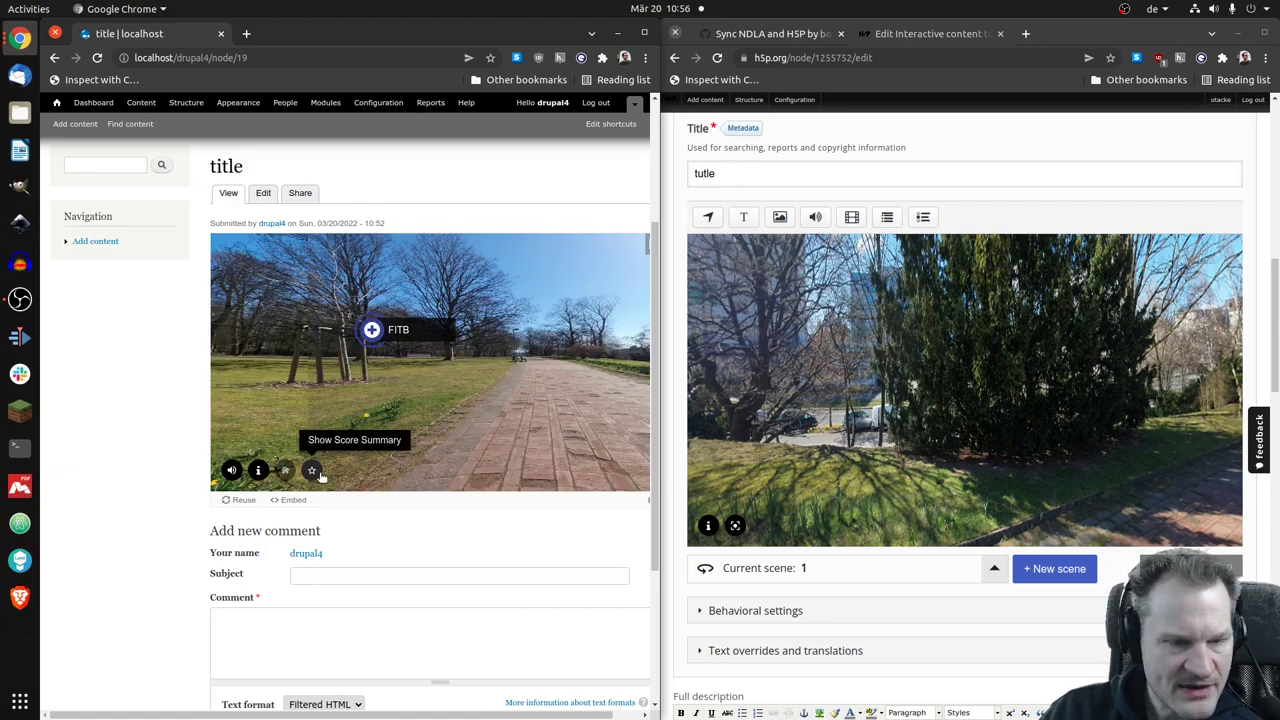
Review the tour's 0/1 score summary, close it, and return to editing the tour
{"action": "left_click", "coordinate": [312, 470]}
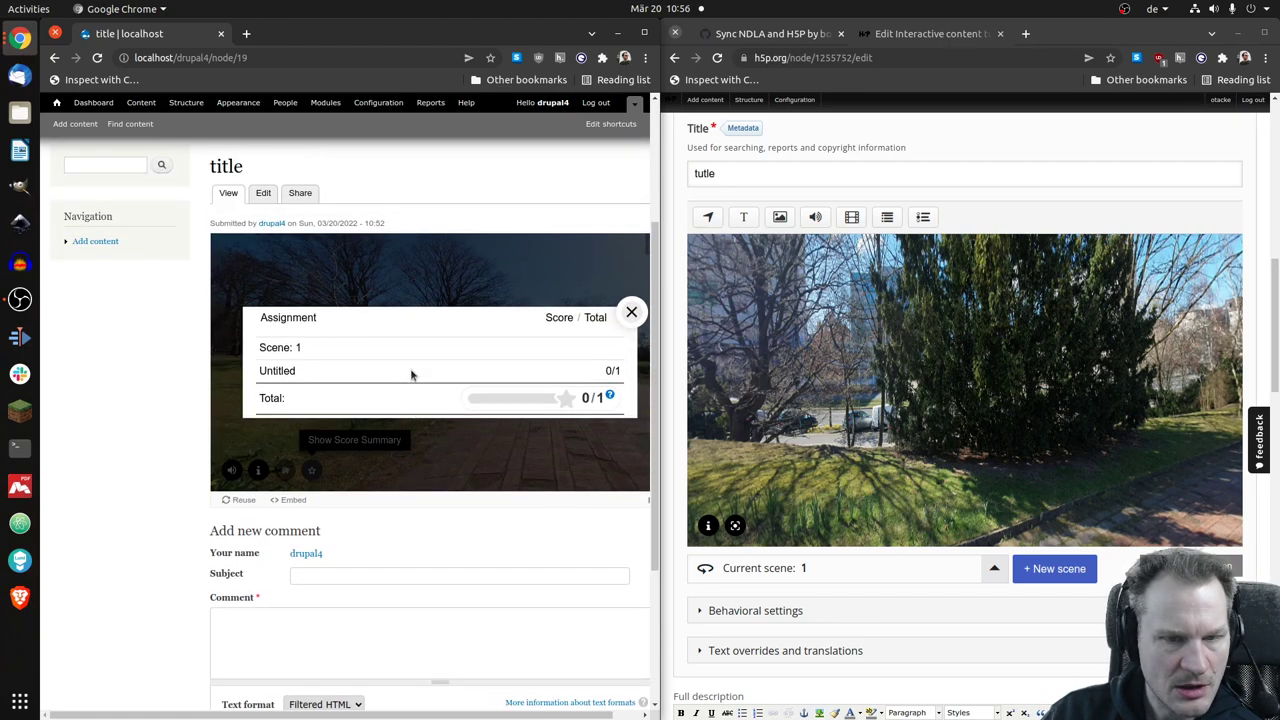
{"action": "mouse_move", "coordinate": [505, 343]}
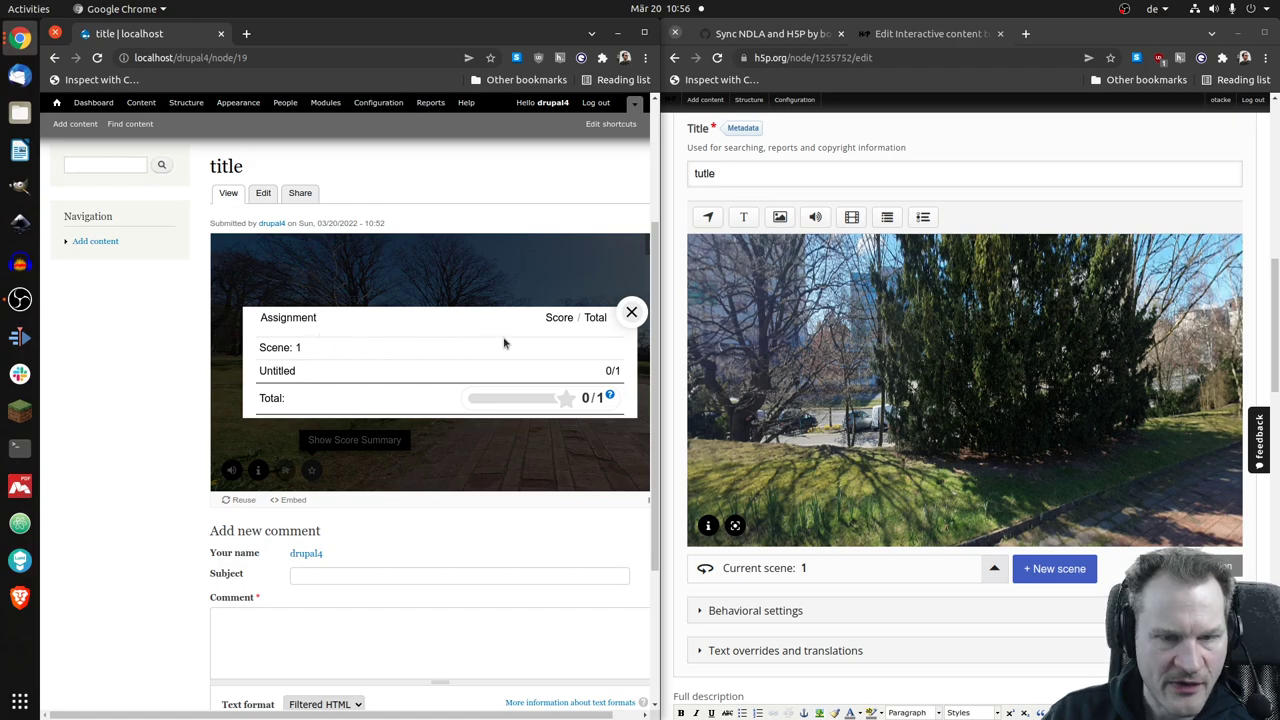
{"action": "mouse_move", "coordinate": [318, 377]}
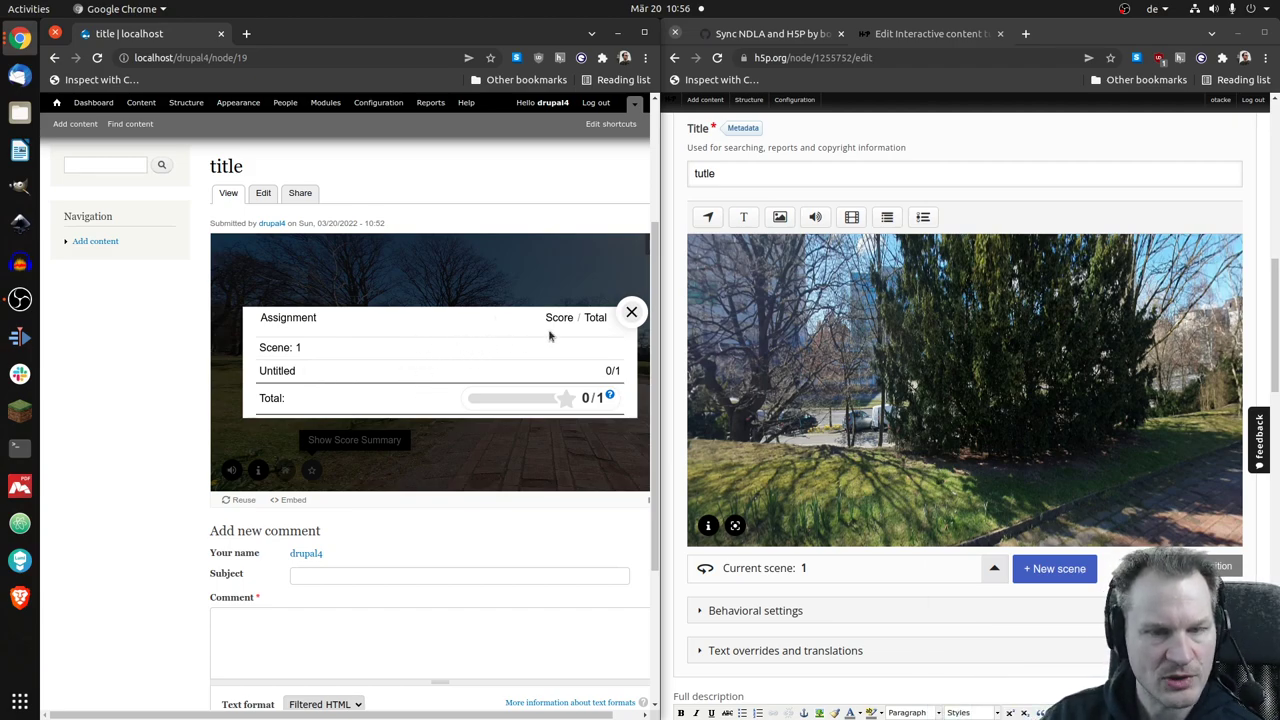
{"action": "left_click", "coordinate": [631, 312]}
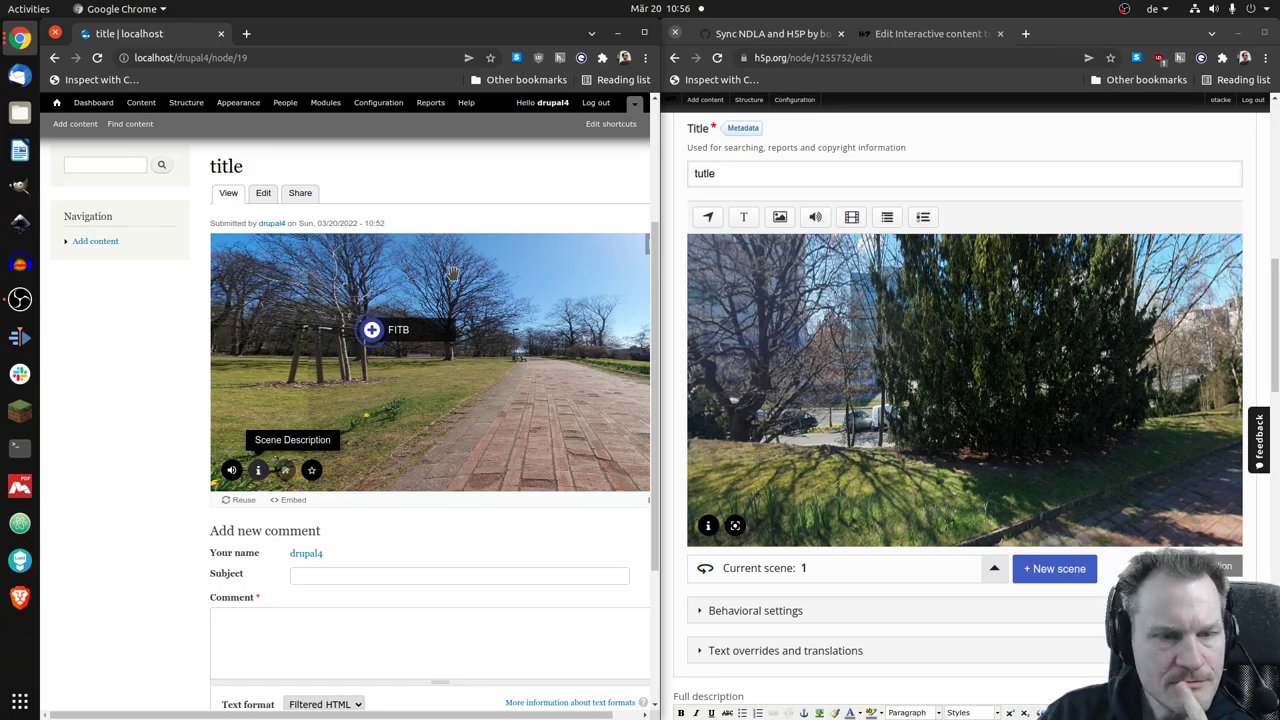
{"action": "left_click", "coordinate": [263, 192]}
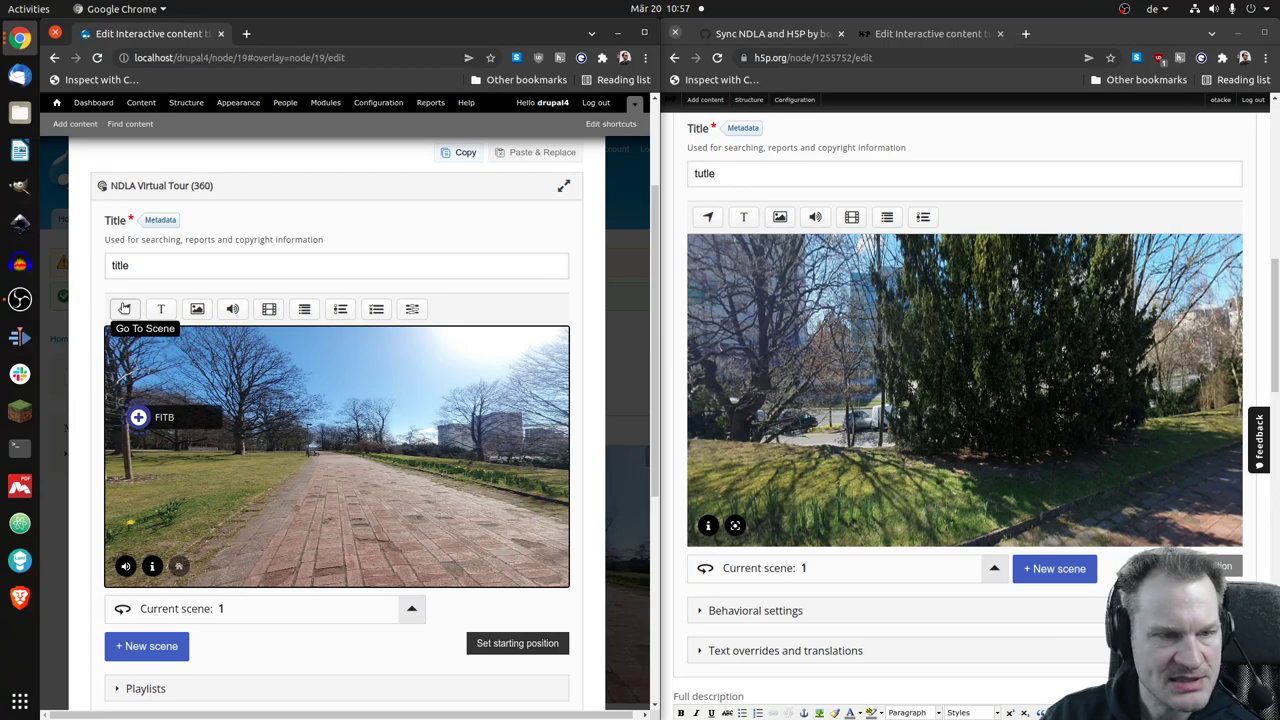
Add a Go To Scene interaction labelled 'Next Scene'
{"action": "left_click", "coordinate": [124, 308]}
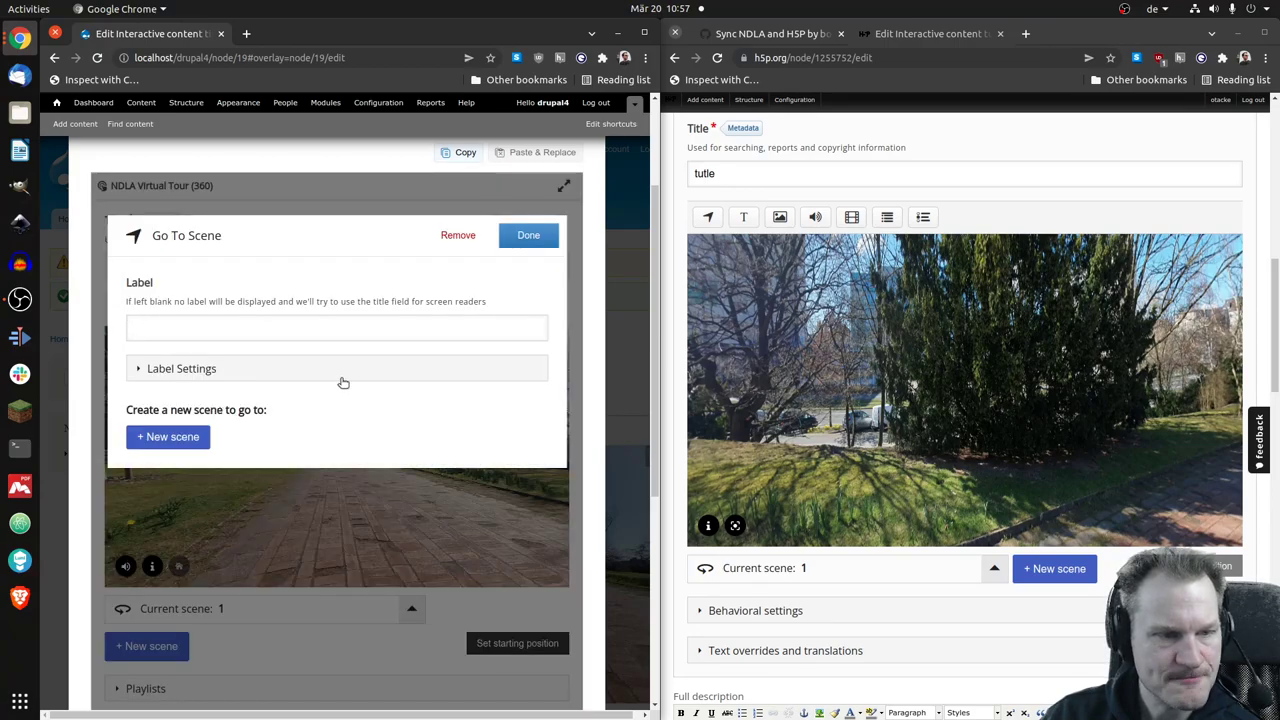
{"action": "left_click", "coordinate": [337, 328]}
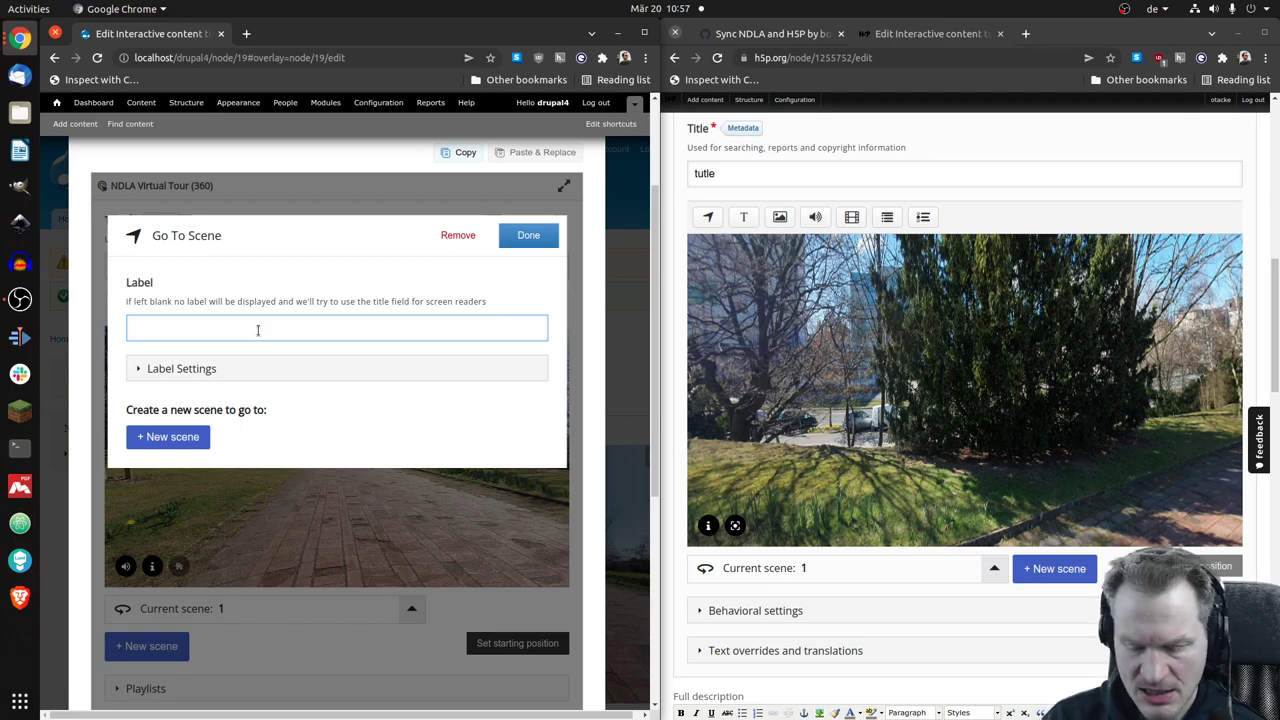
{"action": "type", "text": "Sc"}
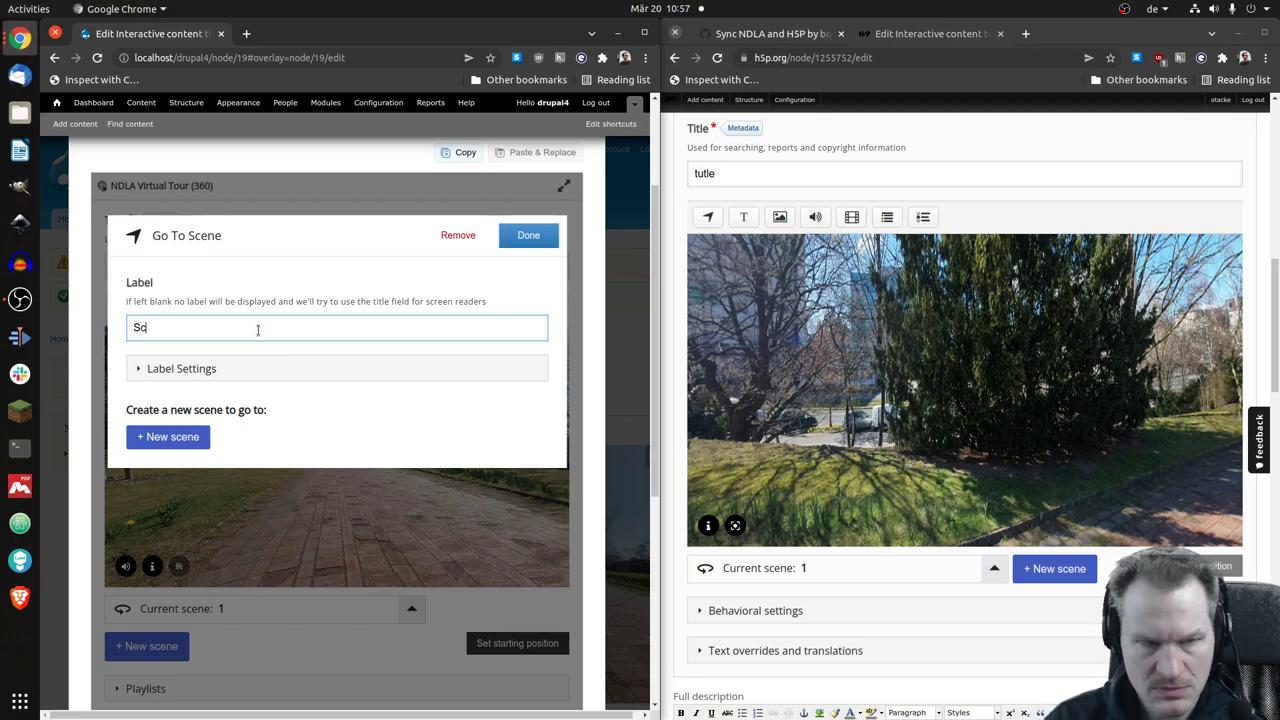
{"action": "type", "text": "Next"}
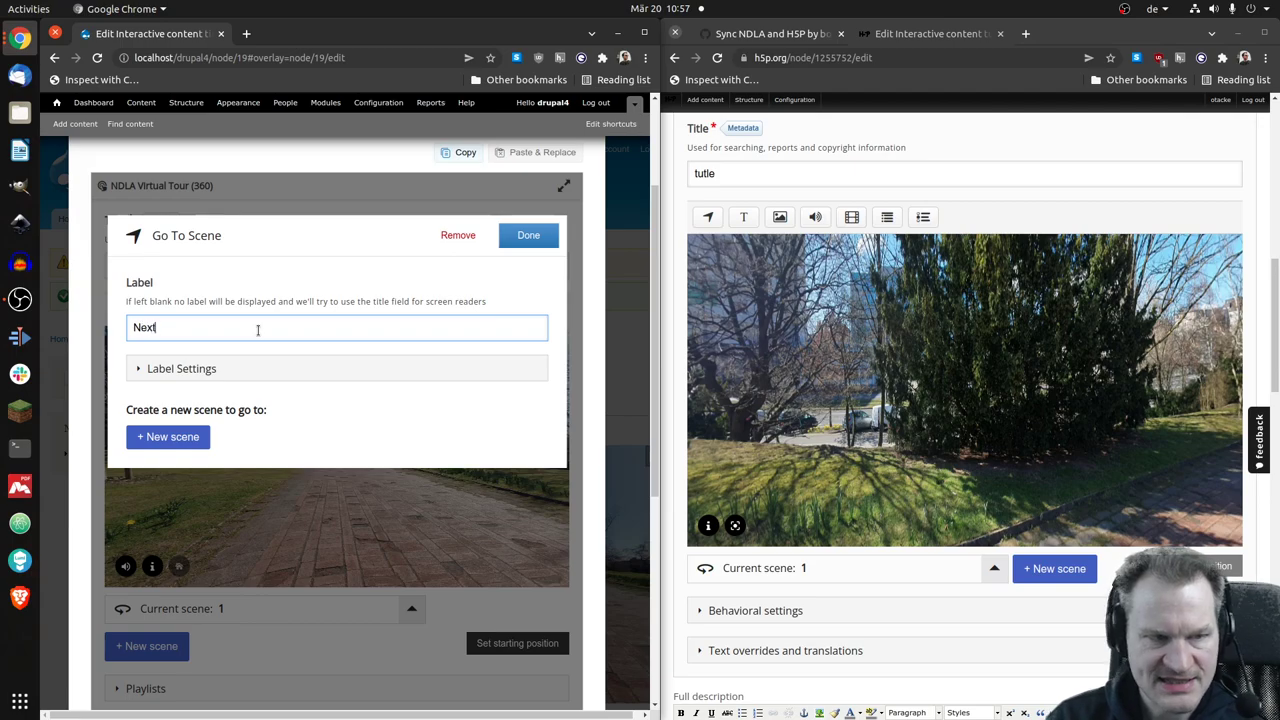
{"action": "type", "text": "Scene"}
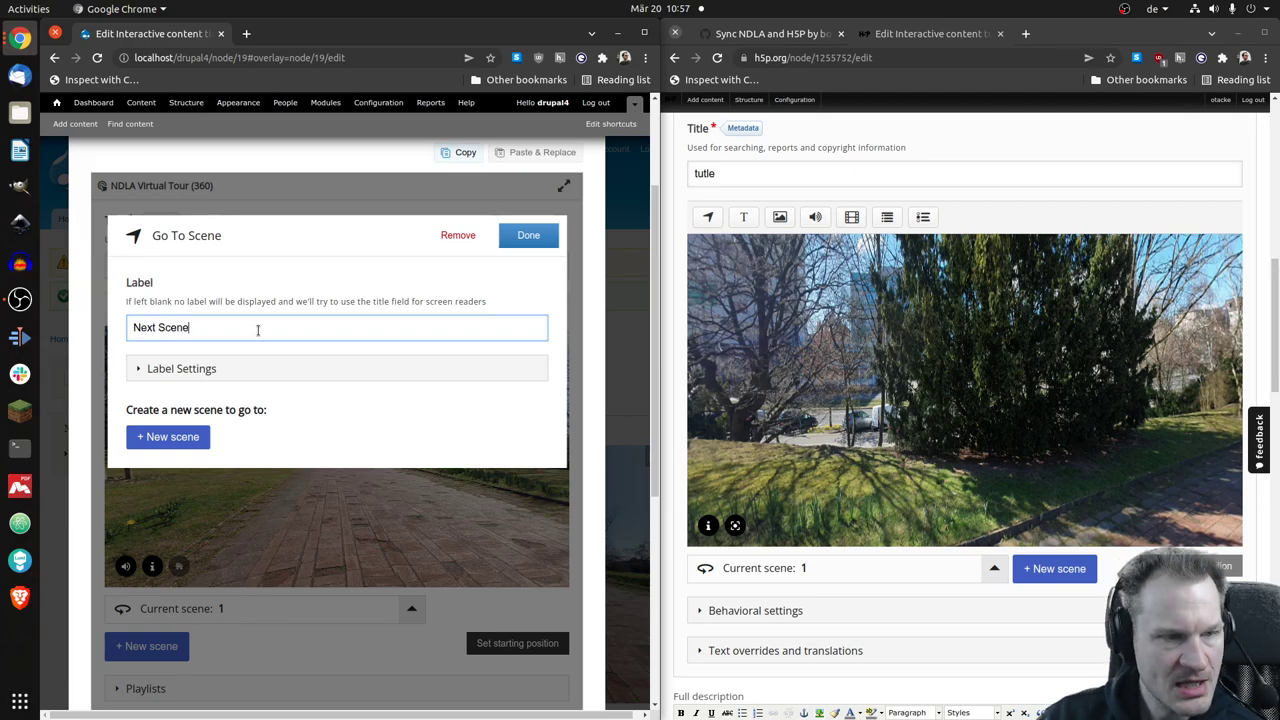
Expand Label Settings and make the interaction a hotspot area
{"action": "left_click", "coordinate": [181, 368]}
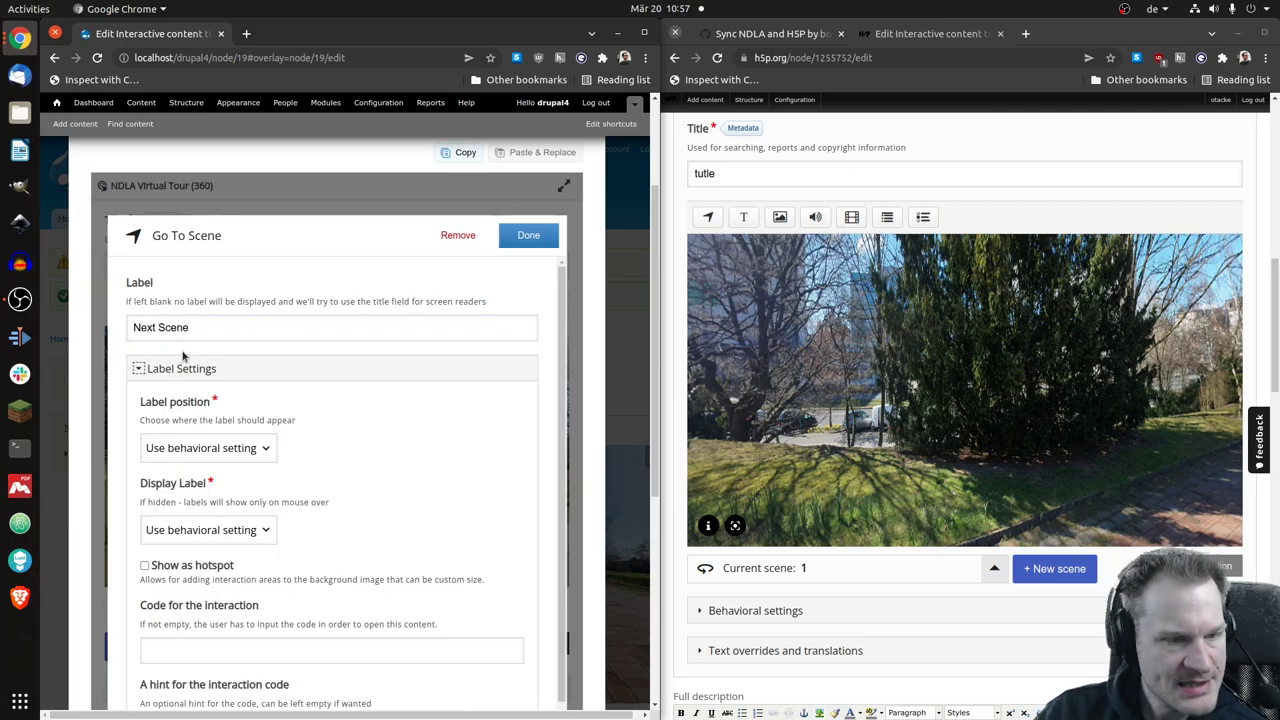
{"action": "scroll", "scroll_direction": "down", "scroll_amount": 3}
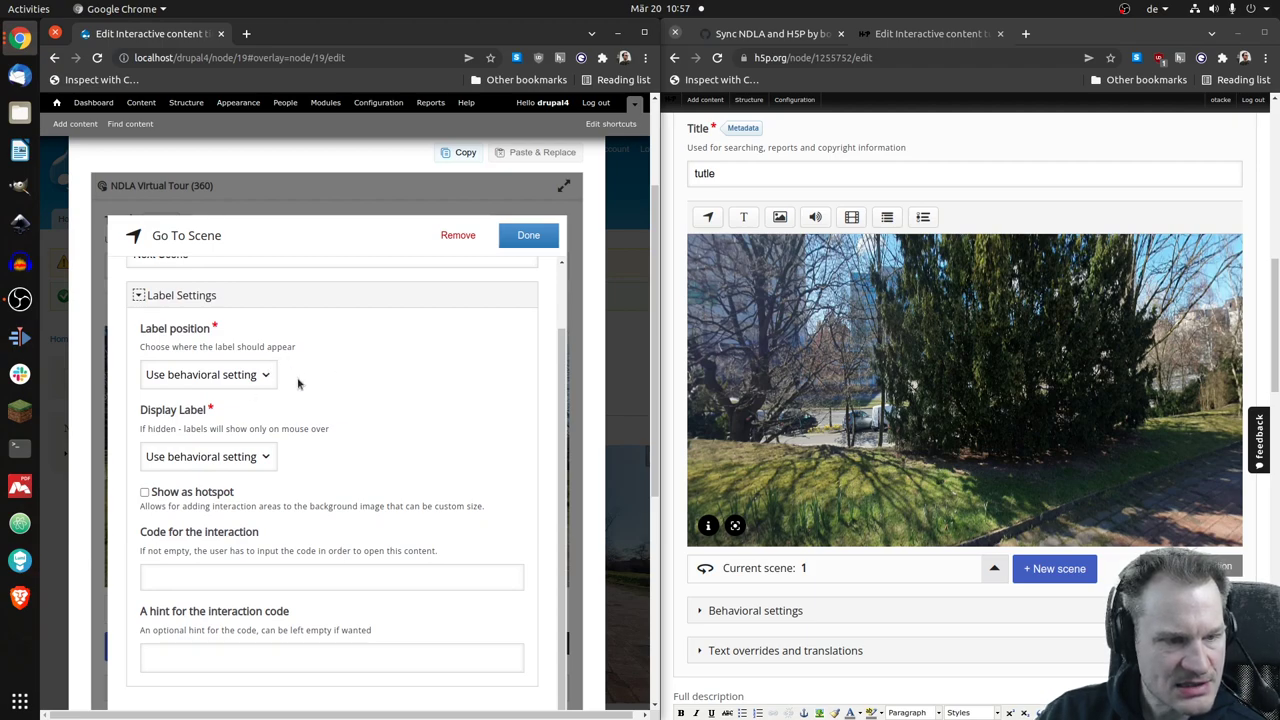
{"action": "scroll", "scroll_direction": "down", "scroll_amount": 3}
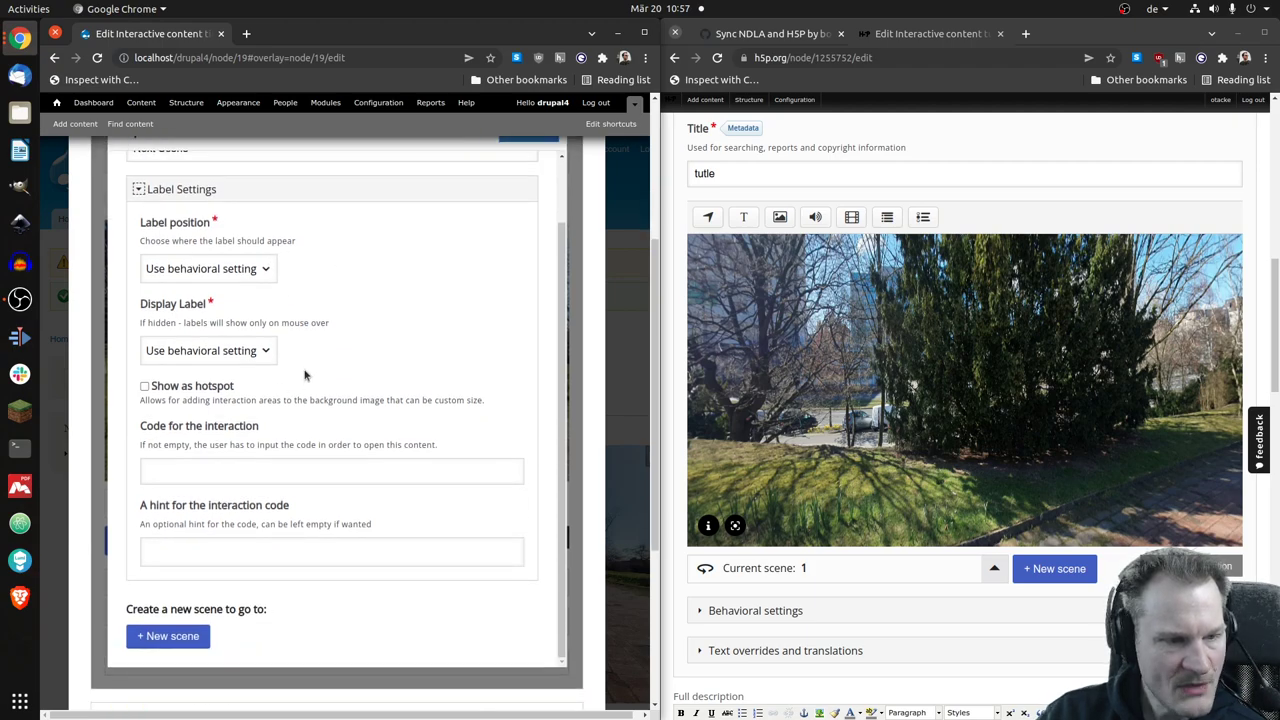
{"action": "left_click", "coordinate": [144, 386]}
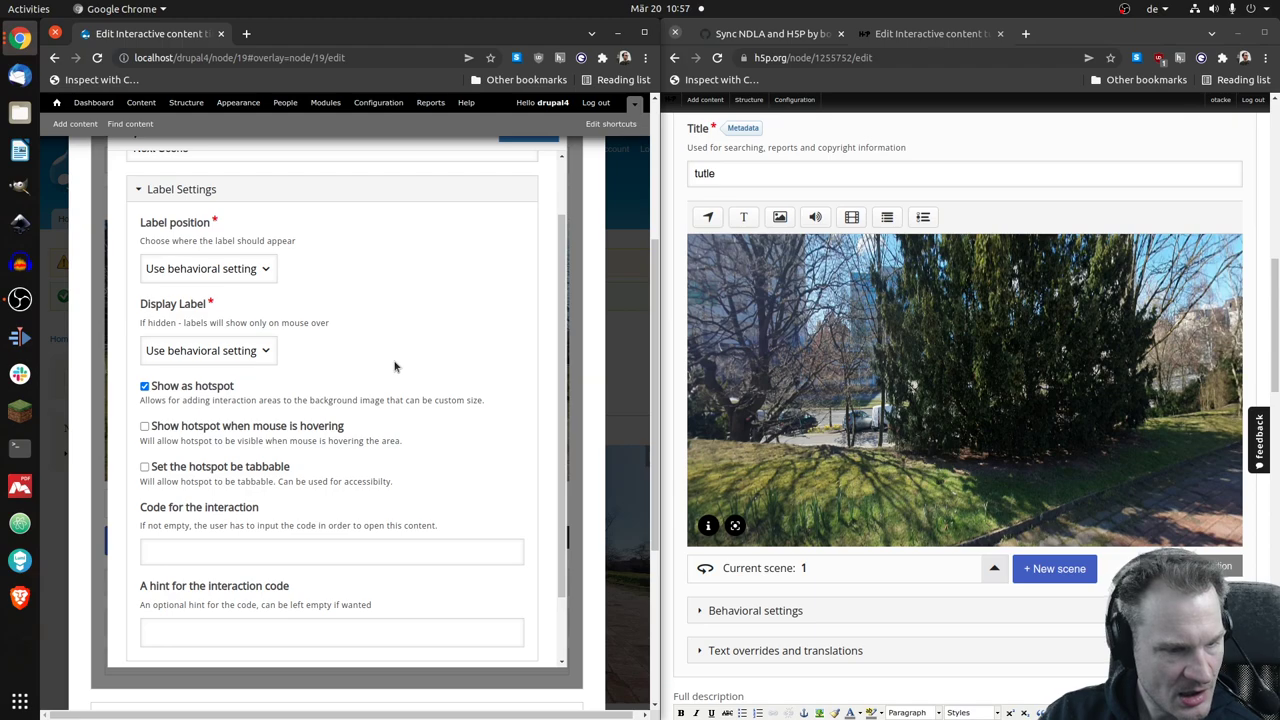
{"action": "mouse_move", "coordinate": [372, 485]}
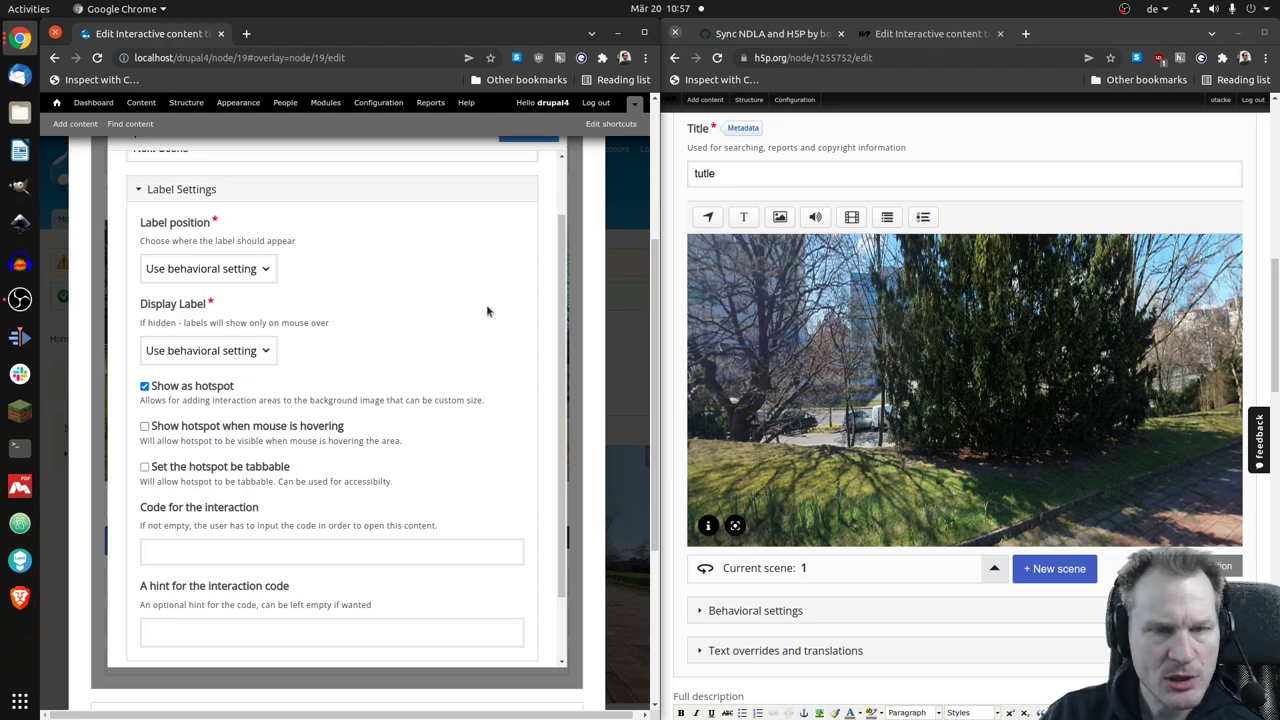
{"action": "scroll", "scroll_direction": "up", "scroll_amount": 3}
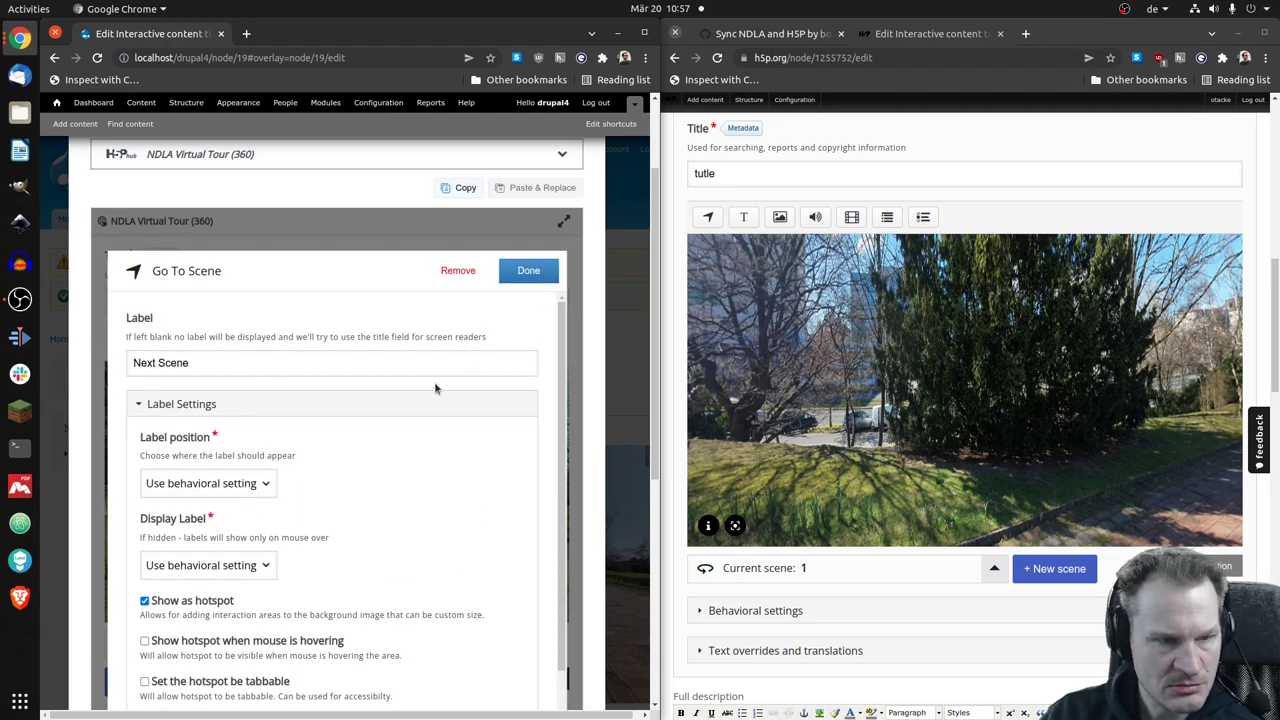
Create a 360 scene titled '2' with the palace panorama as its background
{"action": "scroll", "scroll_direction": "down", "scroll_amount": 3}
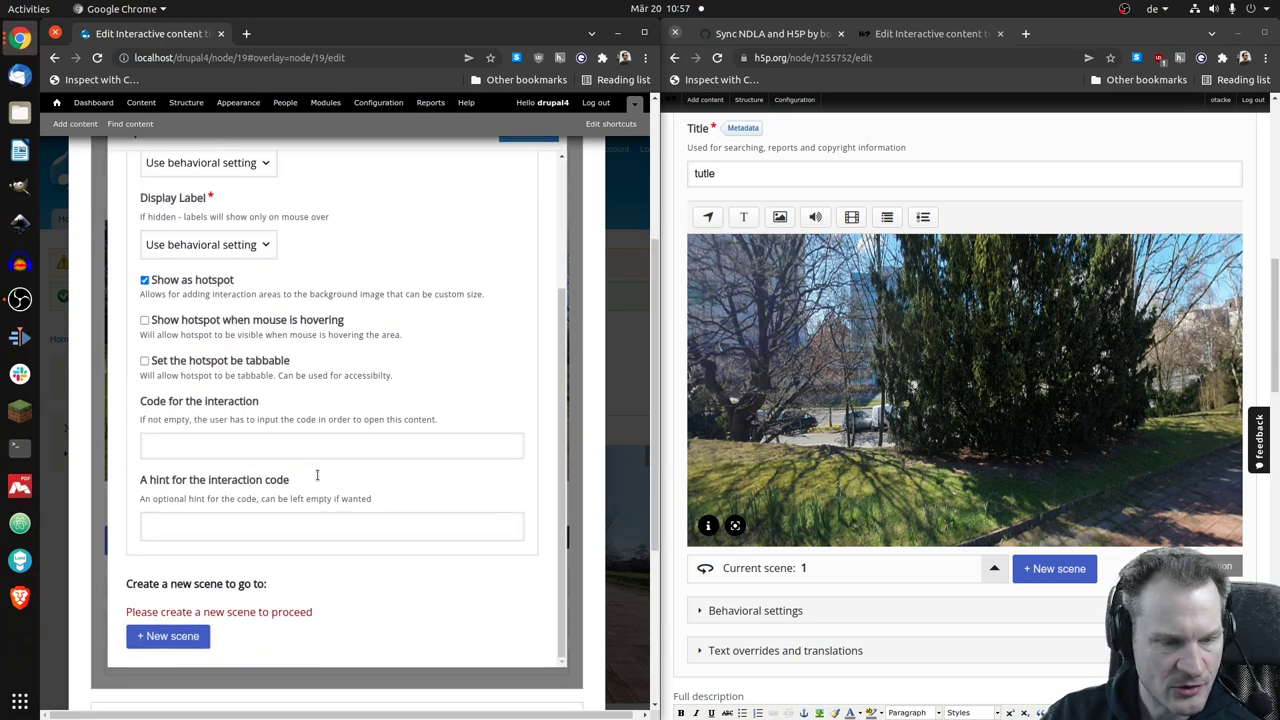
{"action": "scroll", "scroll_direction": "down", "scroll_amount": 3}
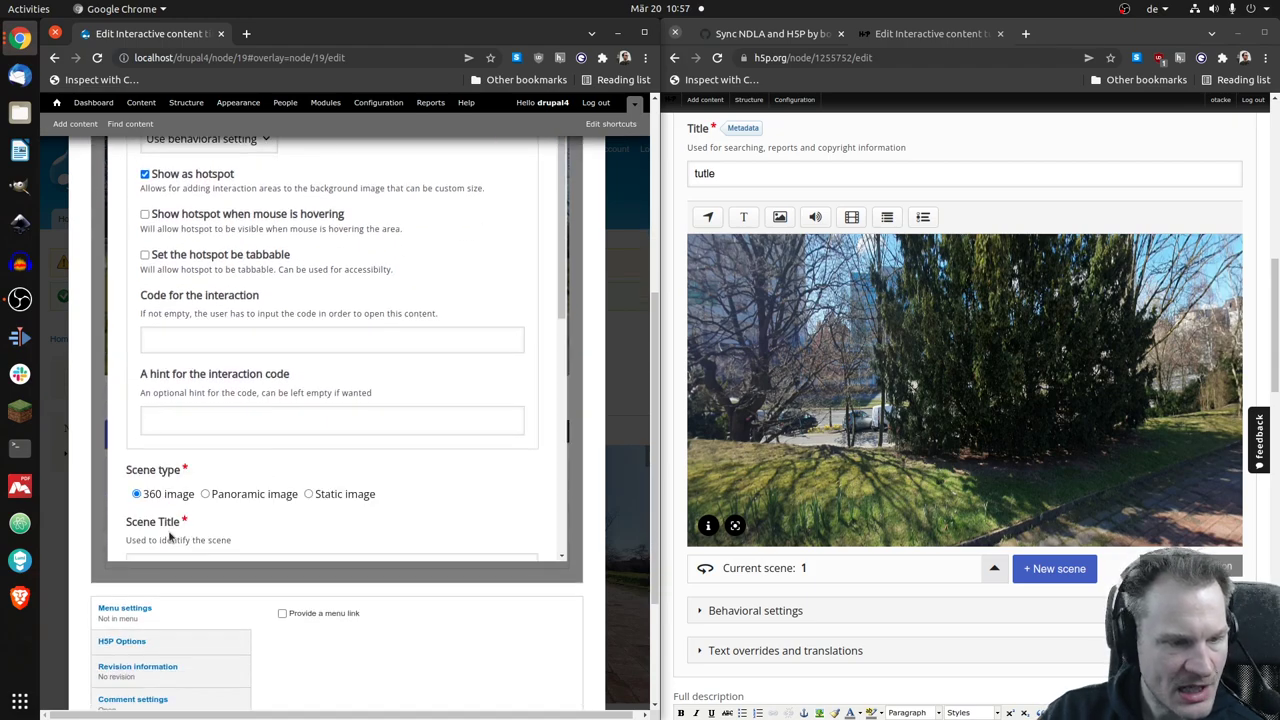
{"action": "scroll", "scroll_direction": "down", "scroll_amount": 3}
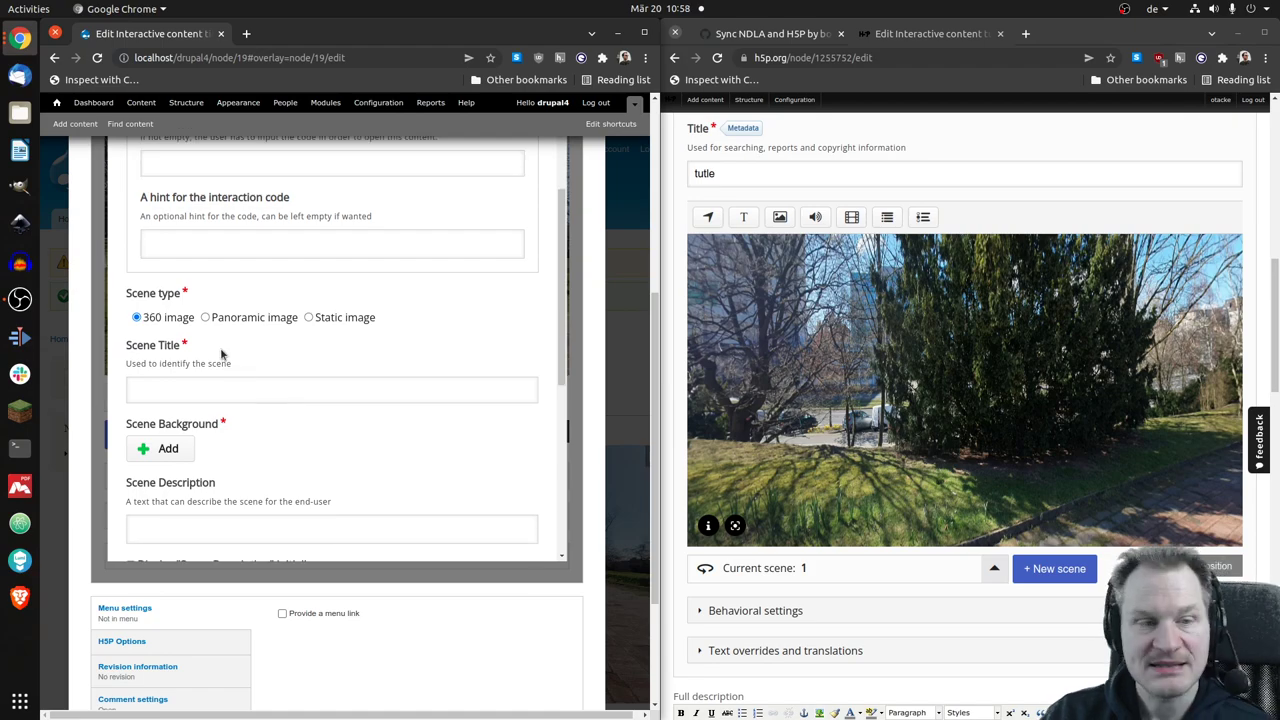
{"action": "left_click", "coordinate": [160, 448]}
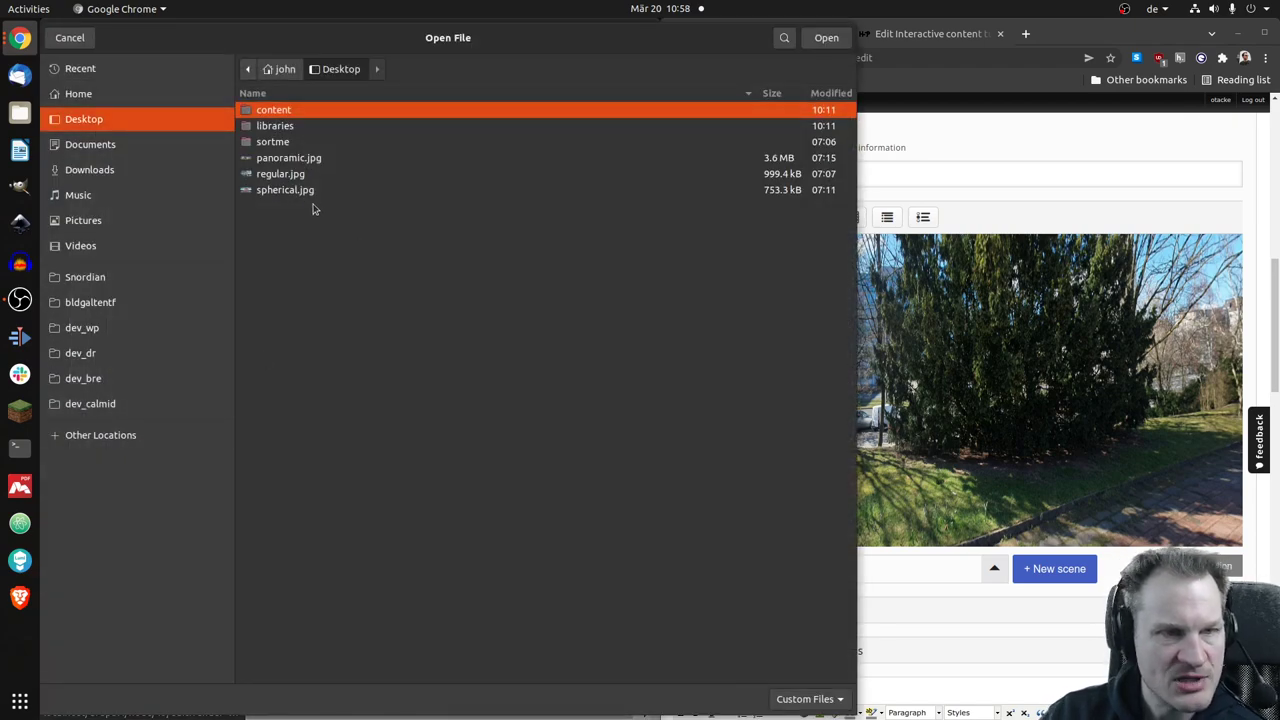
{"action": "left_click", "coordinate": [826, 37]}
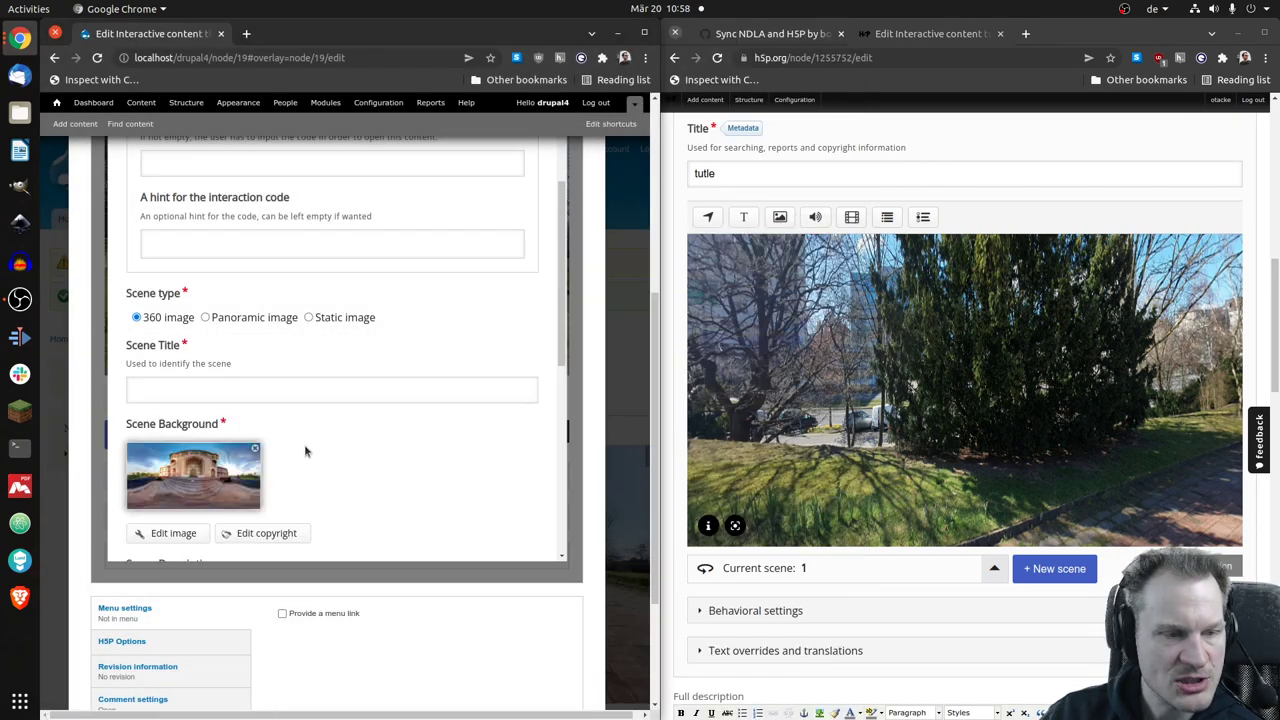
{"action": "left_click", "coordinate": [331, 389]}
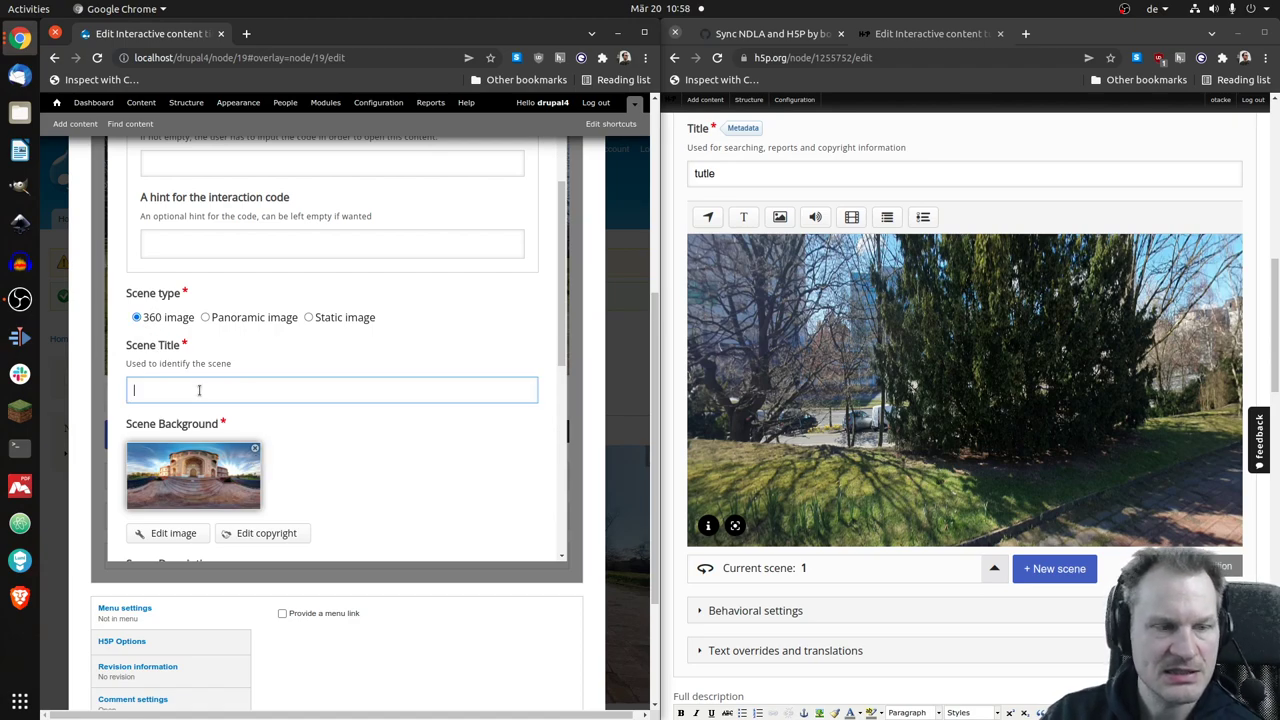
{"action": "type", "text": "2"}
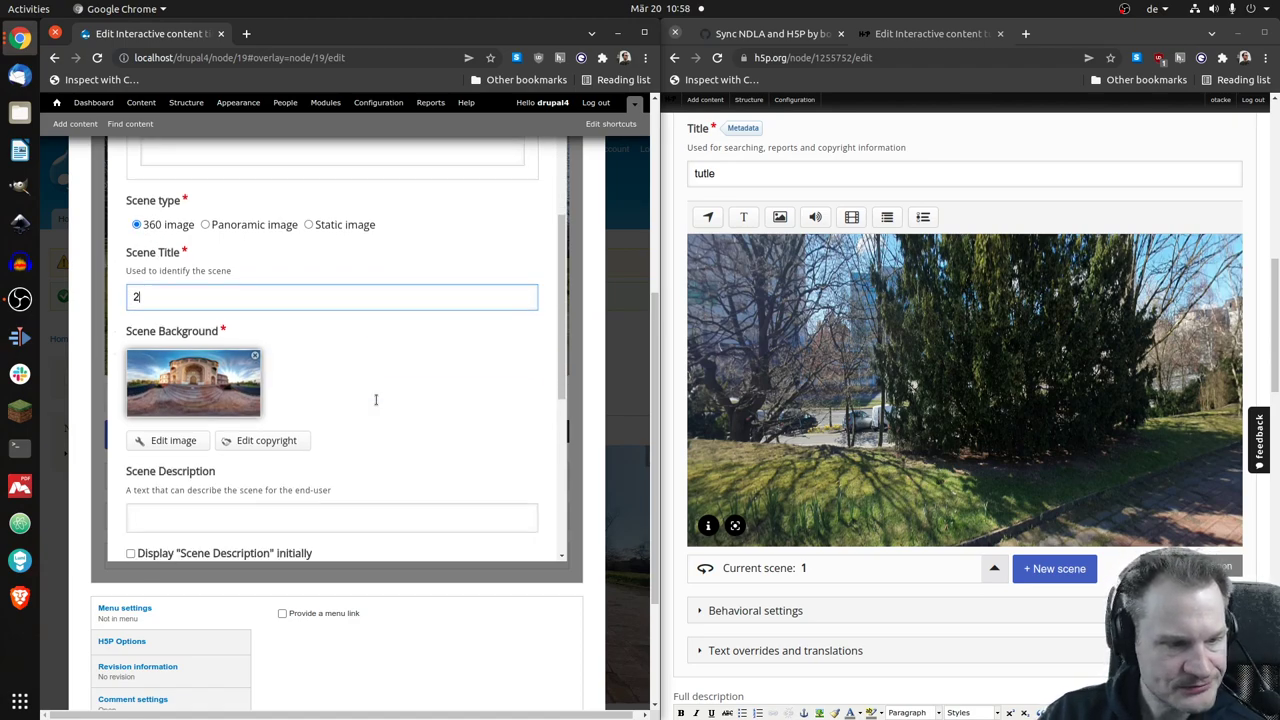
{"action": "scroll", "scroll_direction": "down", "scroll_amount": 3}
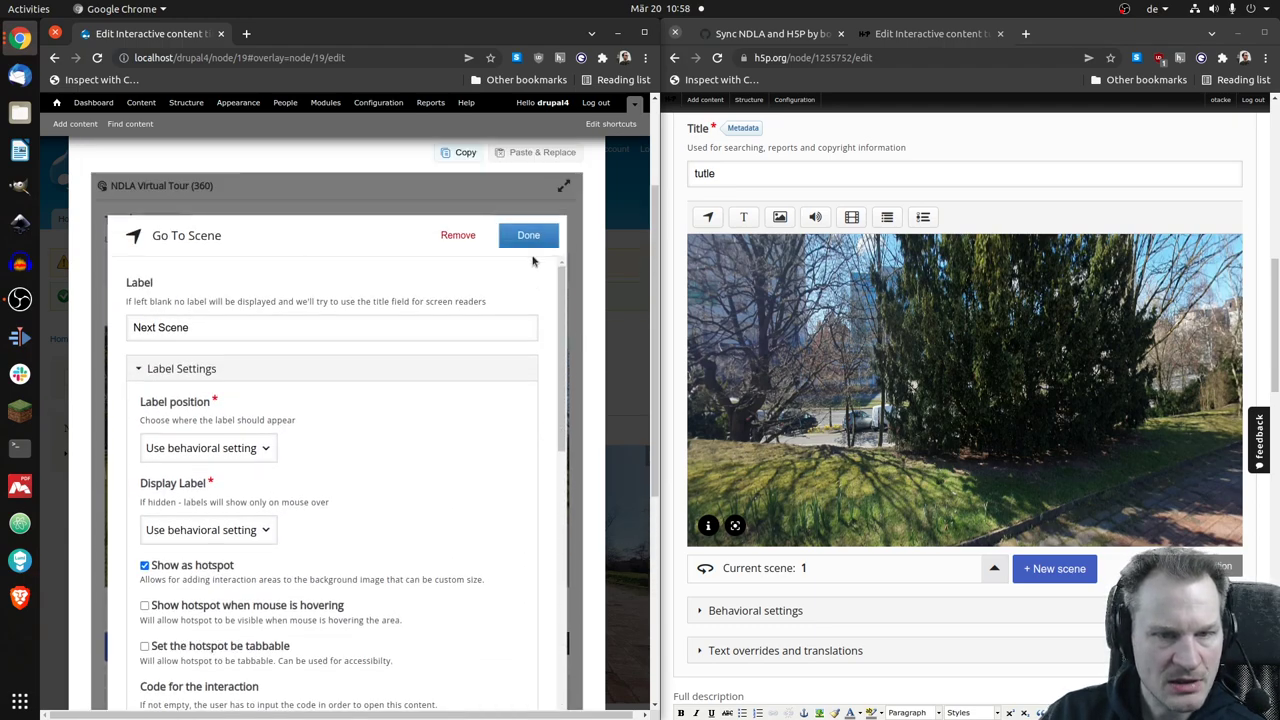
Confirm the Next Scene hotspot settings and scroll down to the Save button
{"action": "left_click", "coordinate": [528, 235]}
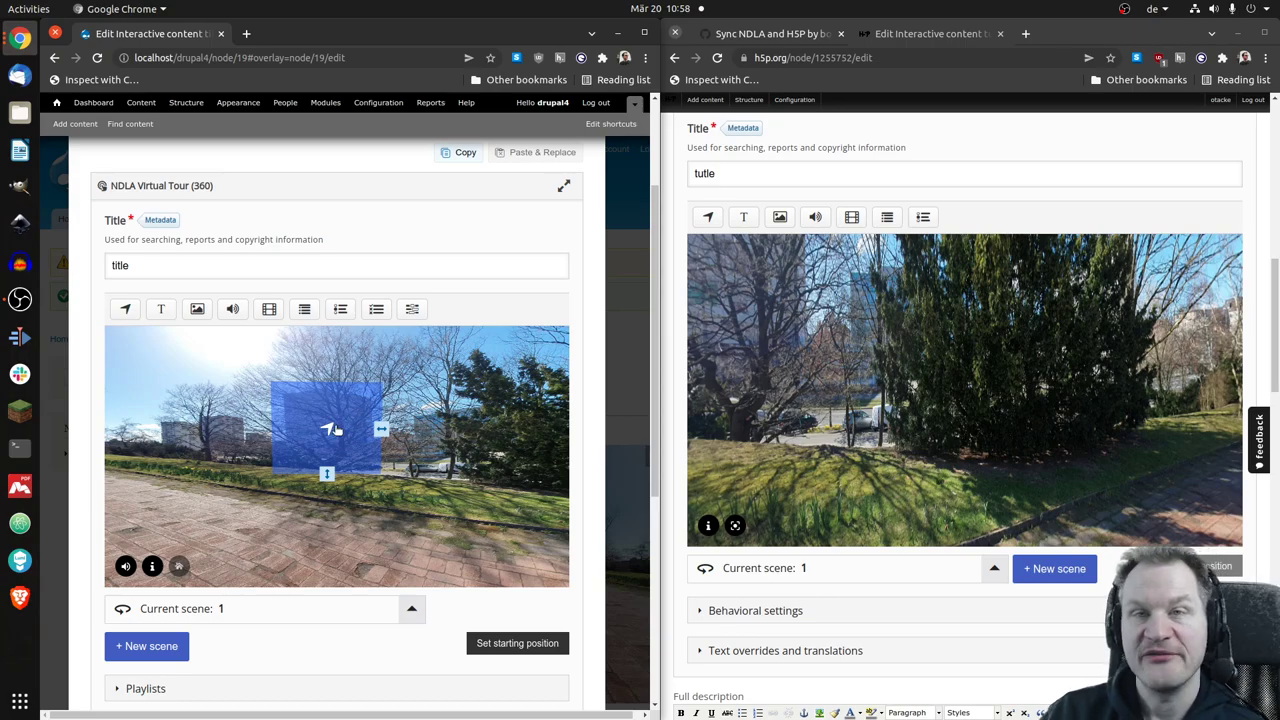
{"action": "mouse_move", "coordinate": [283, 420]}
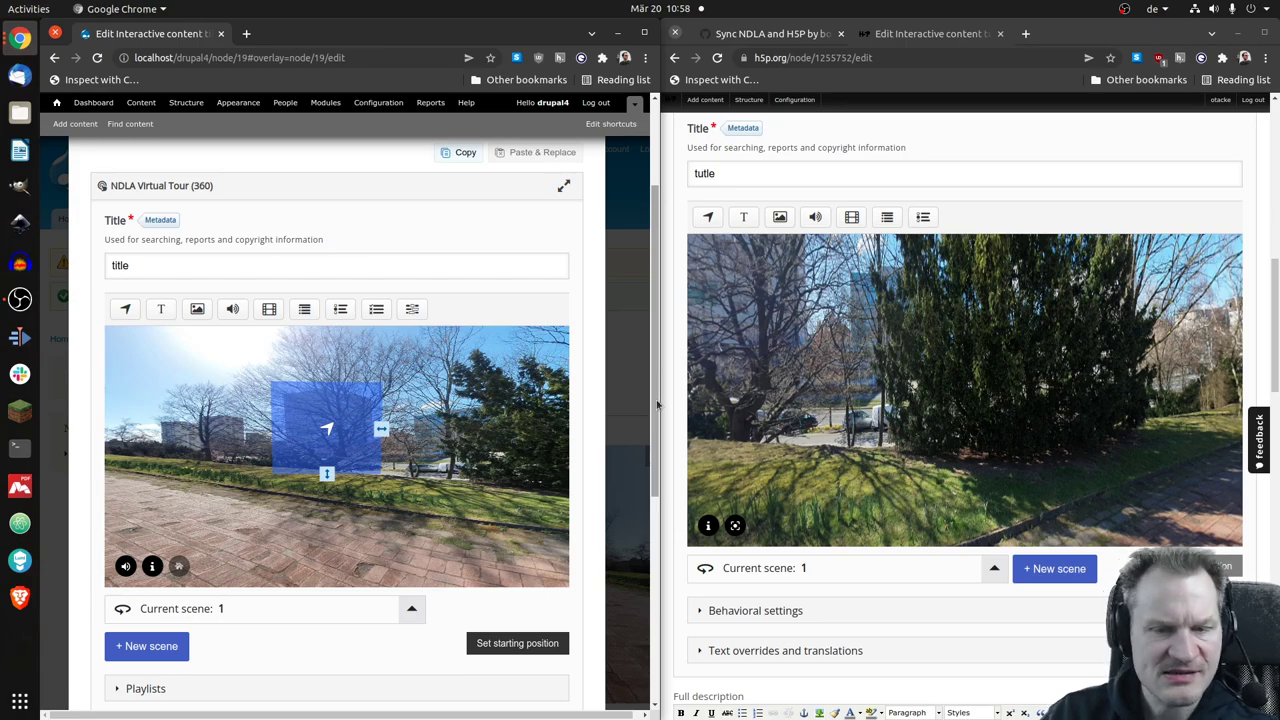
{"action": "scroll", "scroll_direction": "down", "scroll_amount": 3}
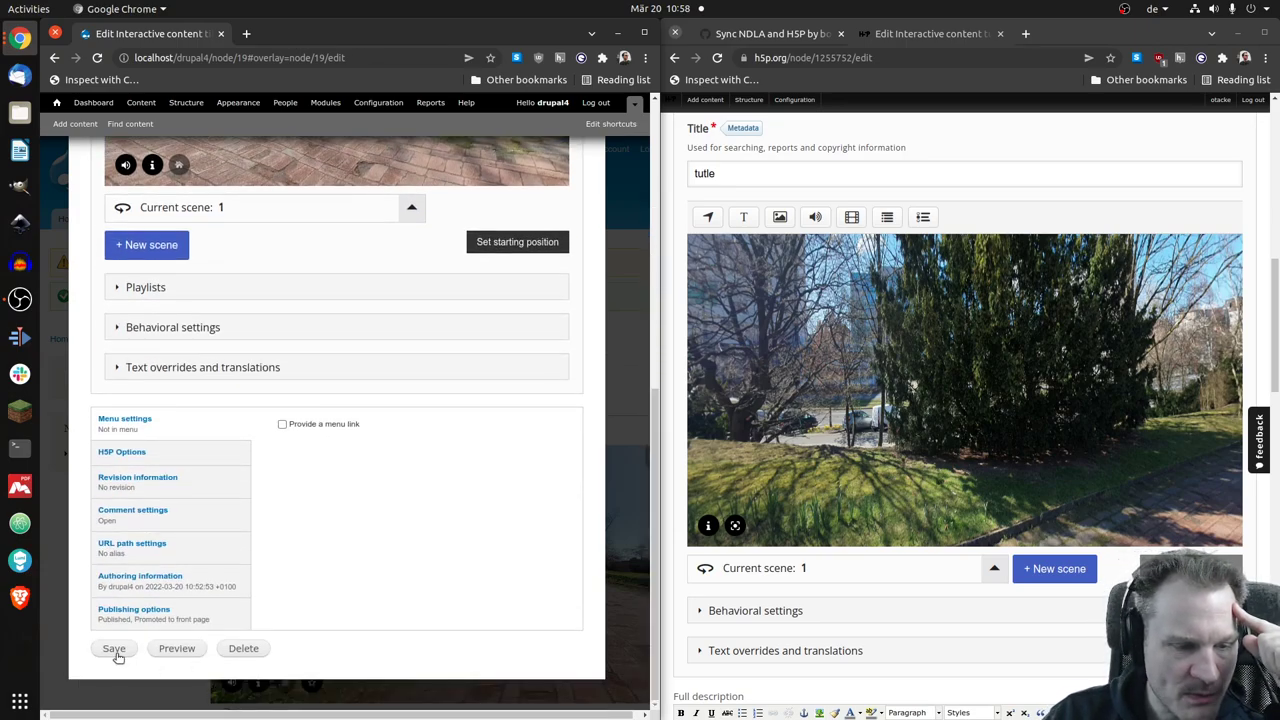
Save the tour, leave the editor at the warning, and close the text popup
{"action": "left_click", "coordinate": [113, 648]}
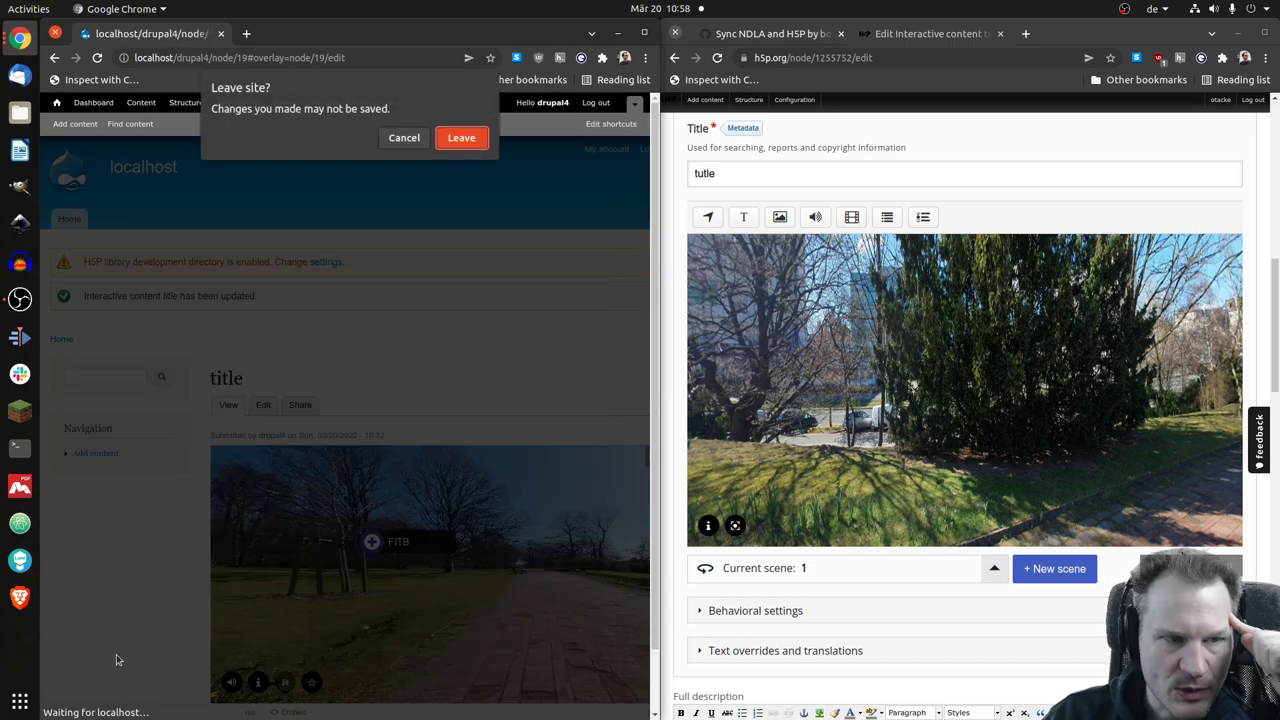
{"action": "mouse_move", "coordinate": [359, 206]}
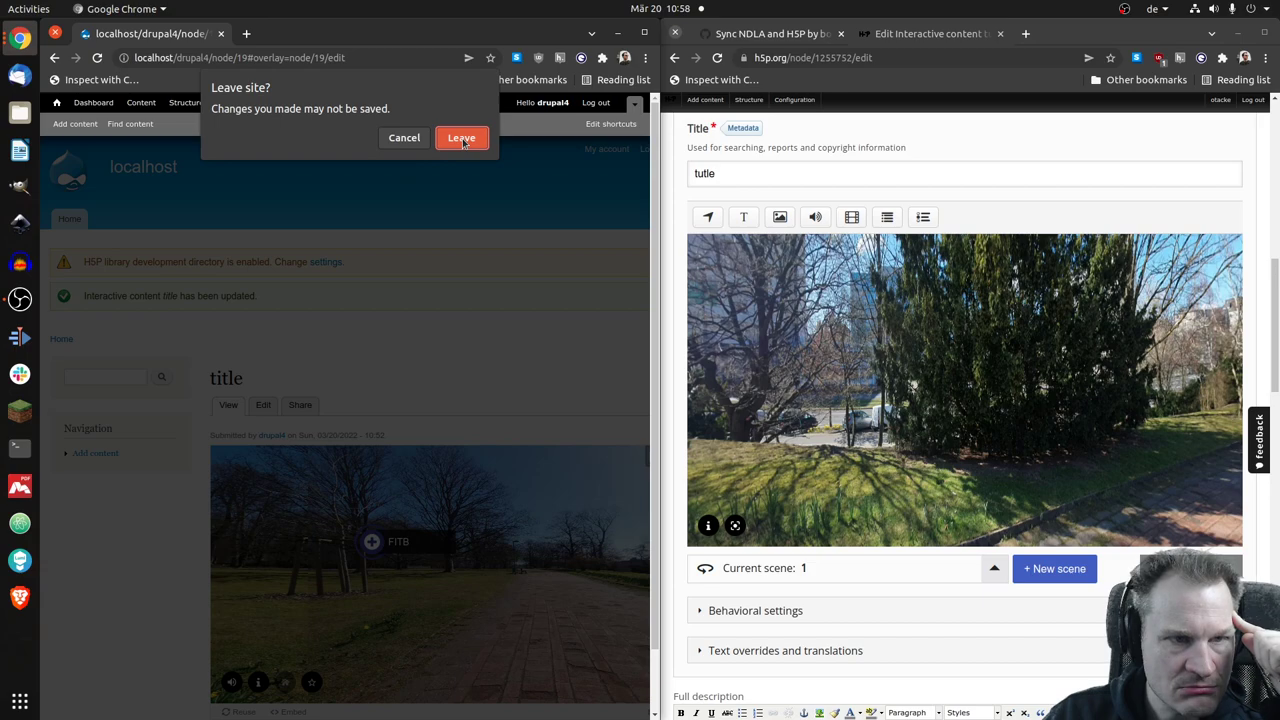
{"action": "left_click", "coordinate": [461, 137]}
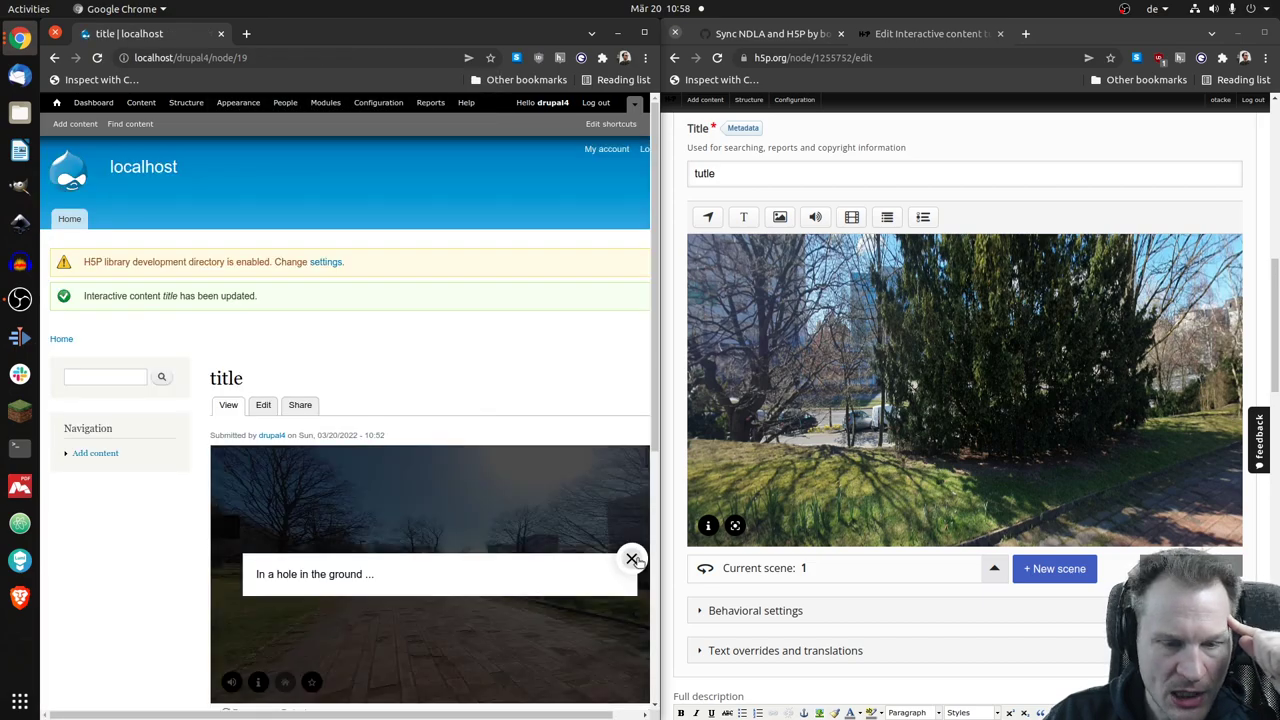
{"action": "left_click", "coordinate": [633, 558]}
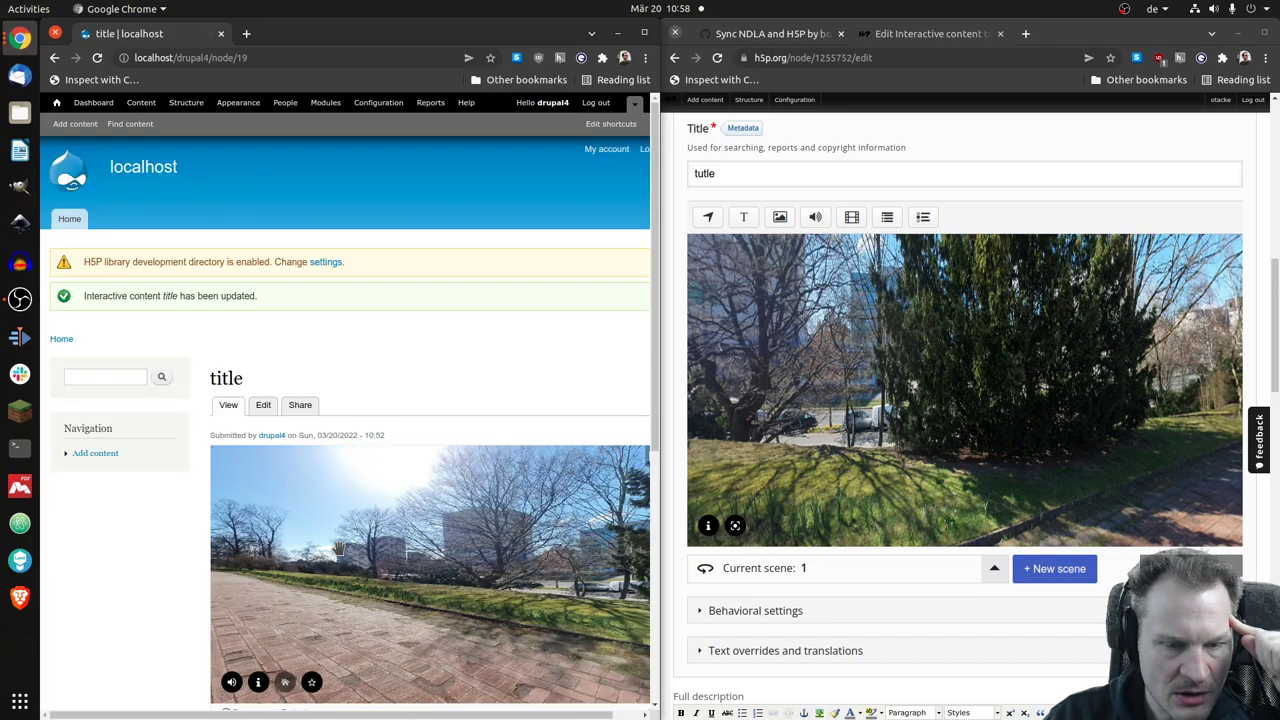
{"action": "mouse_move", "coordinate": [424, 484]}
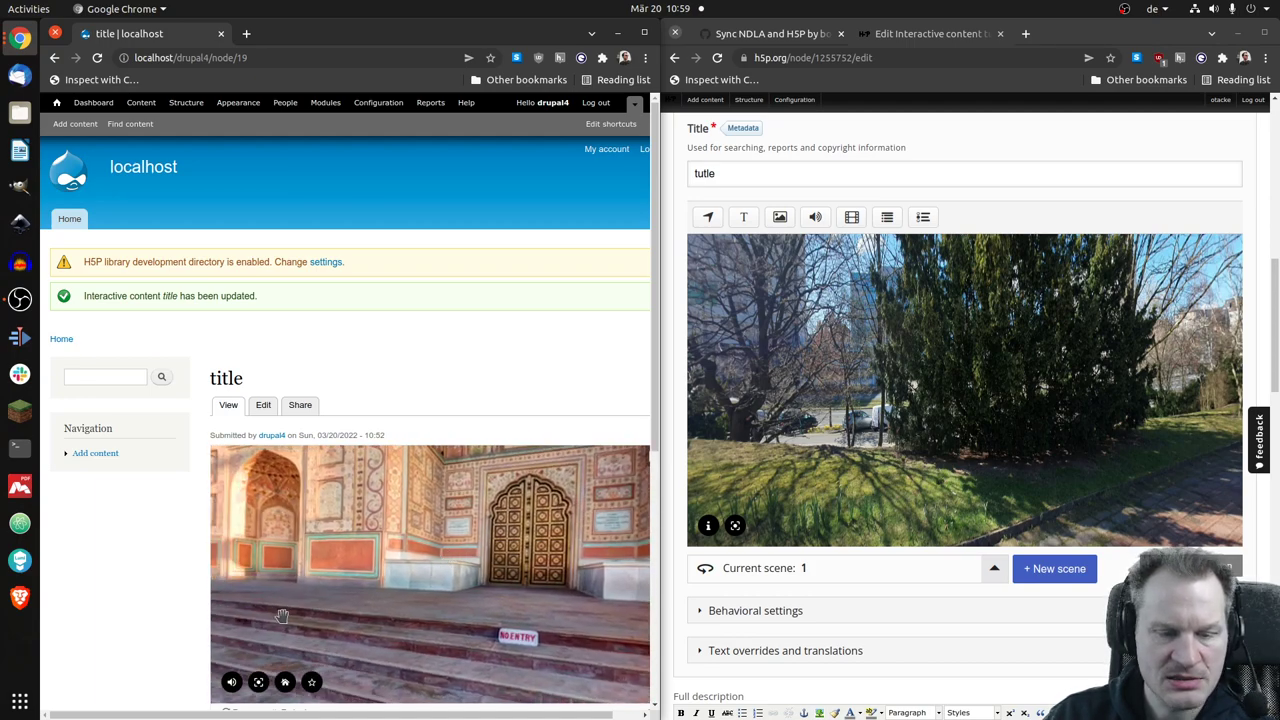
{"action": "mouse_move", "coordinate": [286, 681]}
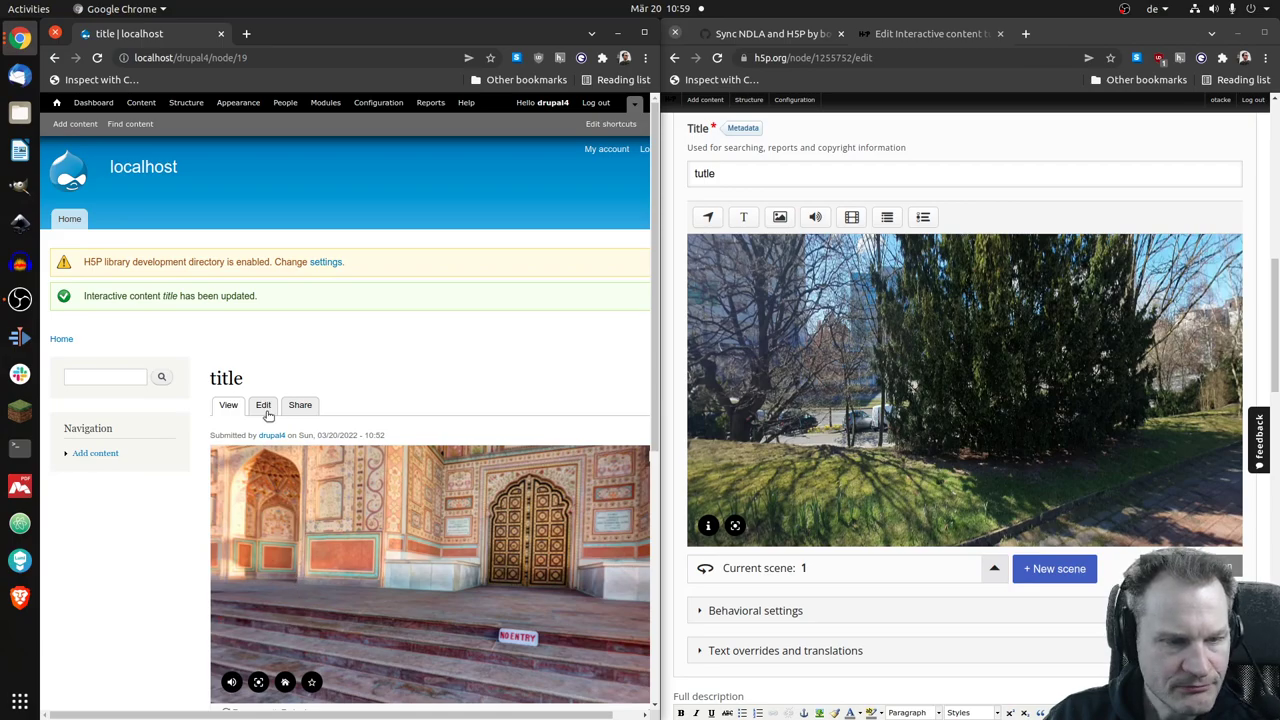
Reopen the saved tour in the Virtual Tour editor via the Edit tab
{"action": "left_click", "coordinate": [263, 405]}
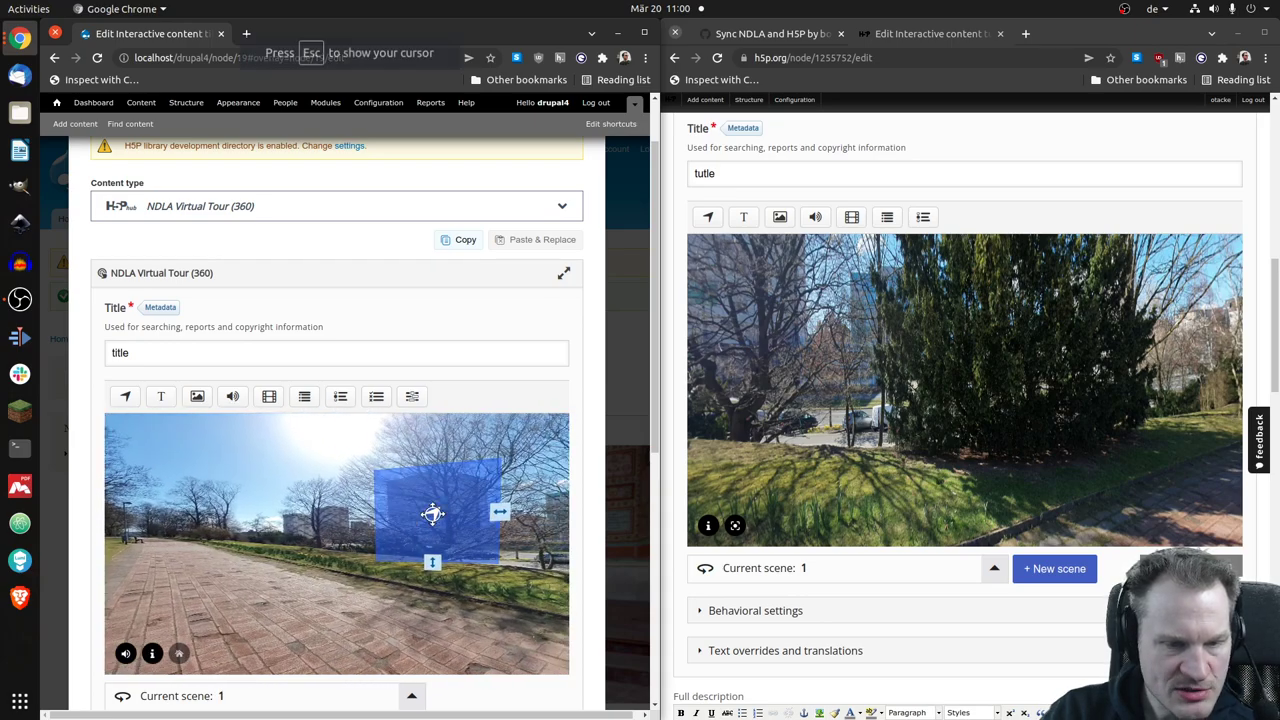
Edit the park scene hotspot and set it to show when hovering
{"action": "left_click", "coordinate": [433, 513]}
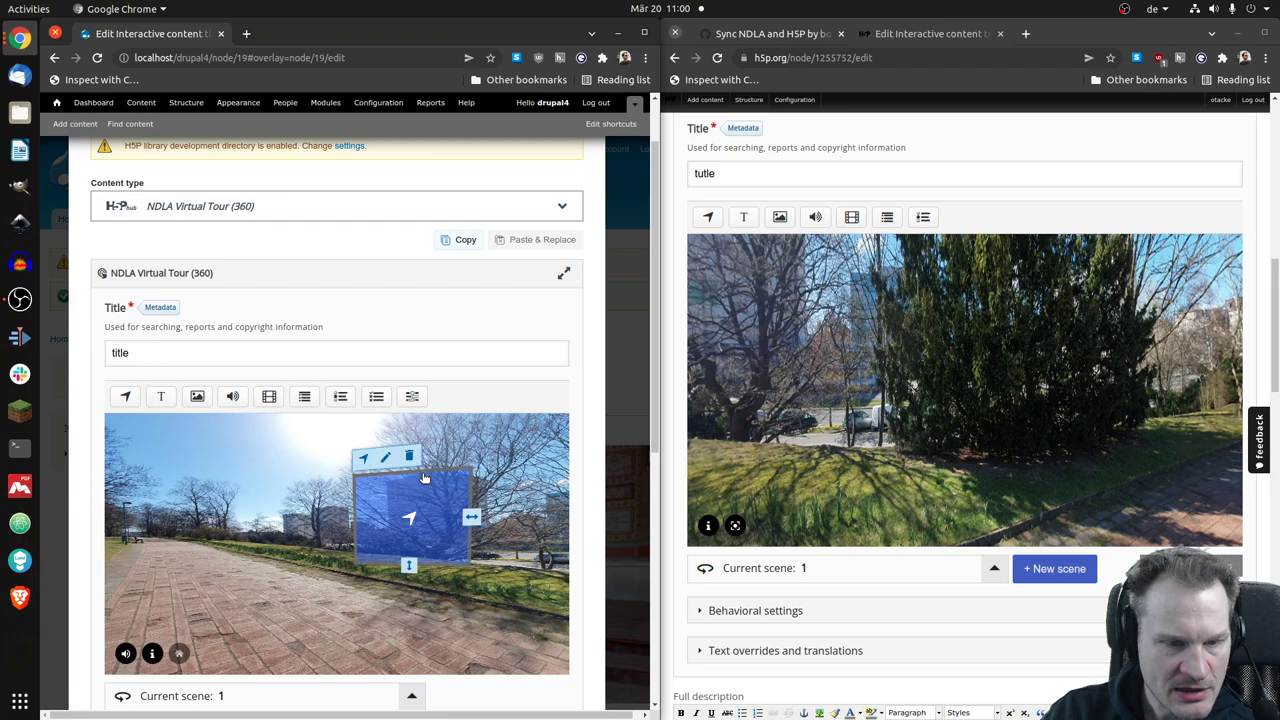
{"action": "left_click", "coordinate": [385, 456]}
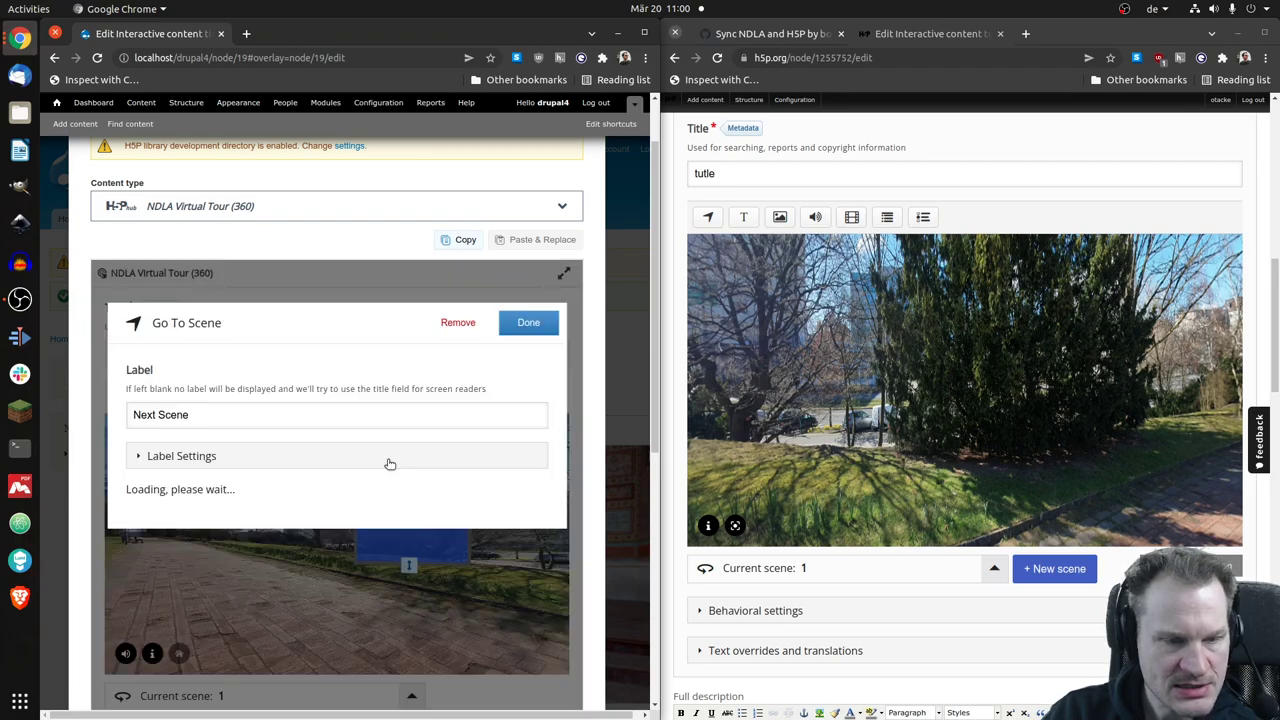
{"action": "left_click", "coordinate": [181, 455]}
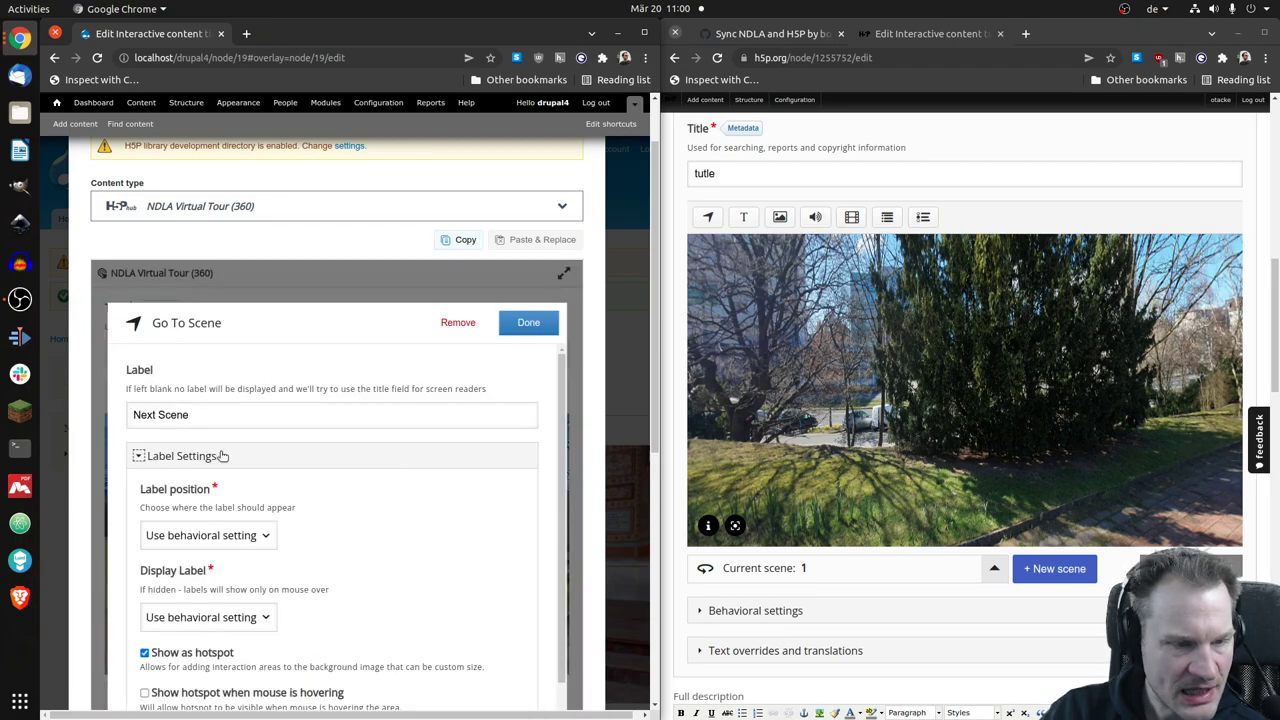
{"action": "scroll", "scroll_direction": "down", "scroll_amount": 3}
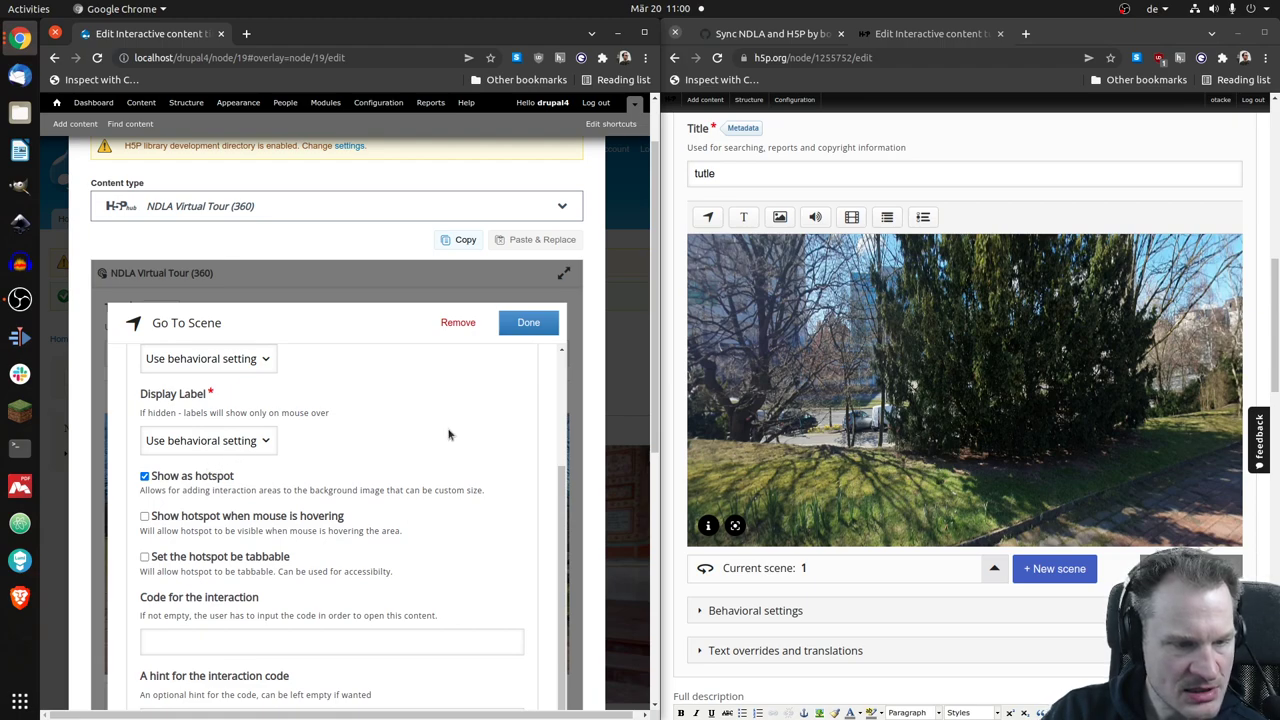
{"action": "mouse_move", "coordinate": [205, 553]}
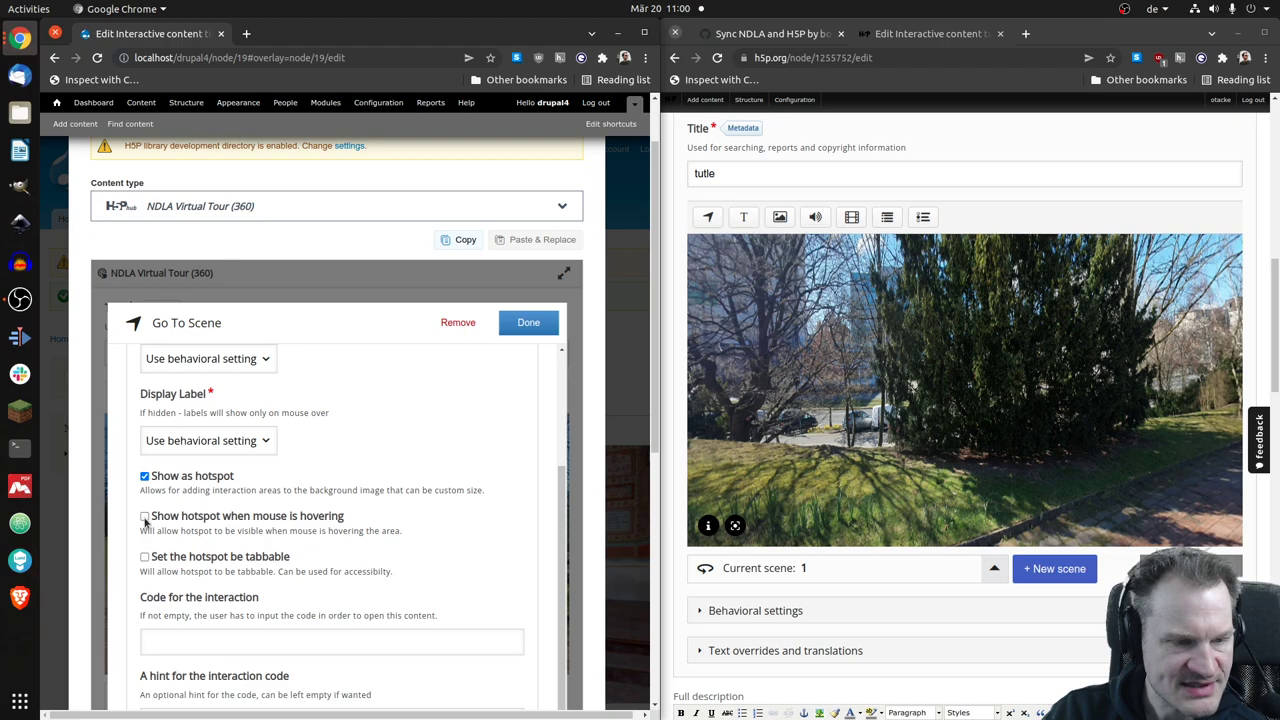
{"action": "left_click", "coordinate": [144, 515]}
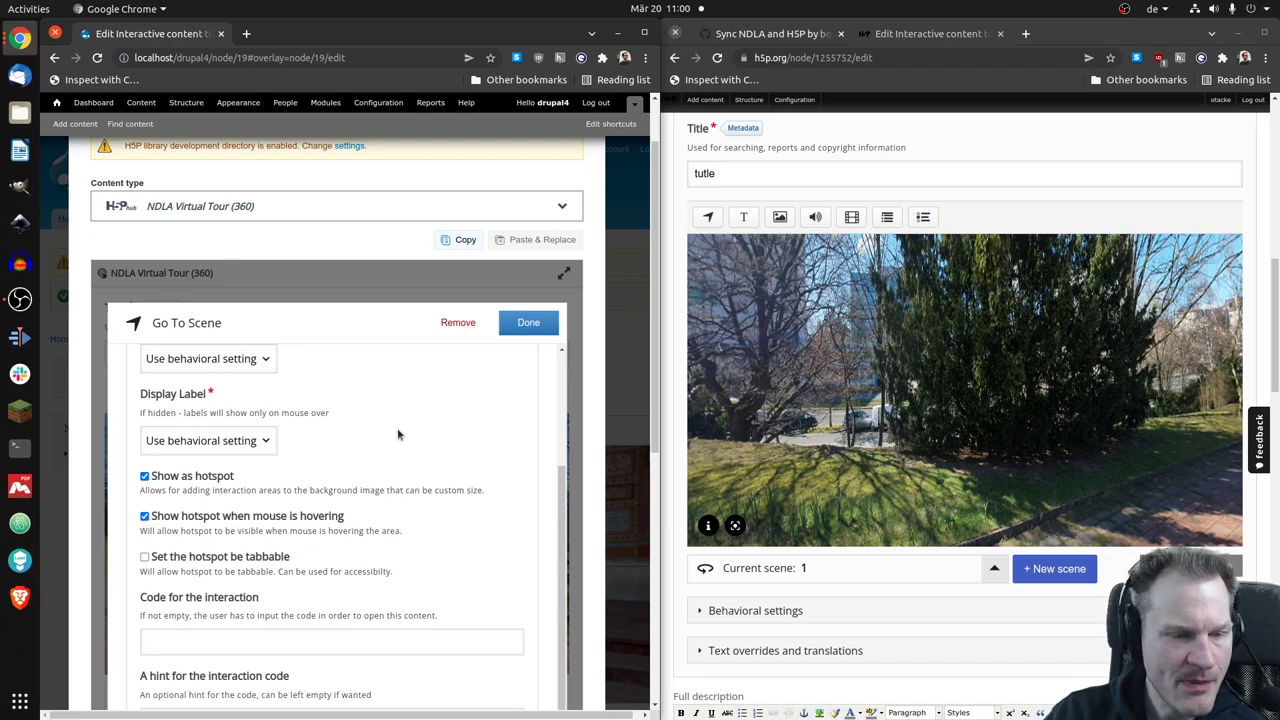
Require access code 123 for the hotspot with the hint 'no hint'
{"action": "scroll", "scroll_direction": "down", "scroll_amount": 3}
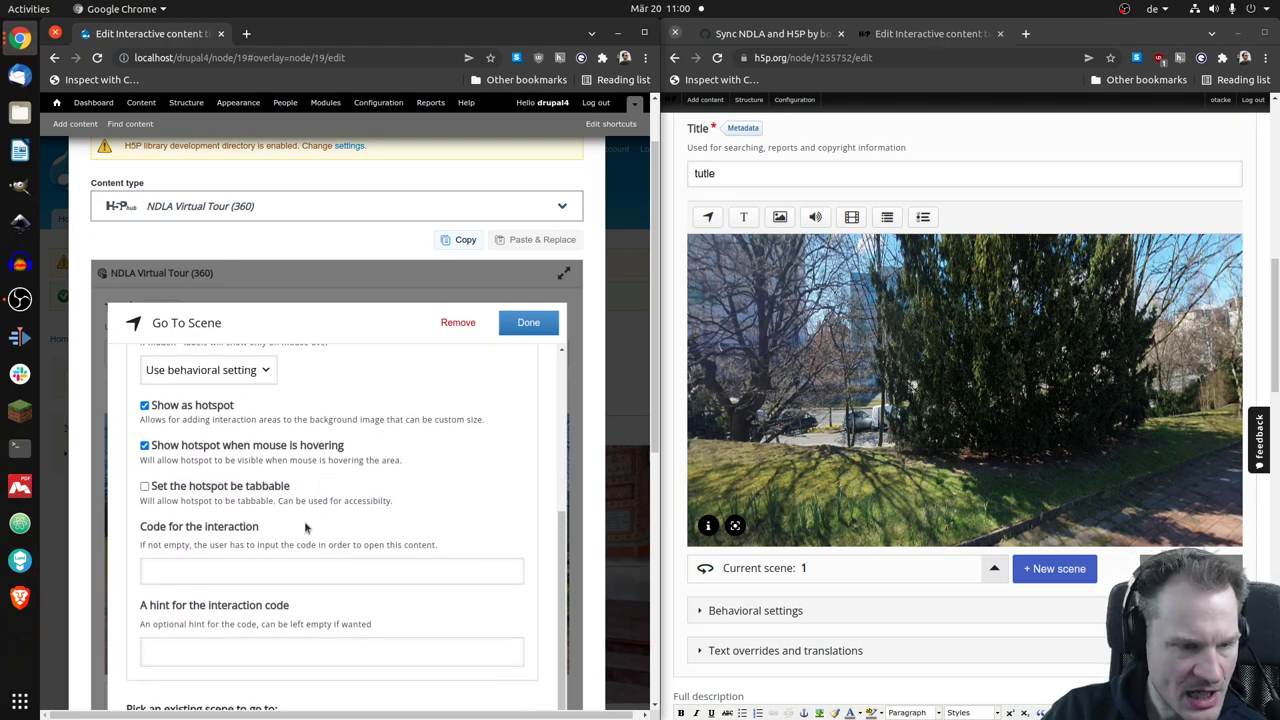
{"action": "left_click", "coordinate": [331, 570]}
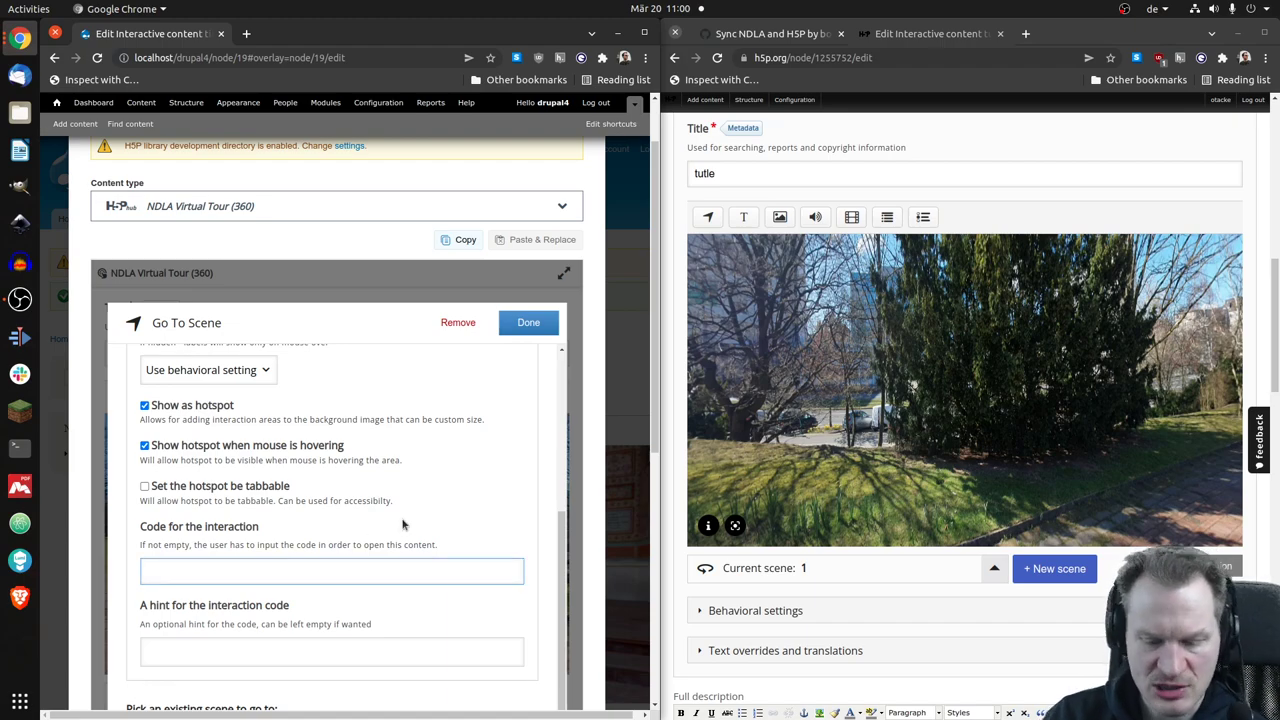
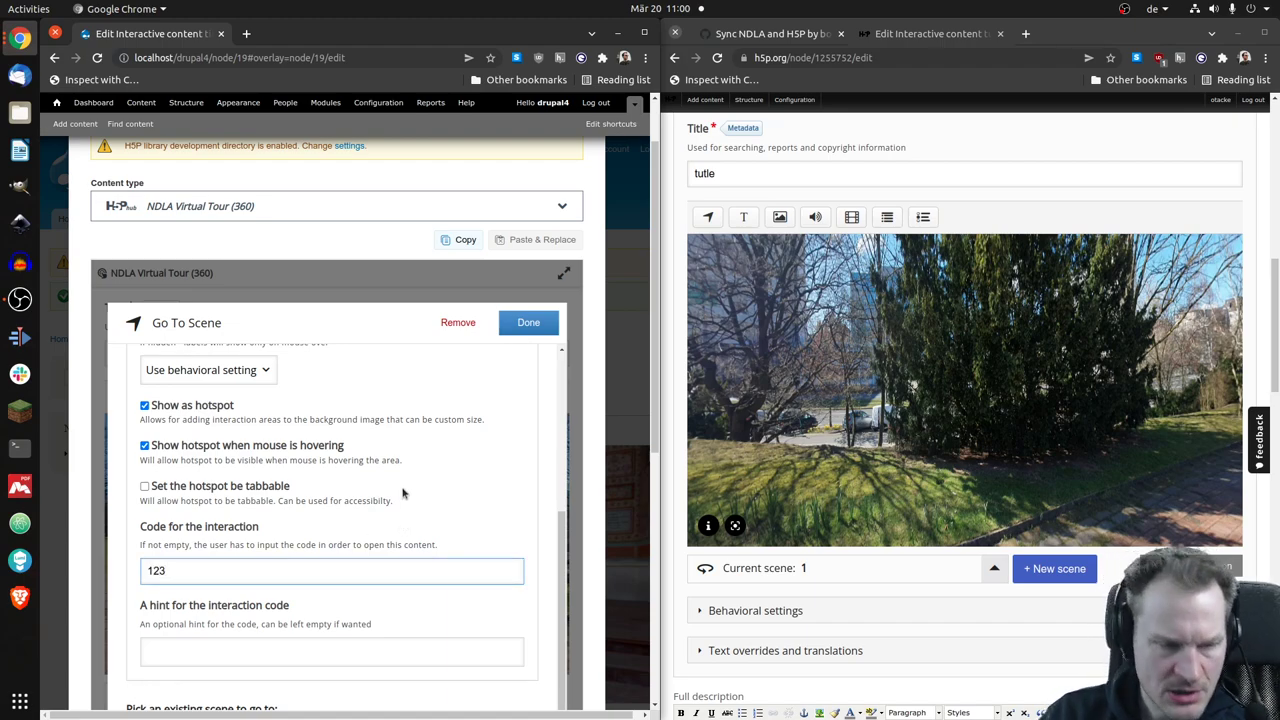
{"action": "left_click", "coordinate": [330, 651]}
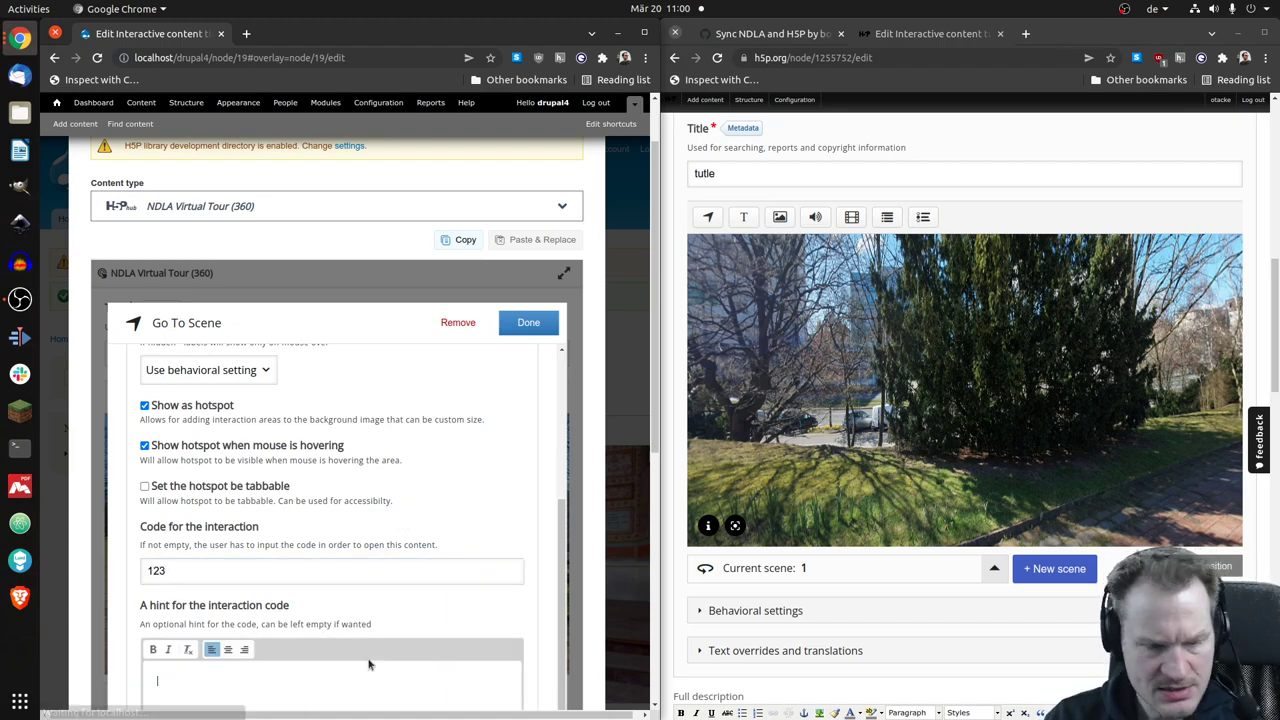
{"action": "type", "text": "no hint"}
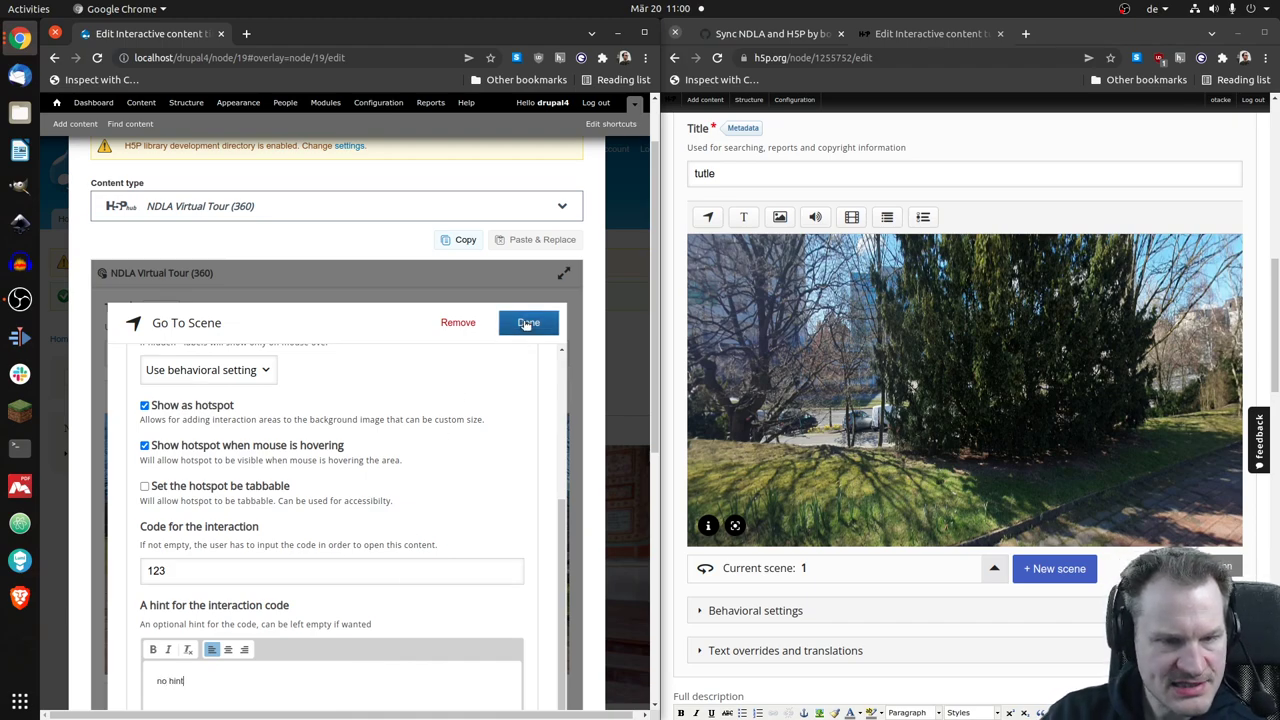
Confirm the hotspot changes, save the tour, and dismiss the intro text
{"action": "left_click", "coordinate": [527, 322]}
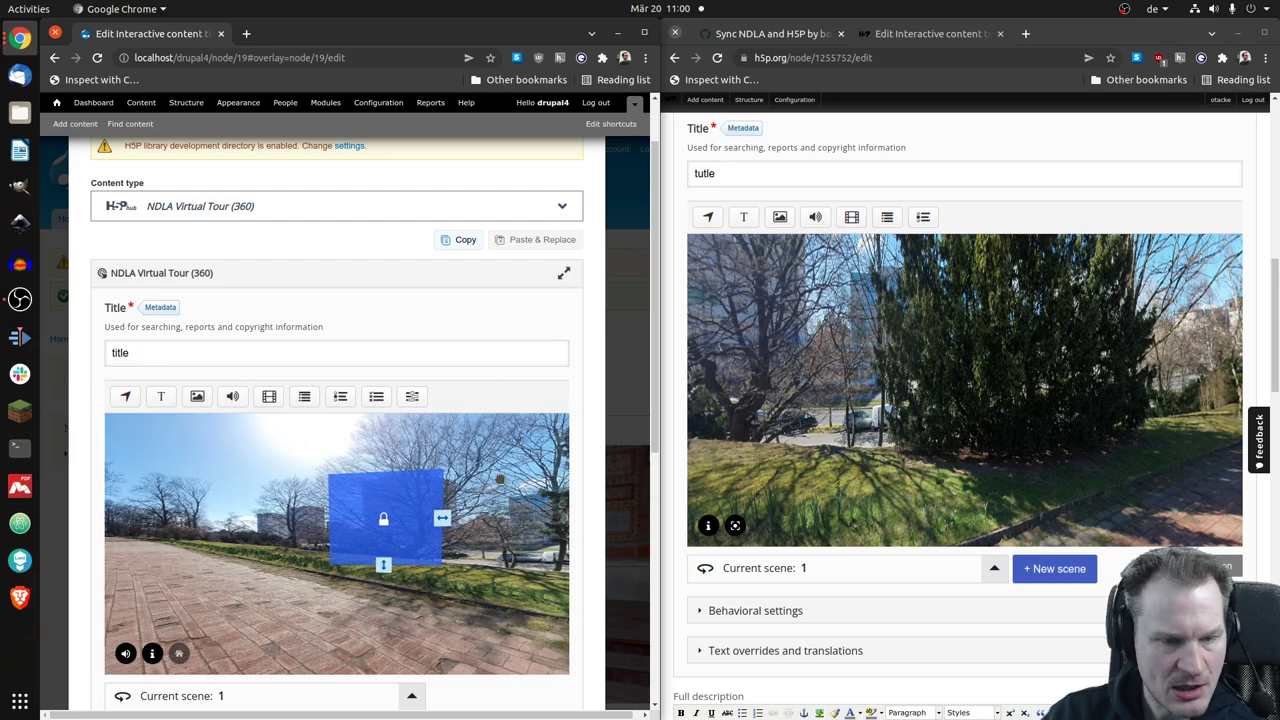
{"action": "scroll", "scroll_direction": "down", "scroll_amount": 3}
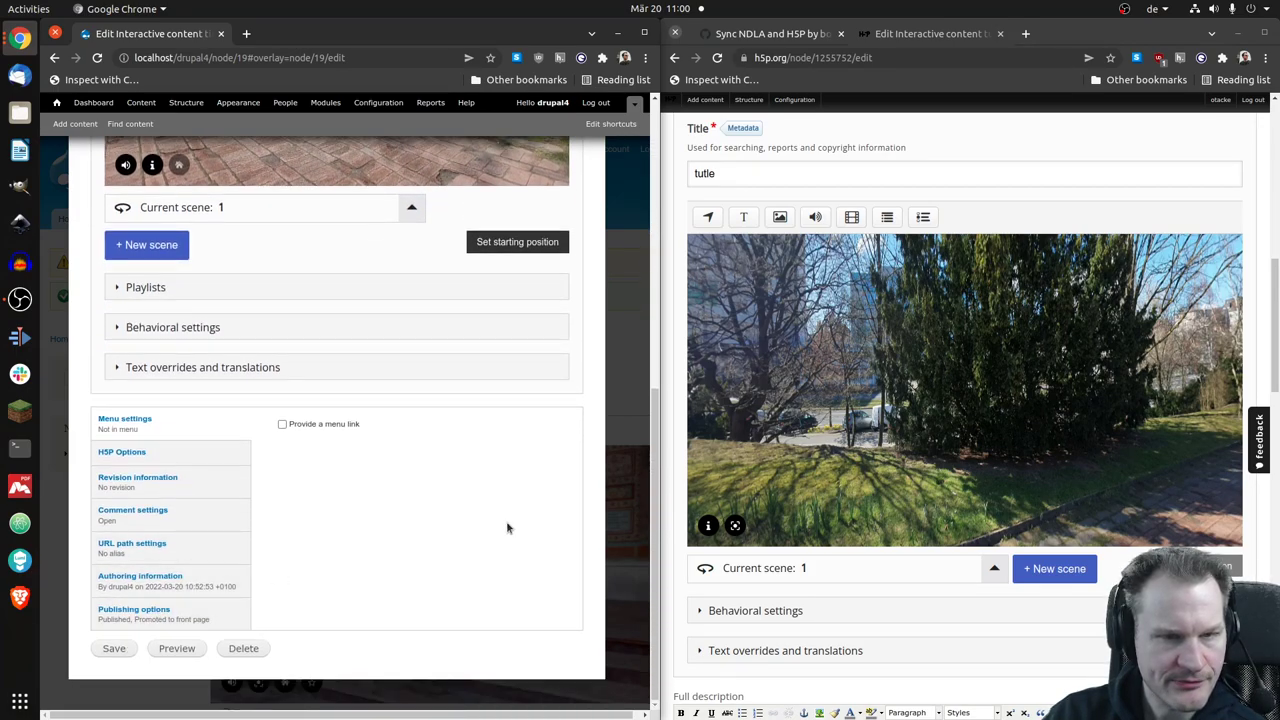
{"action": "left_click", "coordinate": [113, 648]}
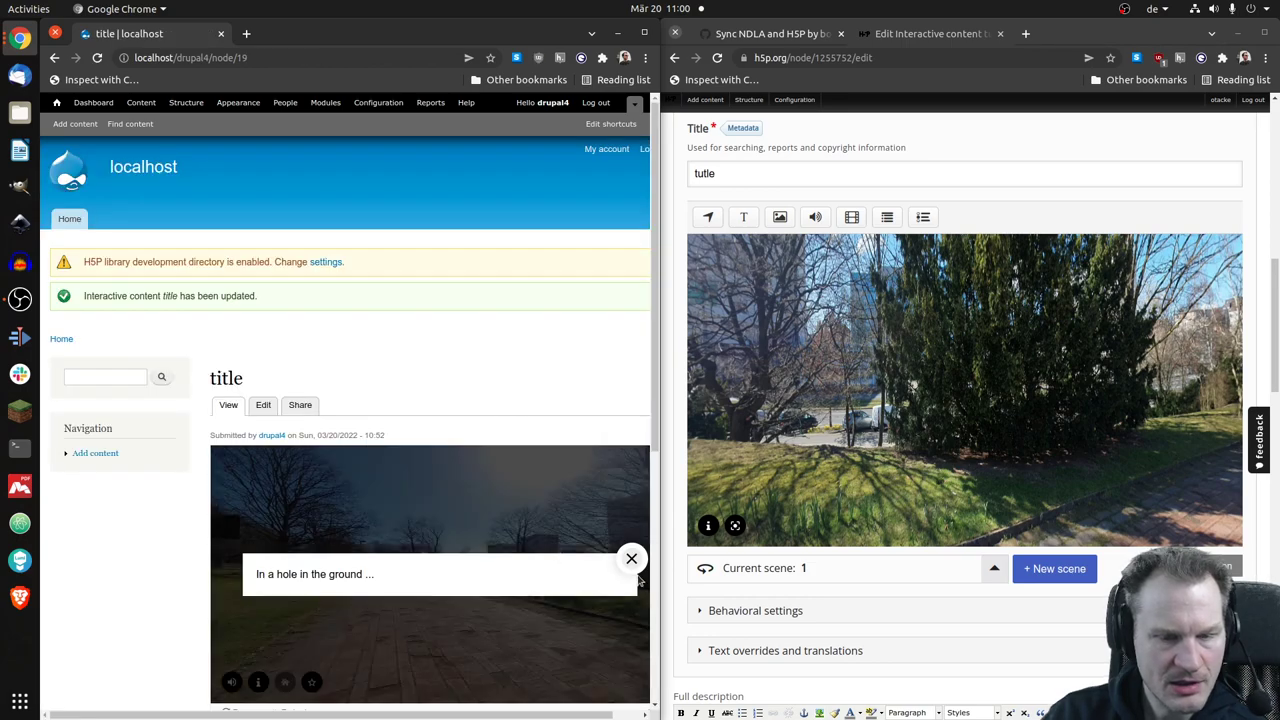
{"action": "left_click", "coordinate": [631, 558]}
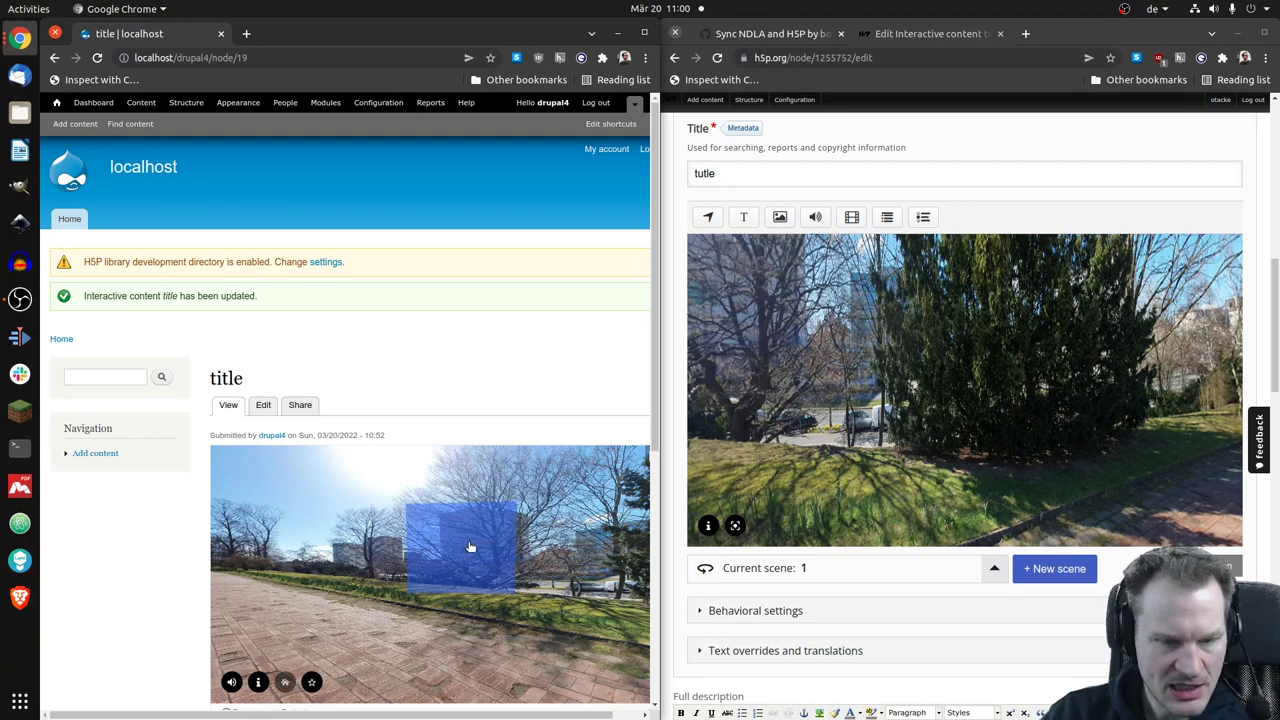
Unlock the locked hotspot with code 123 and reach the palace scene
{"action": "left_click", "coordinate": [470, 547]}
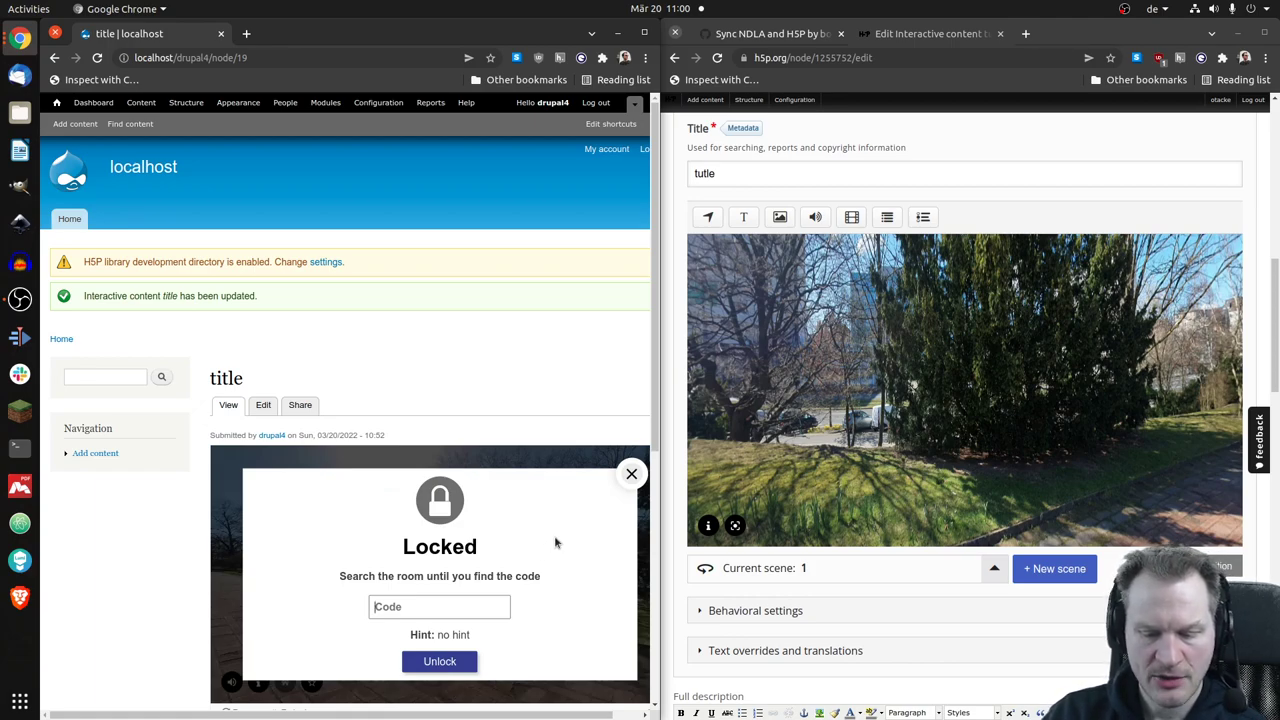
{"action": "left_click", "coordinate": [439, 661]}
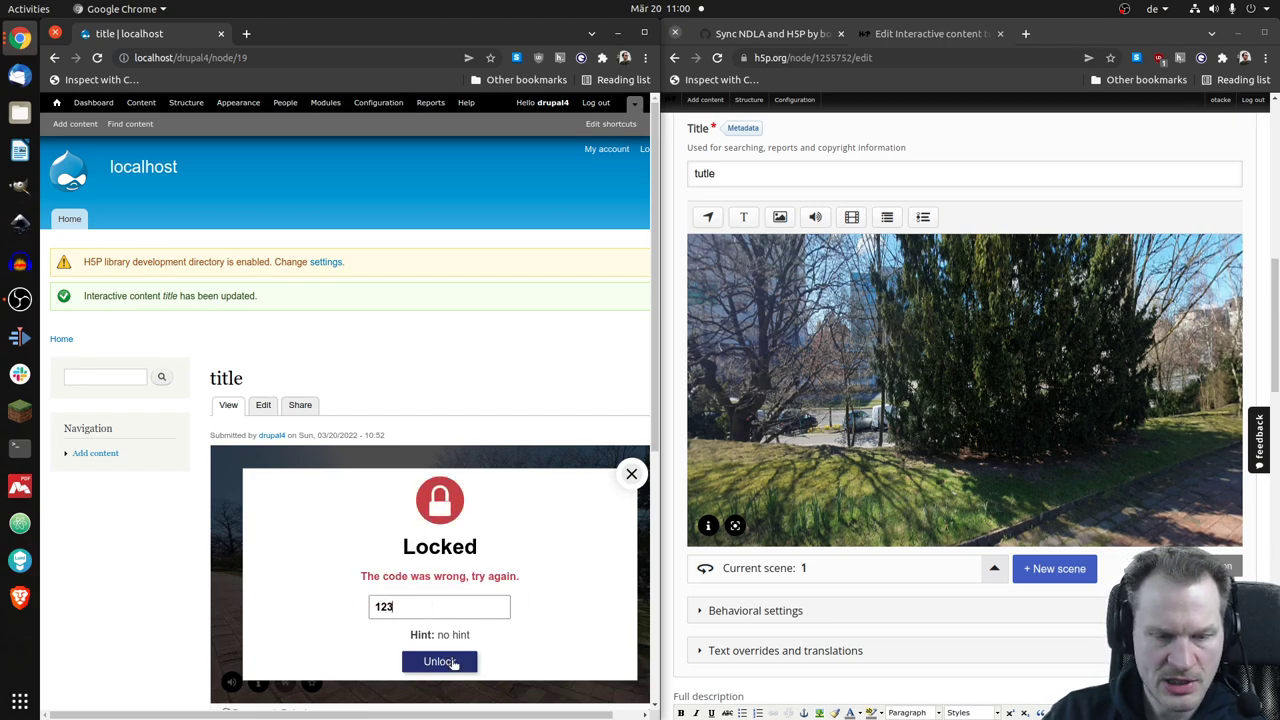
{"action": "left_click", "coordinate": [439, 661]}
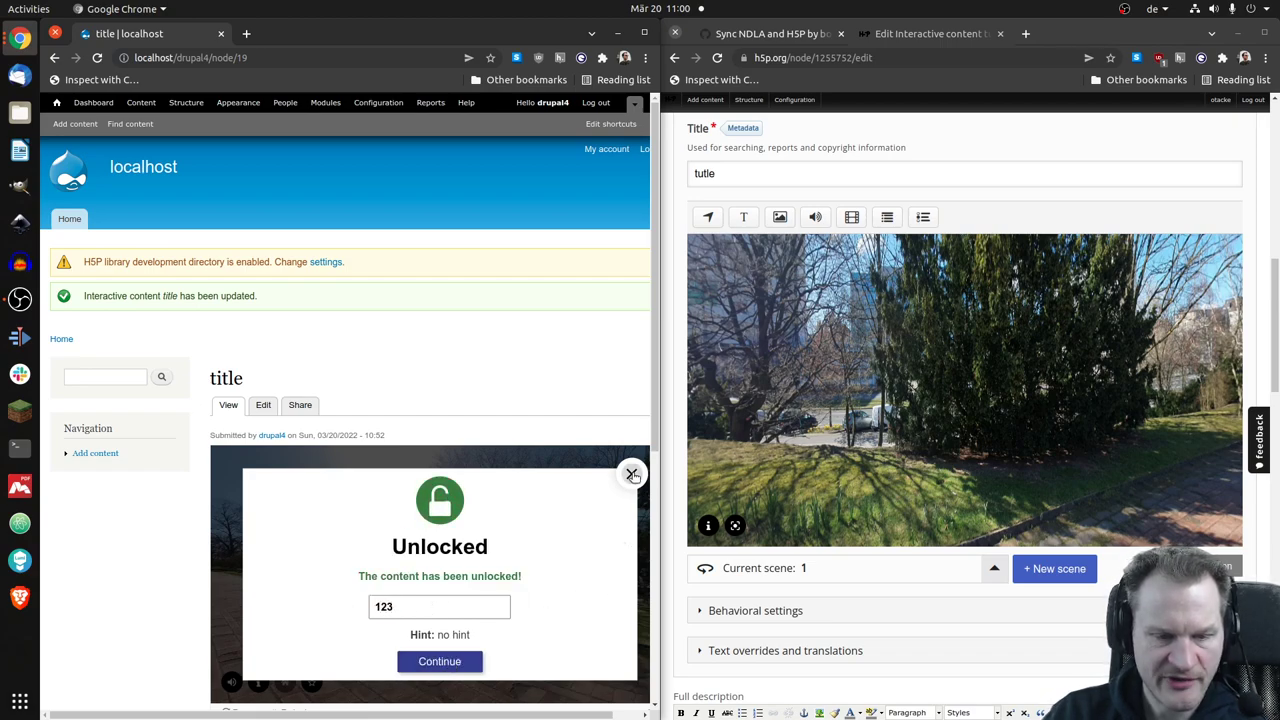
{"action": "left_click", "coordinate": [632, 474]}
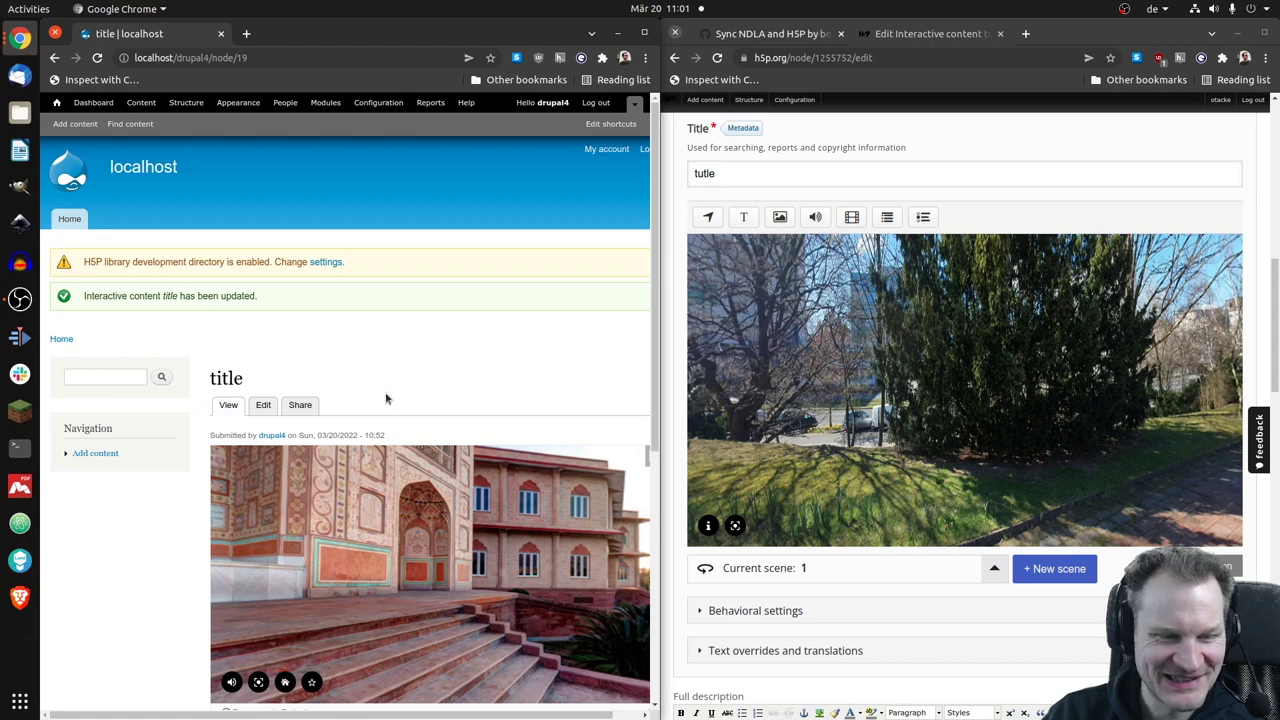
{"action": "scroll", "scroll_direction": "down", "scroll_amount": 3}
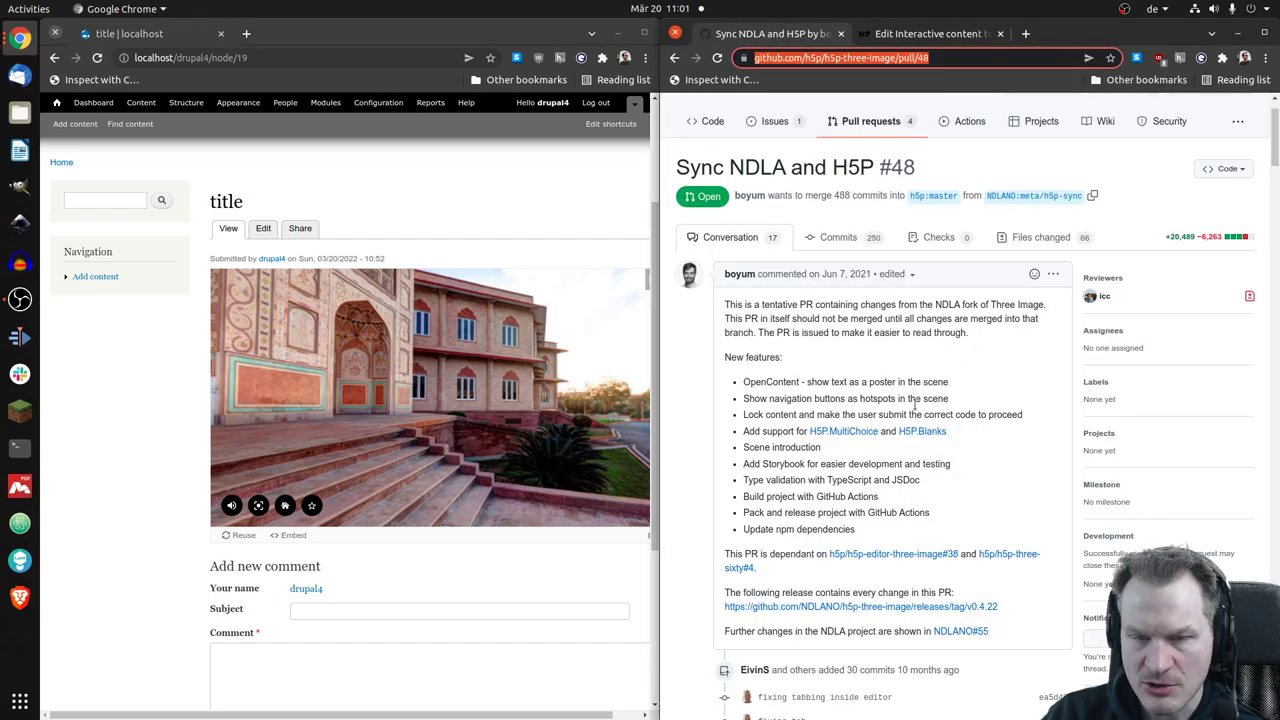
{"action": "mouse_move", "coordinate": [910, 355]}
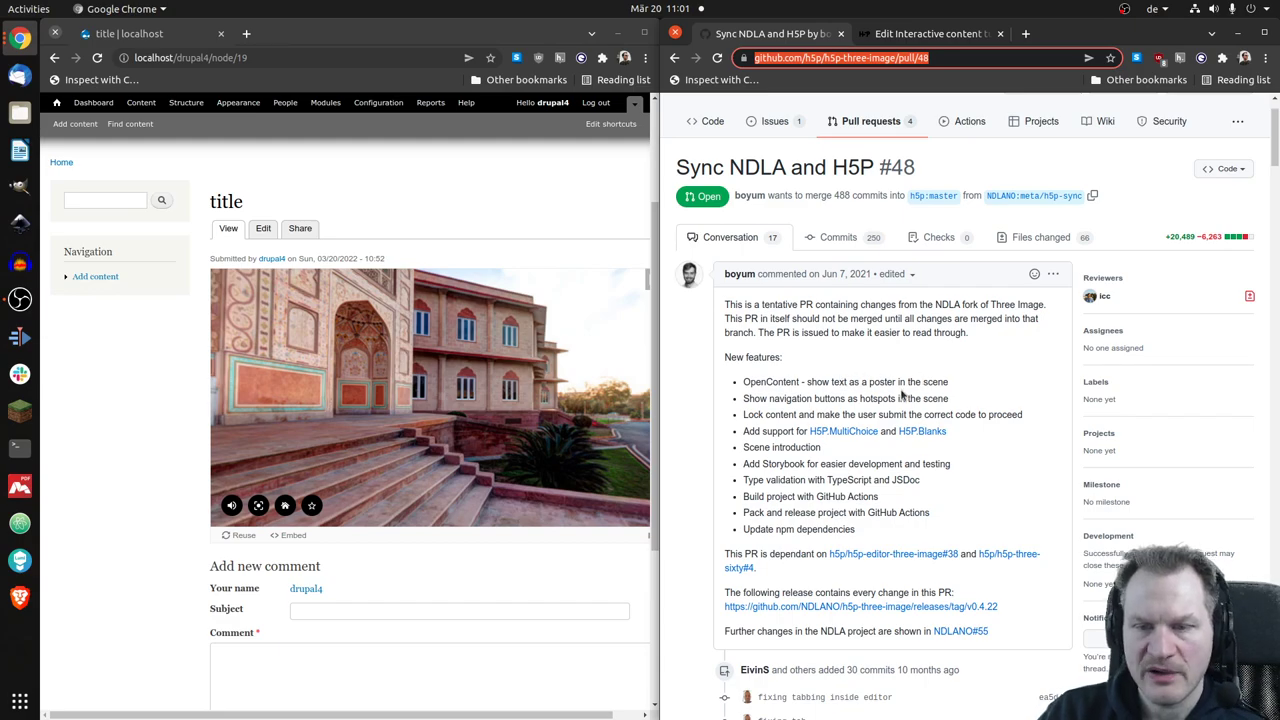
{"action": "mouse_move", "coordinate": [877, 394]}
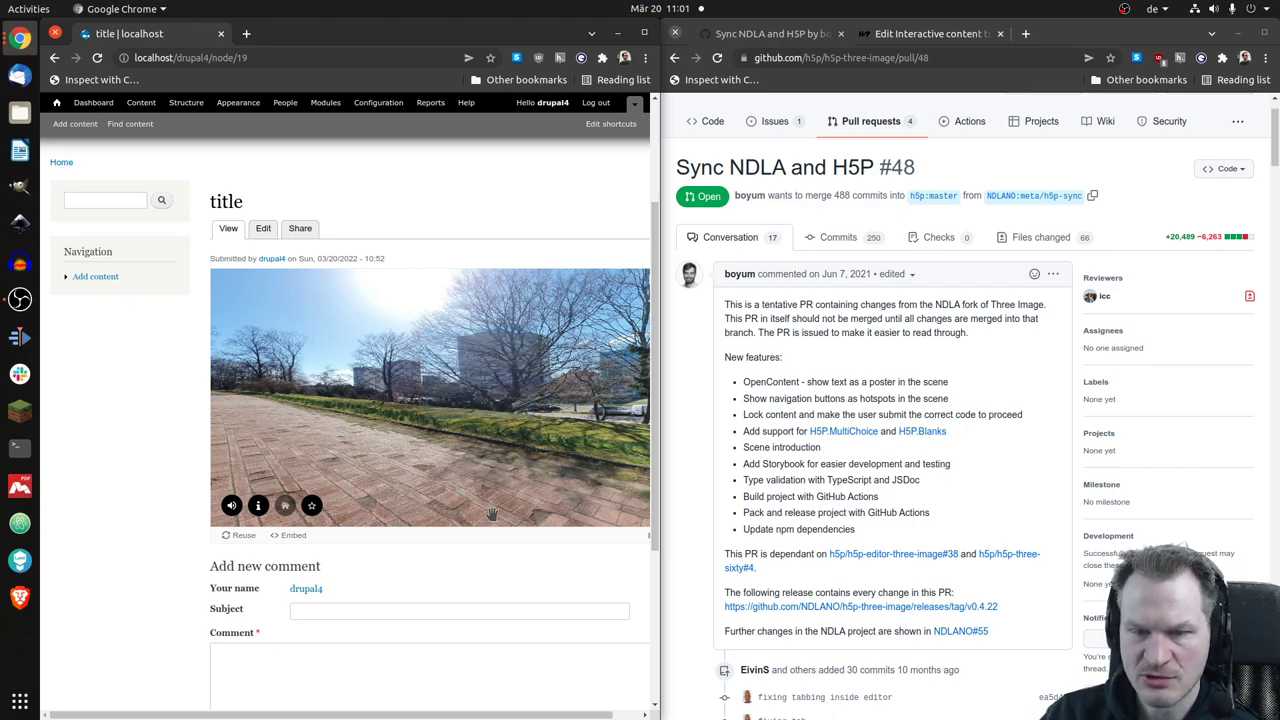
{"action": "mouse_move", "coordinate": [740, 453]}
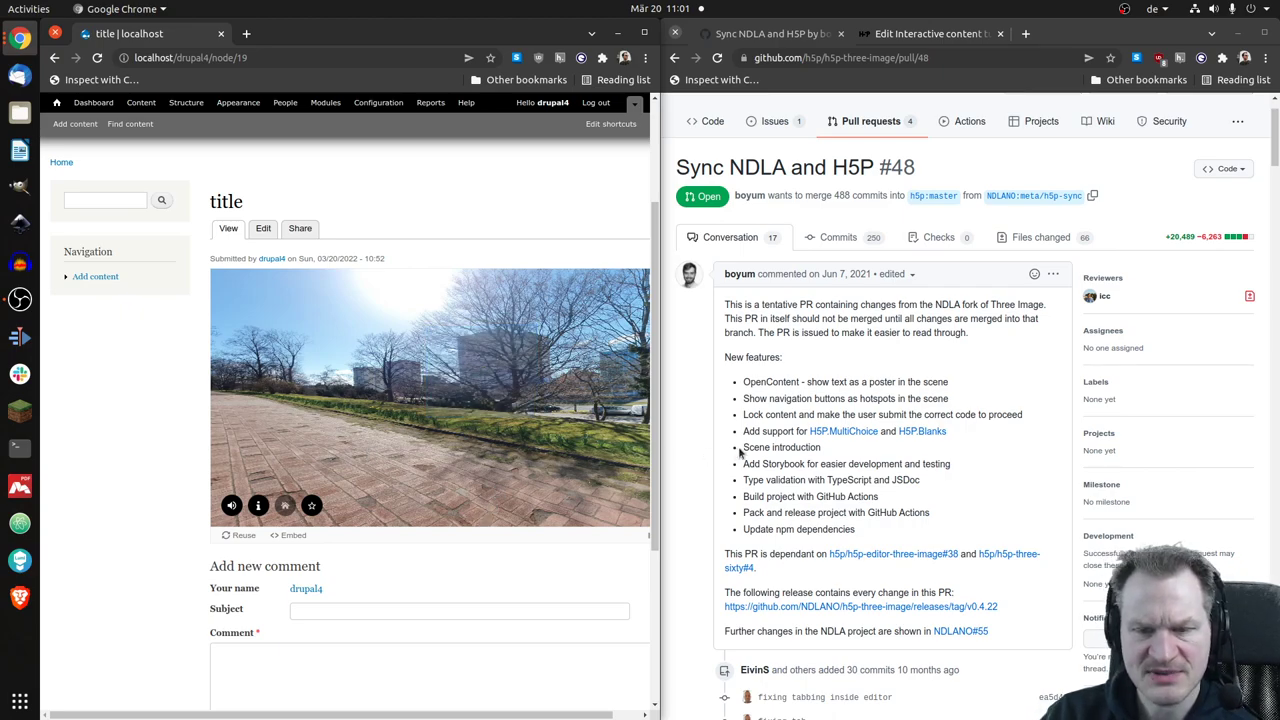
Highlight the Scene introduction entry in pull request #48's new features list
{"action": "double_click", "coordinate": [781, 447]}
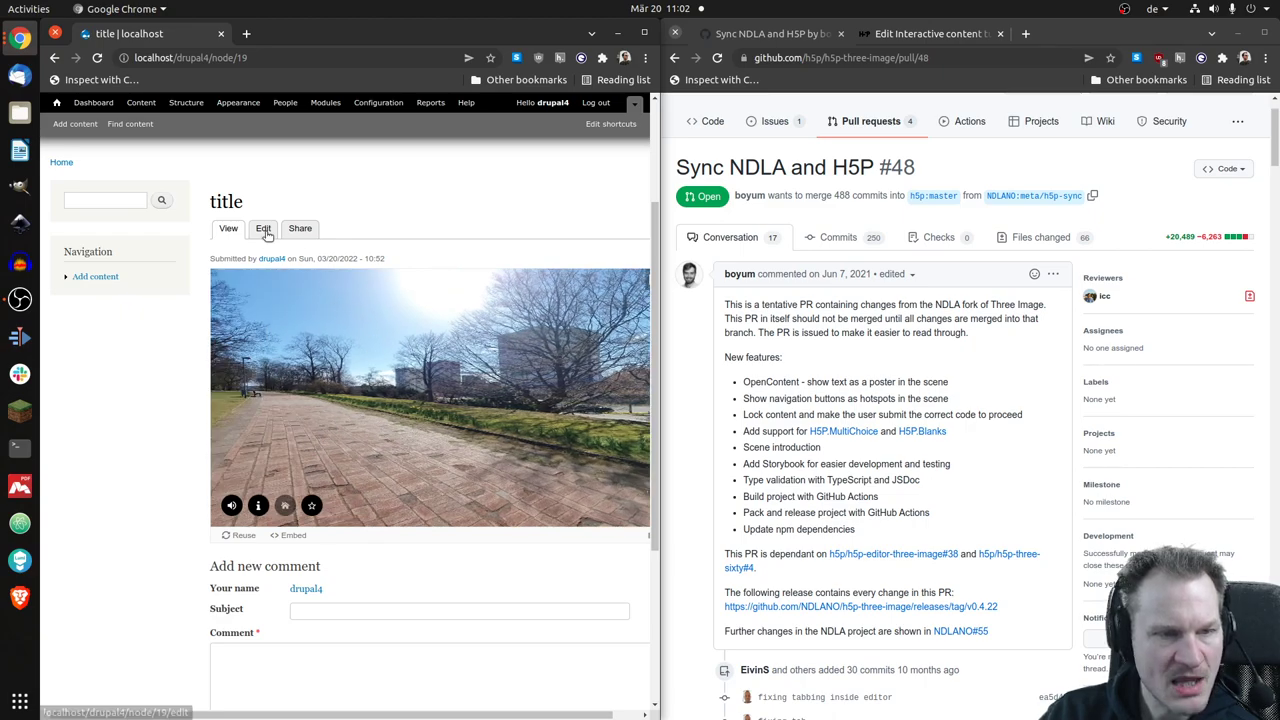
Reopen the tour editor and scroll to scene 1's 'In a hole in the ground' popup
{"action": "left_click", "coordinate": [263, 228]}
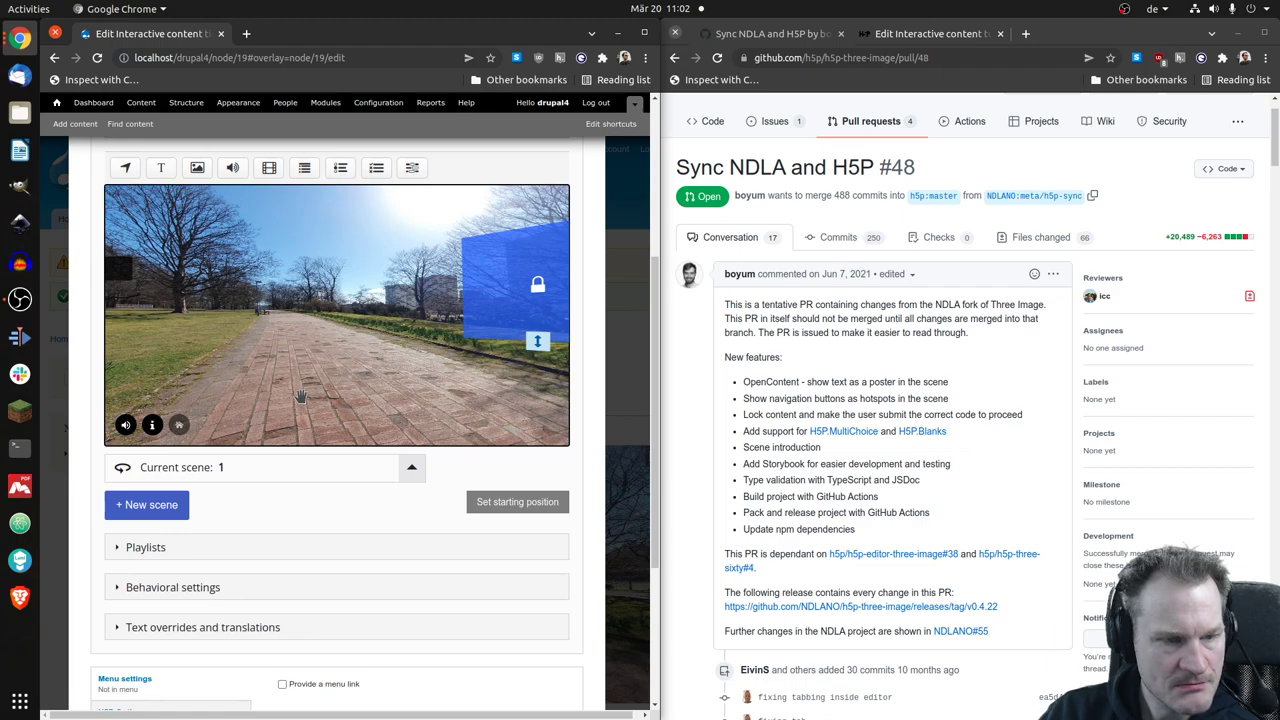
{"action": "scroll", "scroll_direction": "down", "scroll_amount": 3}
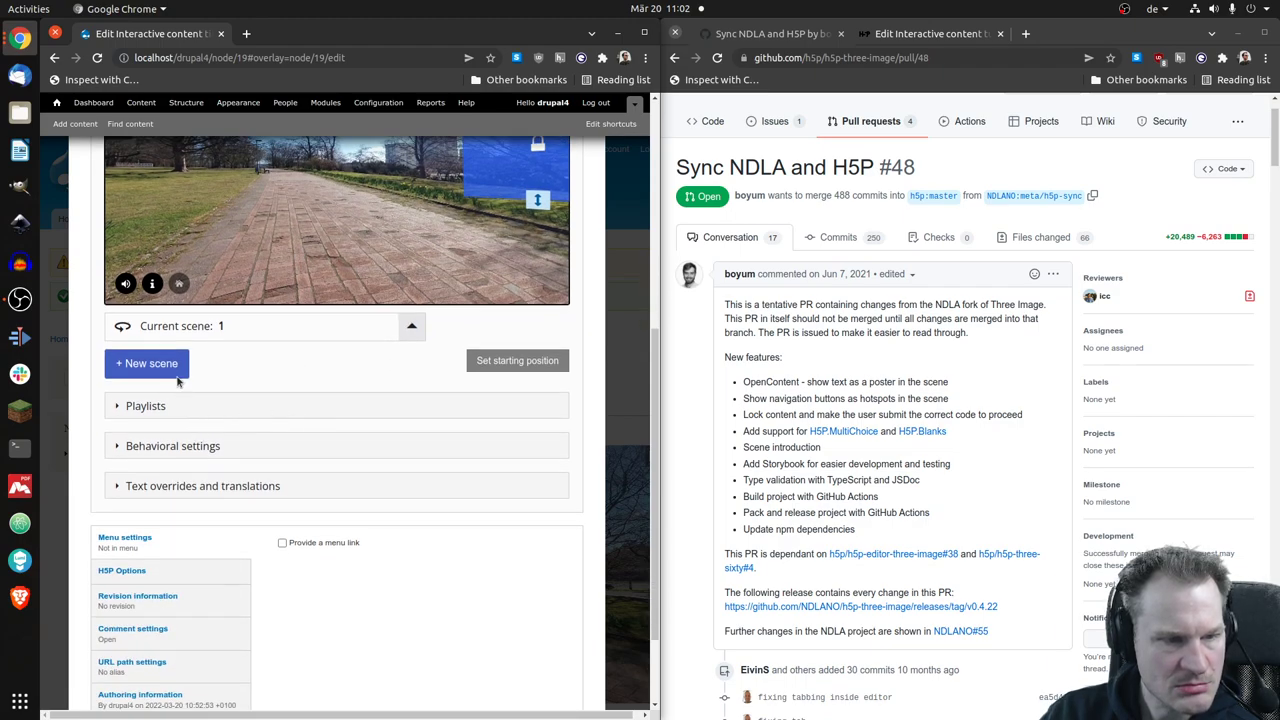
{"action": "scroll", "scroll_direction": "up", "scroll_amount": 3}
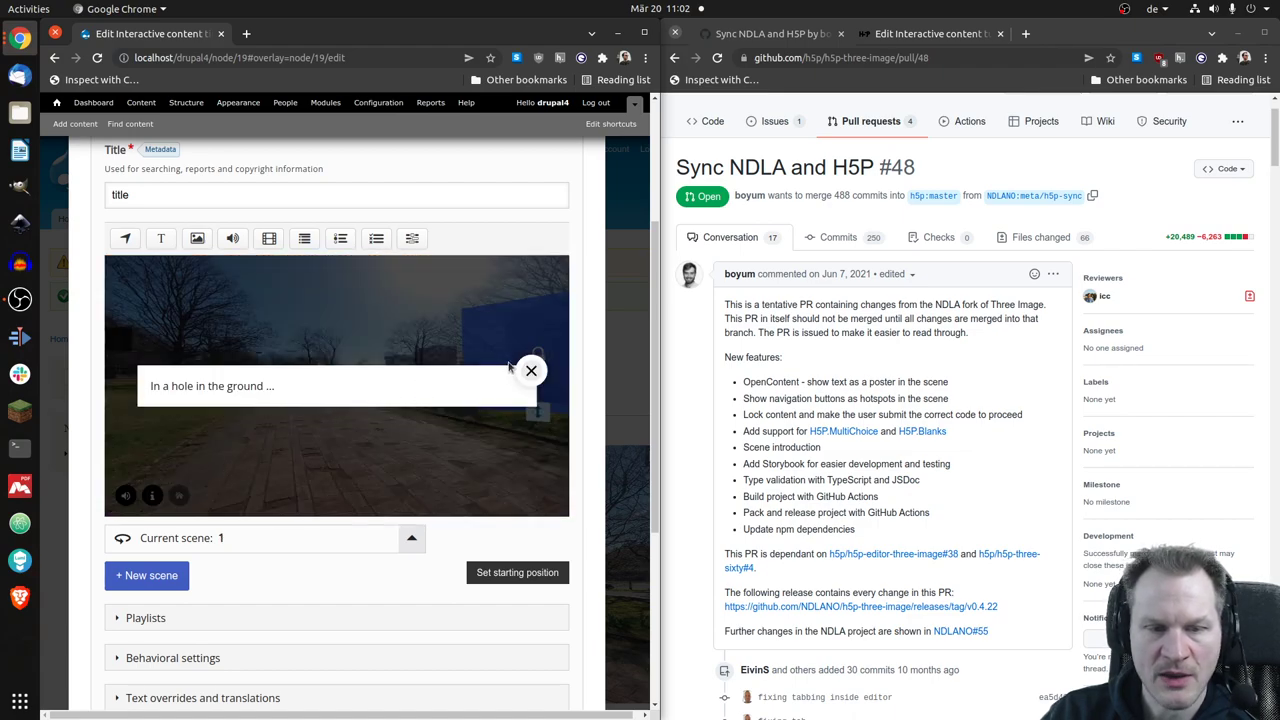
Close the intro text popup, open Behavioral settings, and highlight GitHub's Storybook entry
{"action": "left_click", "coordinate": [531, 371]}
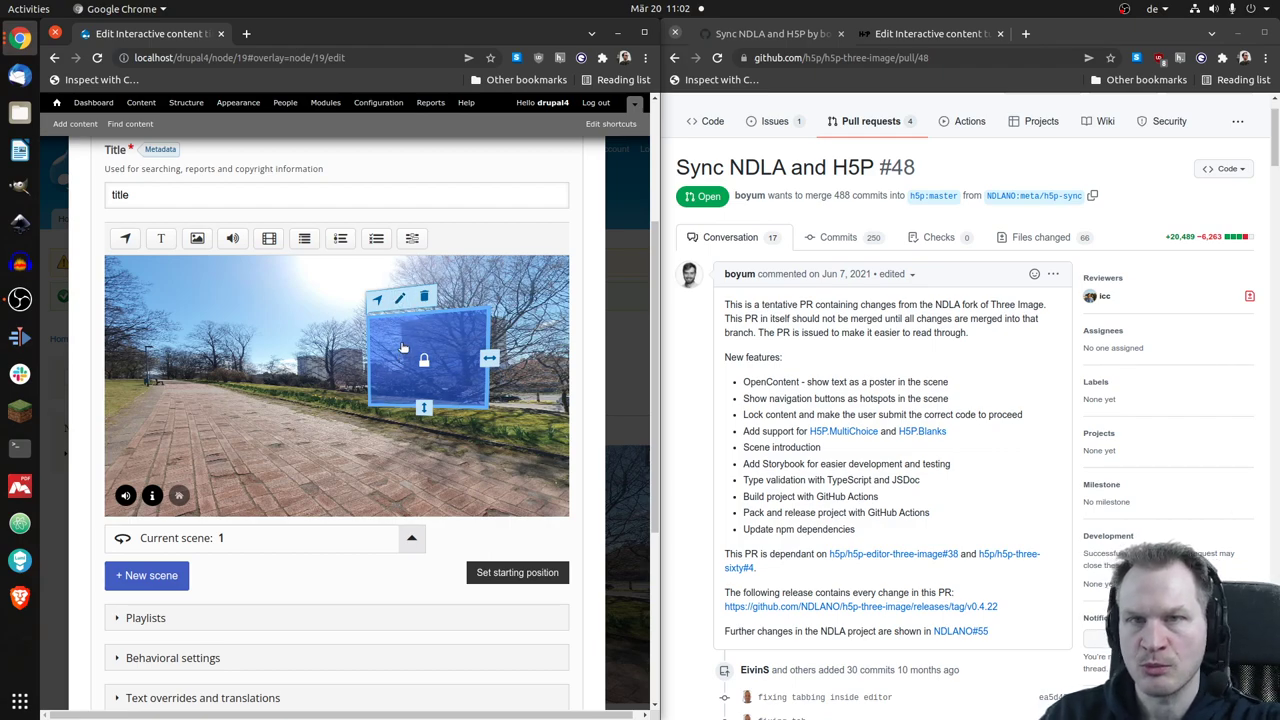
{"action": "mouse_move", "coordinate": [377, 300]}
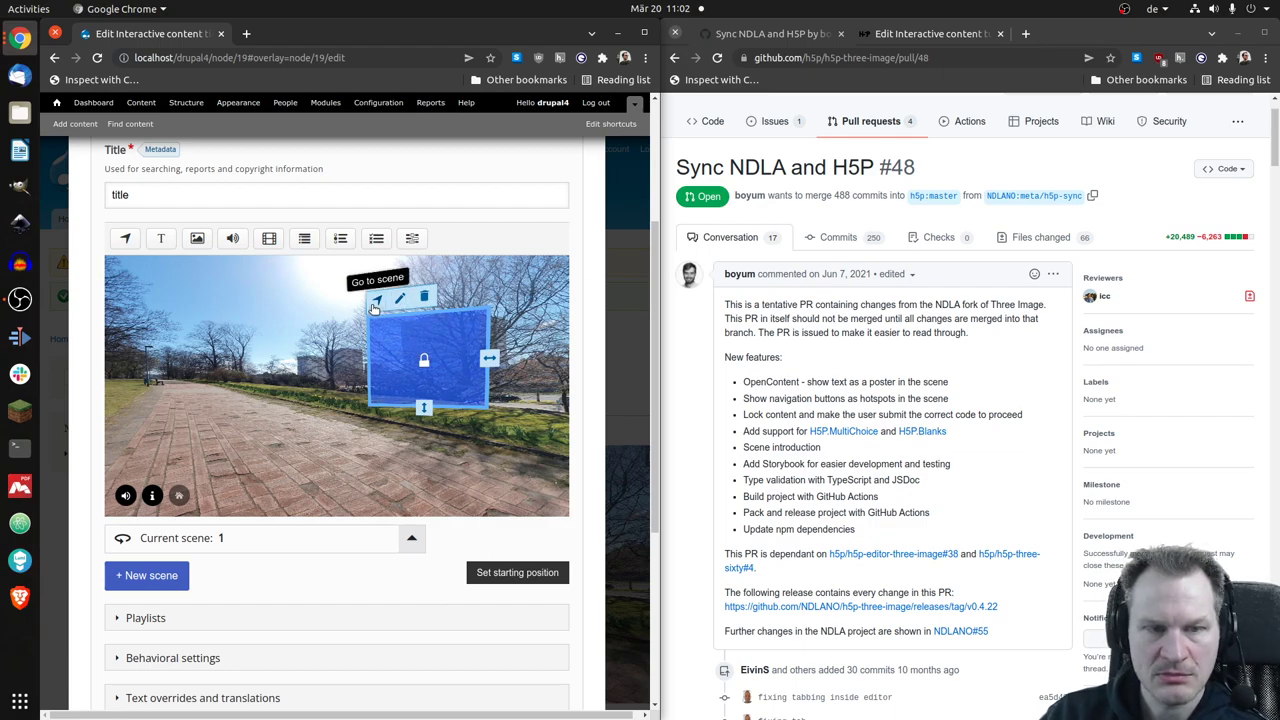
{"action": "mouse_move", "coordinate": [397, 356]}
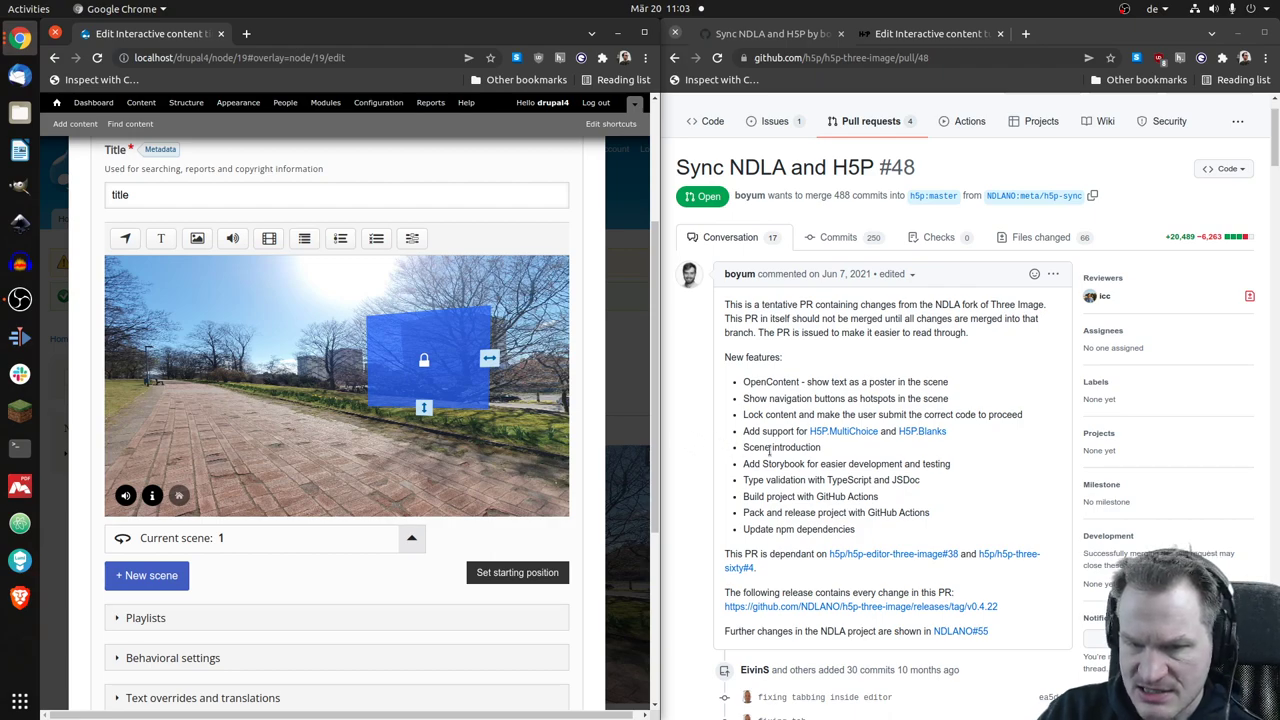
{"action": "scroll", "scroll_direction": "down", "scroll_amount": 3}
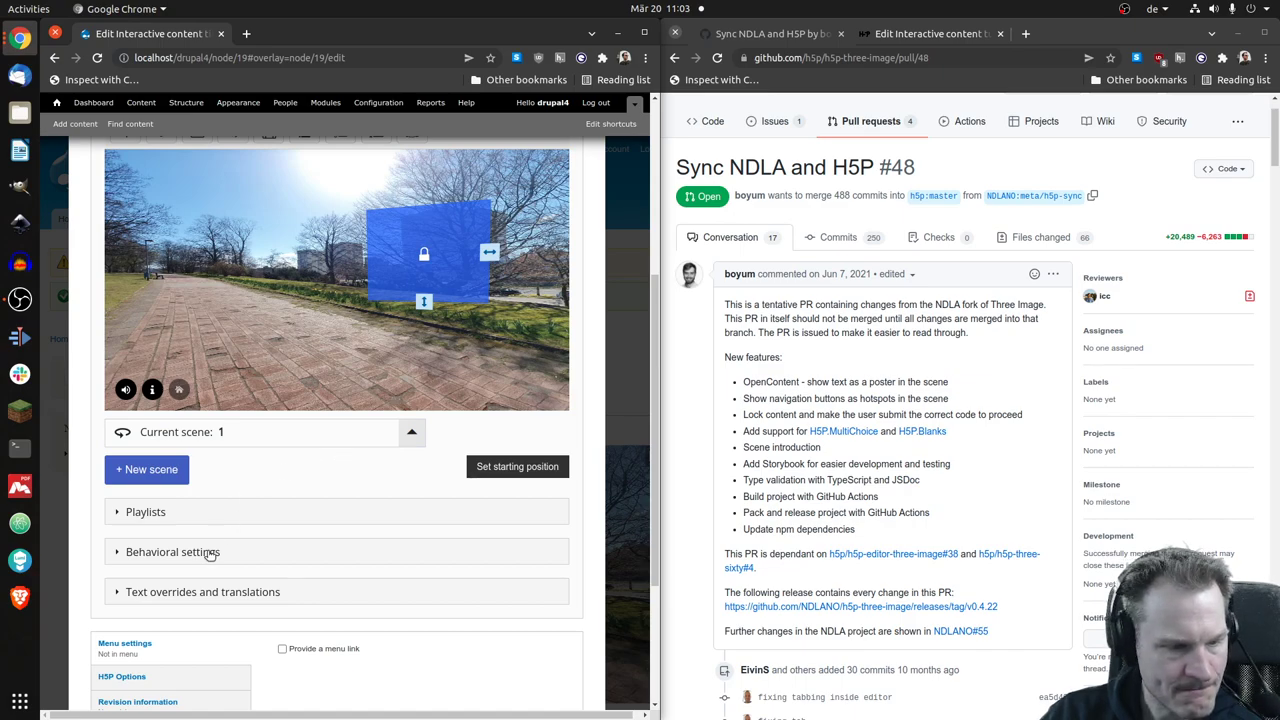
{"action": "left_click", "coordinate": [172, 551]}
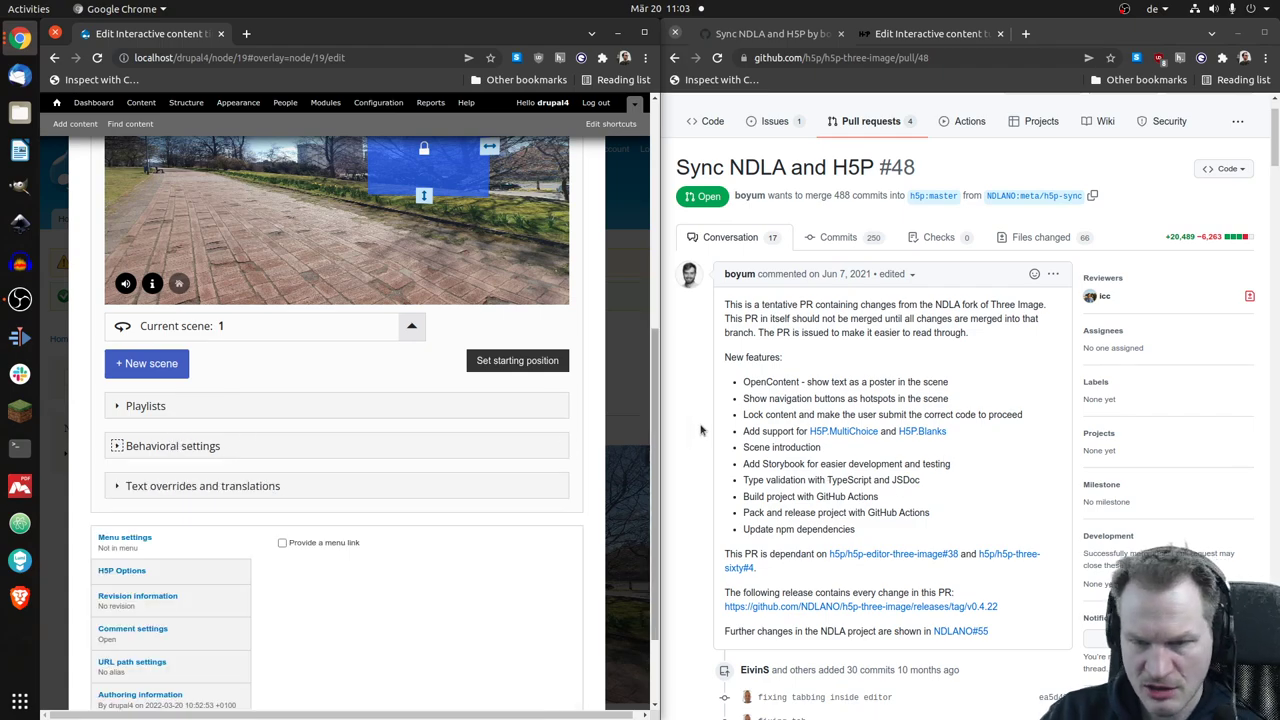
{"action": "mouse_move", "coordinate": [745, 463]}
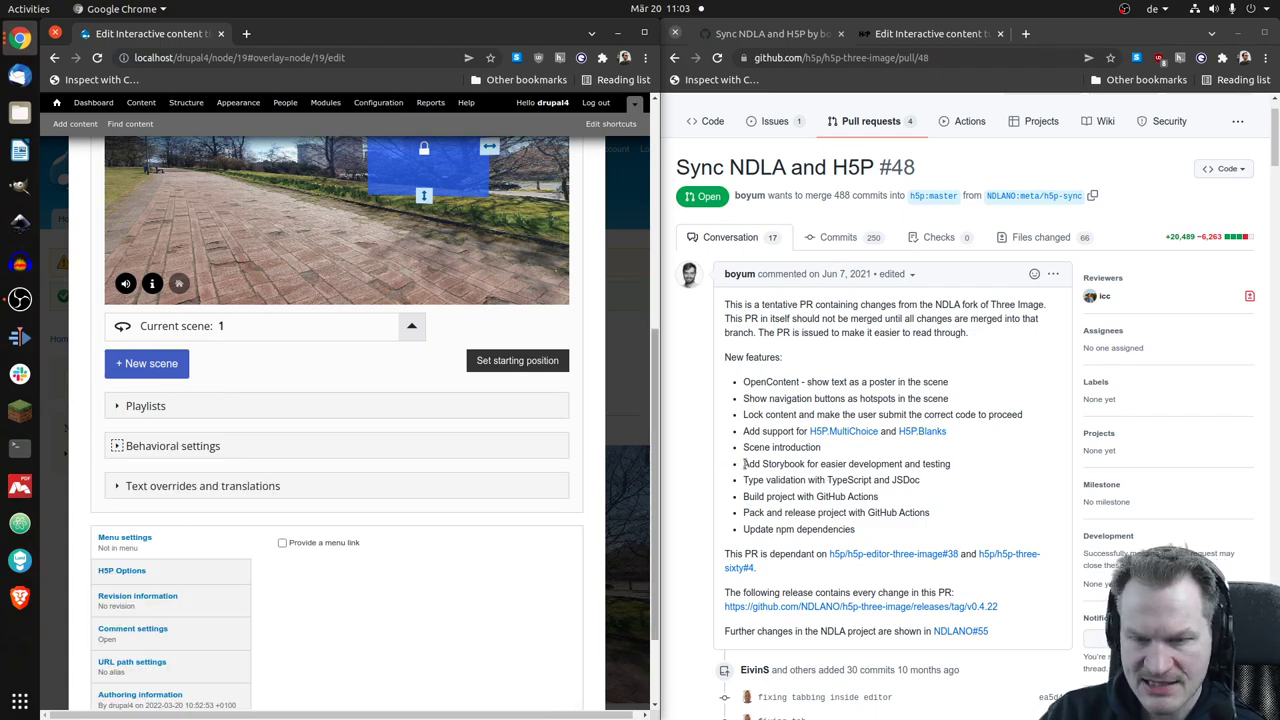
{"action": "double_click", "coordinate": [845, 463]}
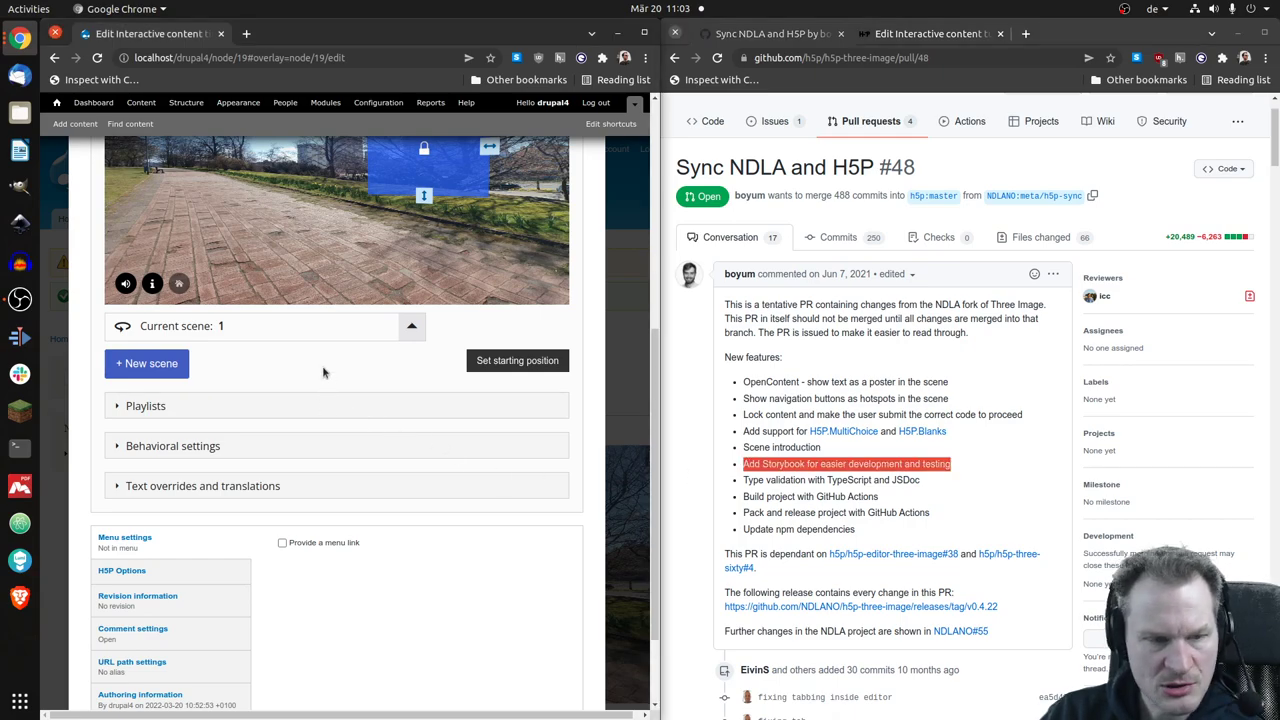
Expand Behavioral settings and review audio type, rendering quality and label options
{"action": "left_click", "coordinate": [172, 445]}
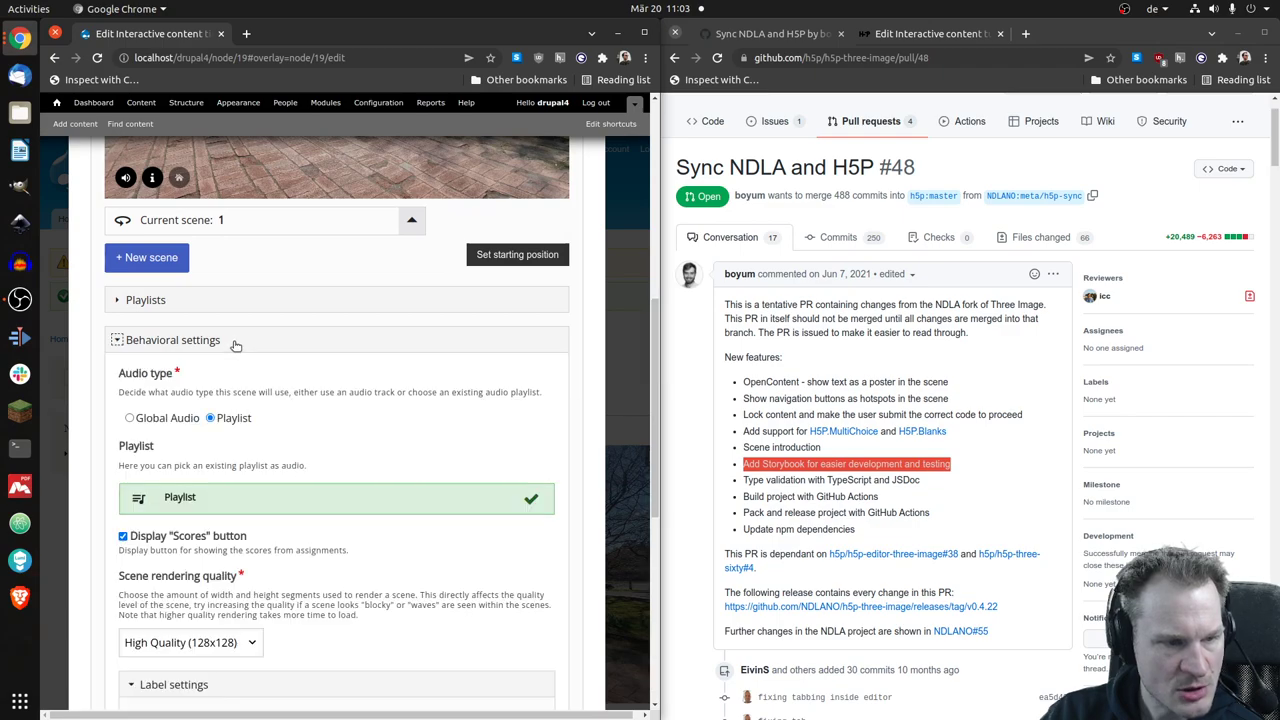
{"action": "scroll", "scroll_direction": "down", "scroll_amount": 3}
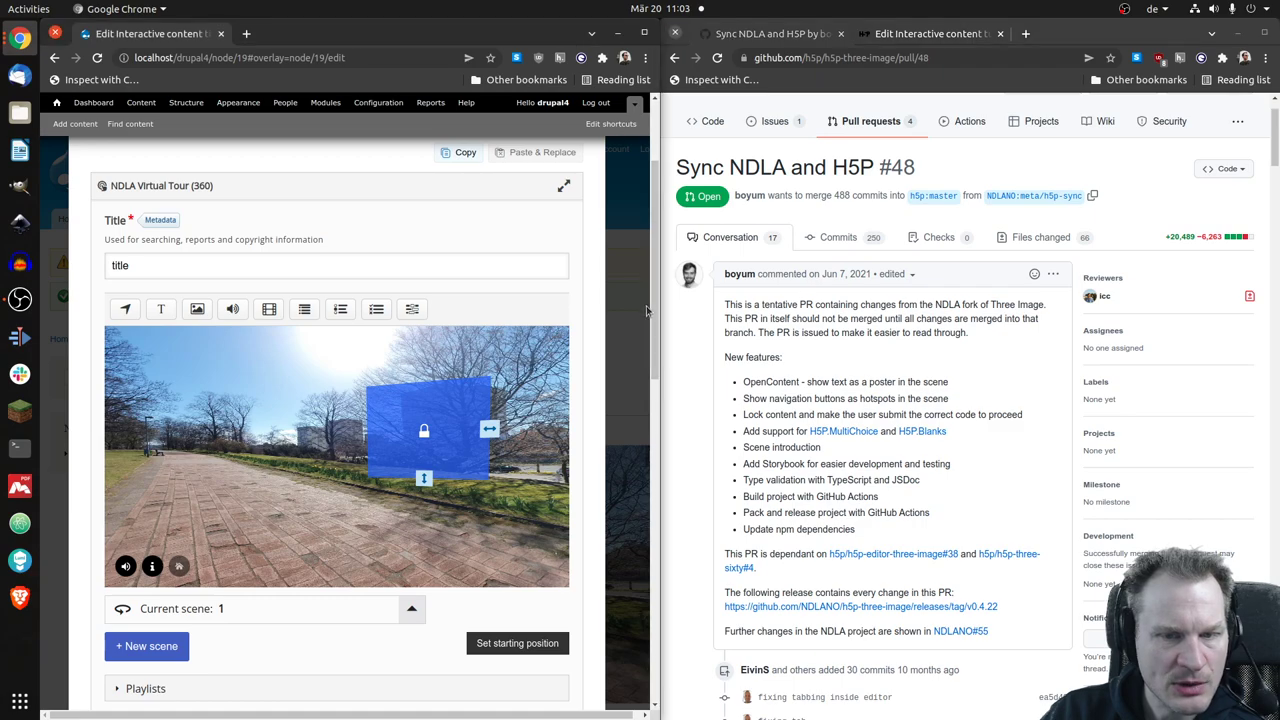
{"action": "scroll", "scroll_direction": "down", "scroll_amount": 3}
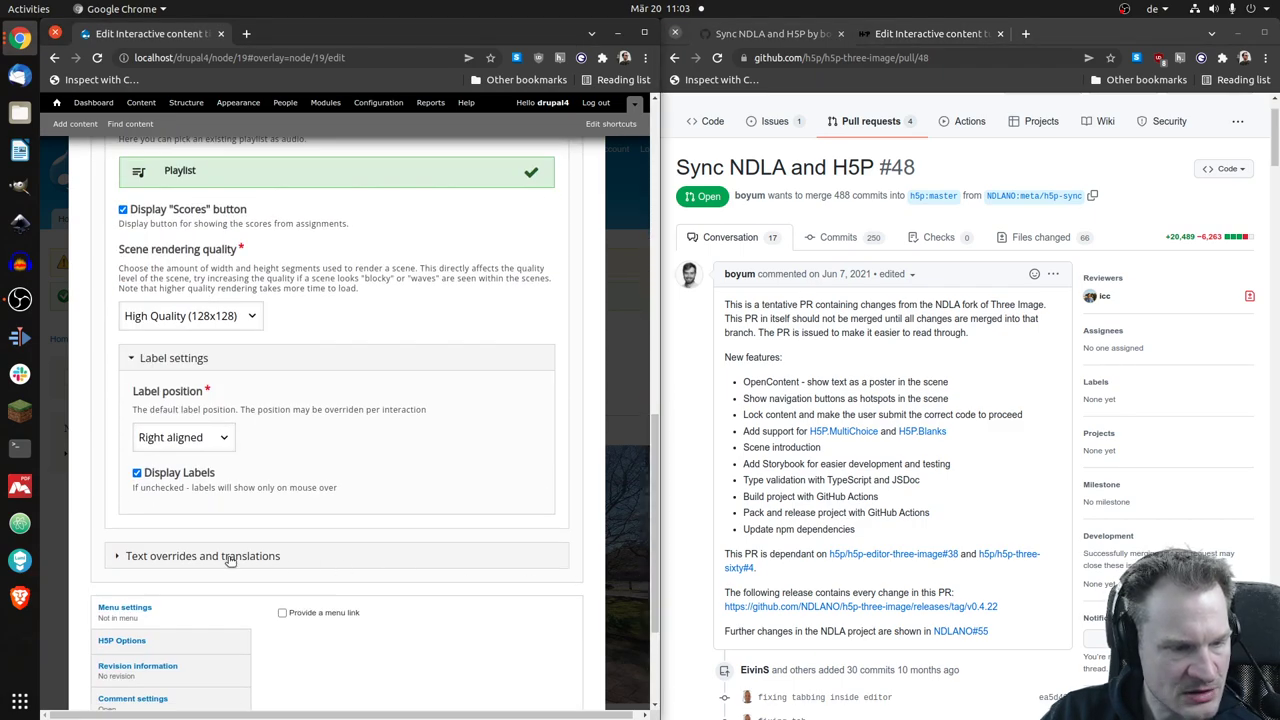
{"action": "scroll", "scroll_direction": "down", "scroll_amount": 3}
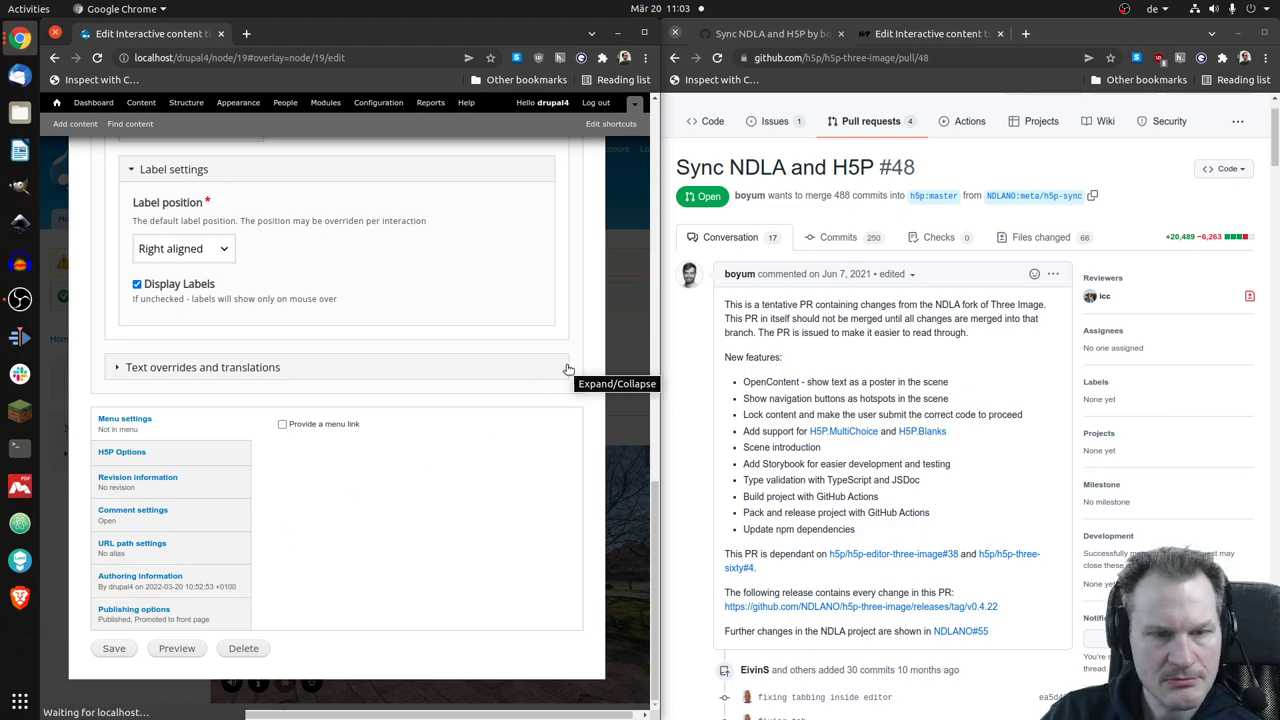
Leave the editor without saving, unlock the tour with its code, and reach the park scene
{"action": "left_click", "coordinate": [113, 648]}
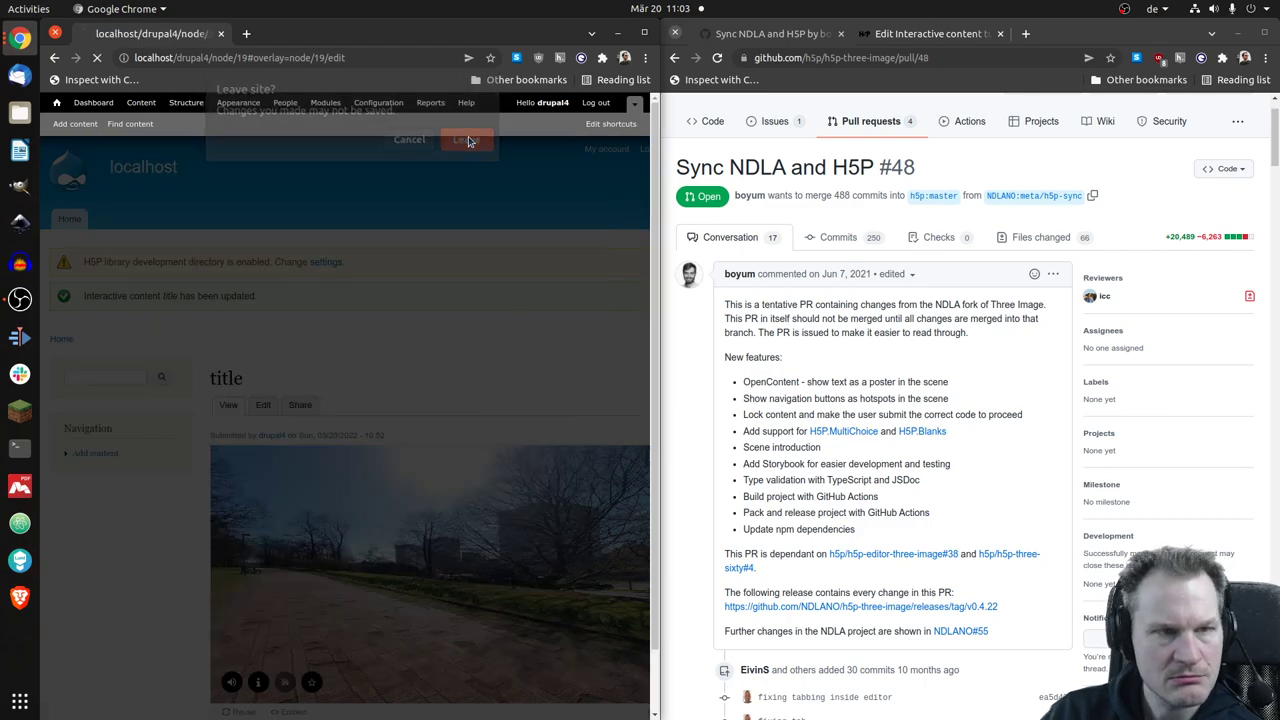
{"action": "left_click", "coordinate": [466, 139]}
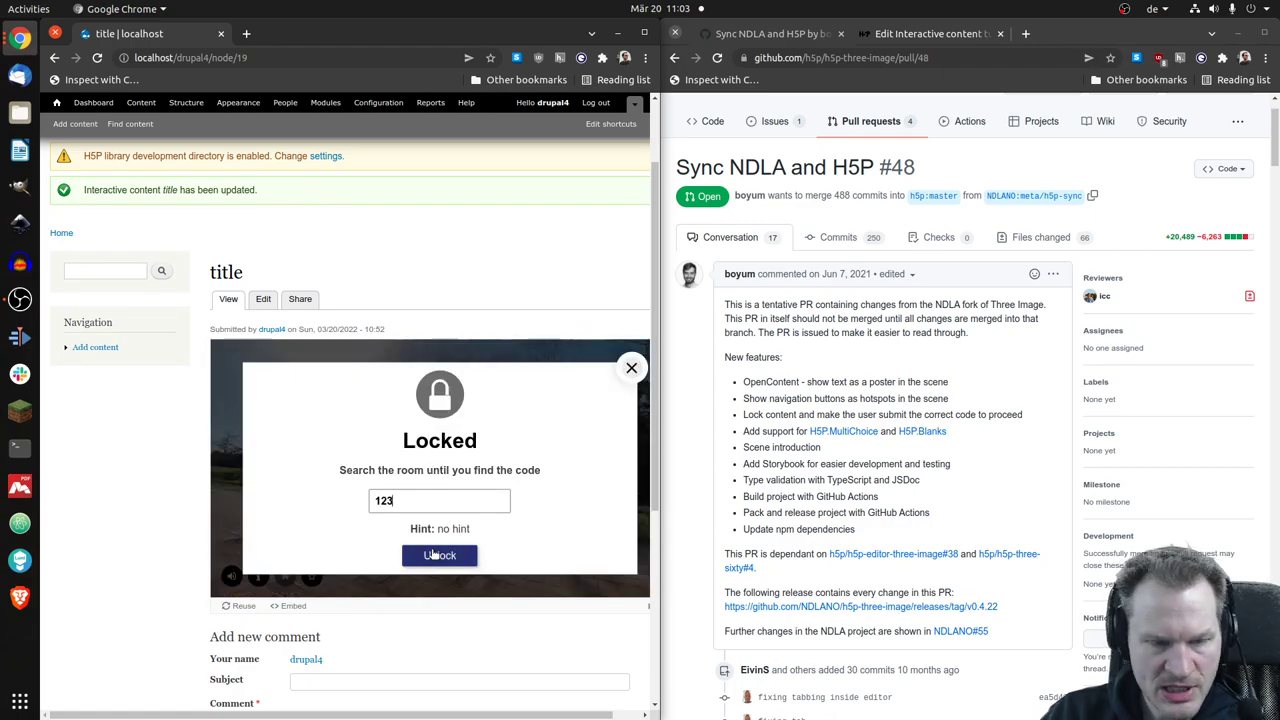
{"action": "left_click", "coordinate": [439, 555]}
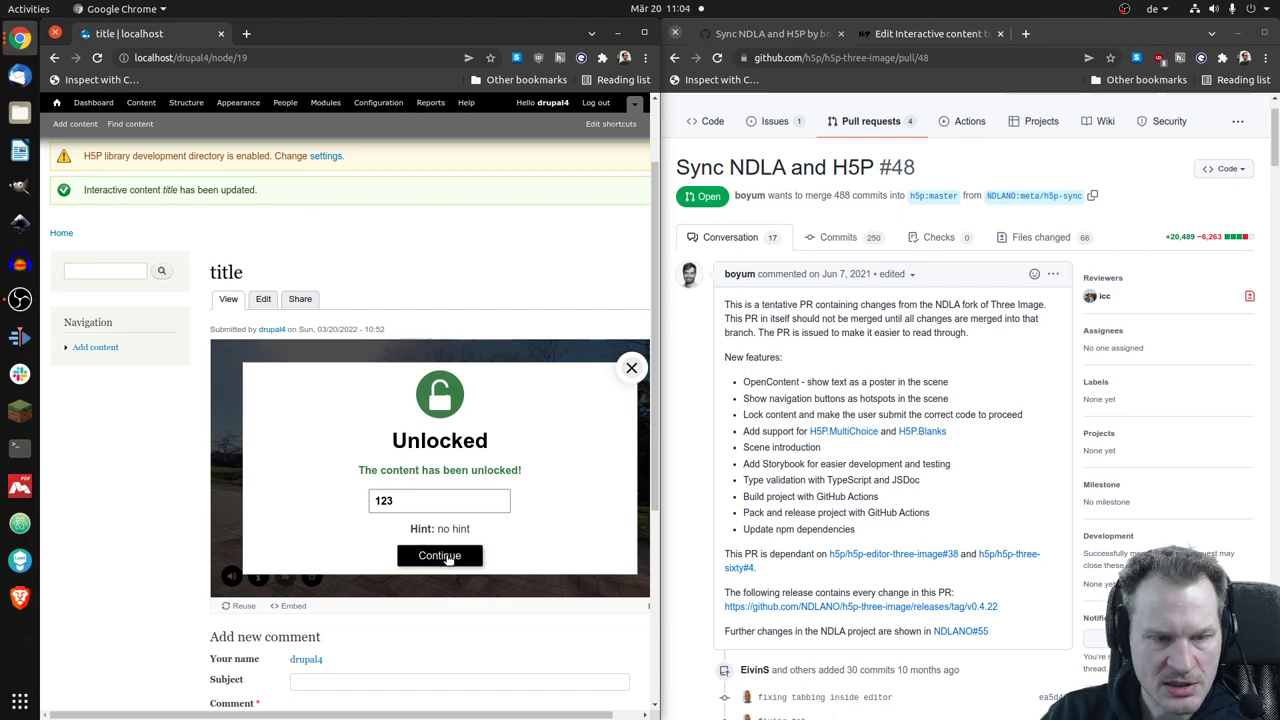
{"action": "left_click", "coordinate": [439, 555]}
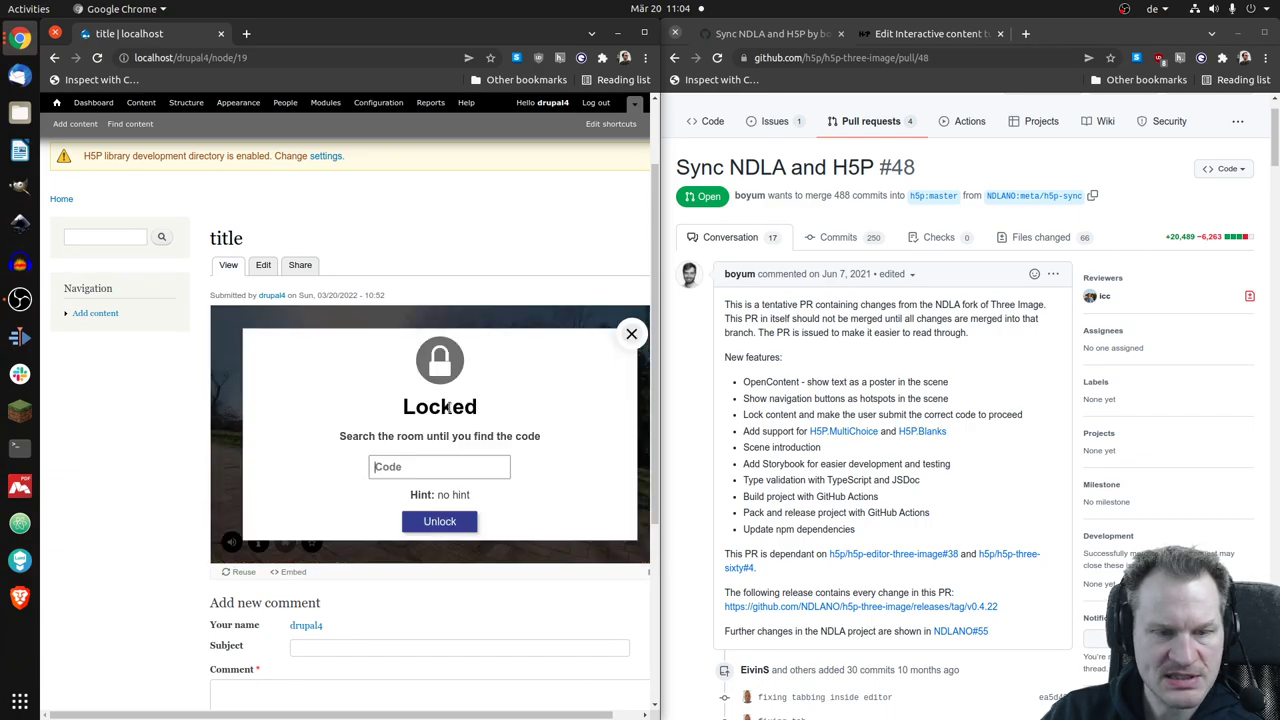
{"action": "type", "text": "123"}
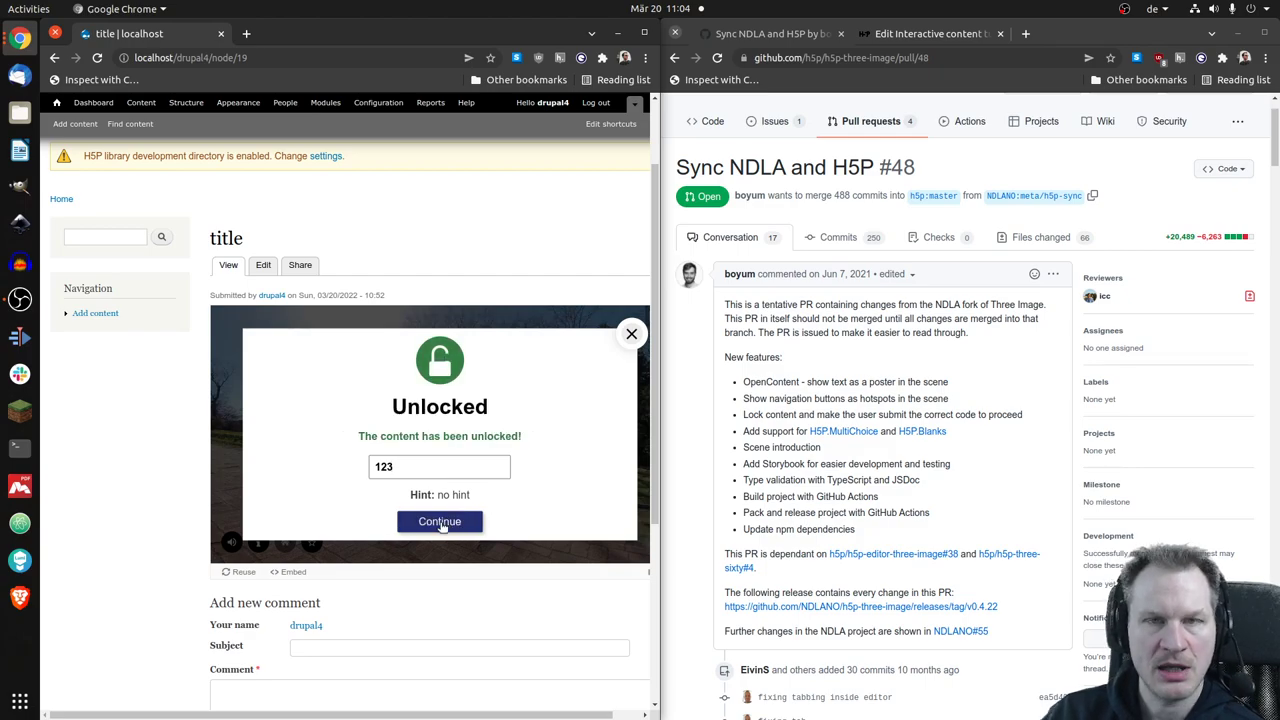
{"action": "left_click", "coordinate": [439, 521]}
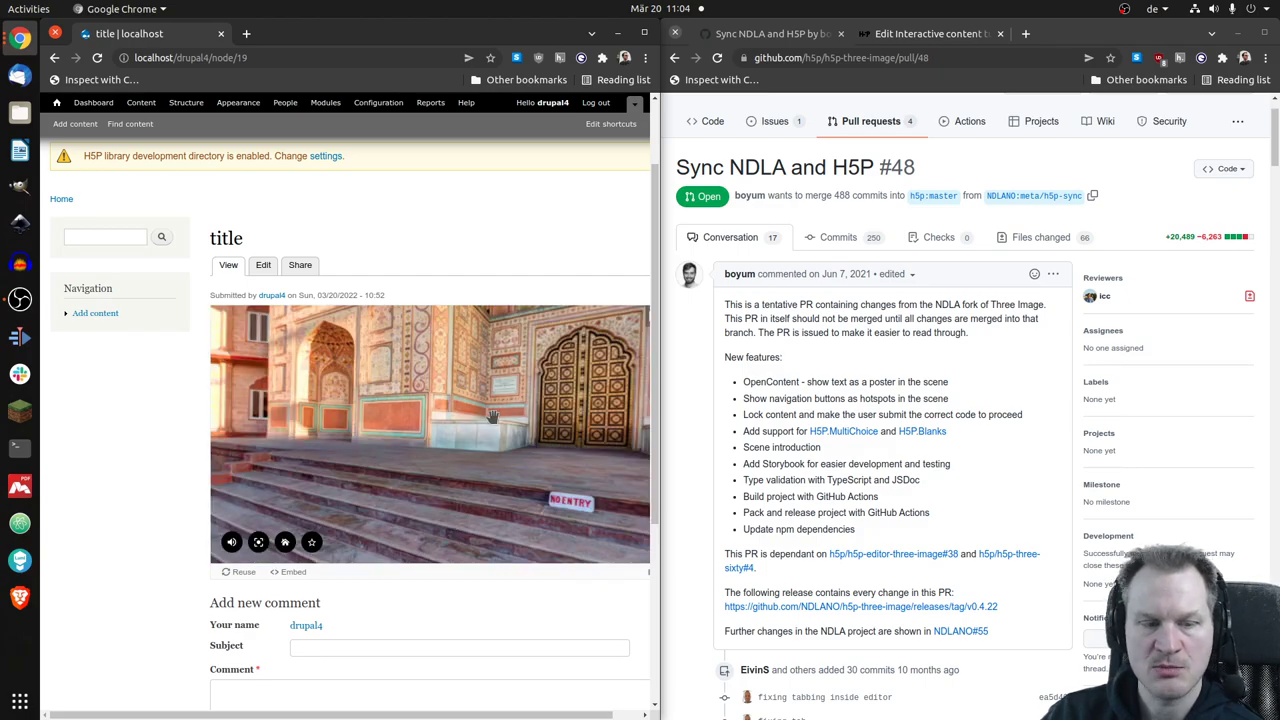
{"action": "mouse_move", "coordinate": [284, 541]}
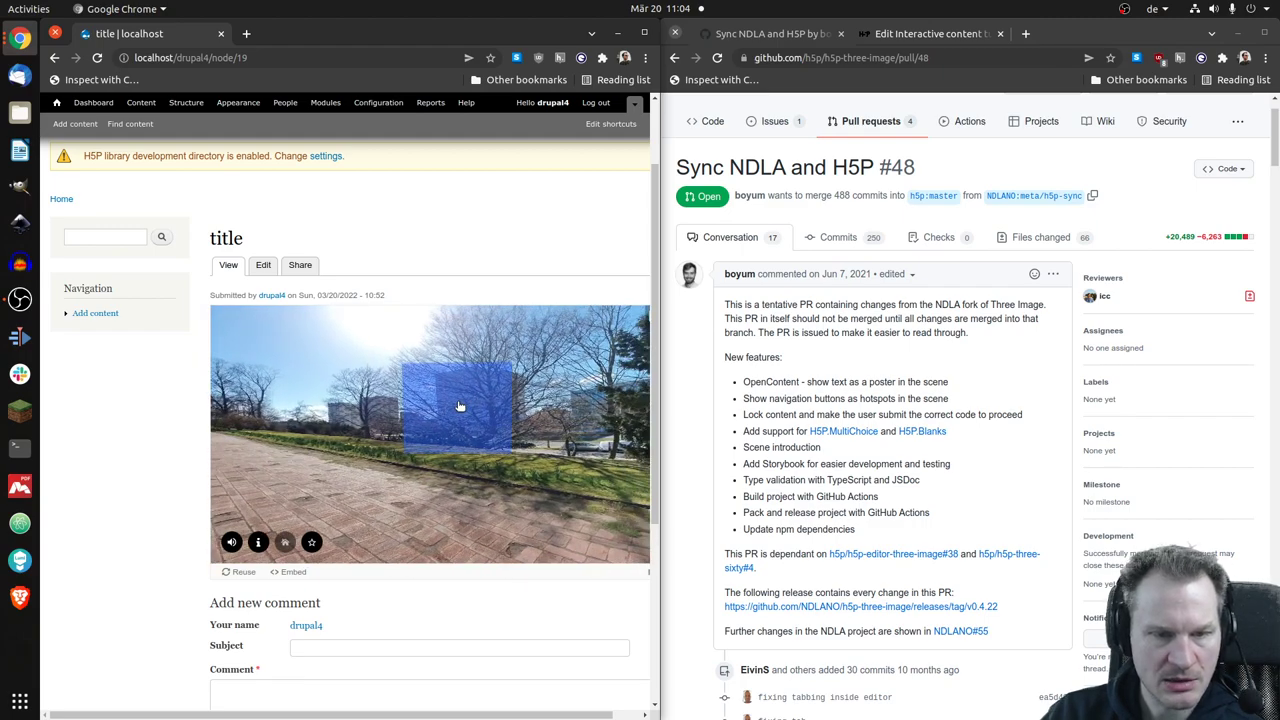
Return from the park scene to the palace scene and highlight 'Storybook' in the GitHub PR
{"action": "left_click", "coordinate": [258, 541]}
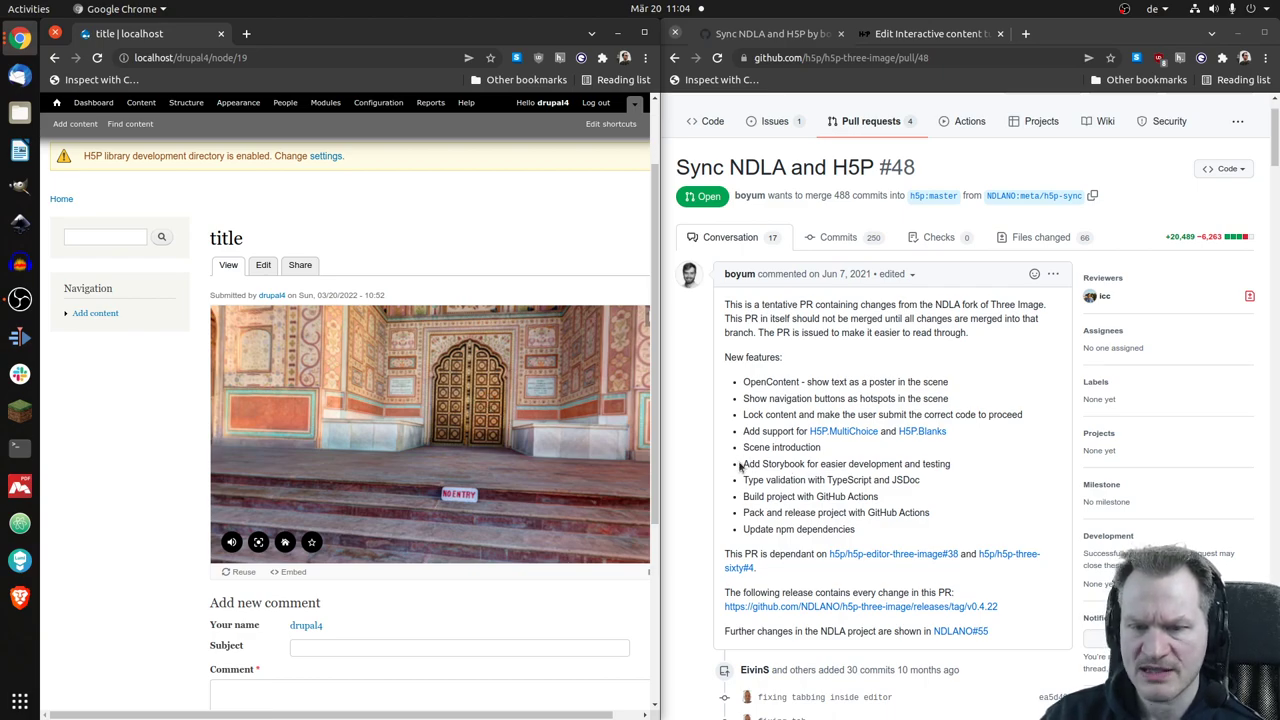
{"action": "double_click", "coordinate": [781, 464]}
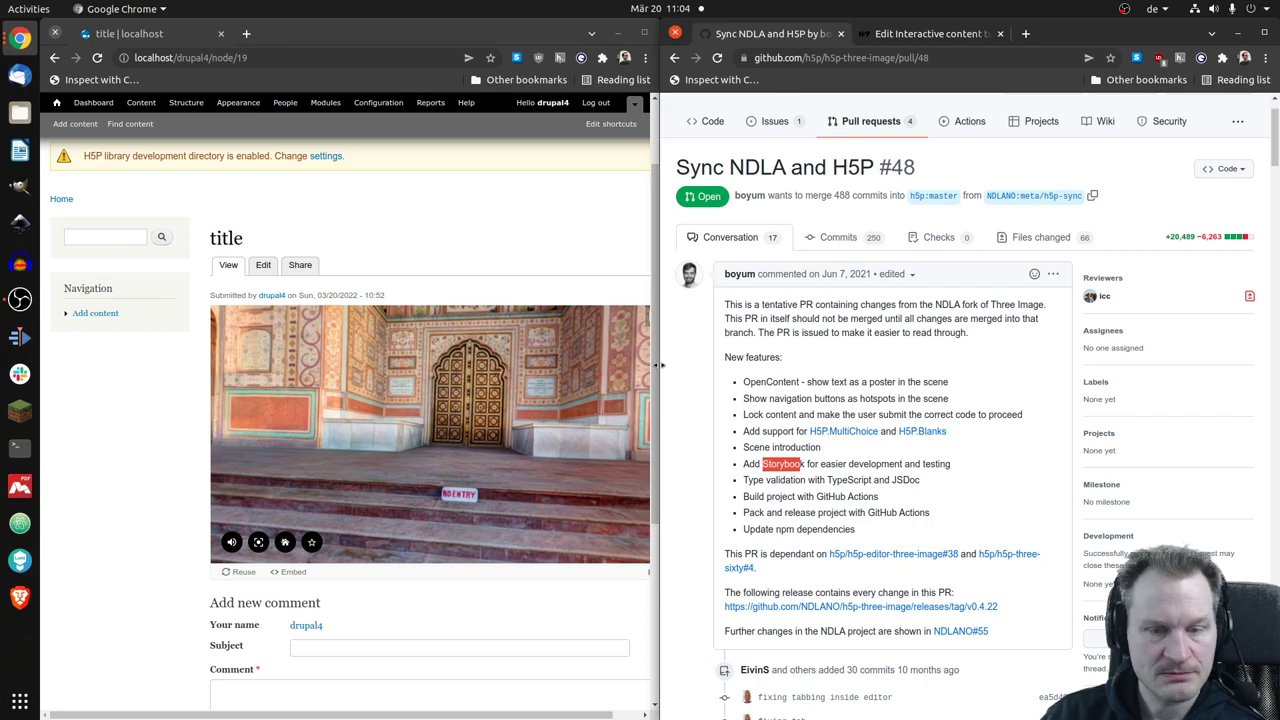
{"action": "mouse_move", "coordinate": [503, 223]}
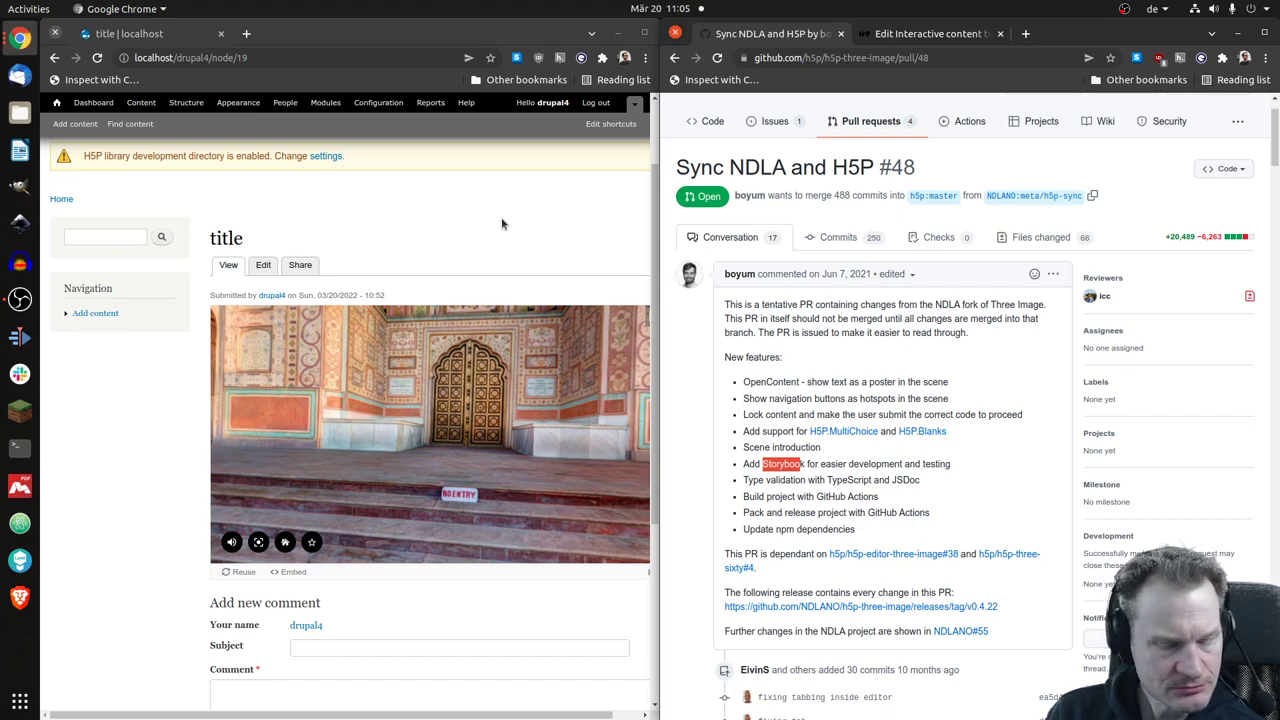
{"action": "mouse_move", "coordinate": [398, 382]}
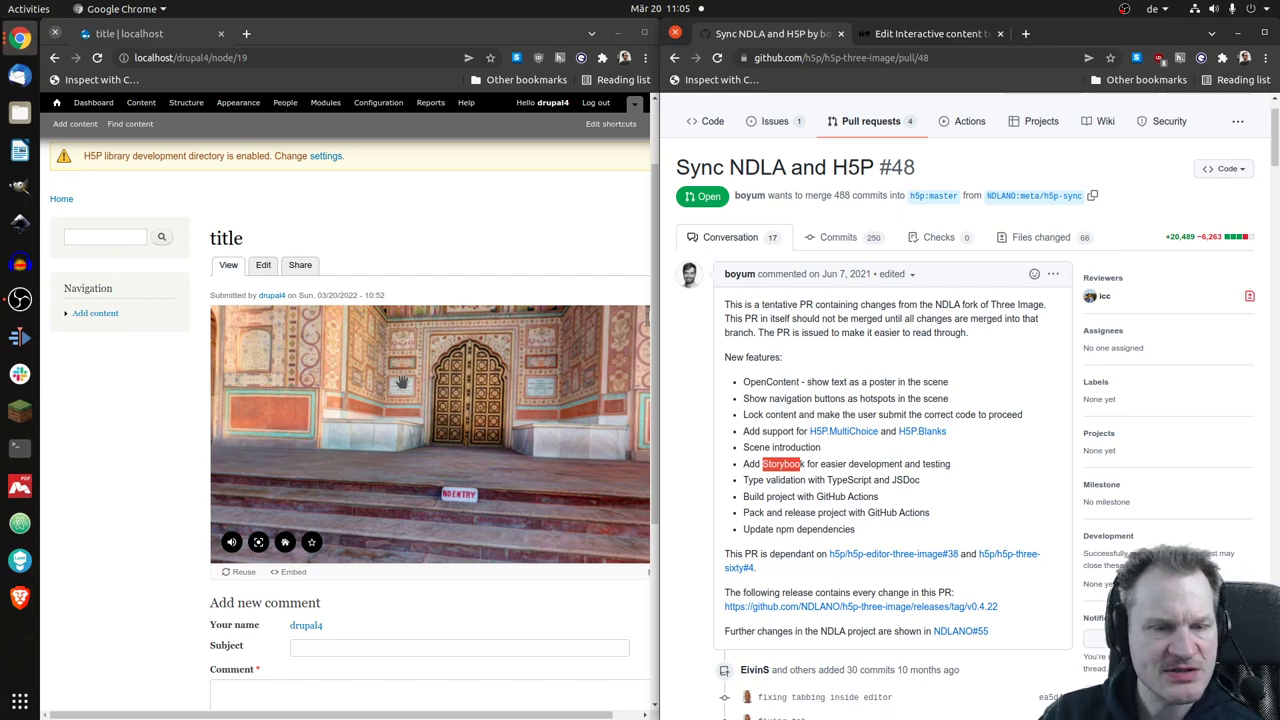
{"action": "mouse_move", "coordinate": [426, 247]}
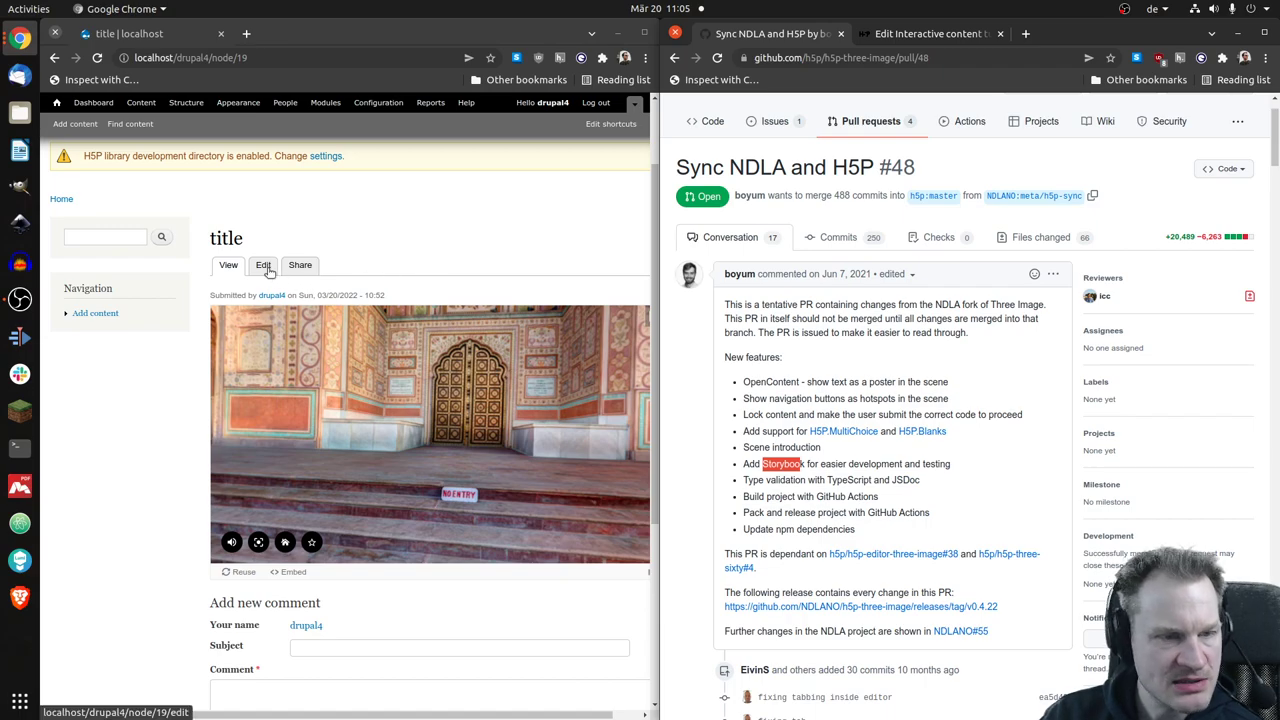
Reopen the tour in the editor and inspect the 'dsfsf' text hotspot form
{"action": "left_click", "coordinate": [263, 265]}
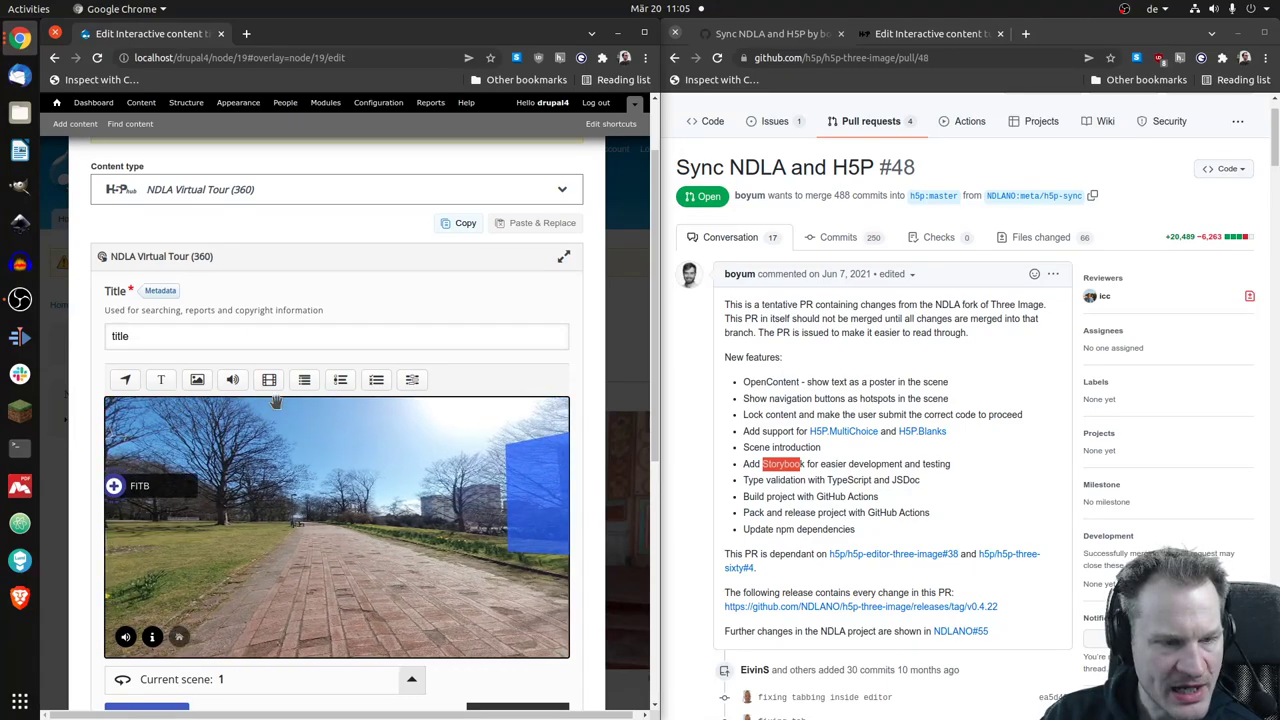
{"action": "mouse_move", "coordinate": [161, 380]}
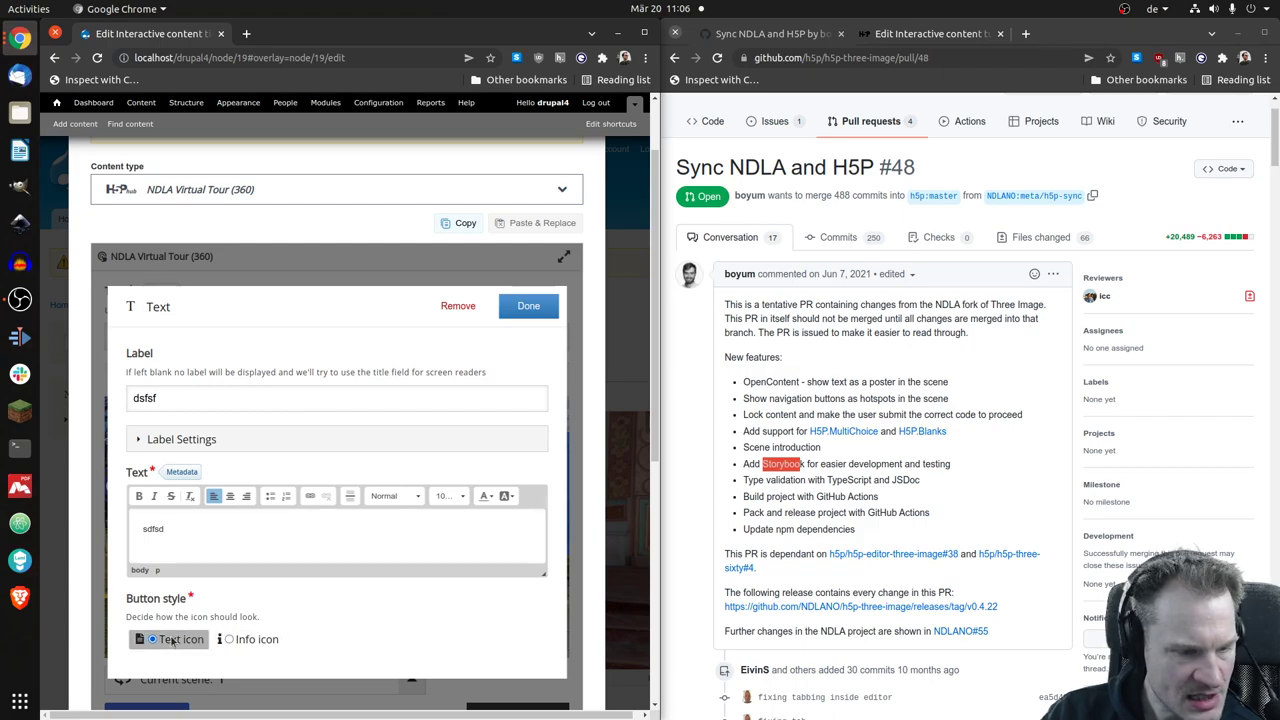
{"action": "left_click", "coordinate": [528, 306]}
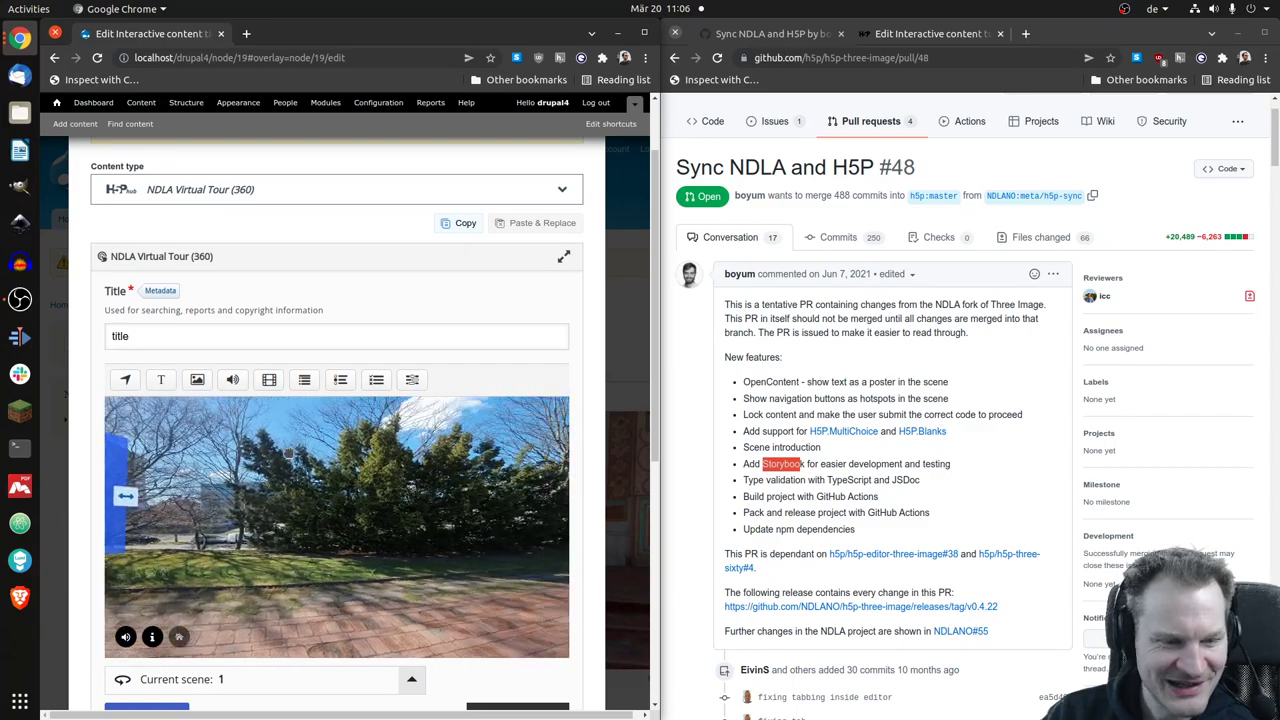
Browse to scene 2, leave the edit page unsaved, and show h5p-three-image's code
{"action": "scroll", "scroll_direction": "down", "scroll_amount": 3}
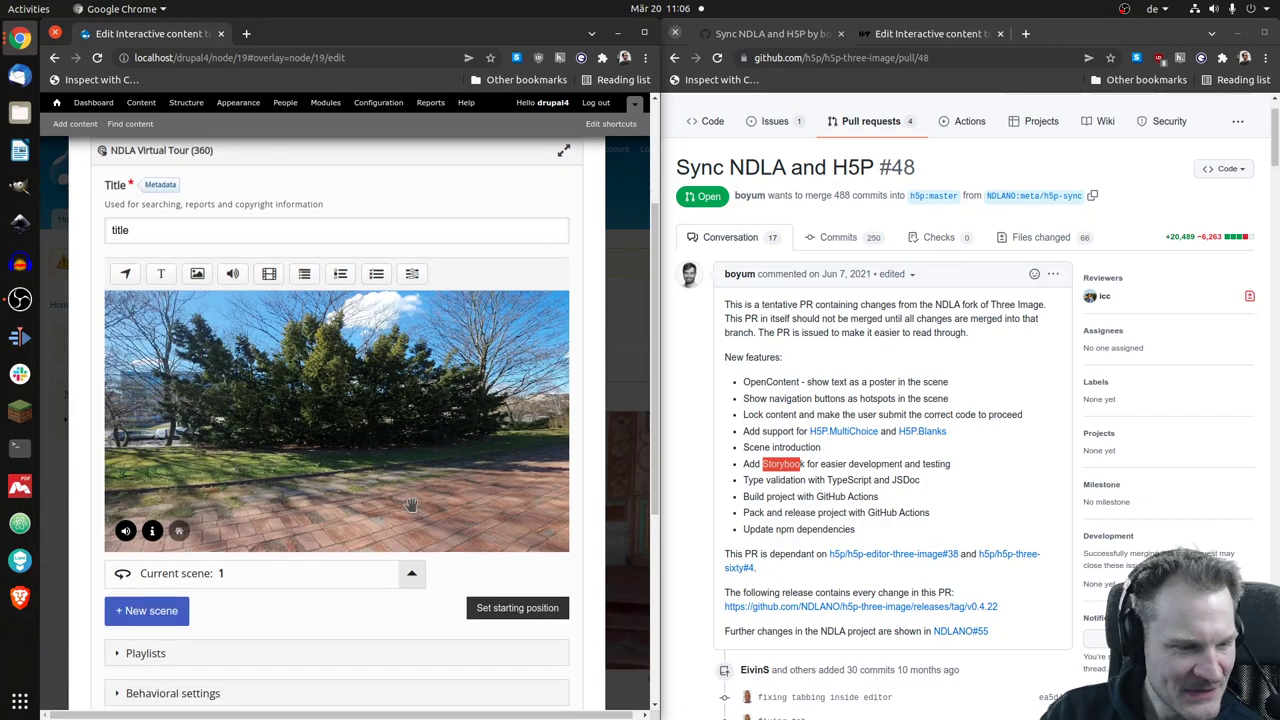
{"action": "scroll", "scroll_direction": "down", "scroll_amount": 3}
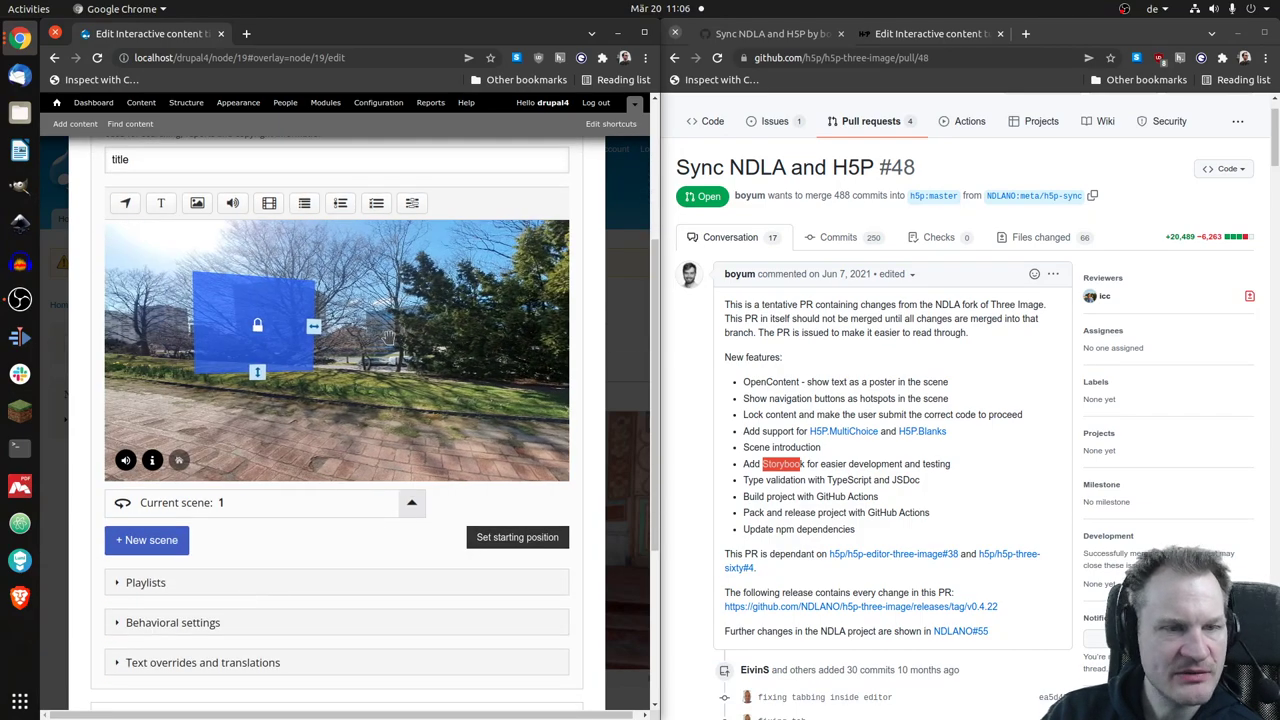
{"action": "left_click_drag", "start_coordinate": [250, 325], "coordinate": [320, 325]}
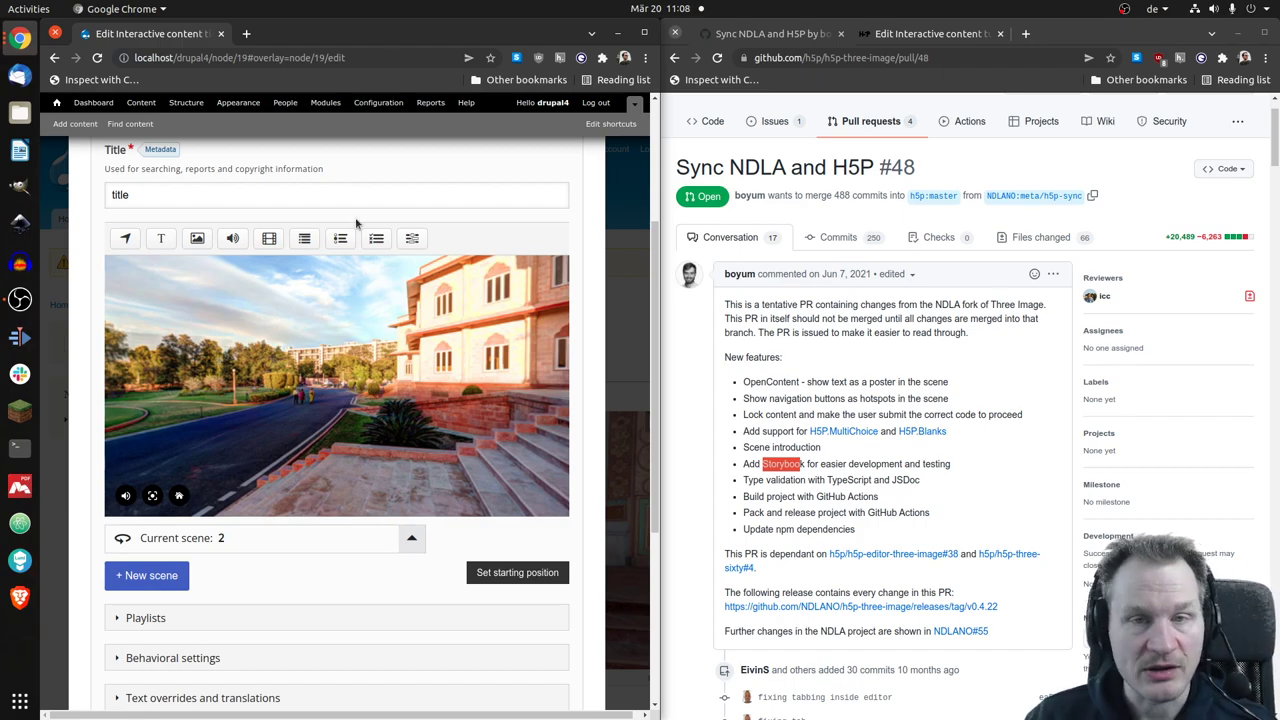
{"action": "mouse_move", "coordinate": [193, 19]}
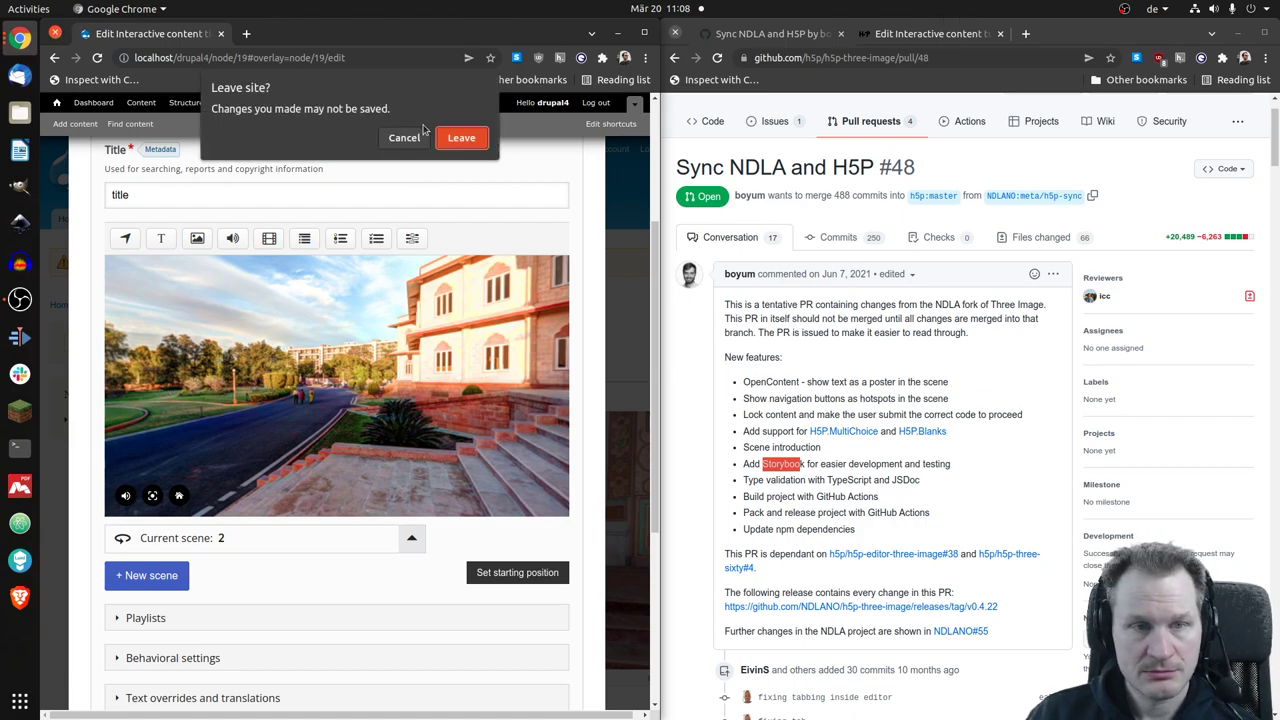
{"action": "left_click", "coordinate": [461, 137]}
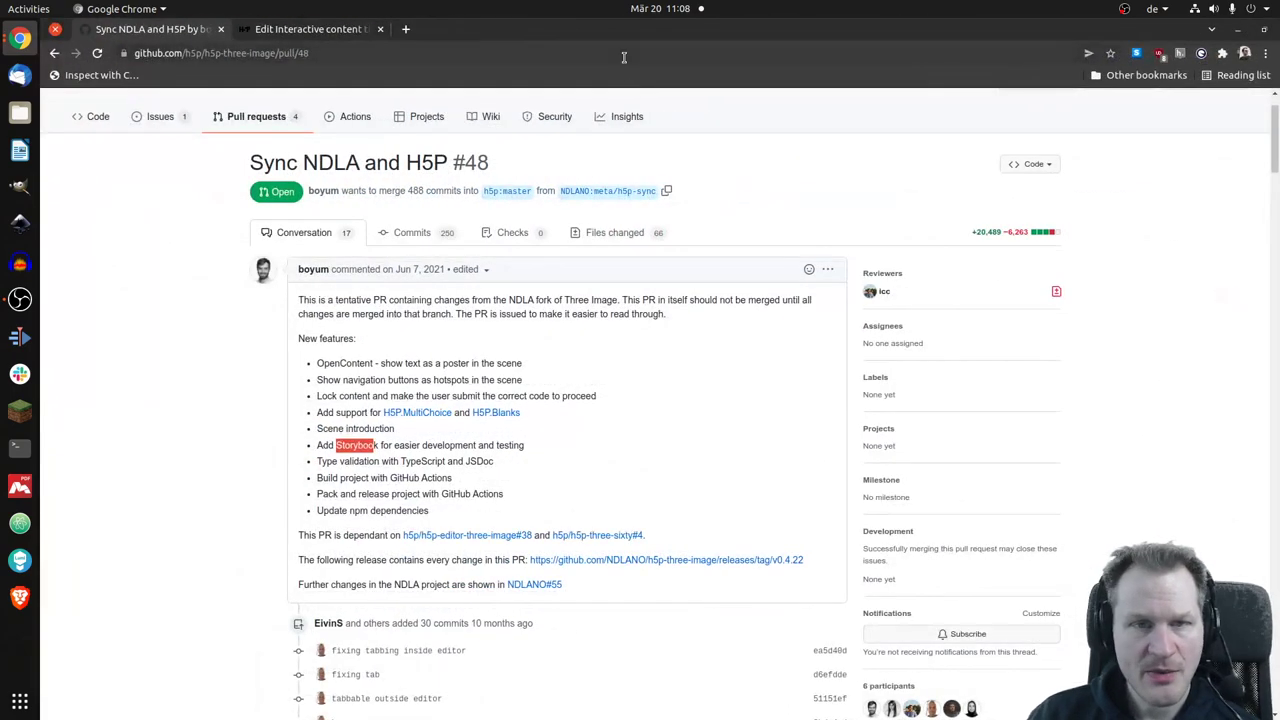
{"action": "left_click", "coordinate": [220, 53]}
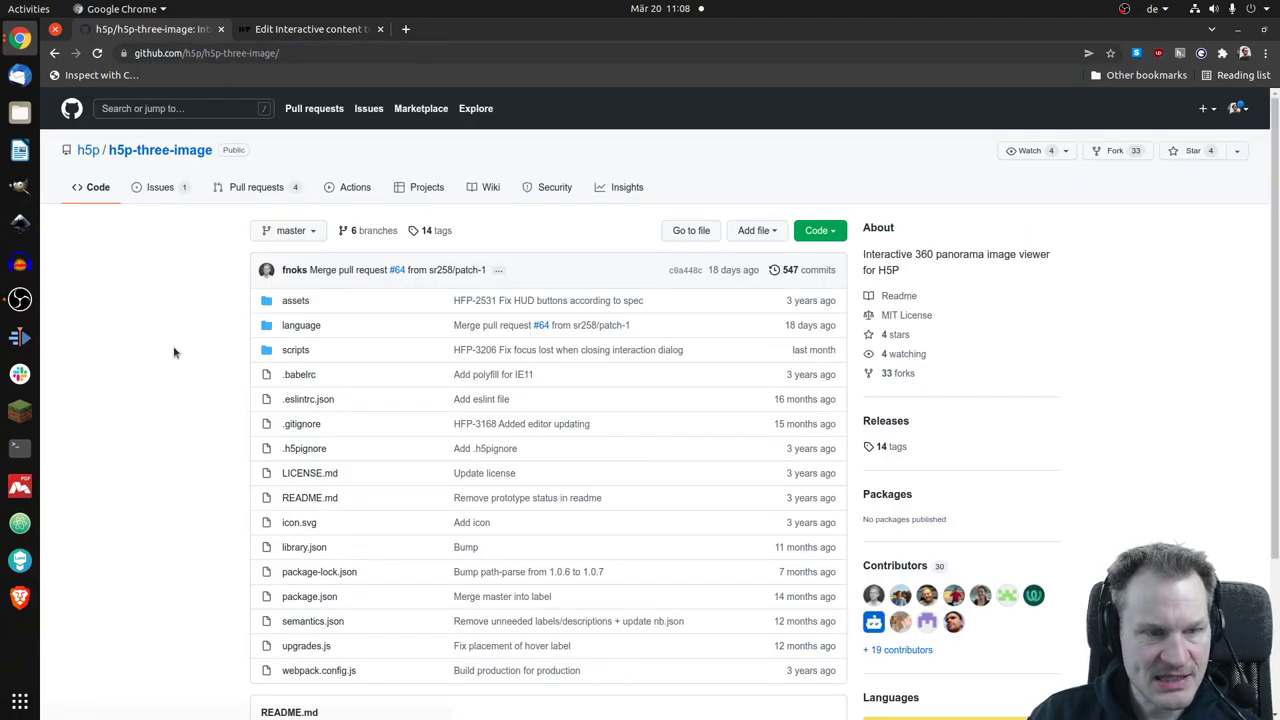
Open scripts/app.js in the h5p-three-image repository
{"action": "left_click", "coordinate": [295, 349]}
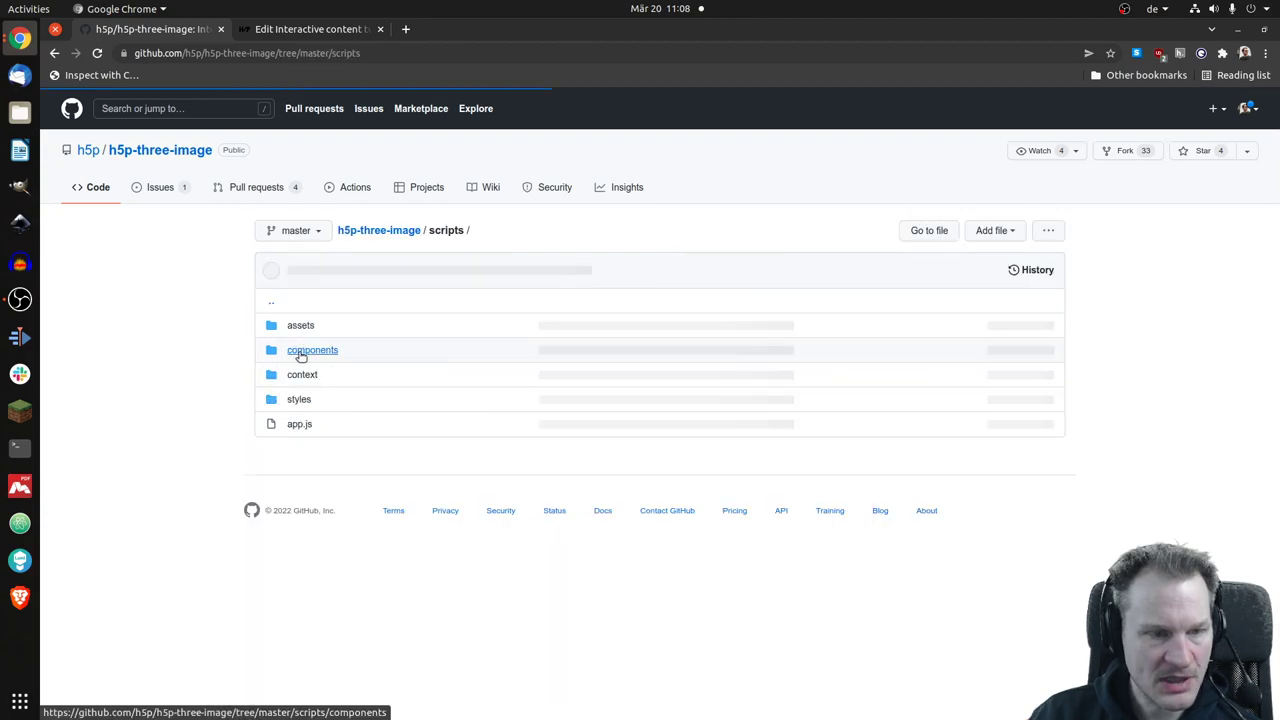
{"action": "left_click", "coordinate": [299, 423]}
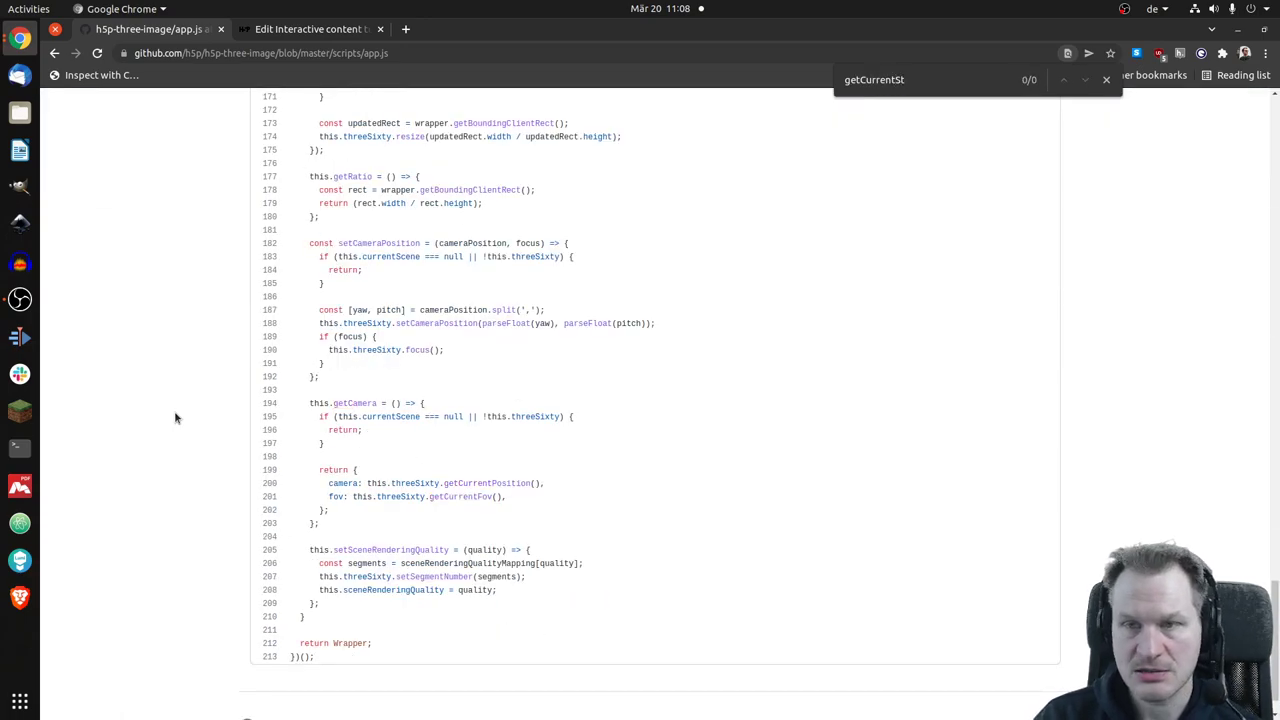
Search app.js for getCurrentState, find 0 matches, and return to the scripts folder
{"action": "type", "text": "ate"}
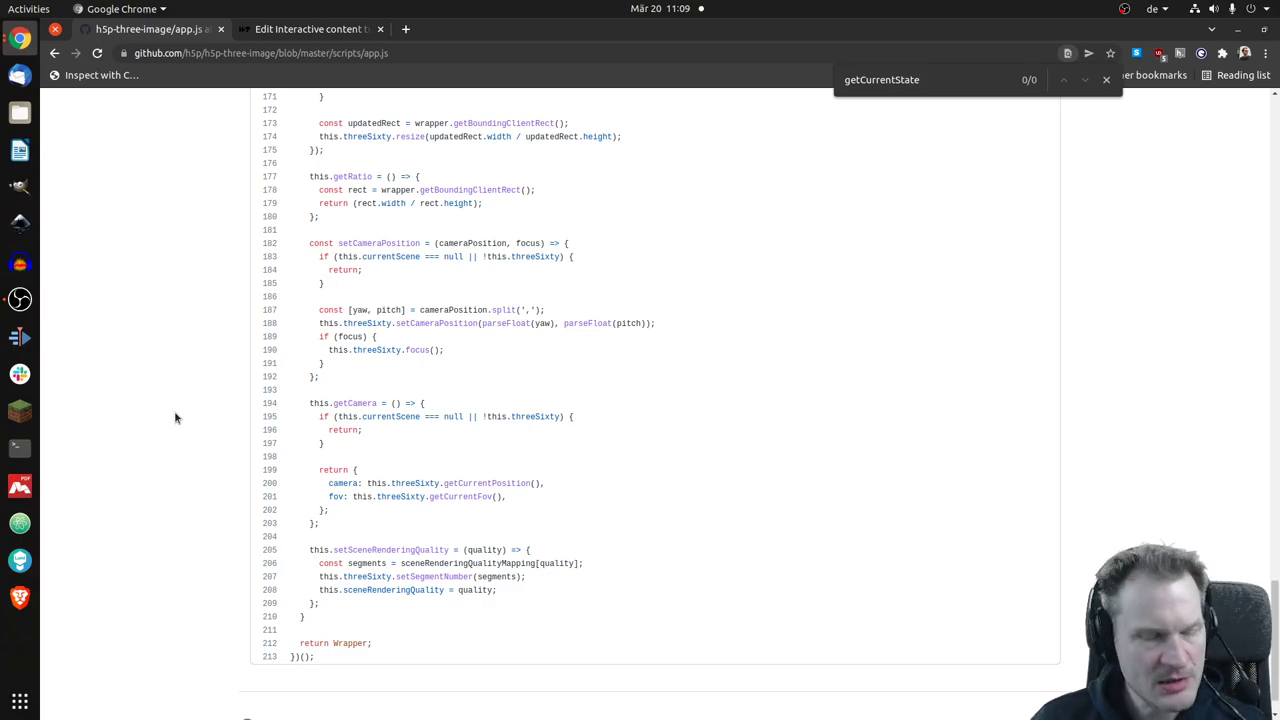
{"action": "mouse_move", "coordinate": [270, 235]}
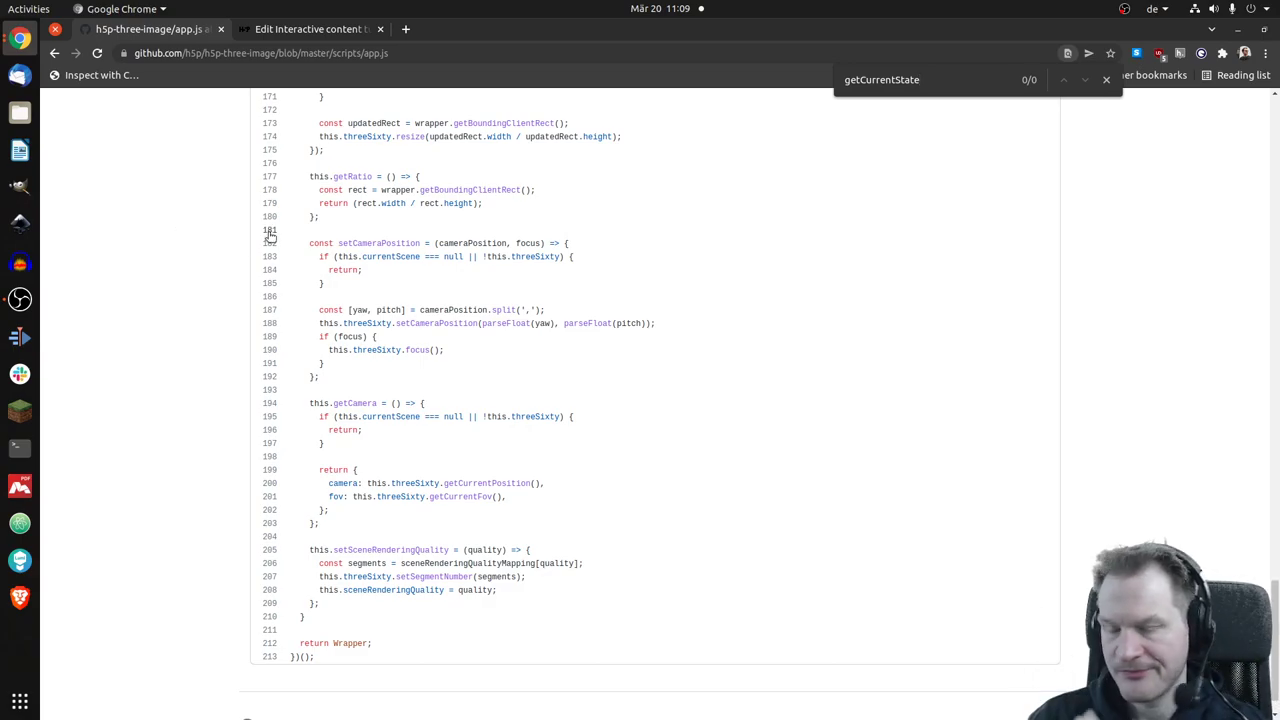
{"action": "mouse_move", "coordinate": [75, 81]}
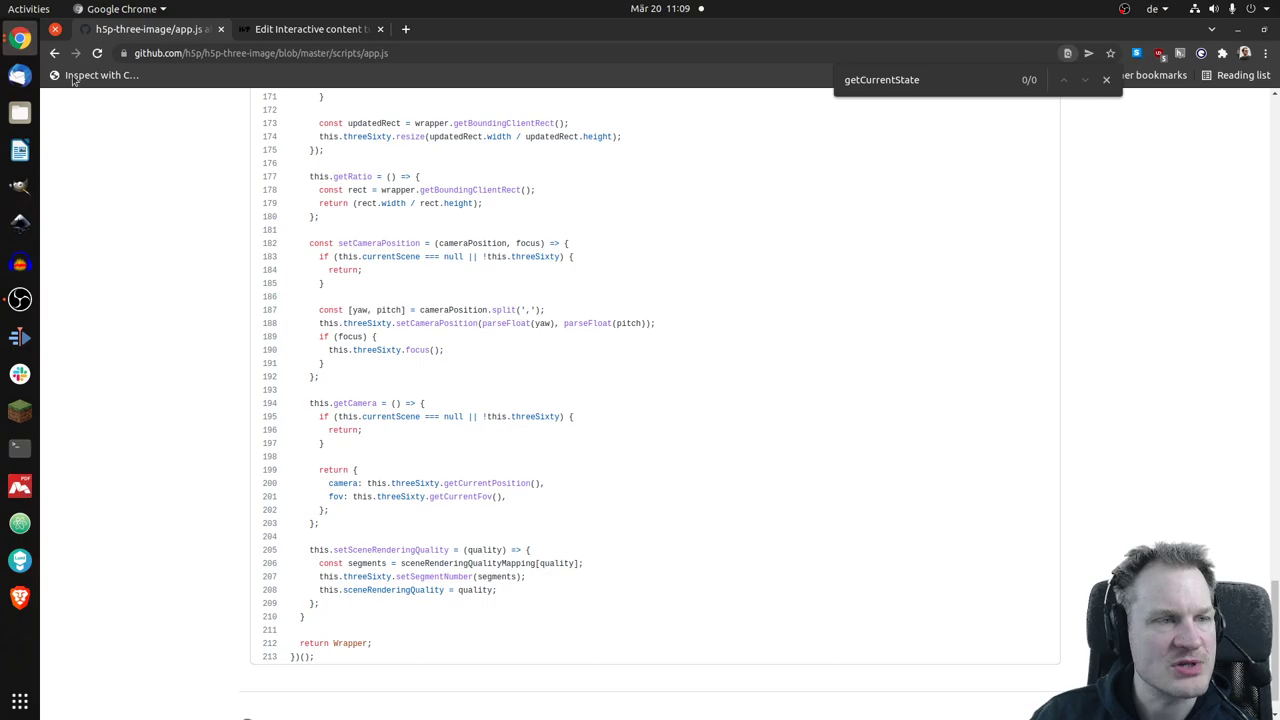
{"action": "left_click", "coordinate": [54, 53]}
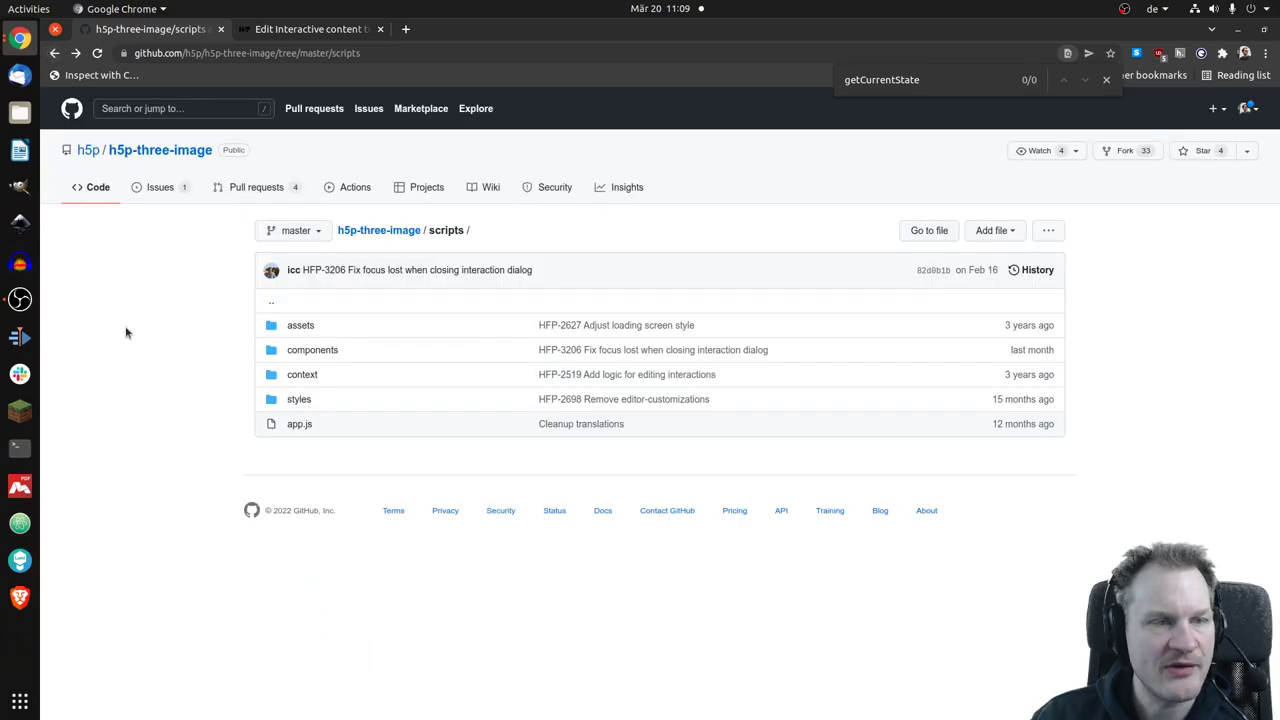
Through PR 'Sync NDLA and H5P', open scripts/app.js on NDLANO:meta/h5p-sync
{"action": "left_click", "coordinate": [256, 187]}
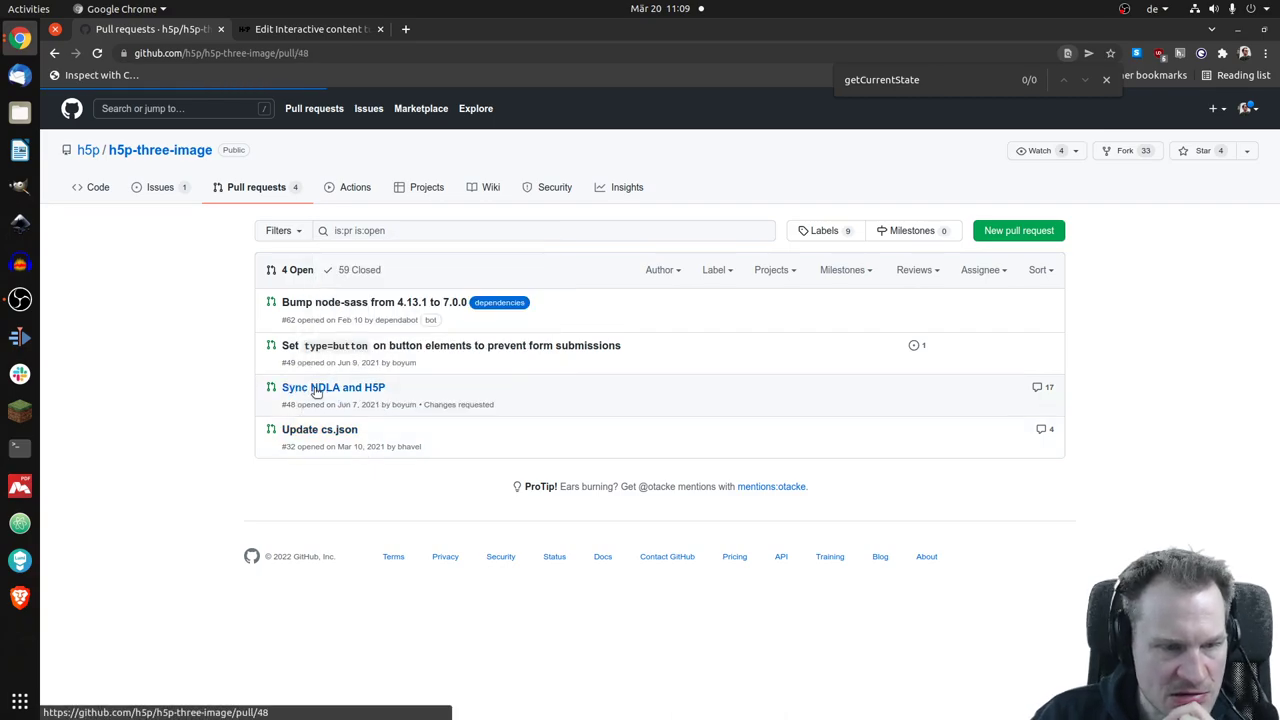
{"action": "left_click", "coordinate": [333, 387]}
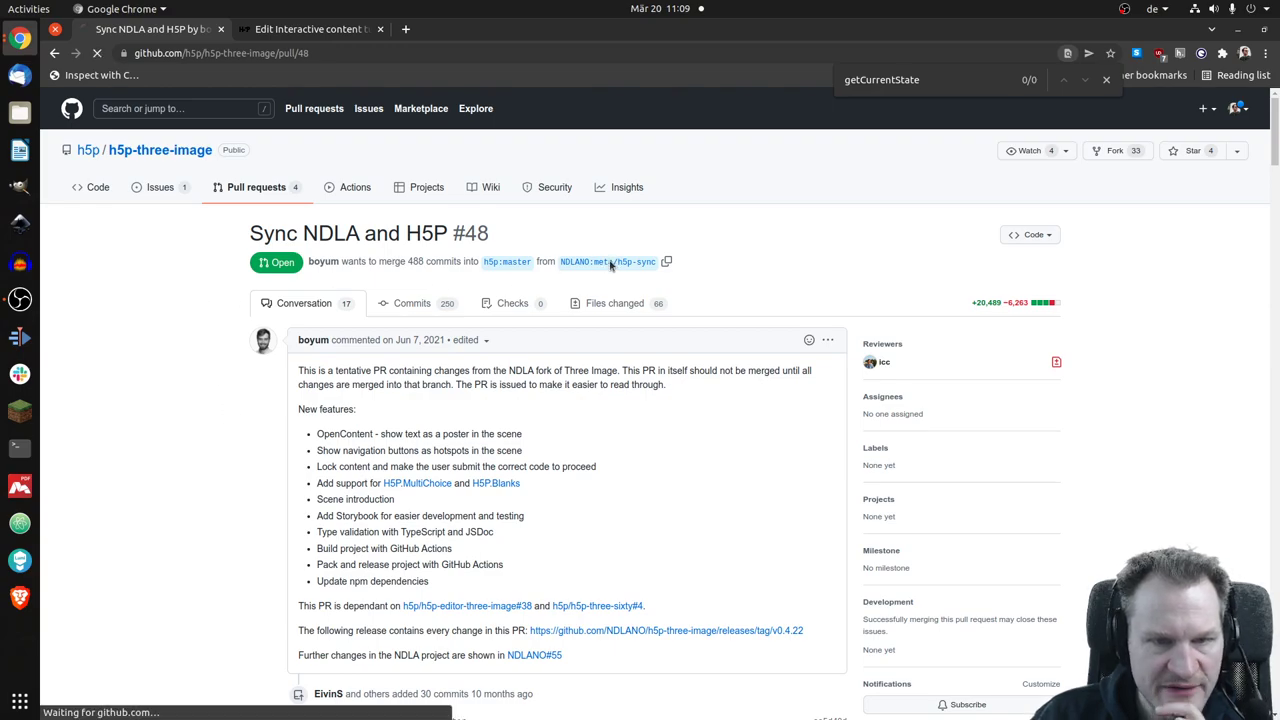
{"action": "left_click", "coordinate": [607, 261]}
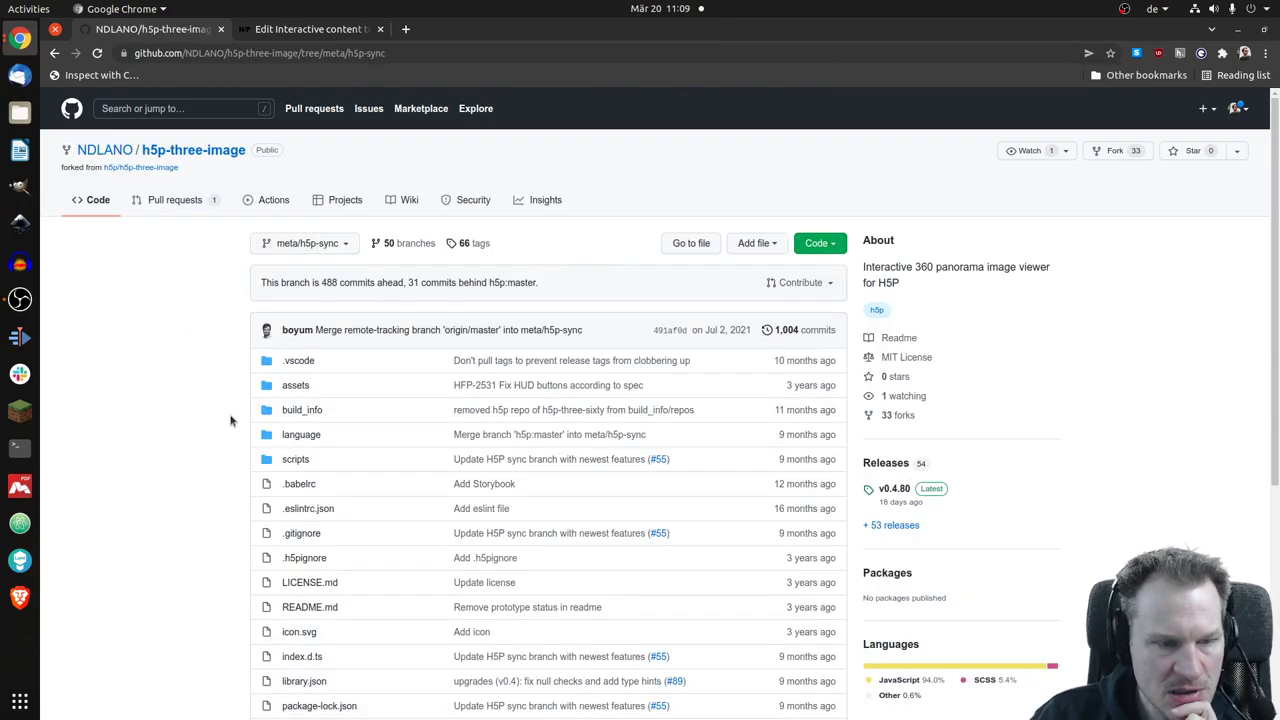
{"action": "left_click", "coordinate": [295, 459]}
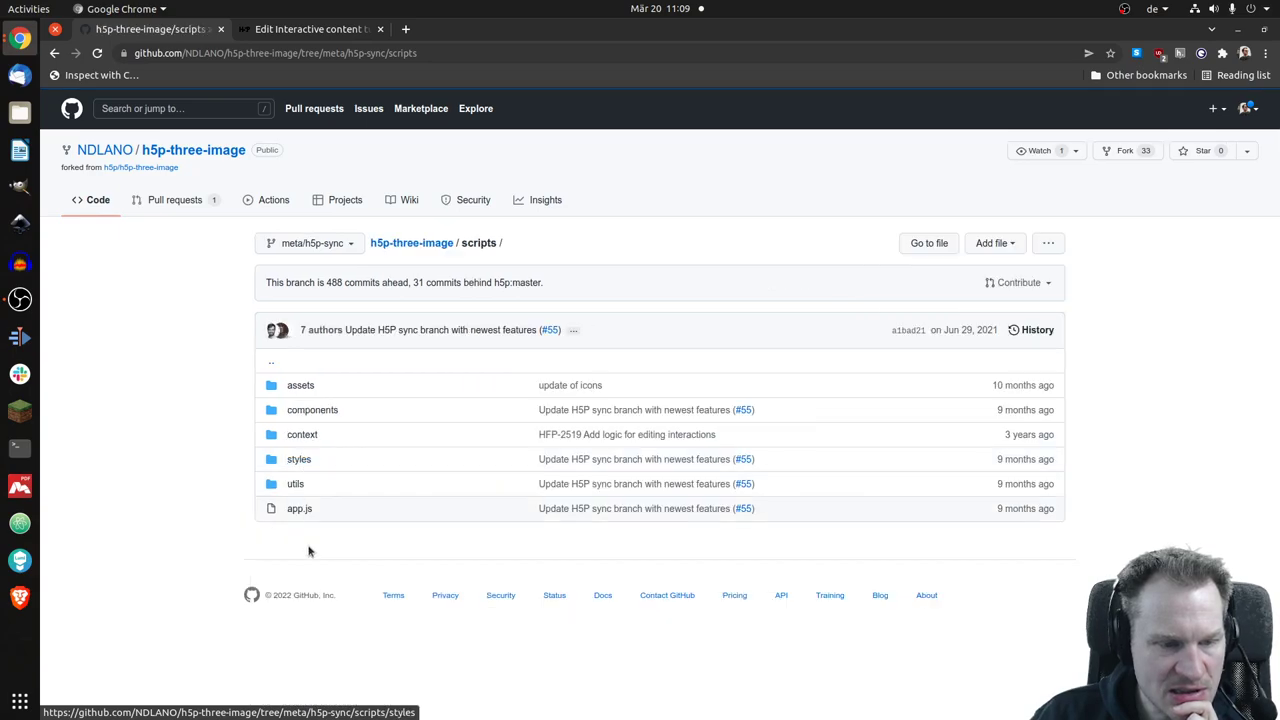
{"action": "left_click", "coordinate": [299, 508]}
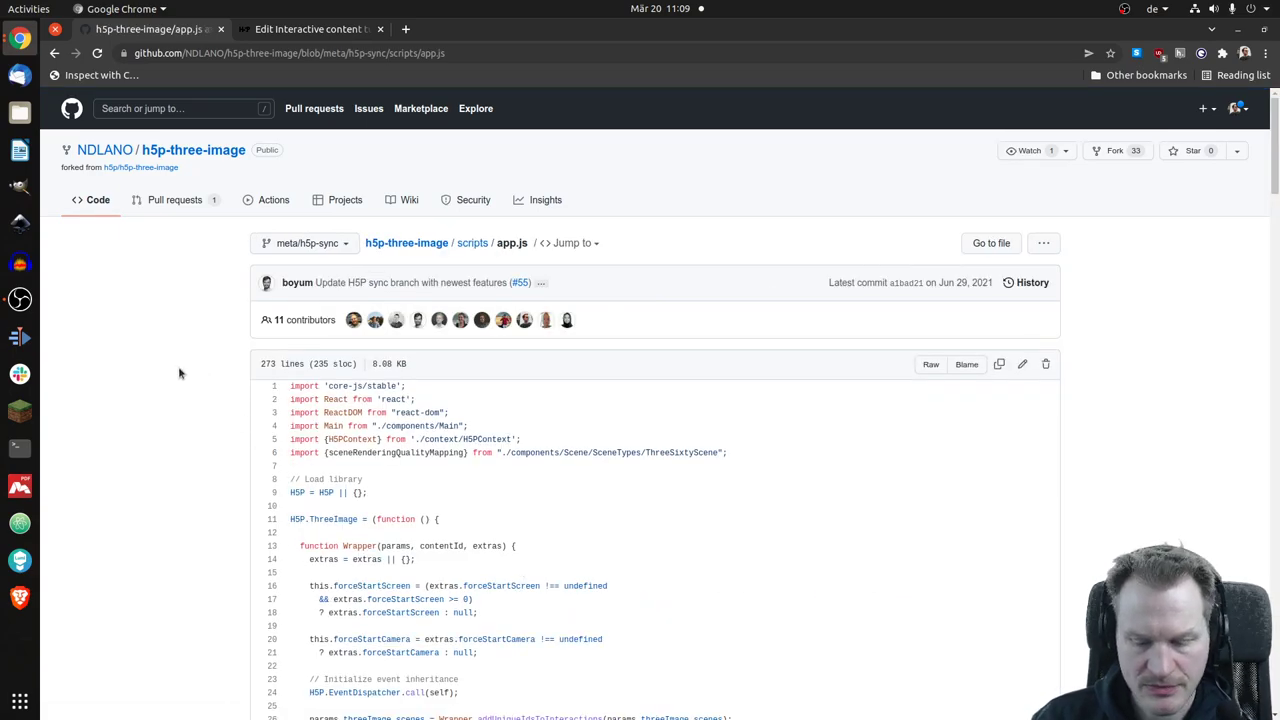